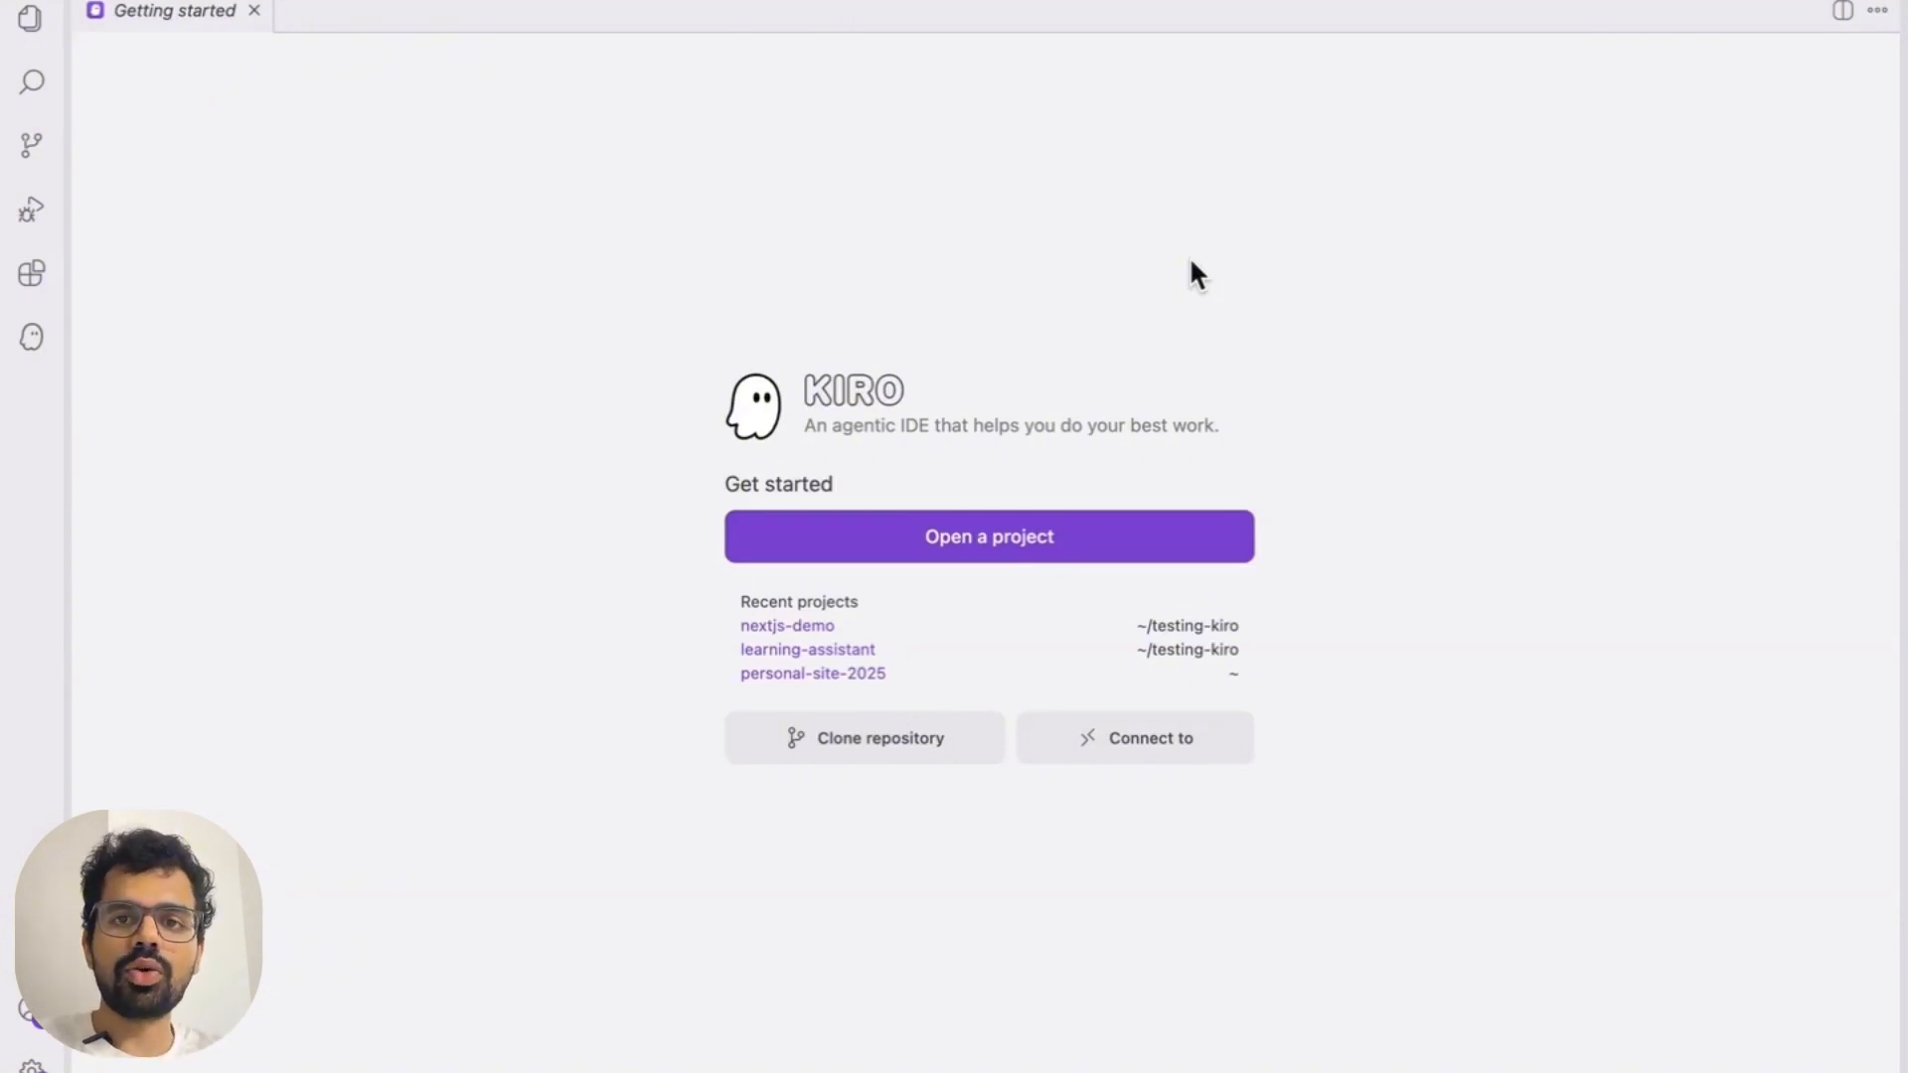
mouse_move(1276, 278)
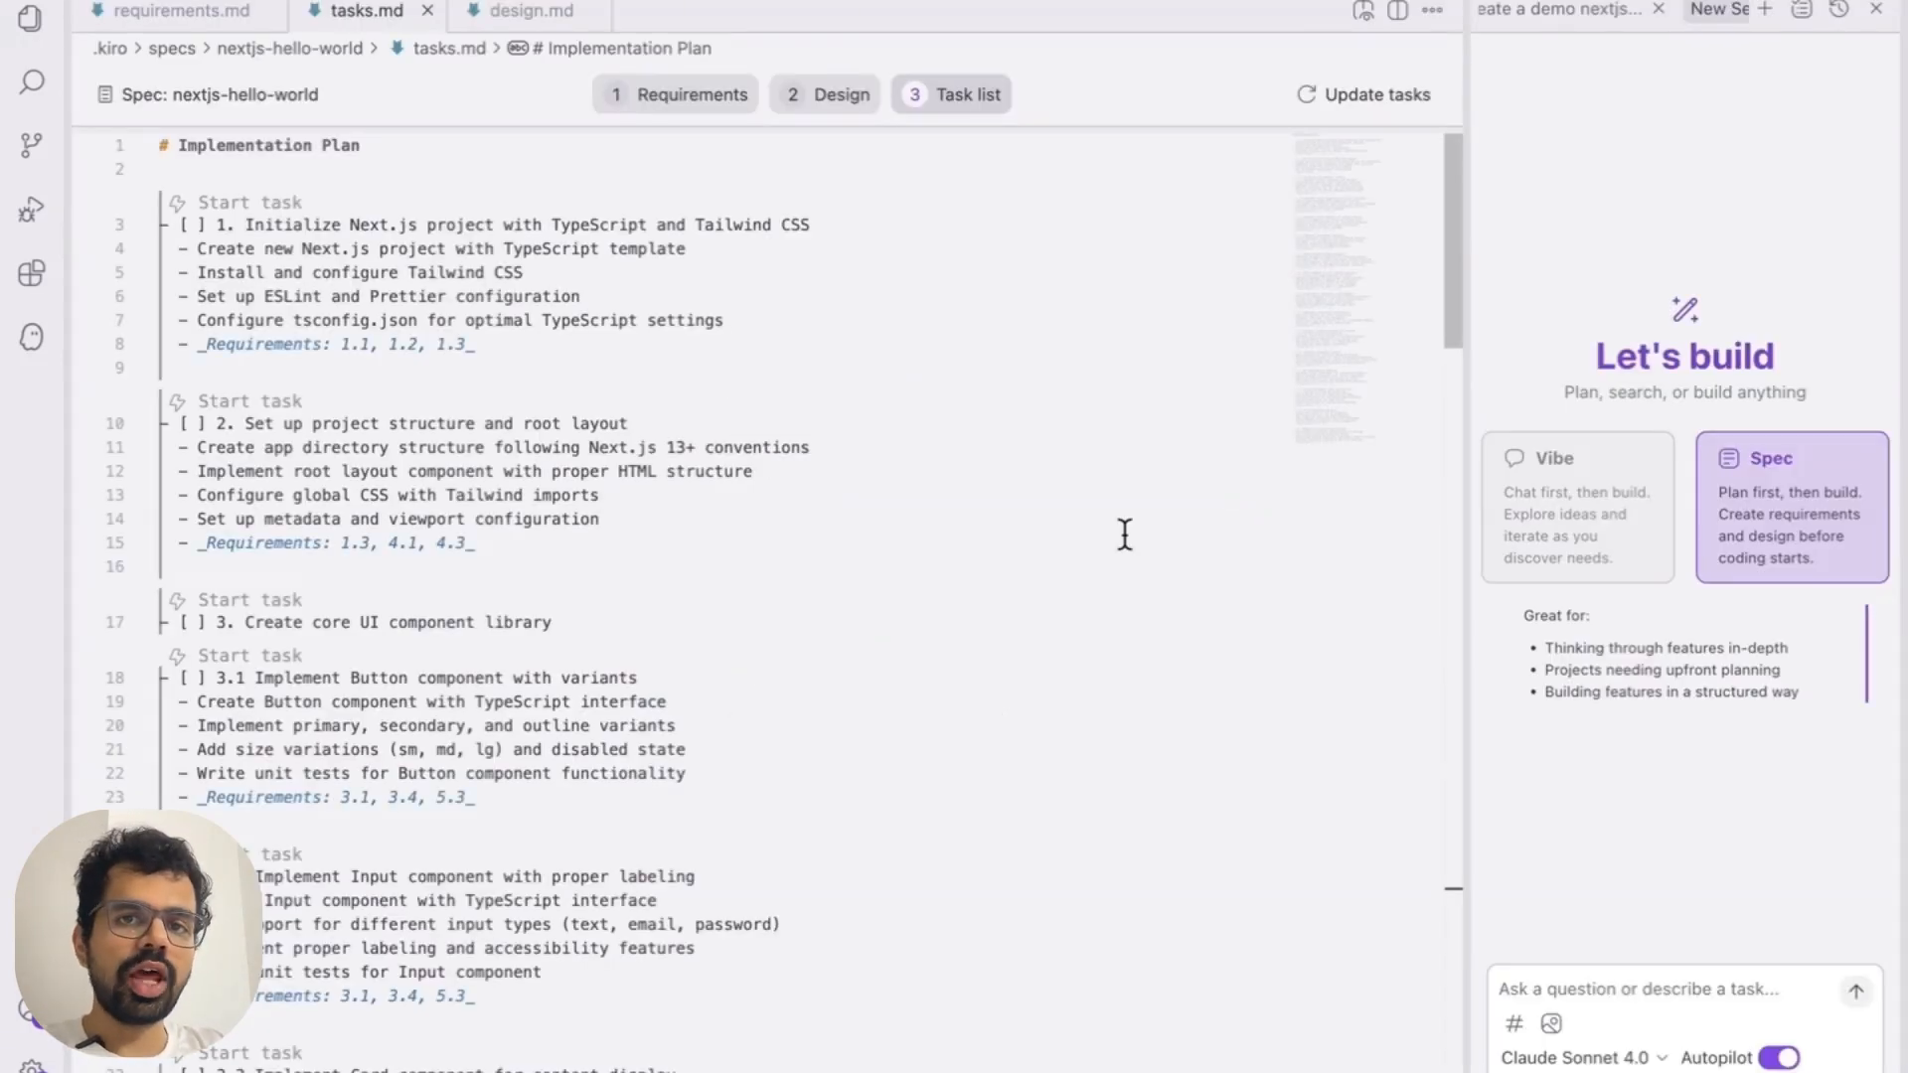
mouse_move(1684, 499)
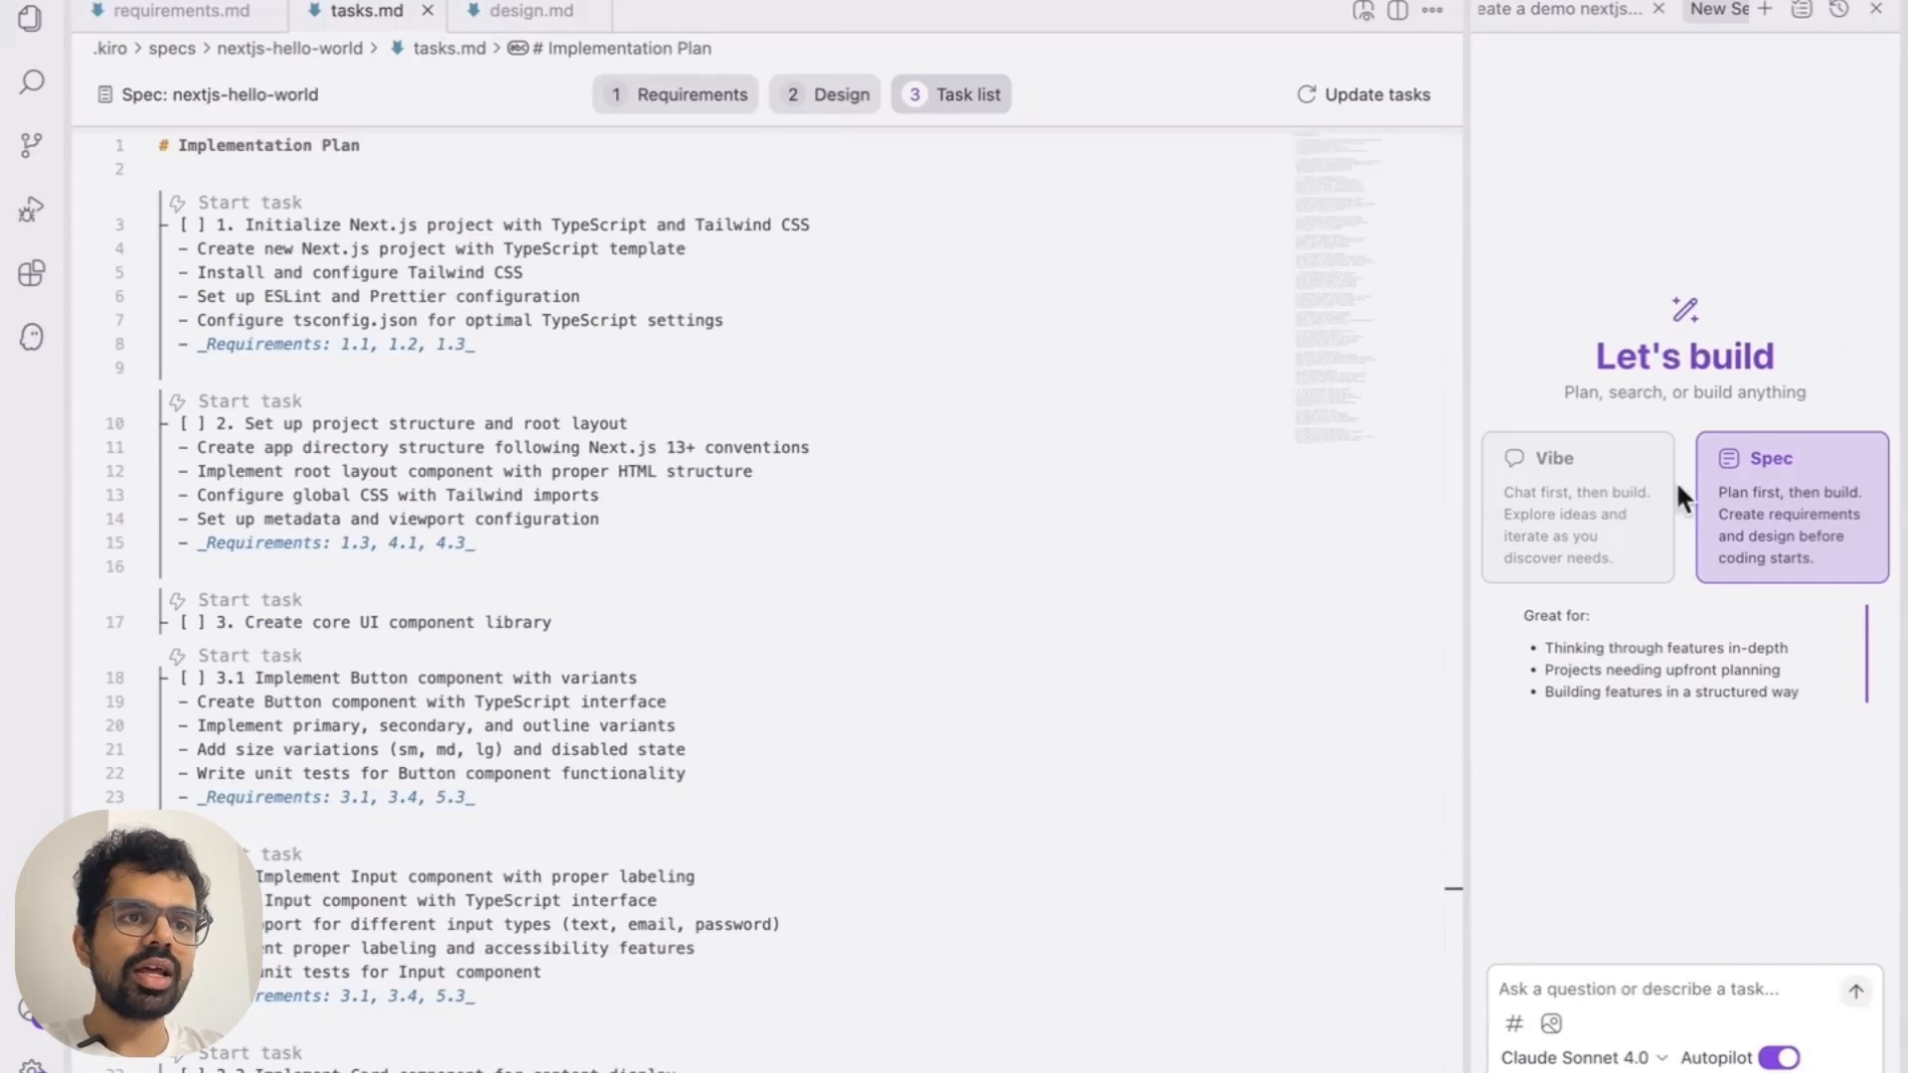
Start opening a project and navigate into the testing-kiro folder
click(1576, 507)
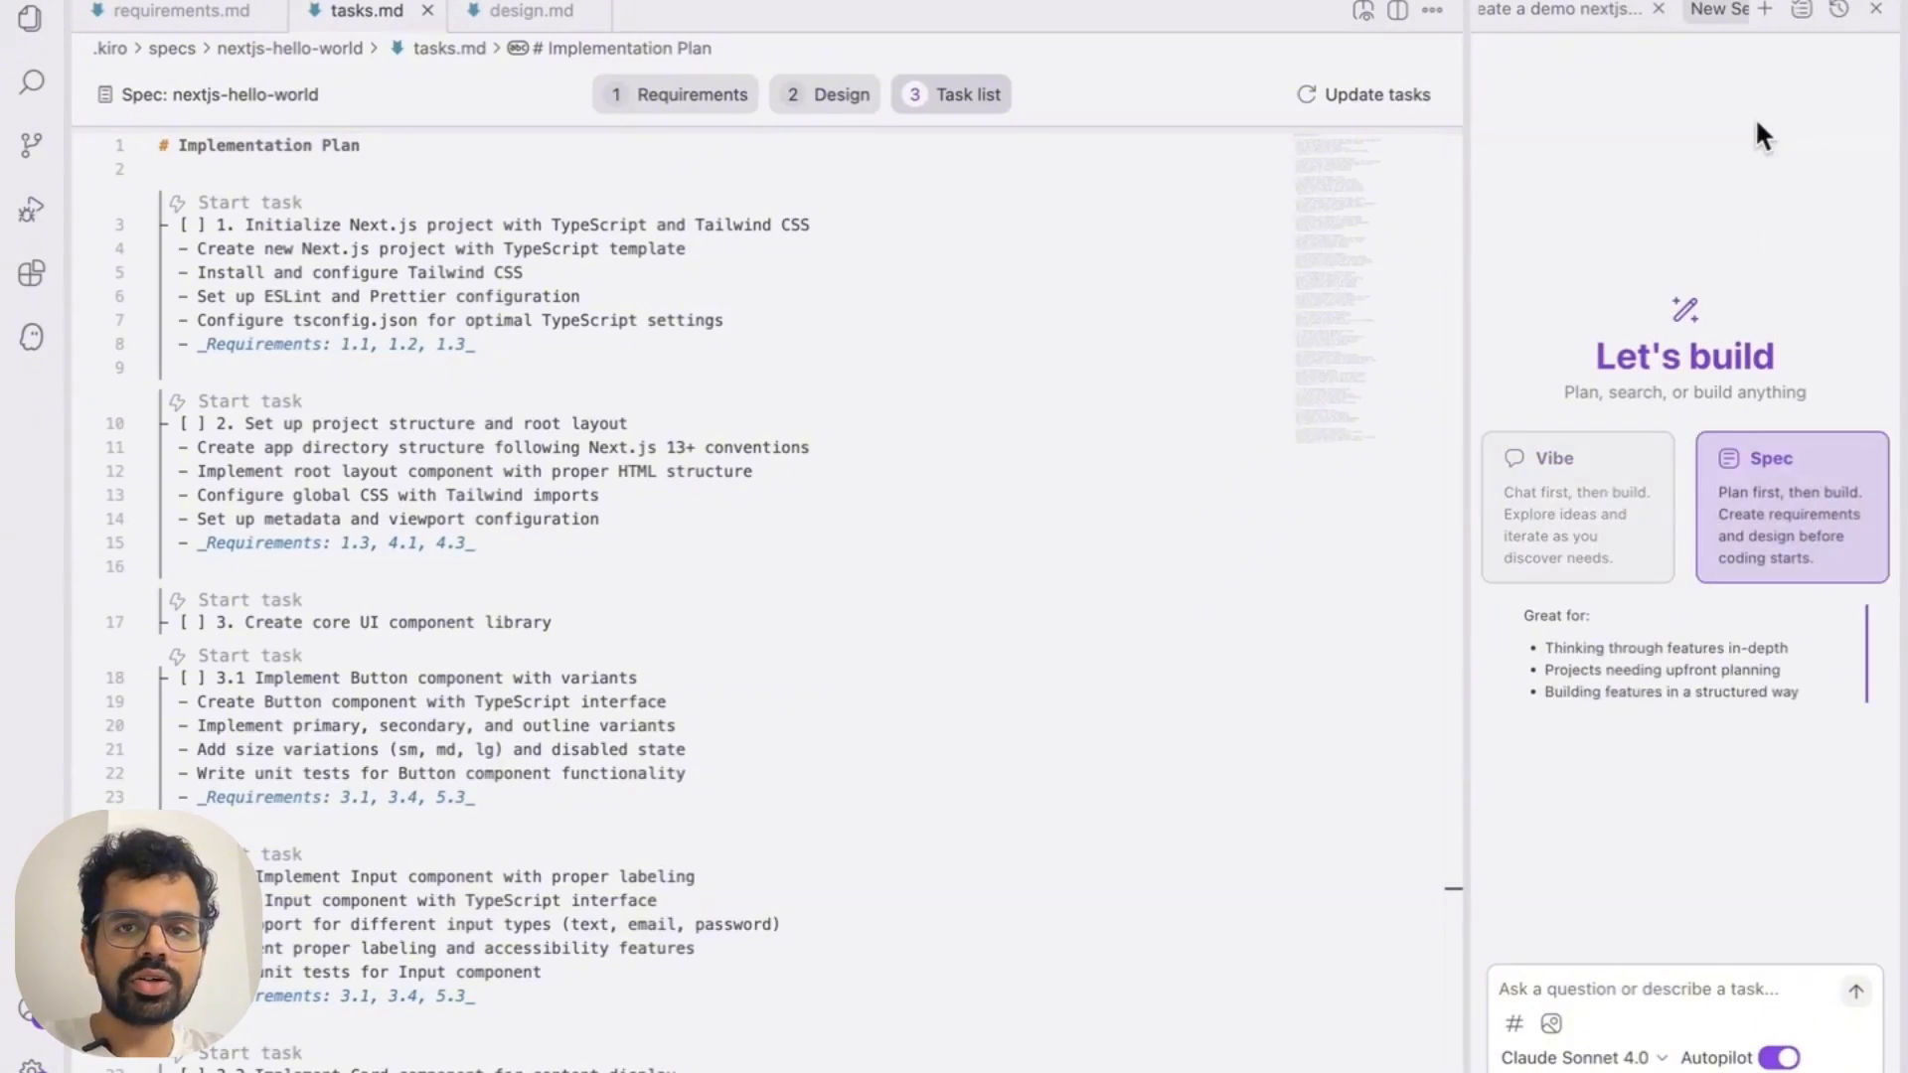
mouse_move(1749, 203)
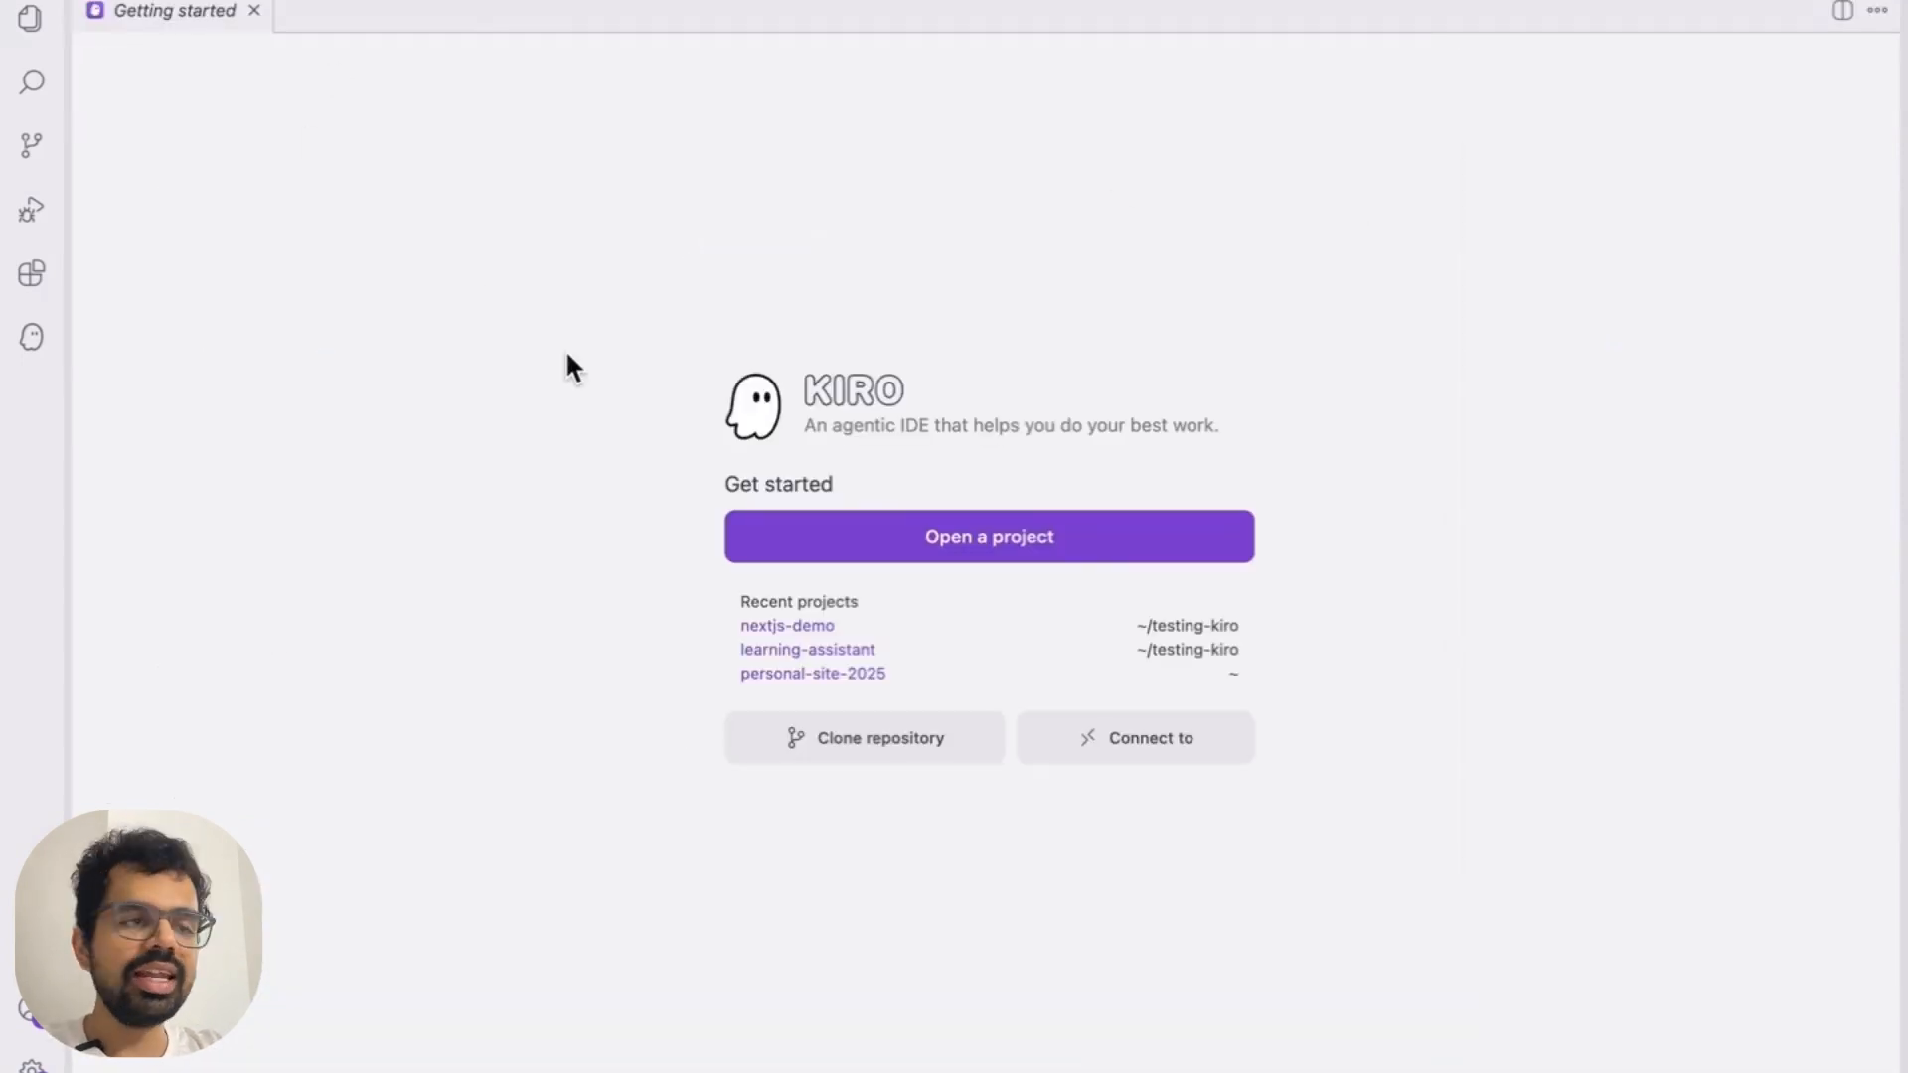
click(990, 537)
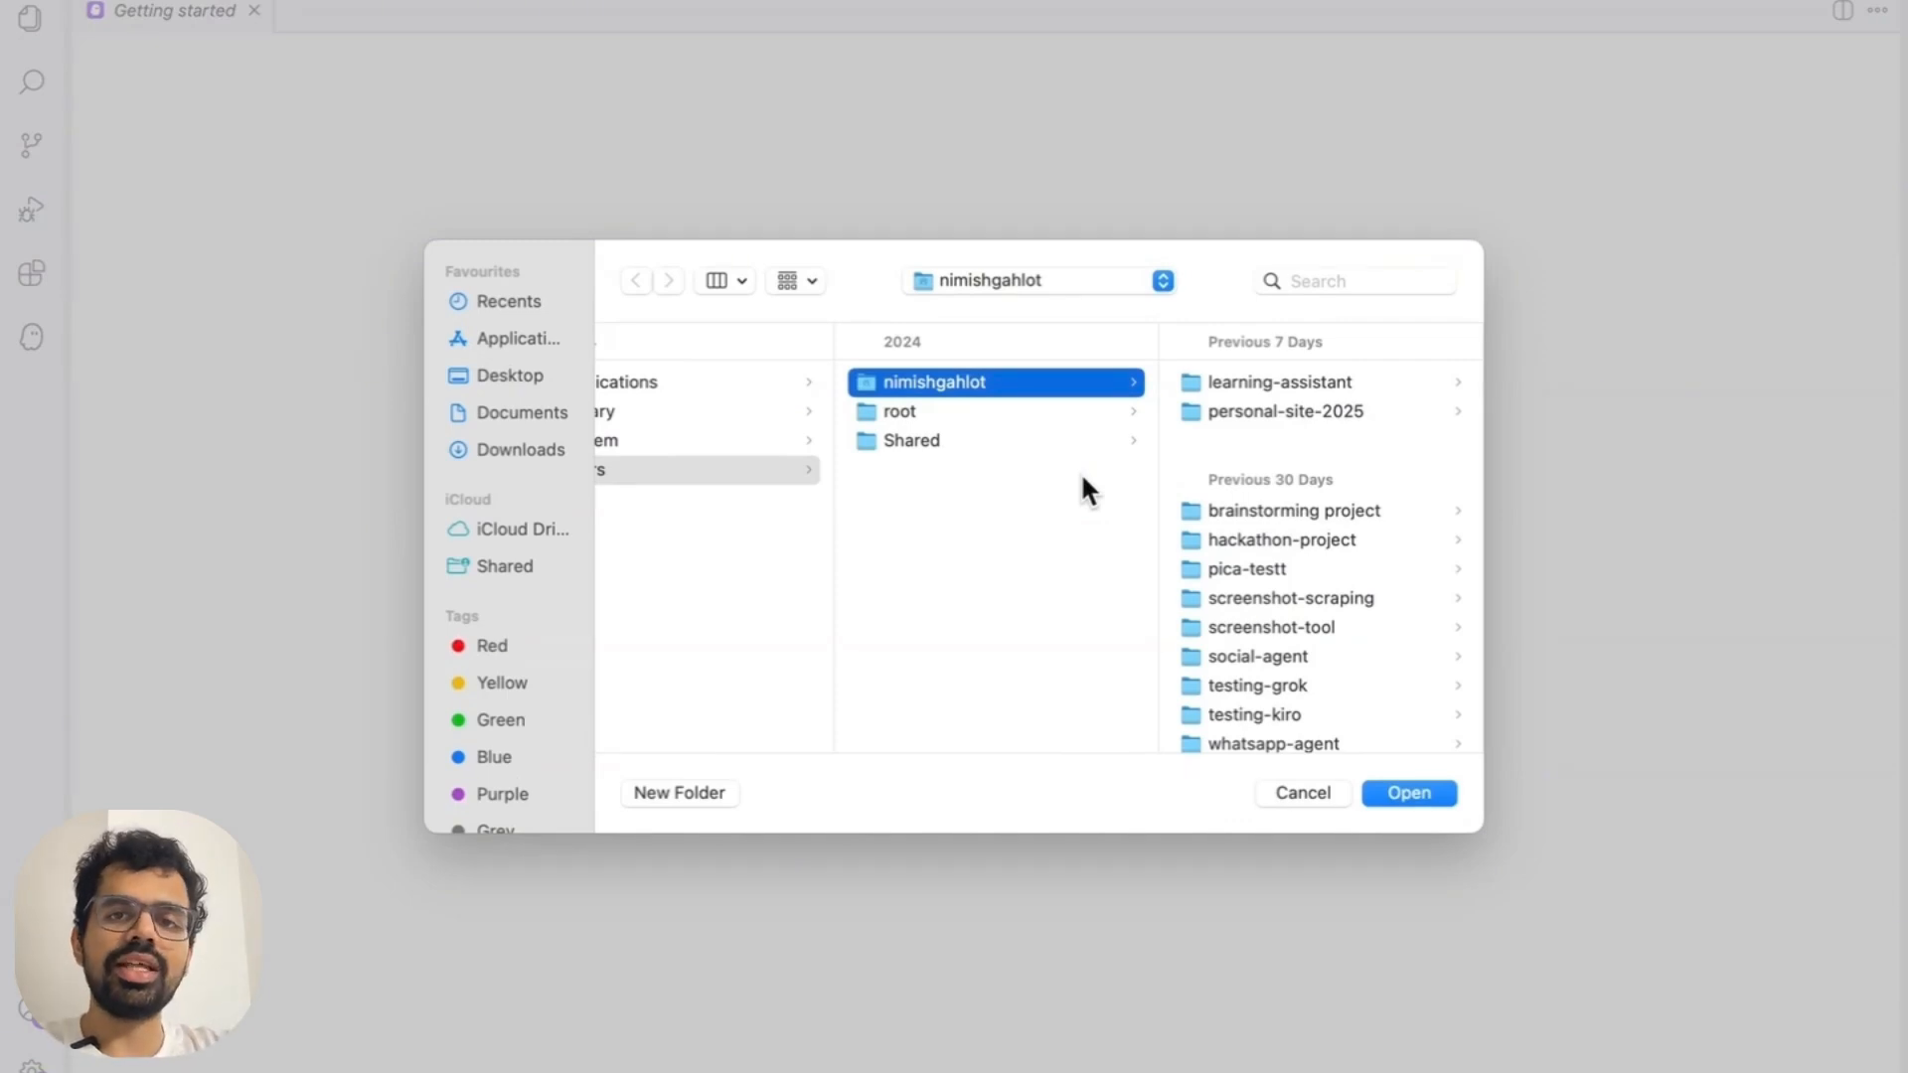
mouse_move(1141, 509)
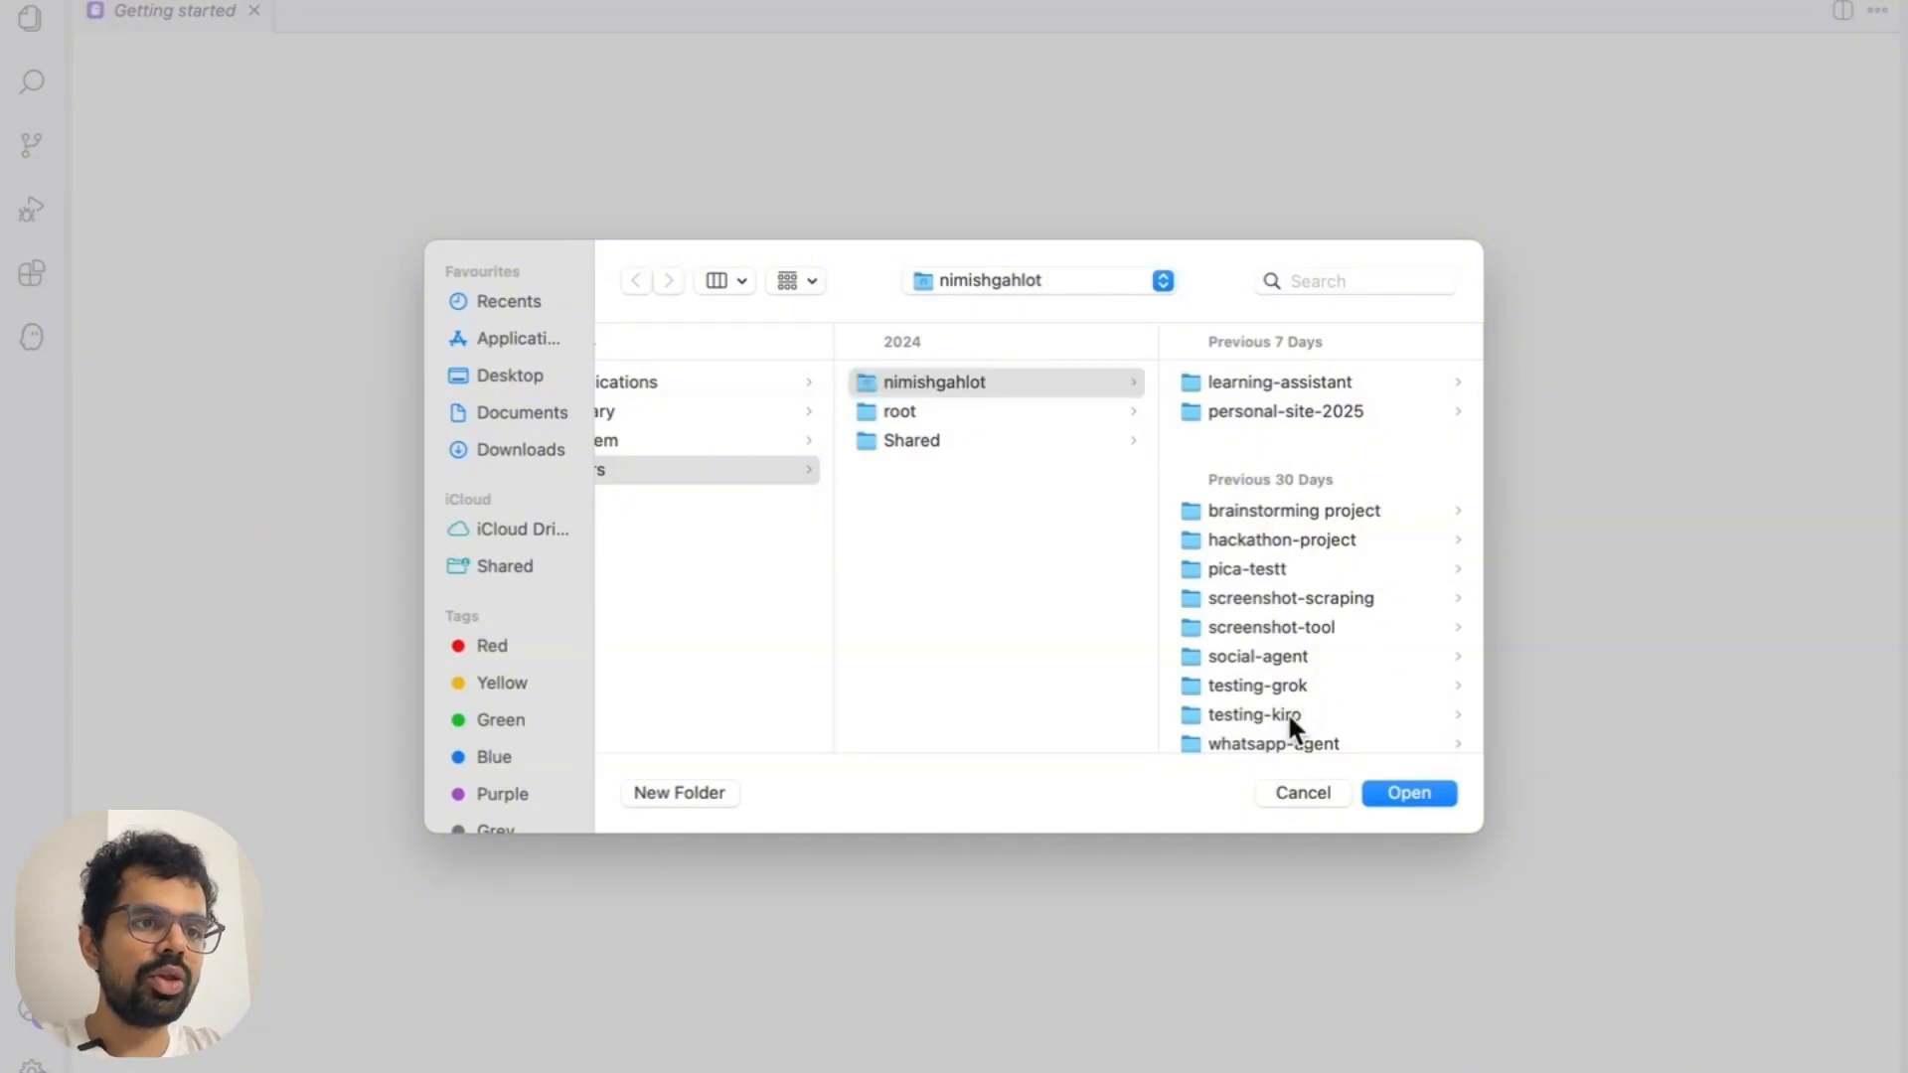
click(1254, 714)
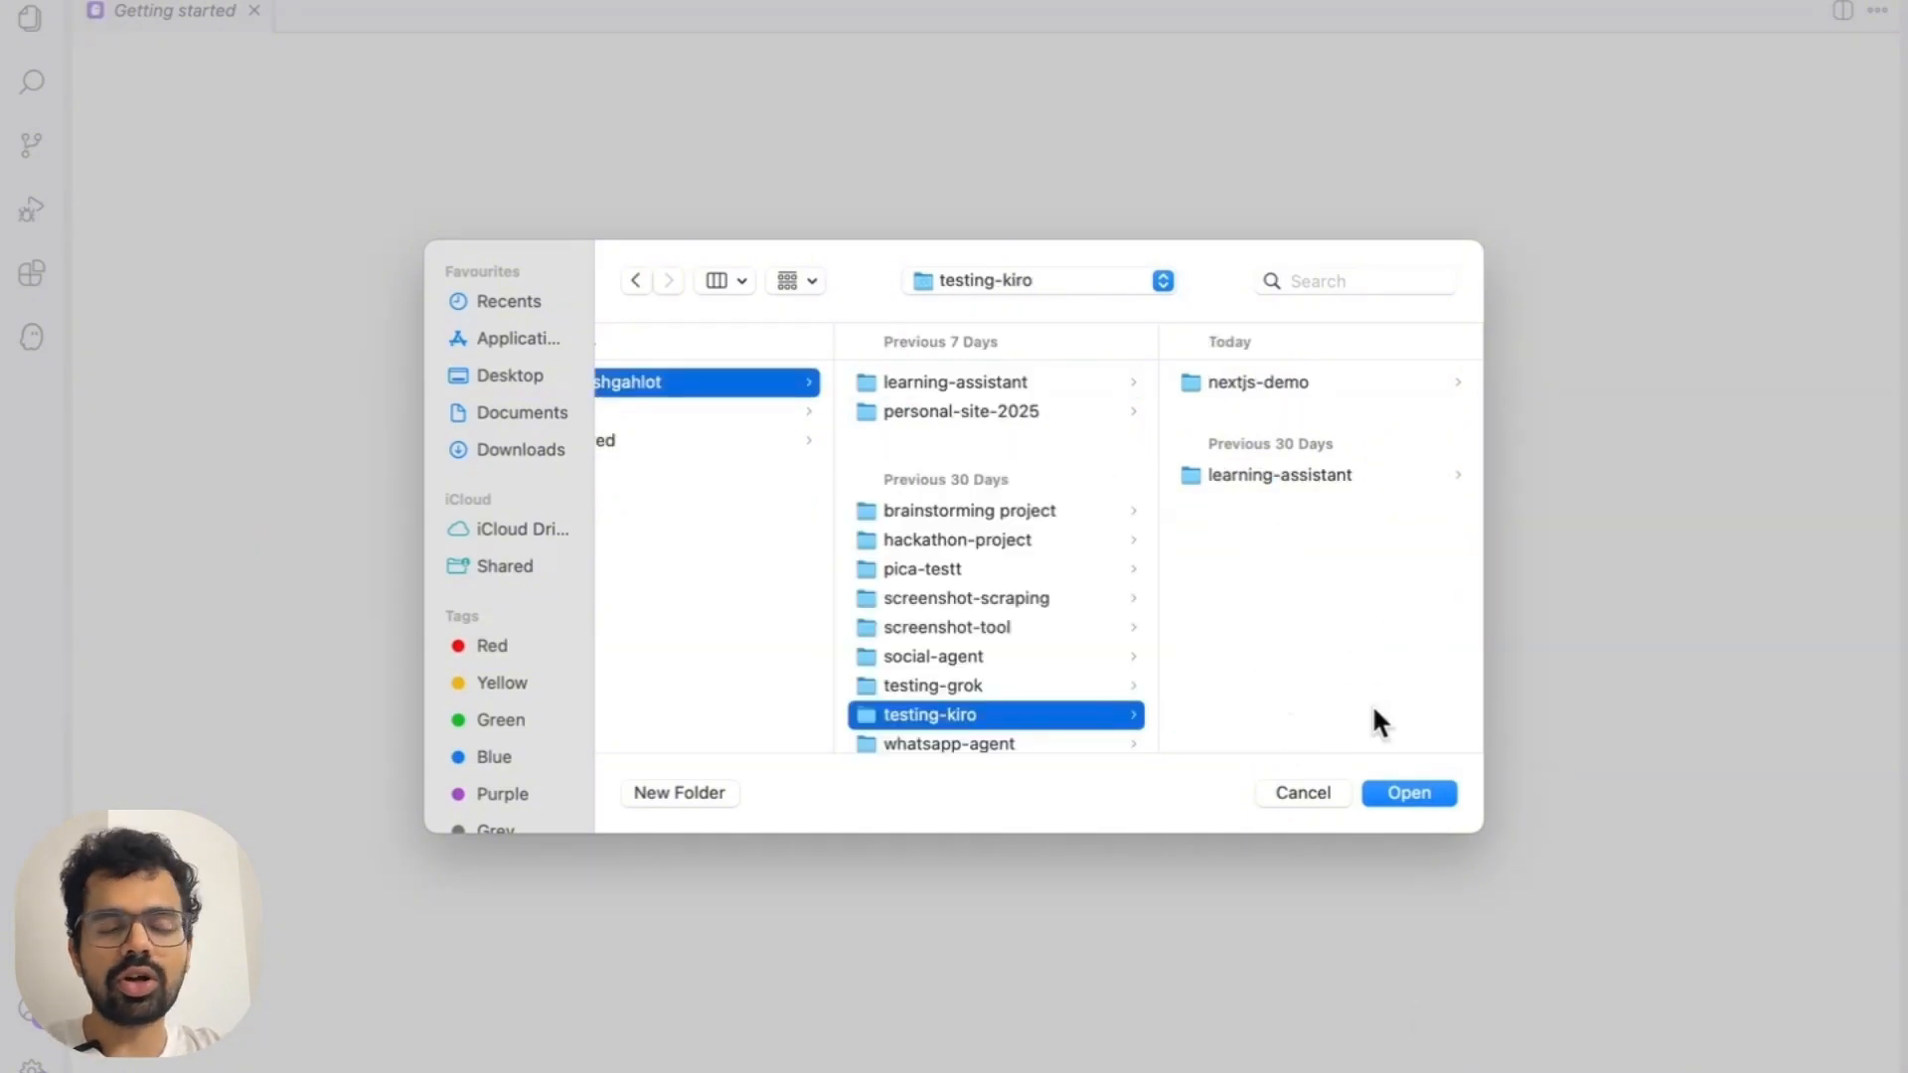
Create a new folder named flappy-brids and open it as the project
click(680, 793)
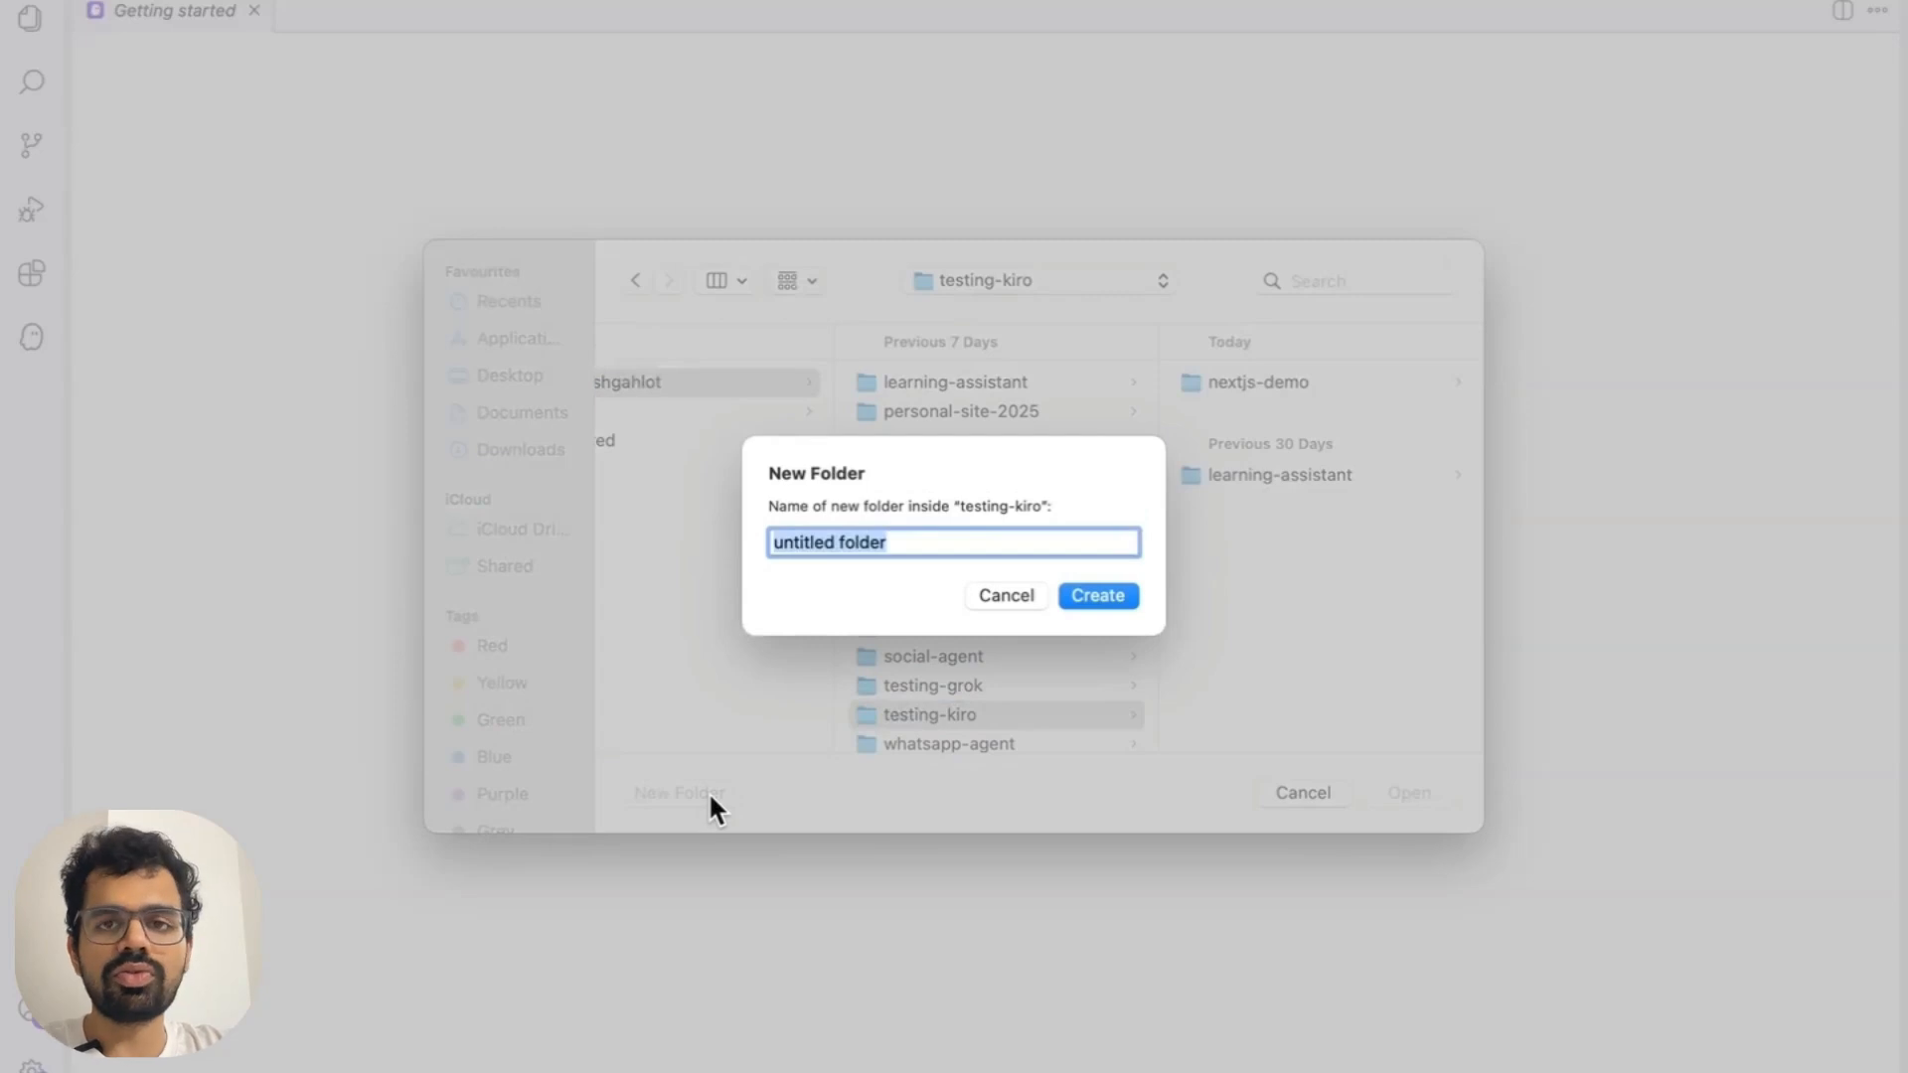
text(flappy-brid)
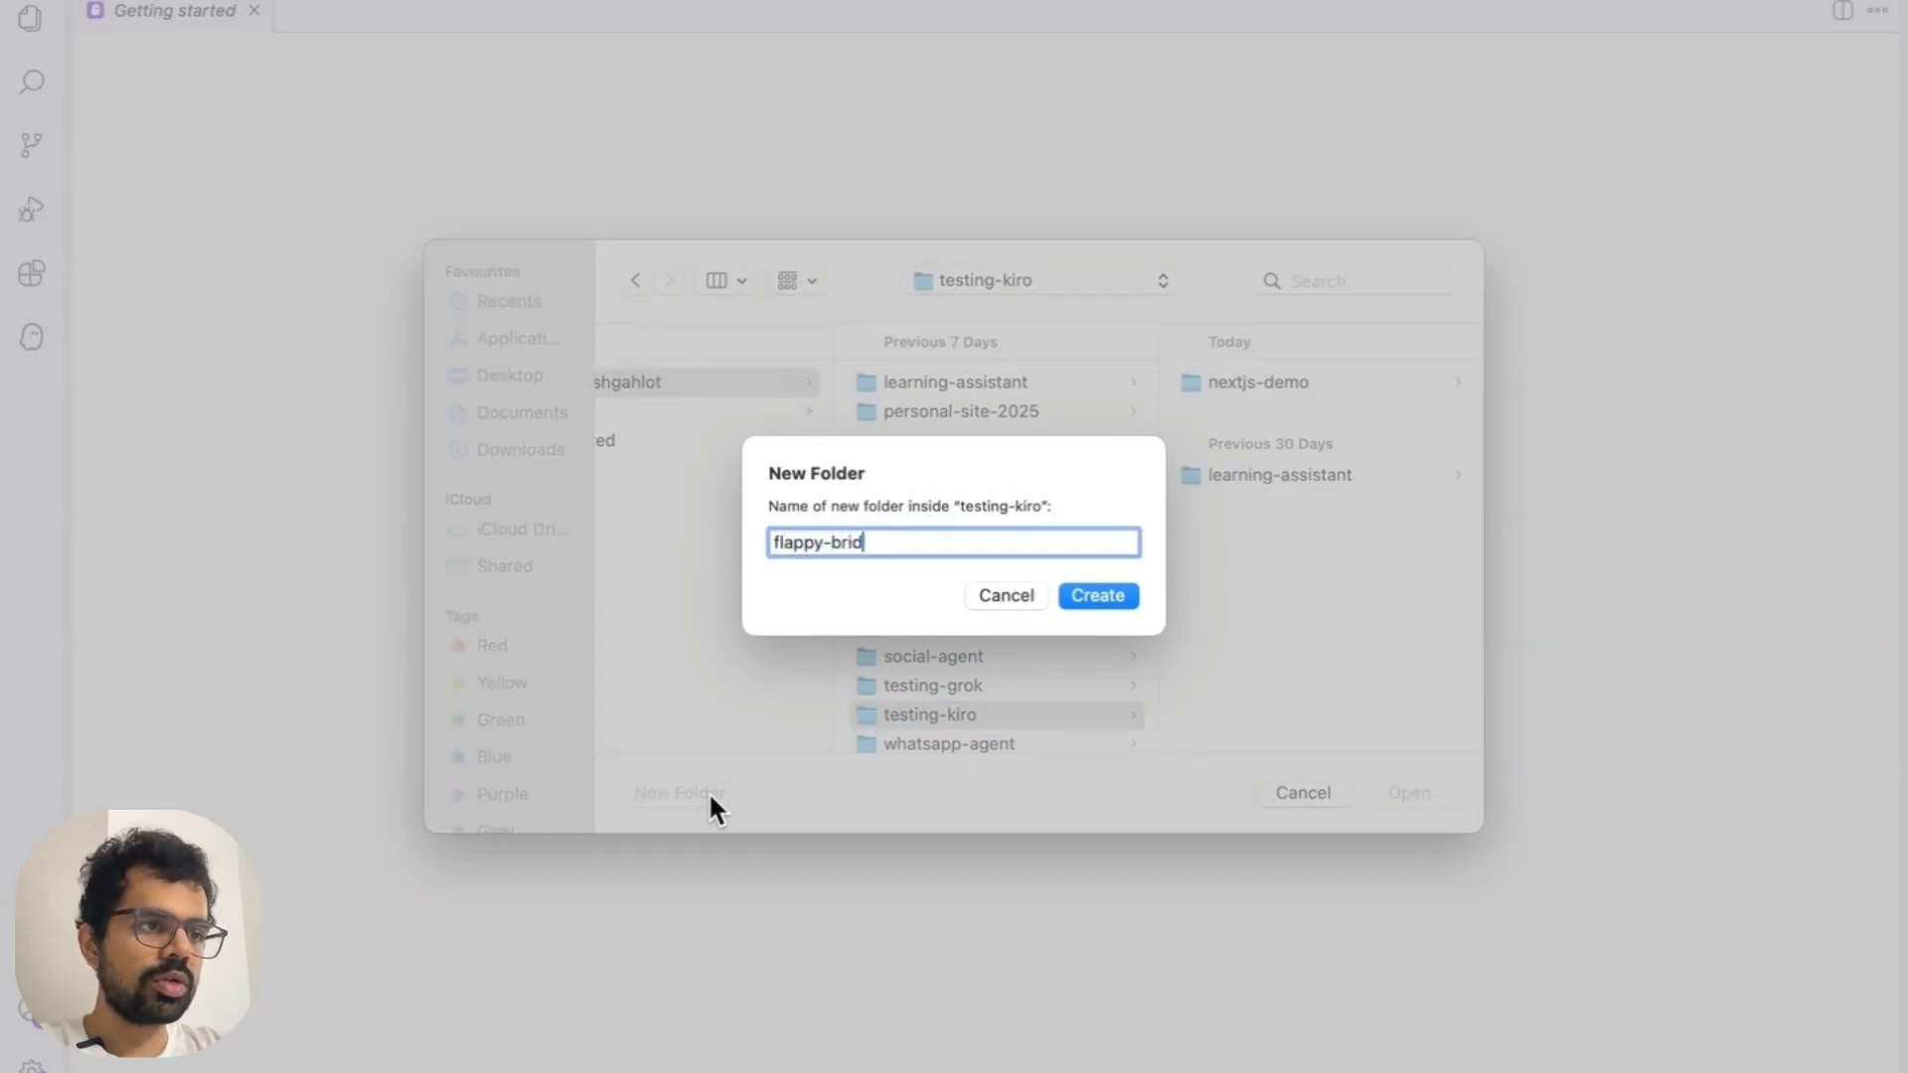
click(1093, 595)
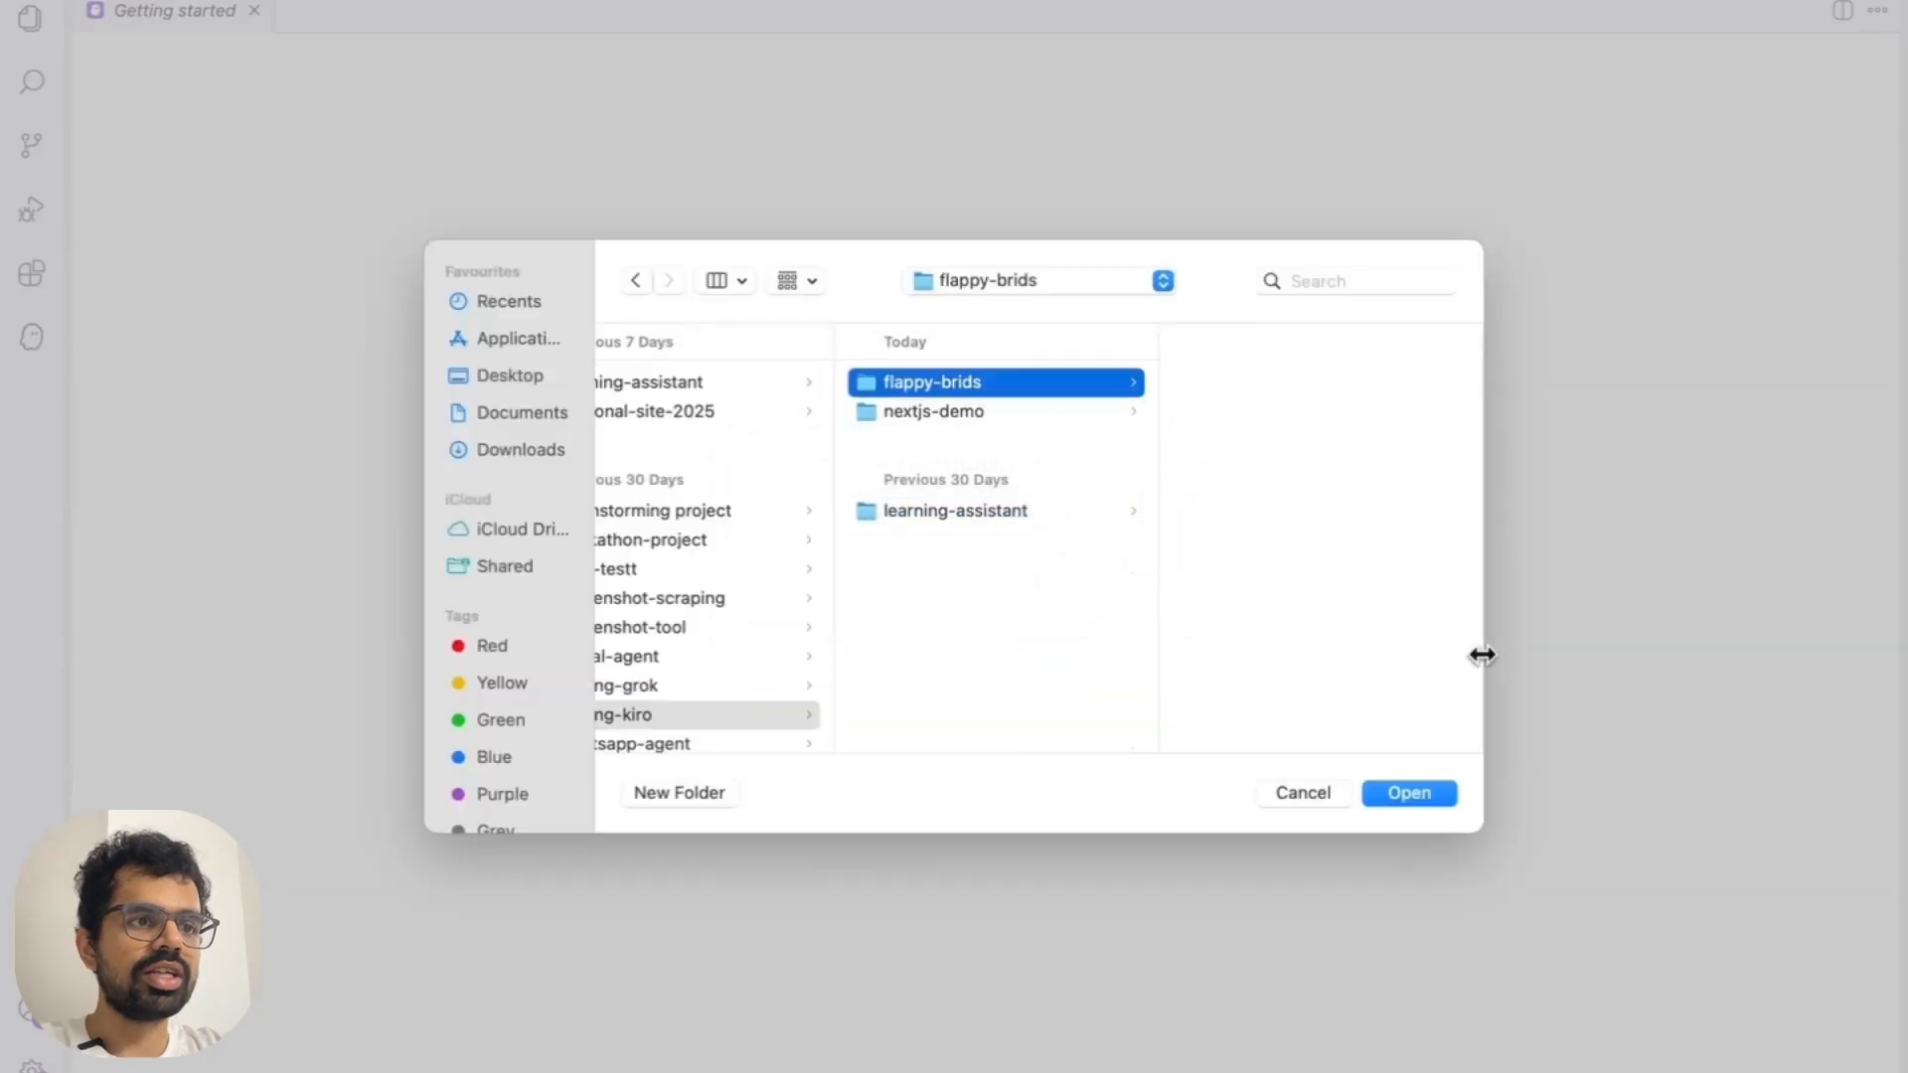
click(1408, 793)
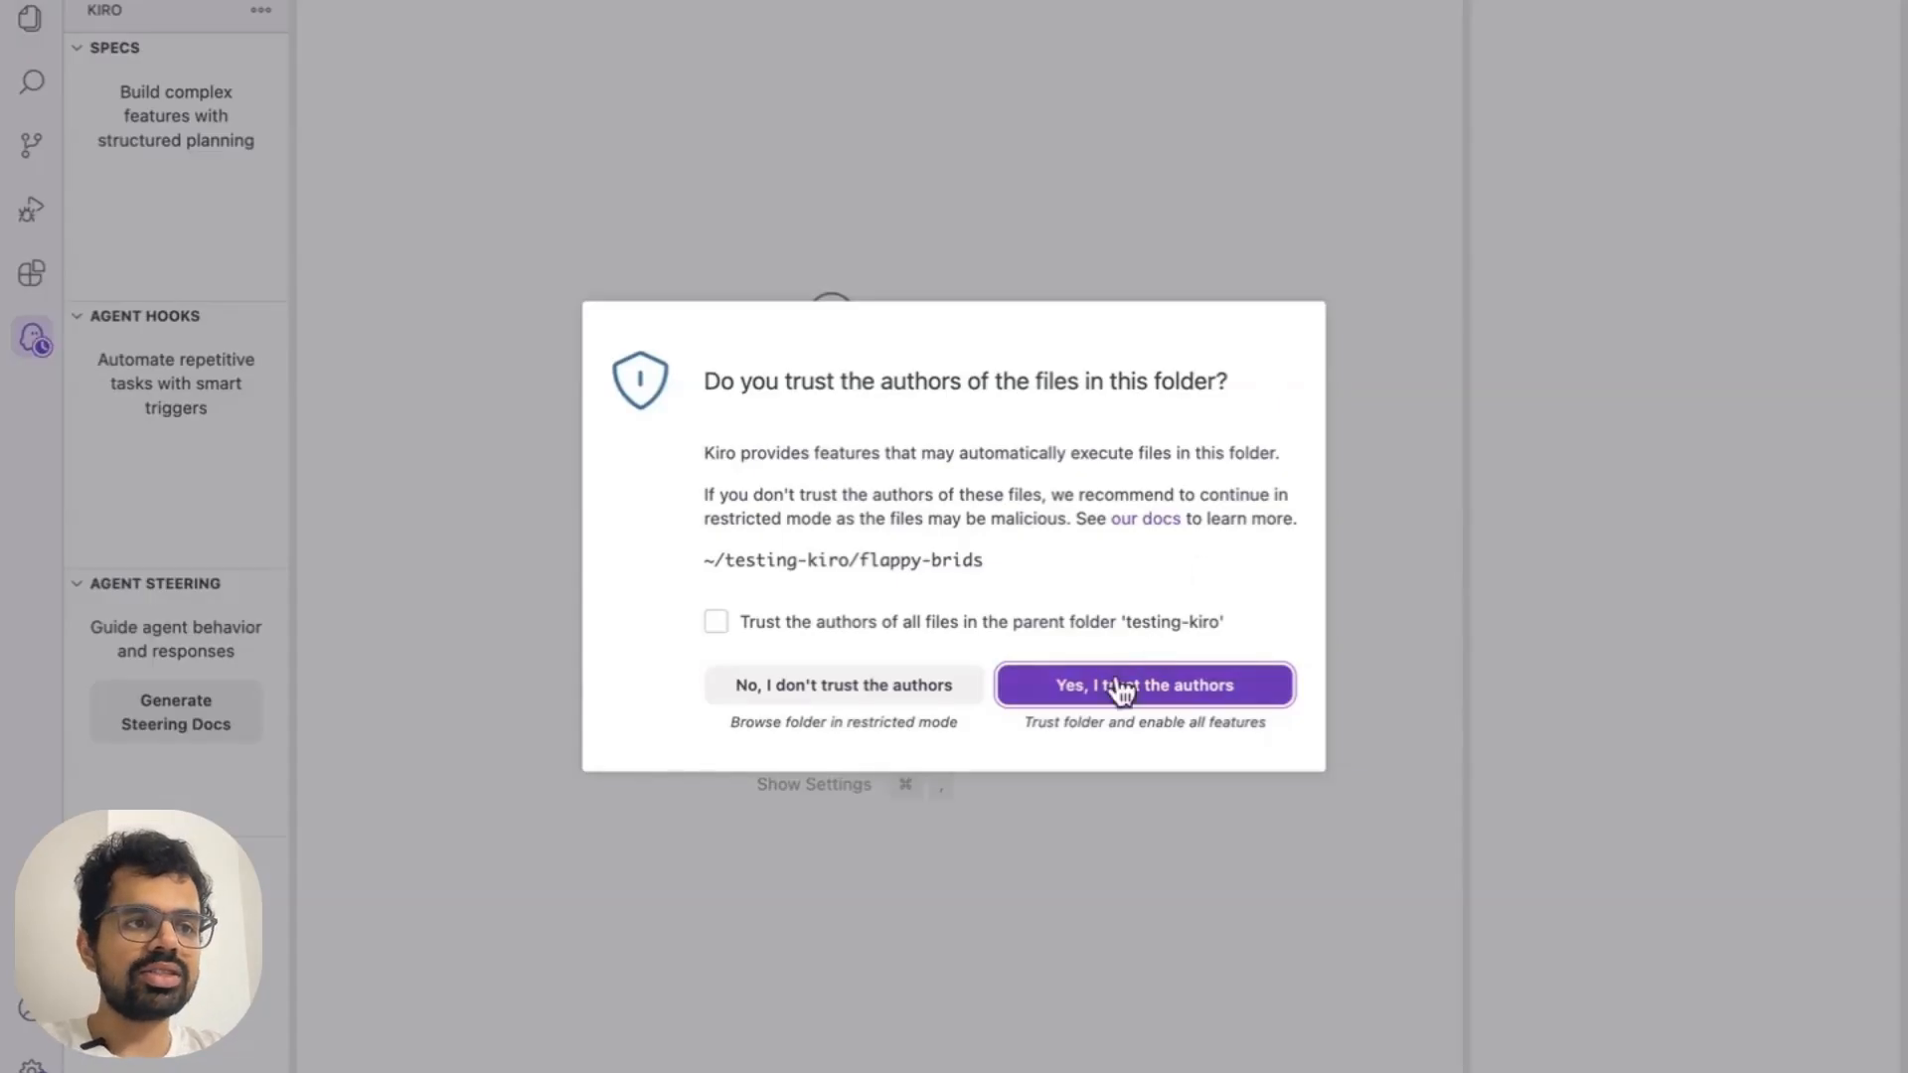
Trust the flappy-brids folder's authors and show its empty file explorer
click(1141, 684)
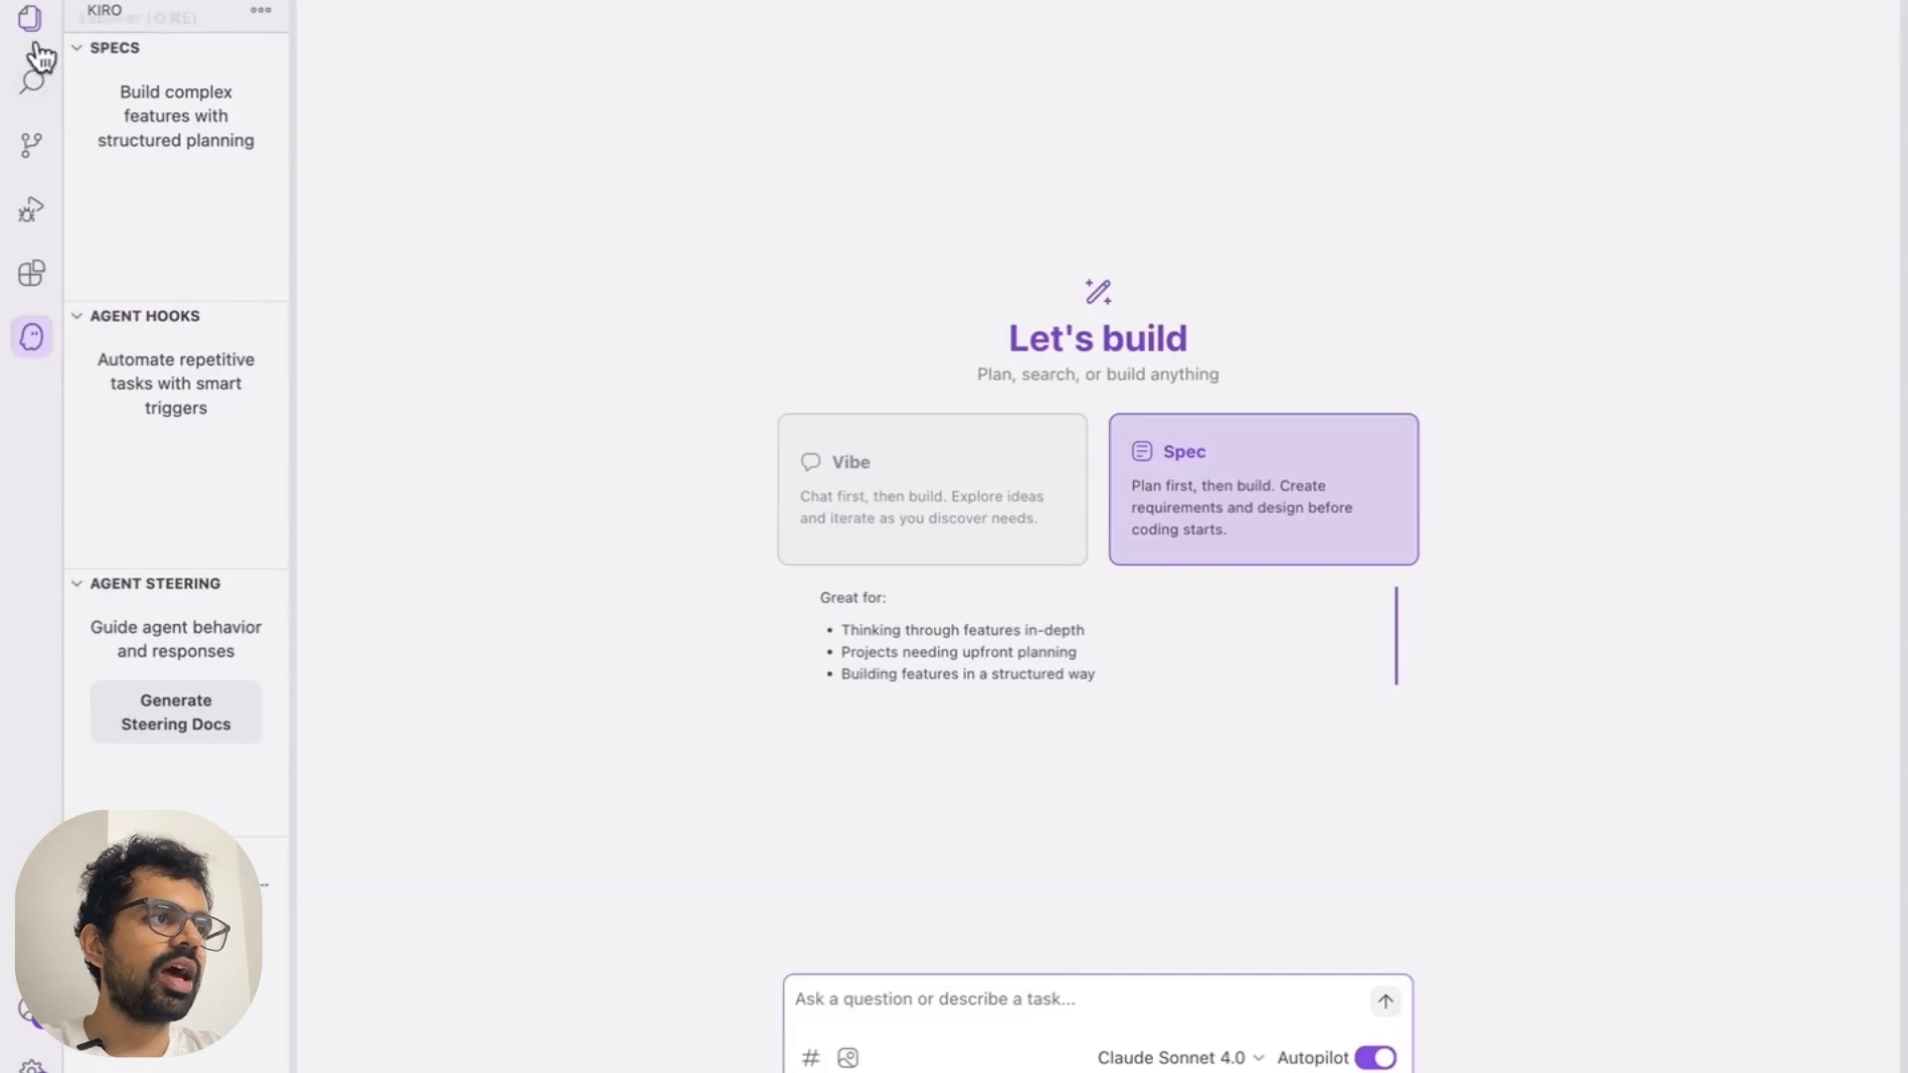
mouse_move(30, 19)
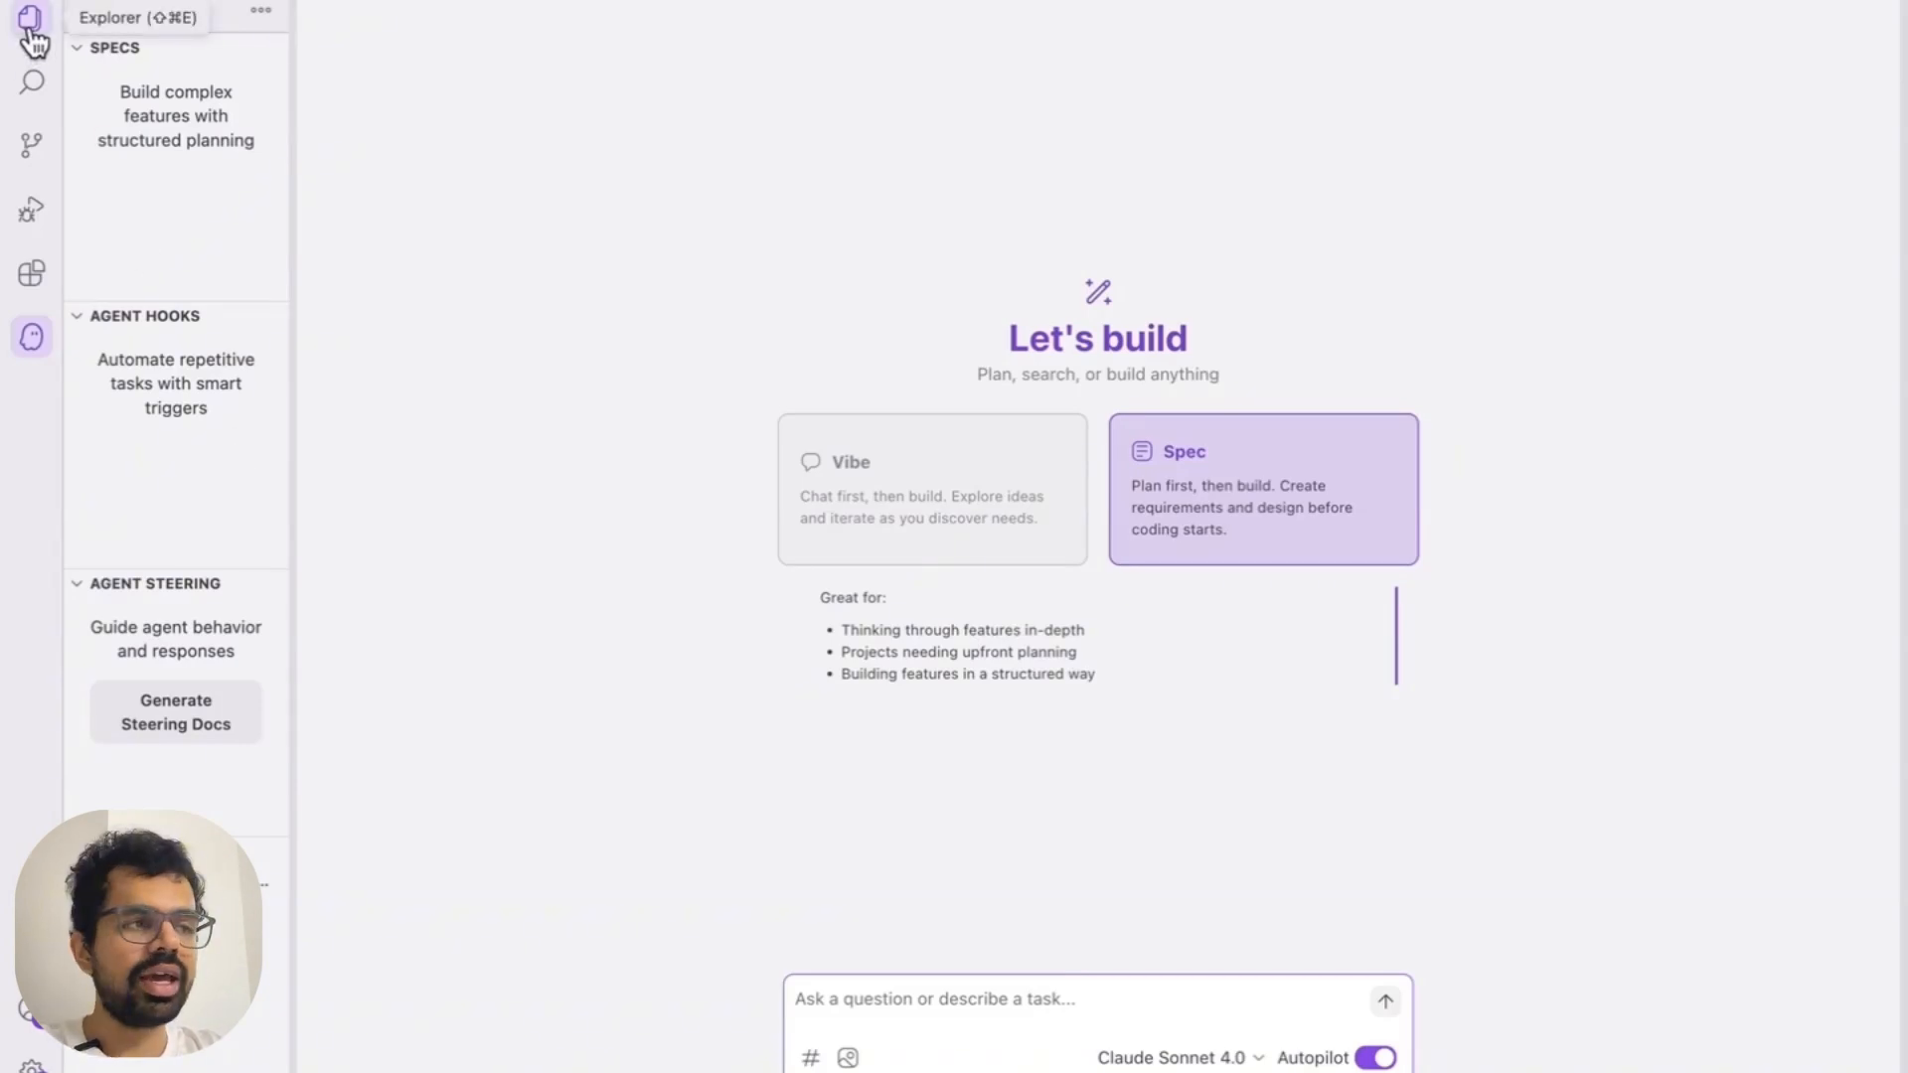
click(30, 20)
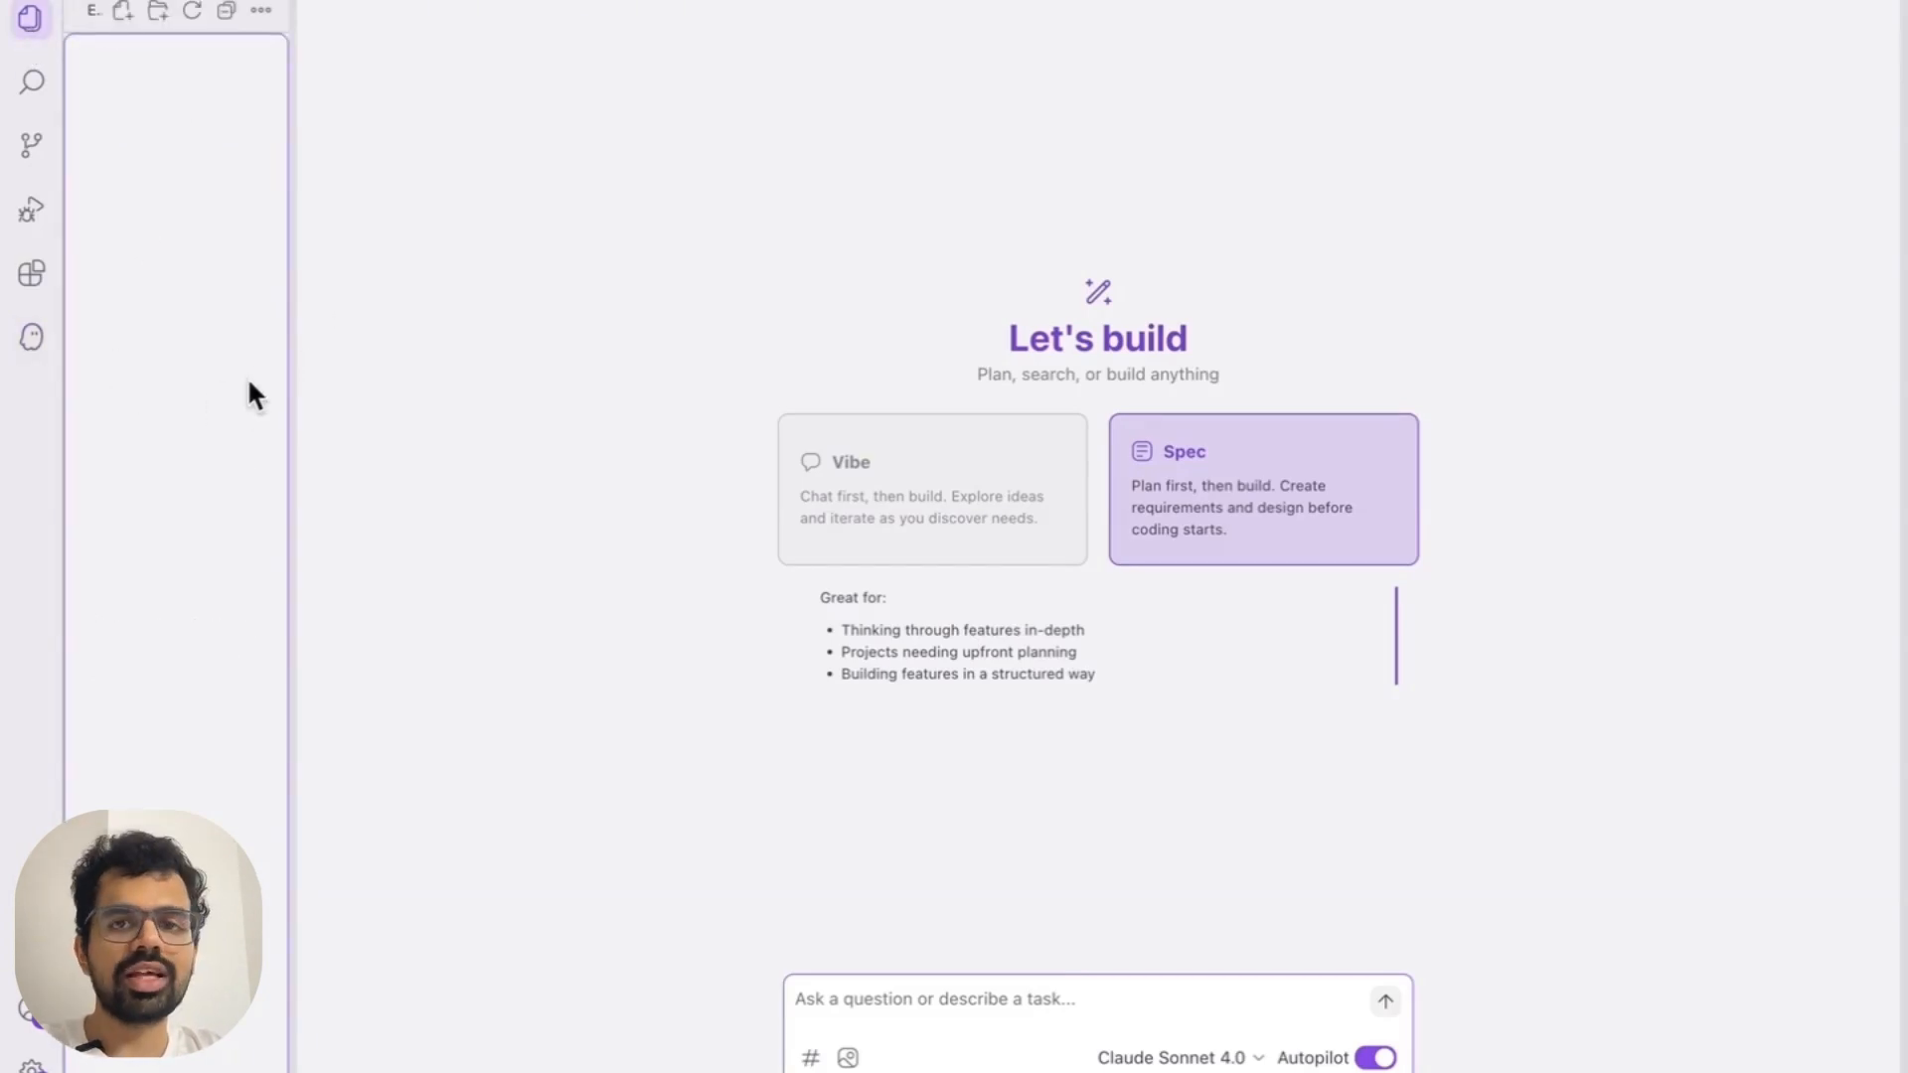
mouse_move(30, 338)
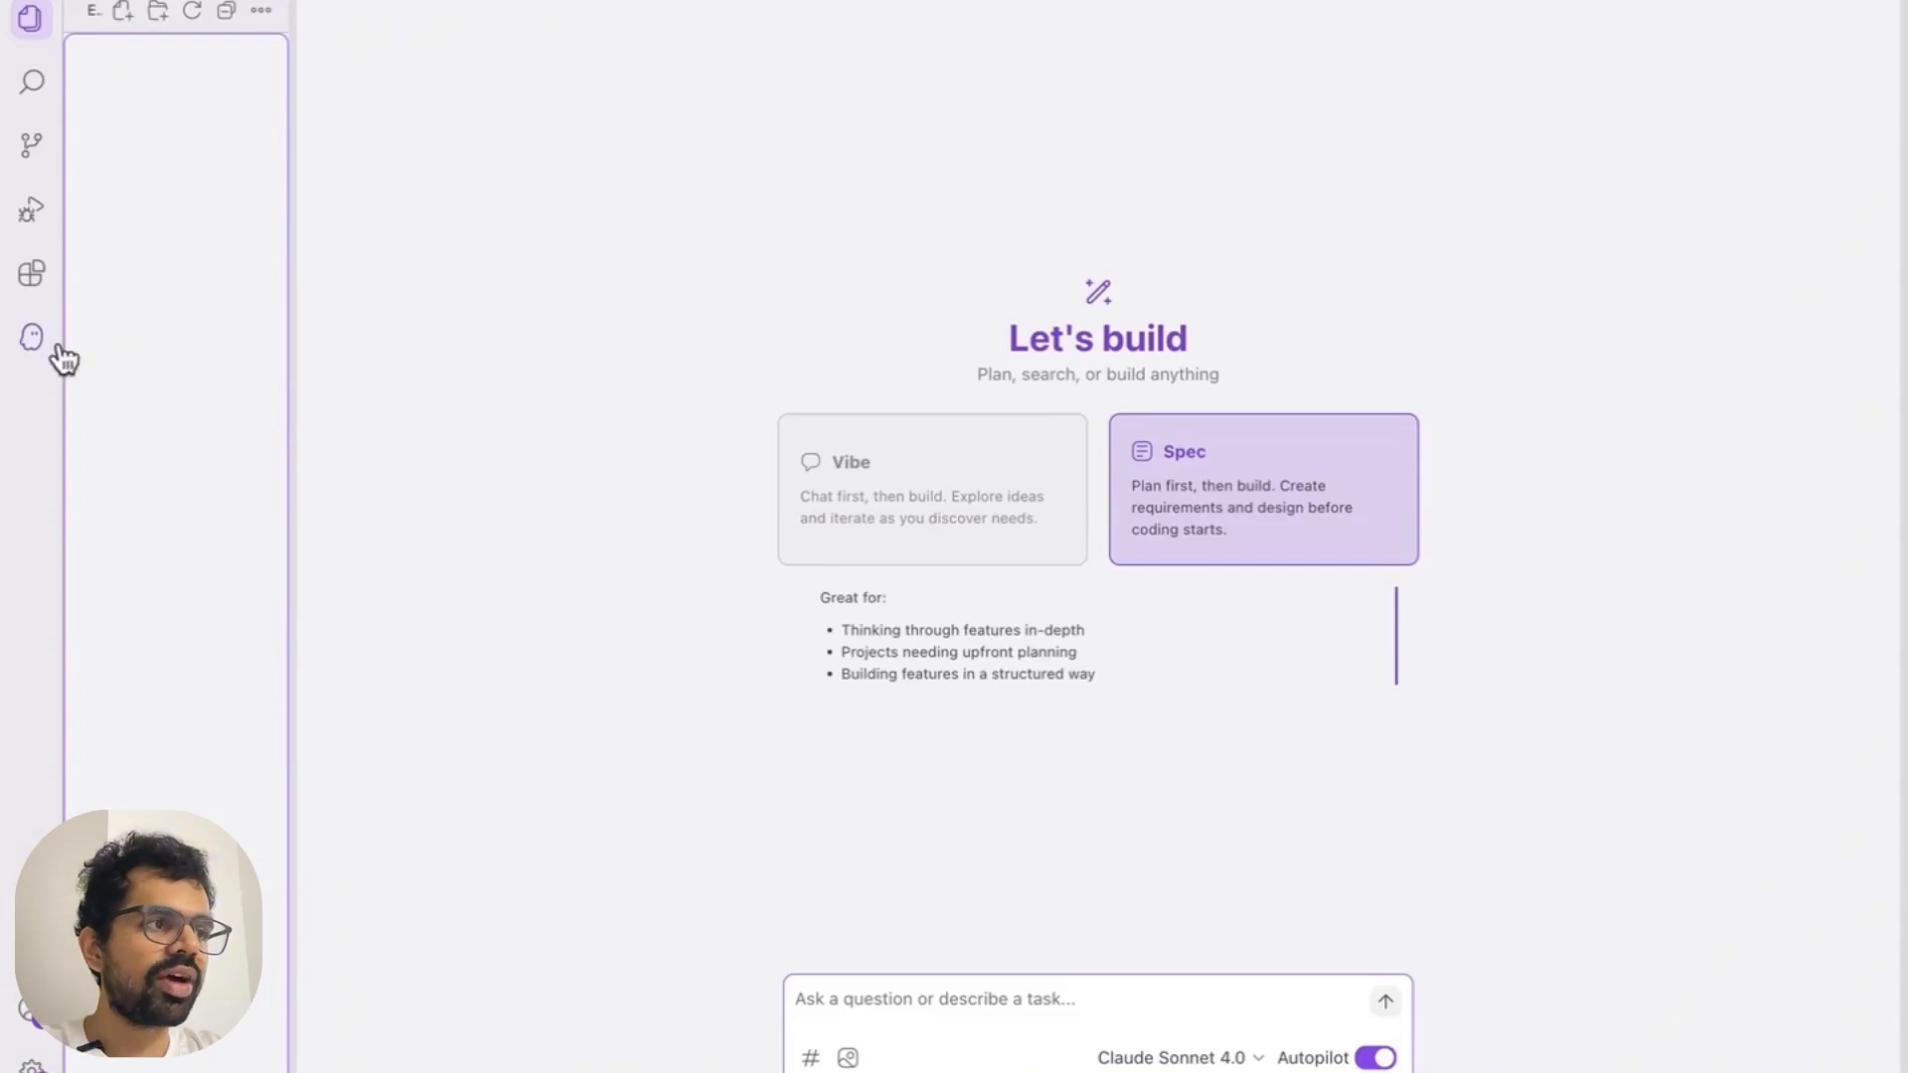
mouse_move(32, 338)
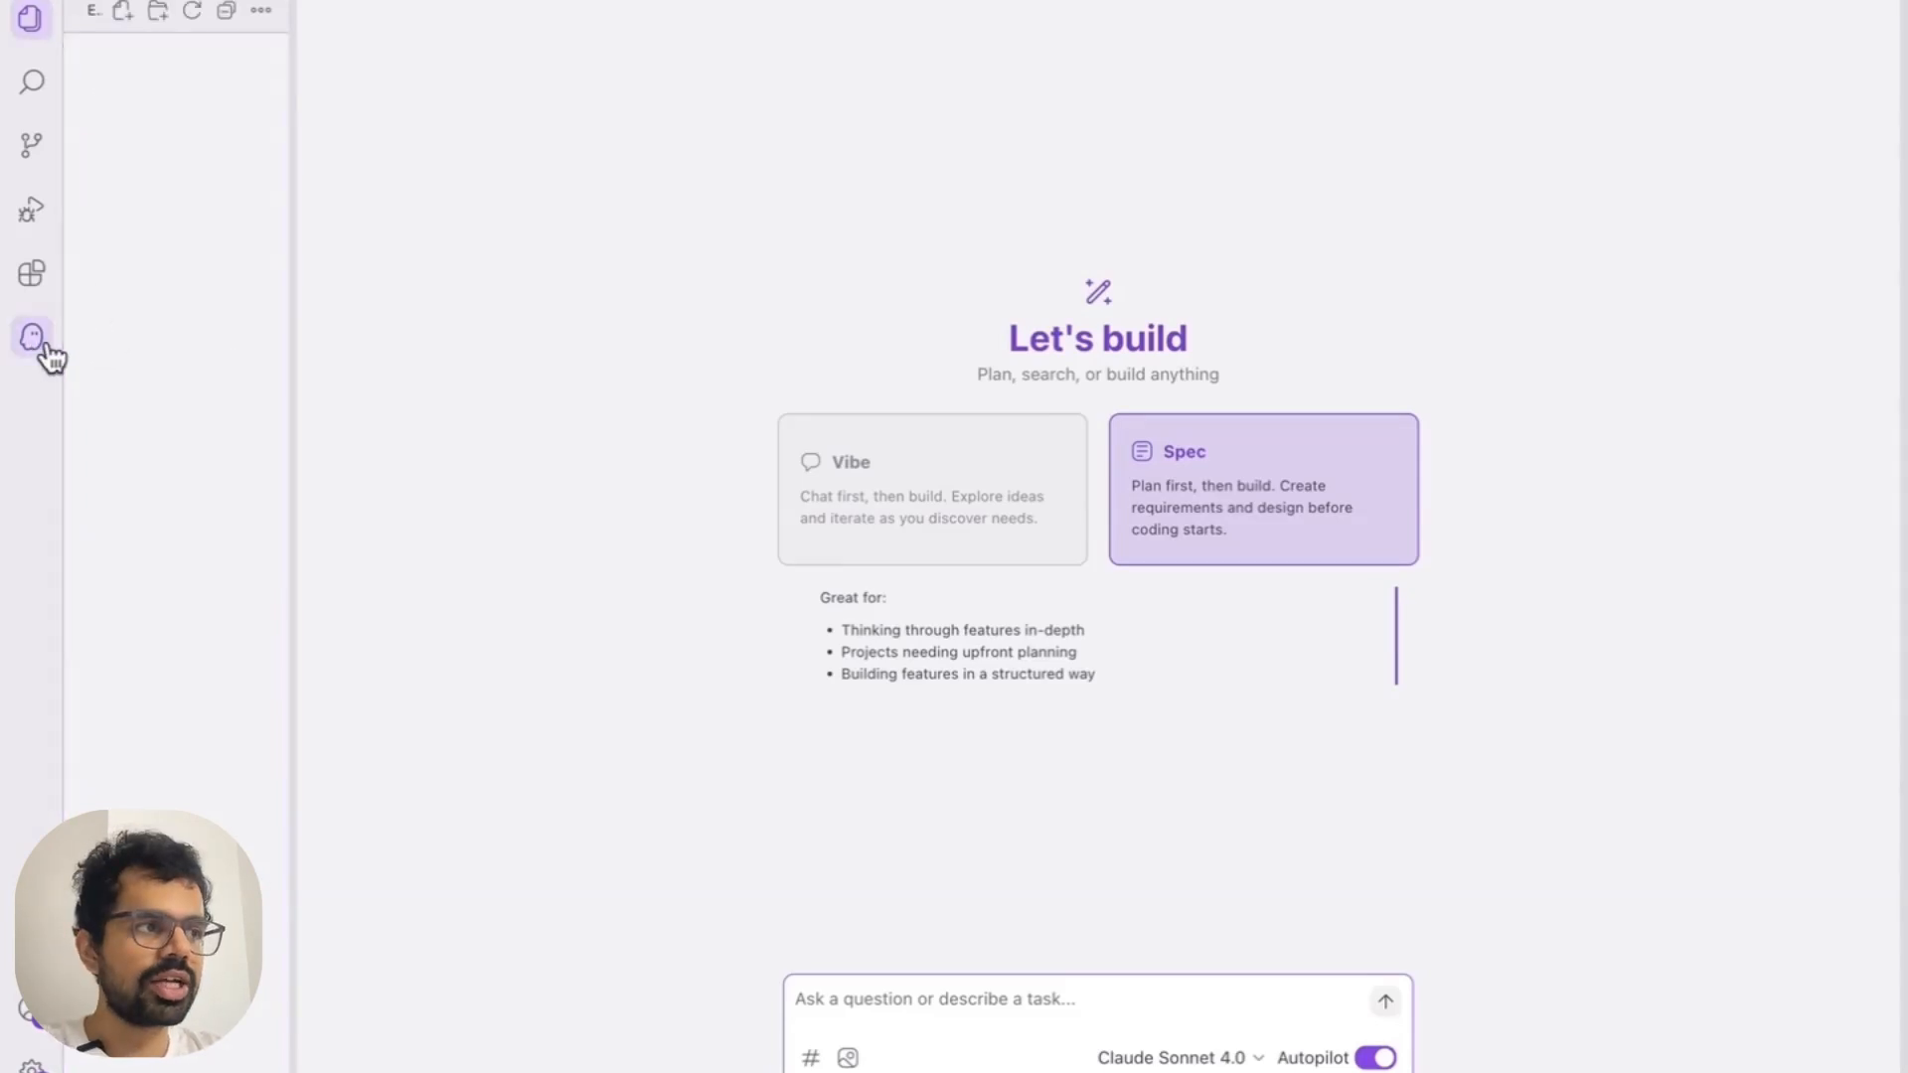
Show the Kiro sidebar with Specs, Agent Hooks, Steering and MCP servers
click(29, 338)
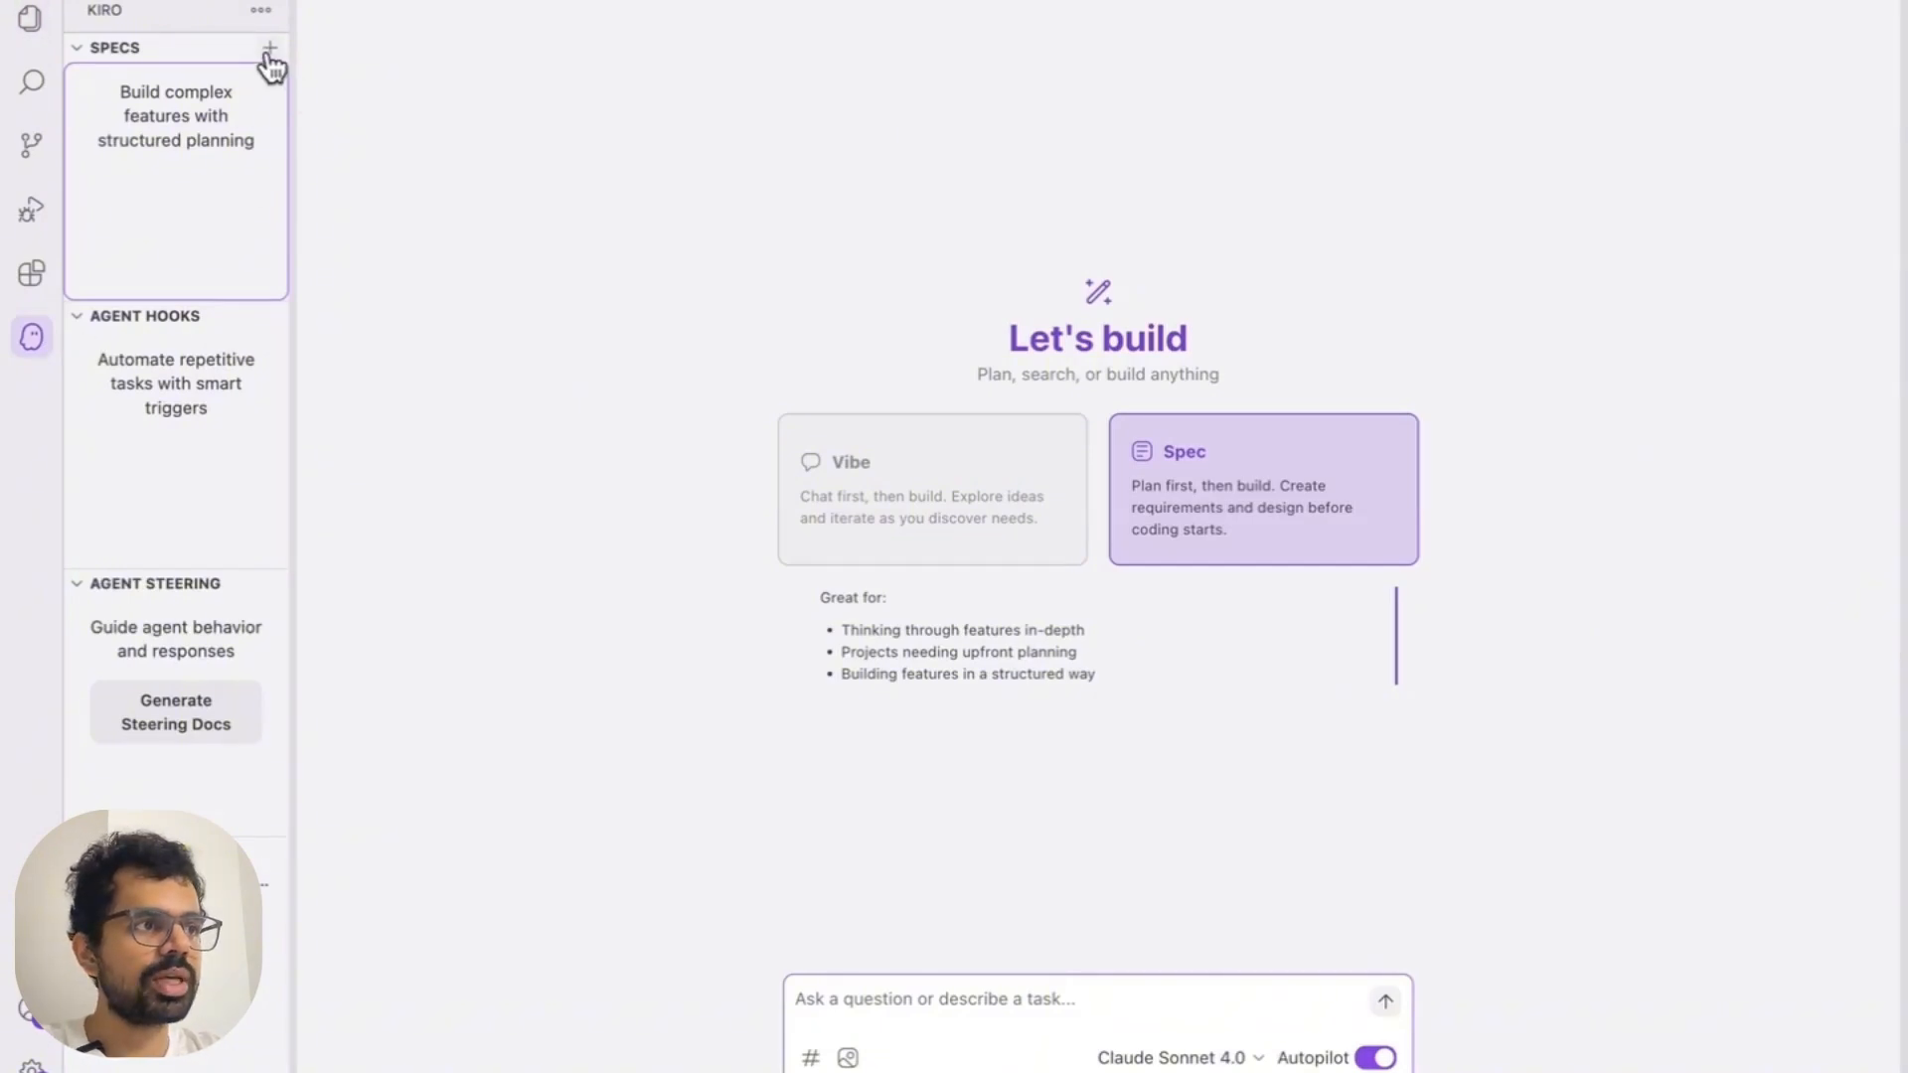
mouse_move(251, 189)
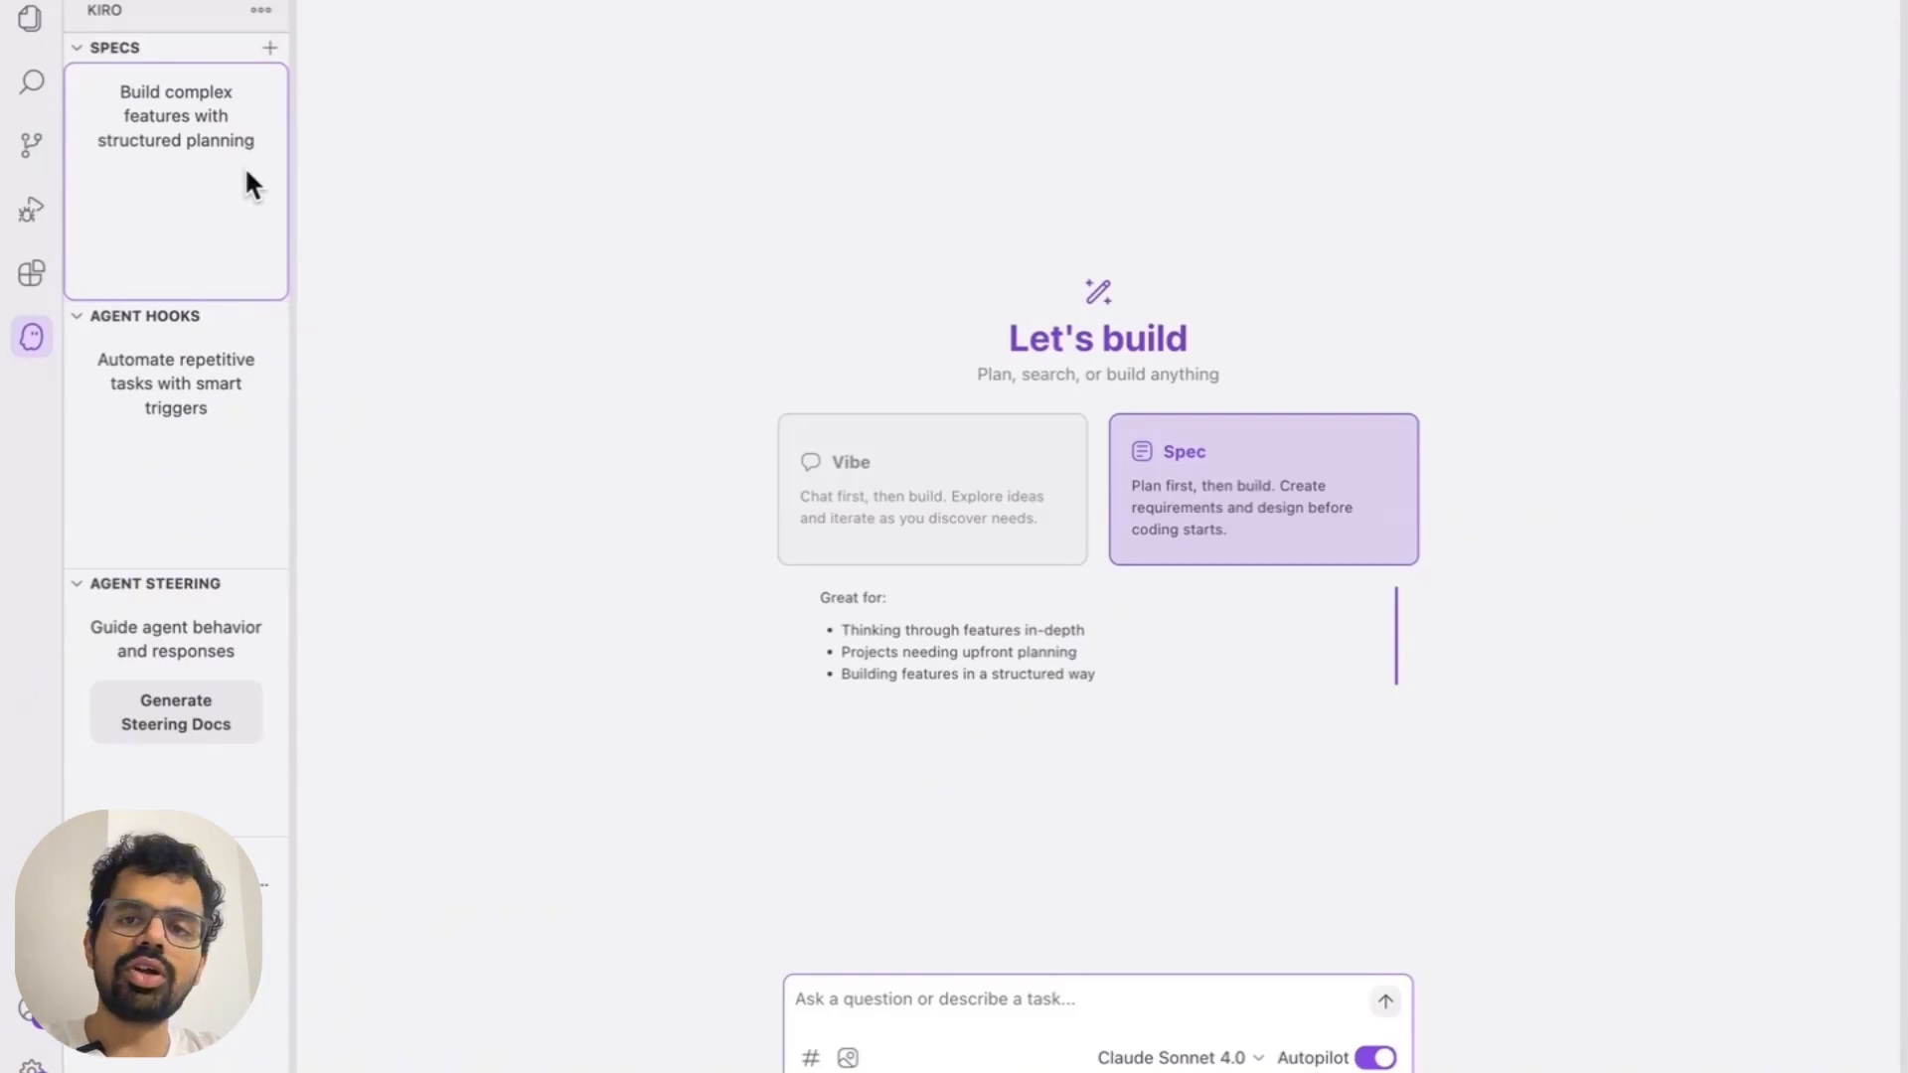
mouse_move(217, 384)
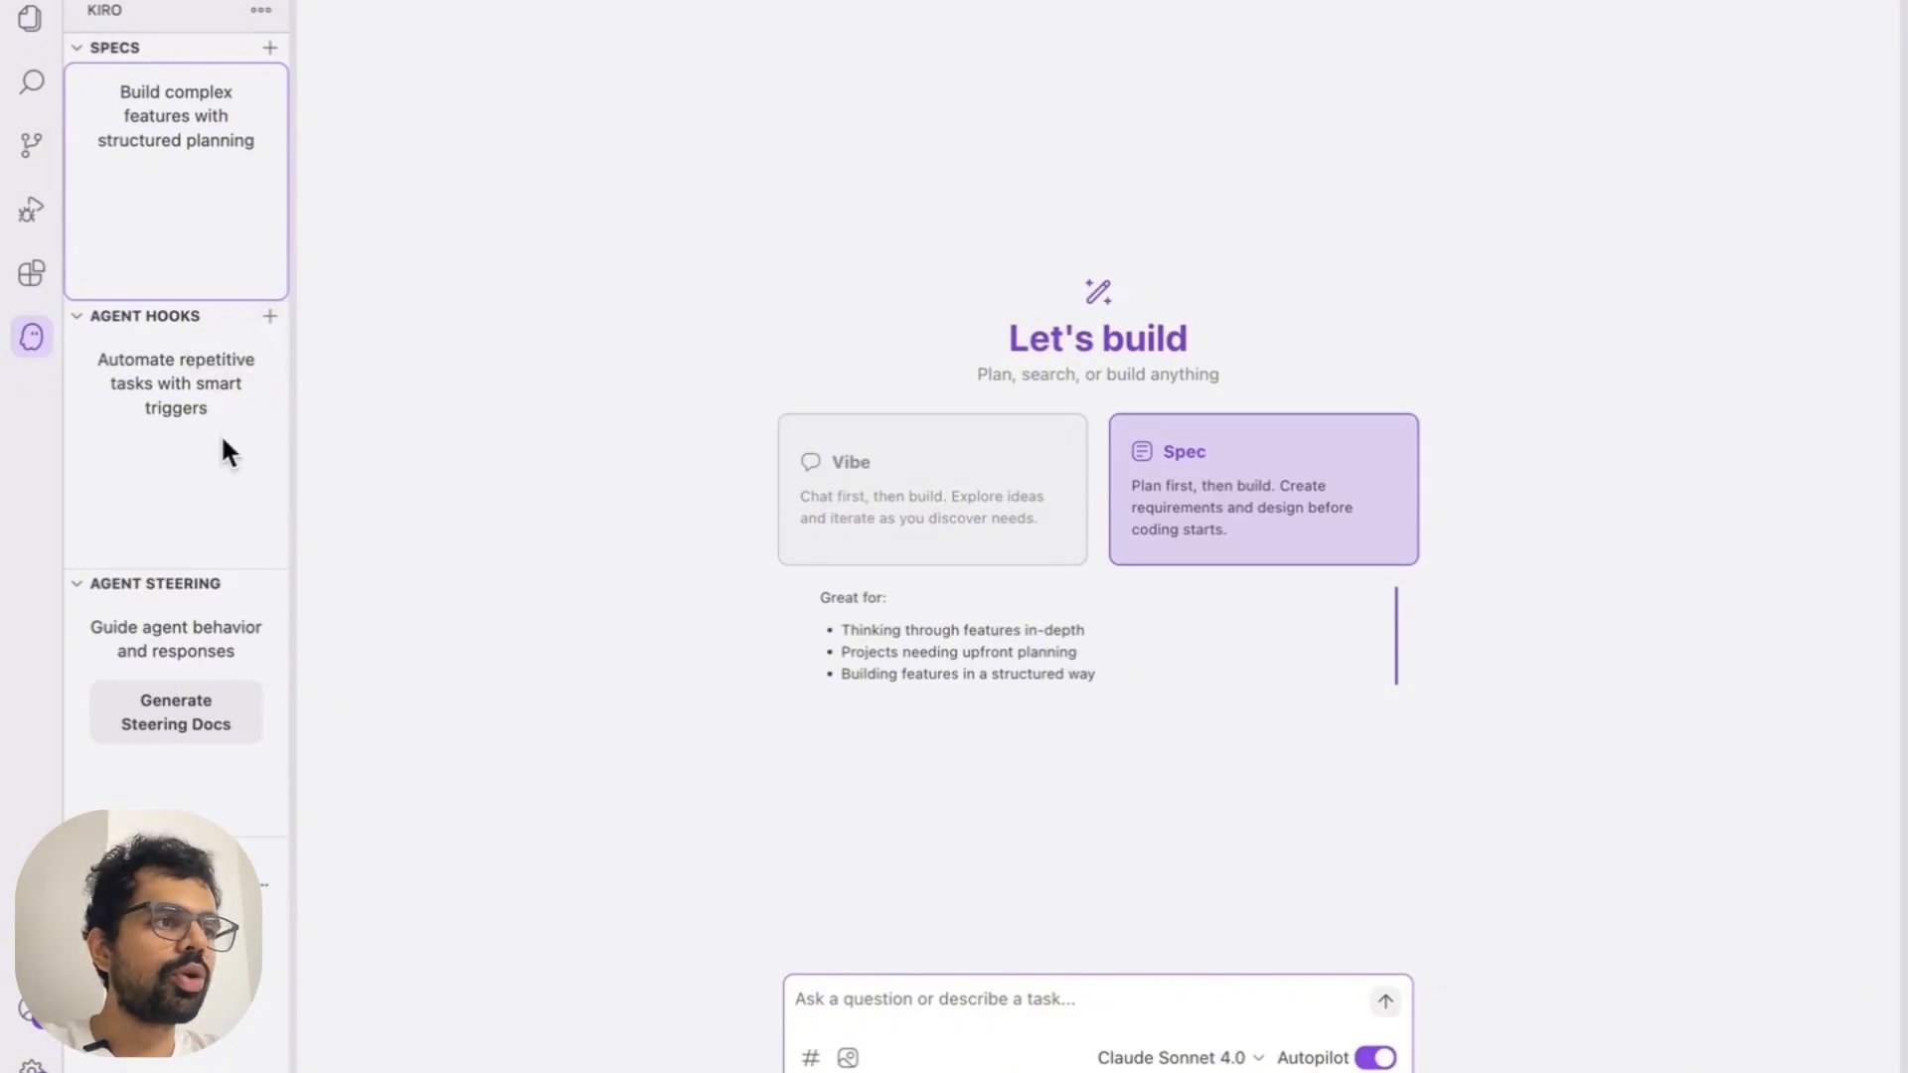
mouse_move(234, 469)
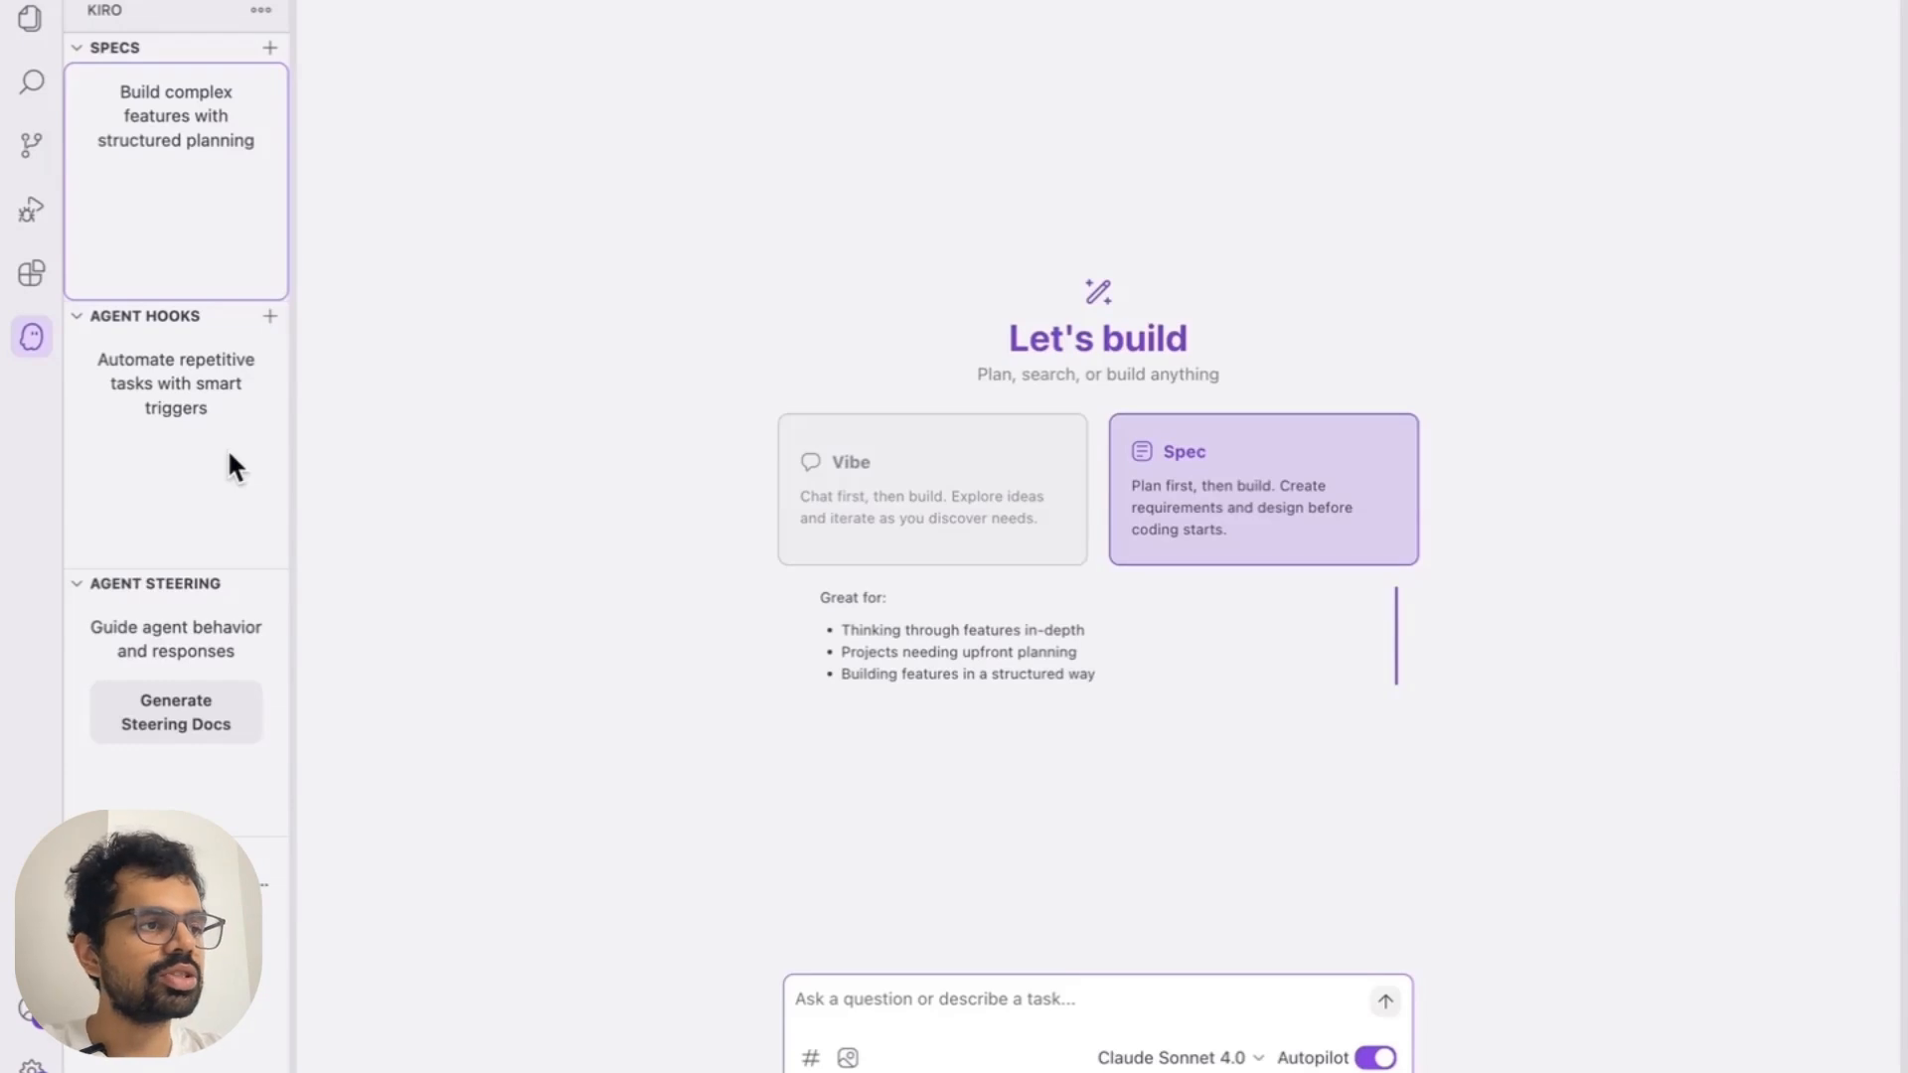
mouse_move(274, 620)
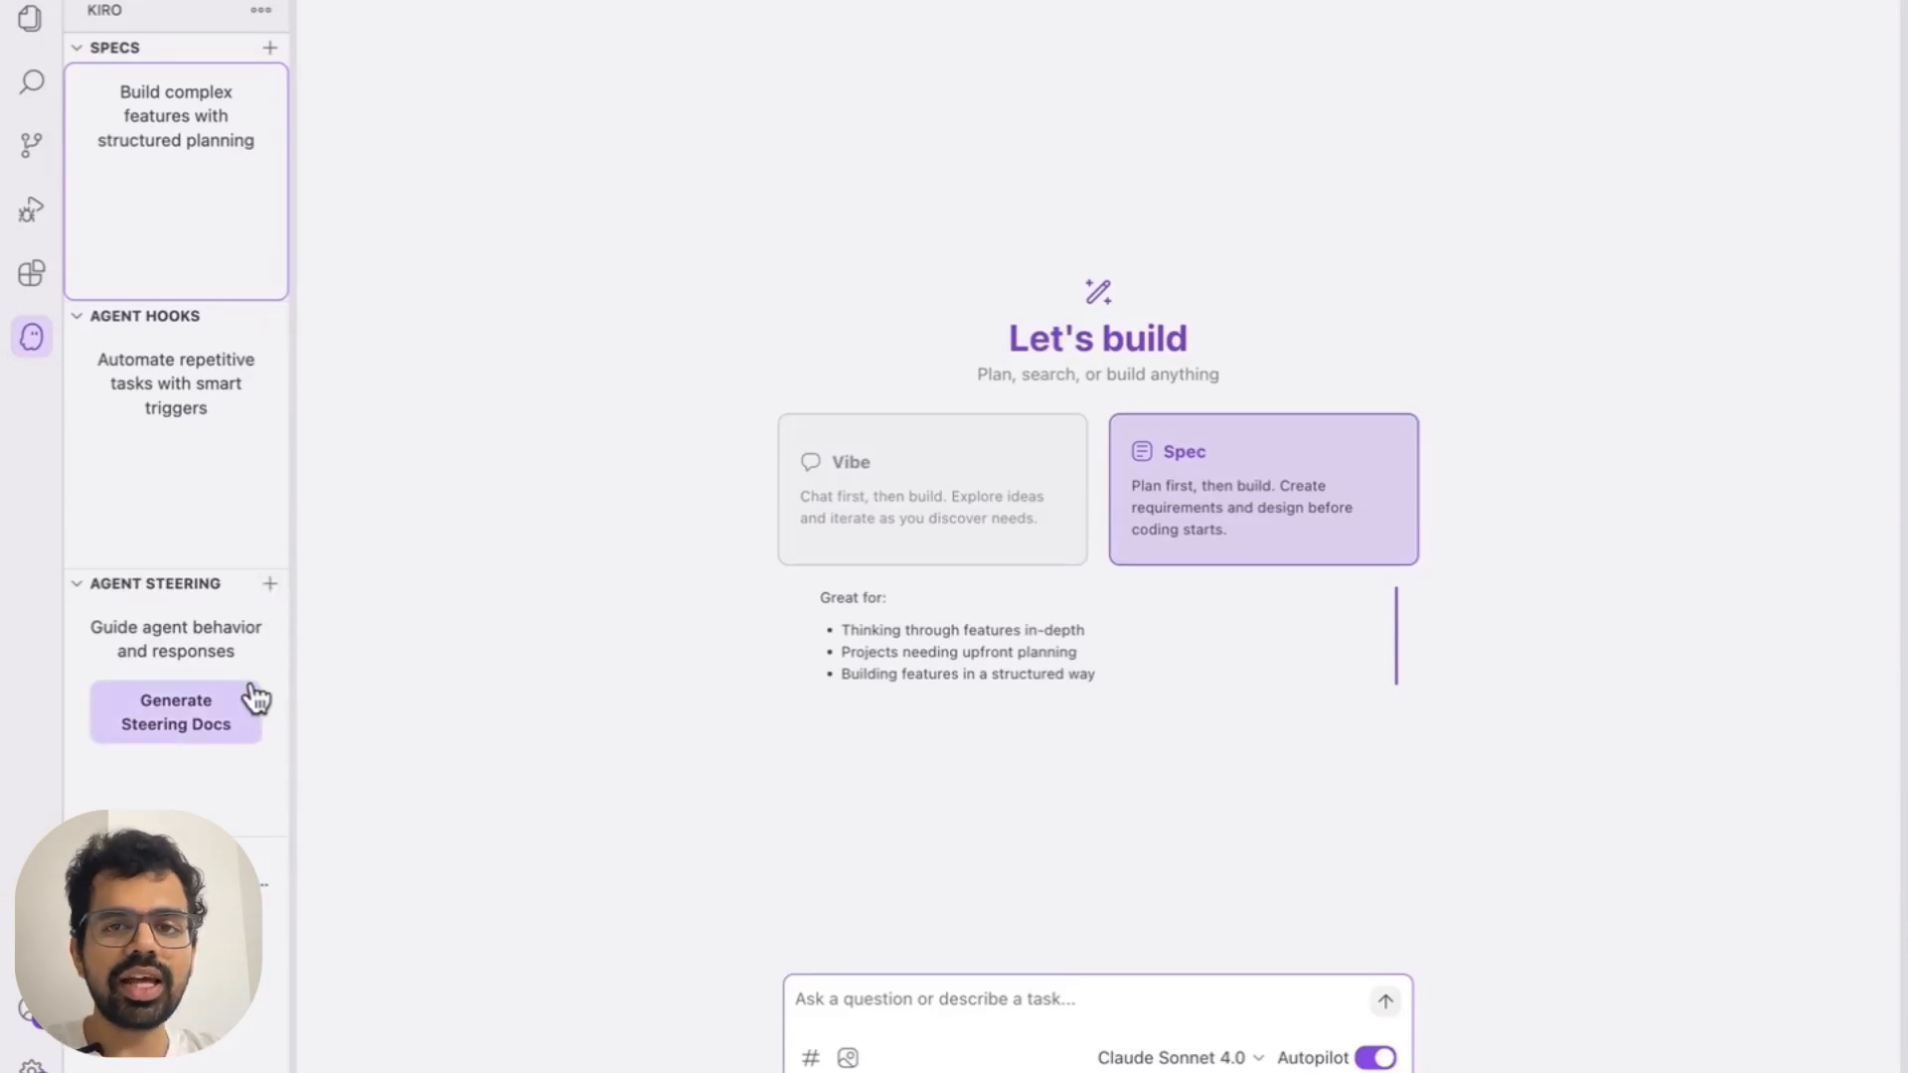
mouse_move(304, 670)
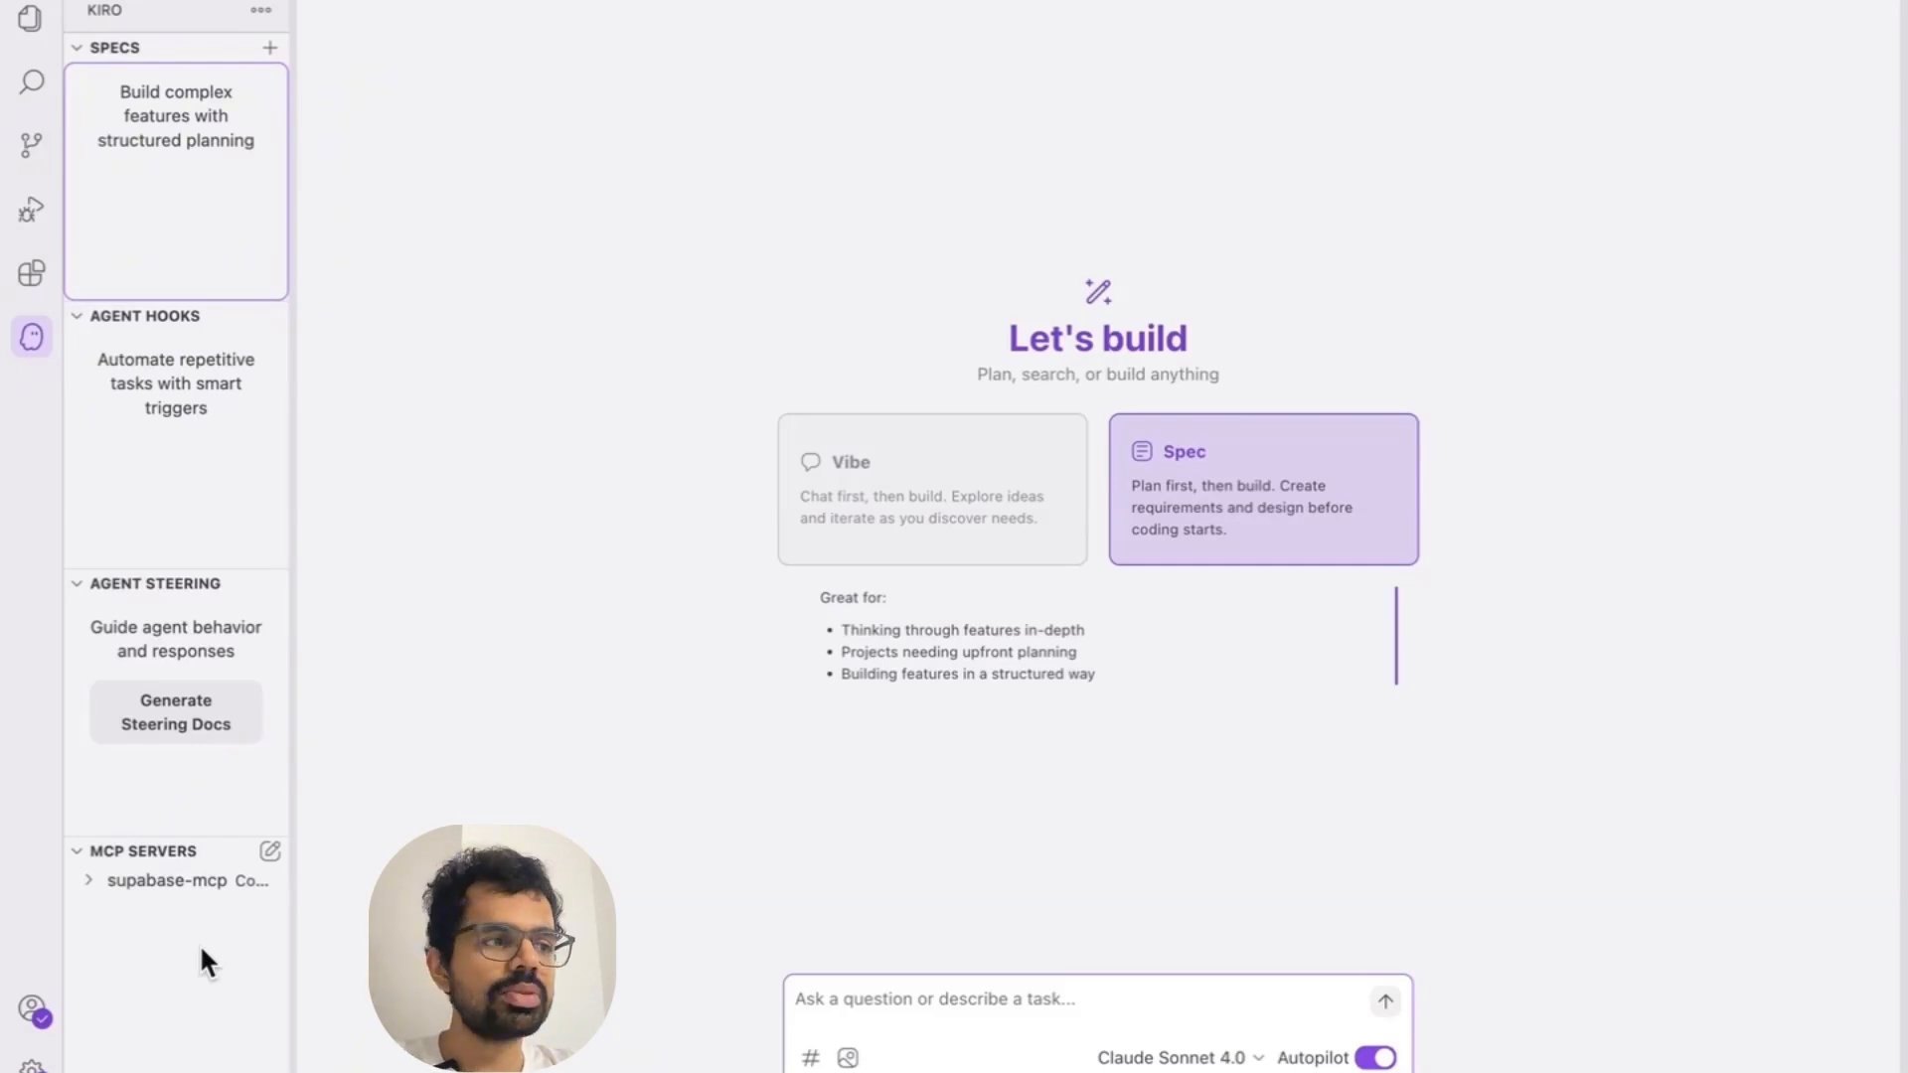
click(183, 881)
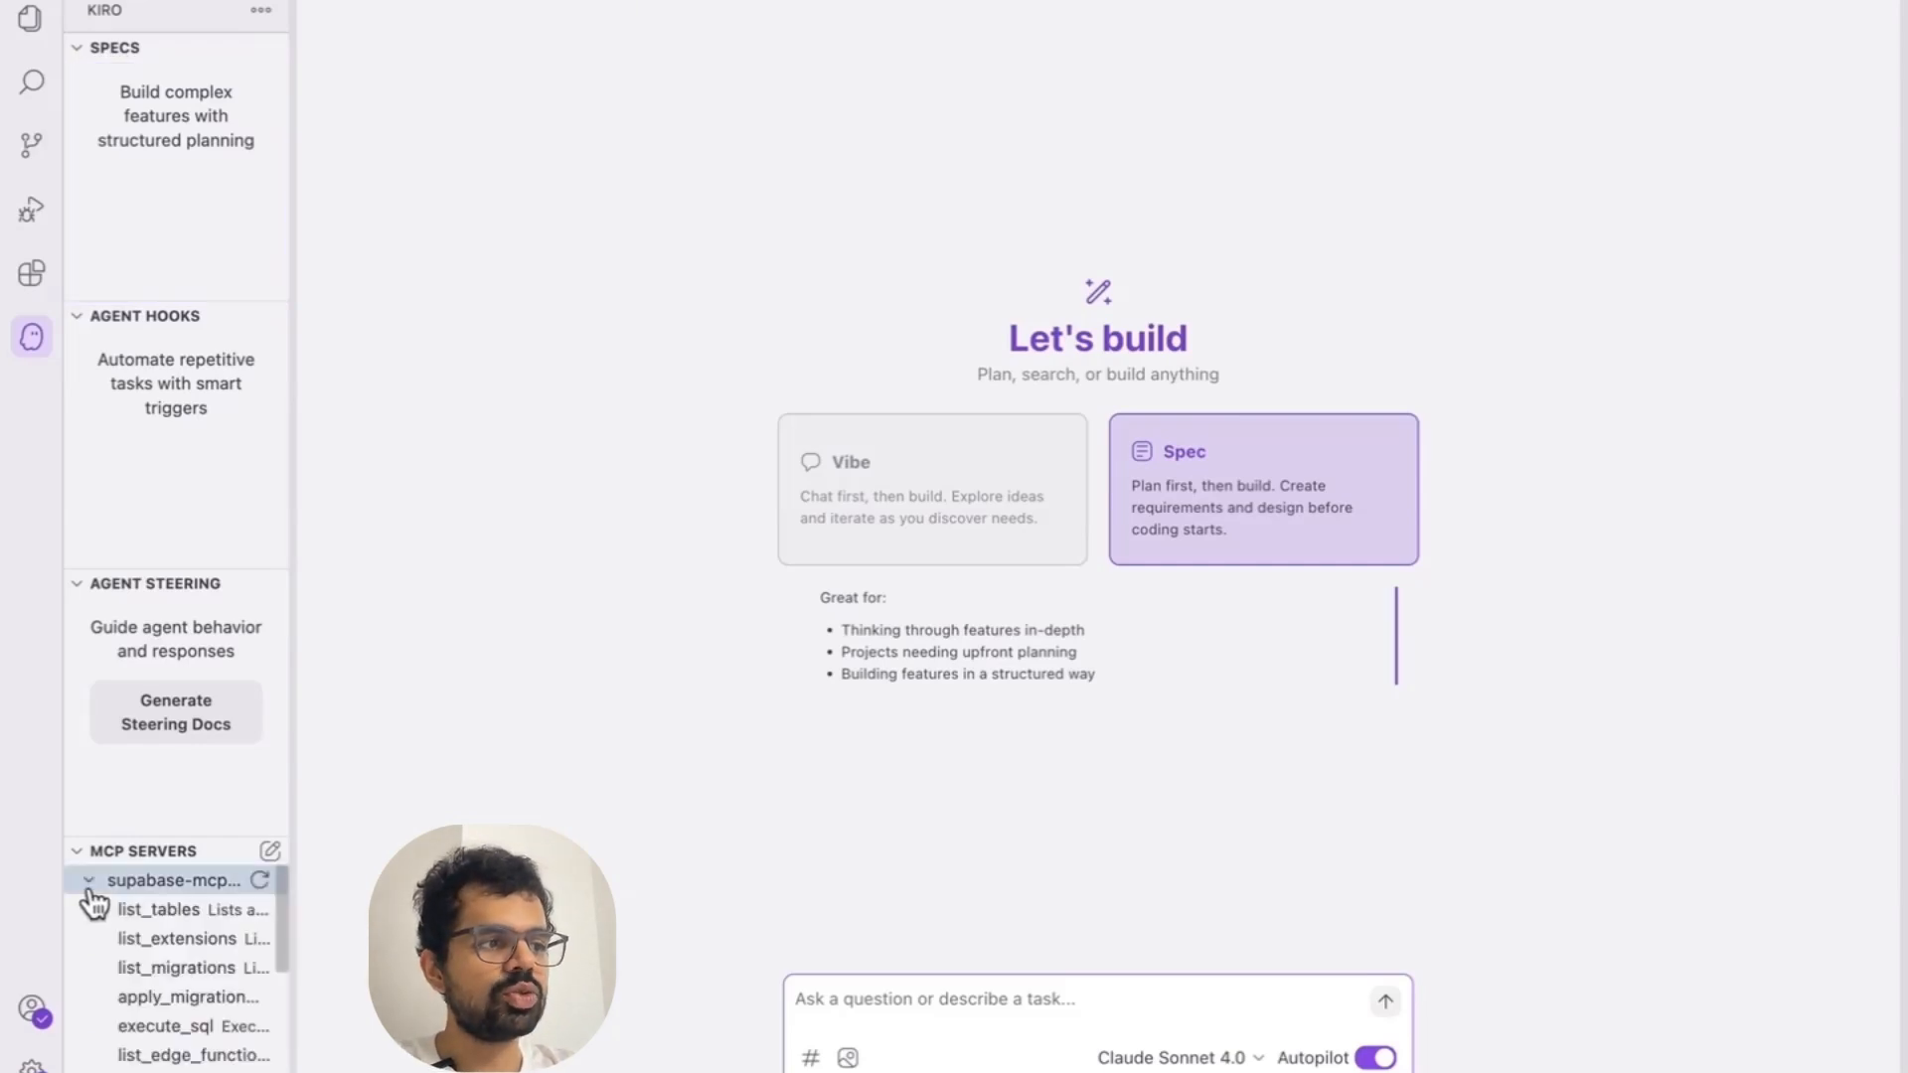
click(86, 880)
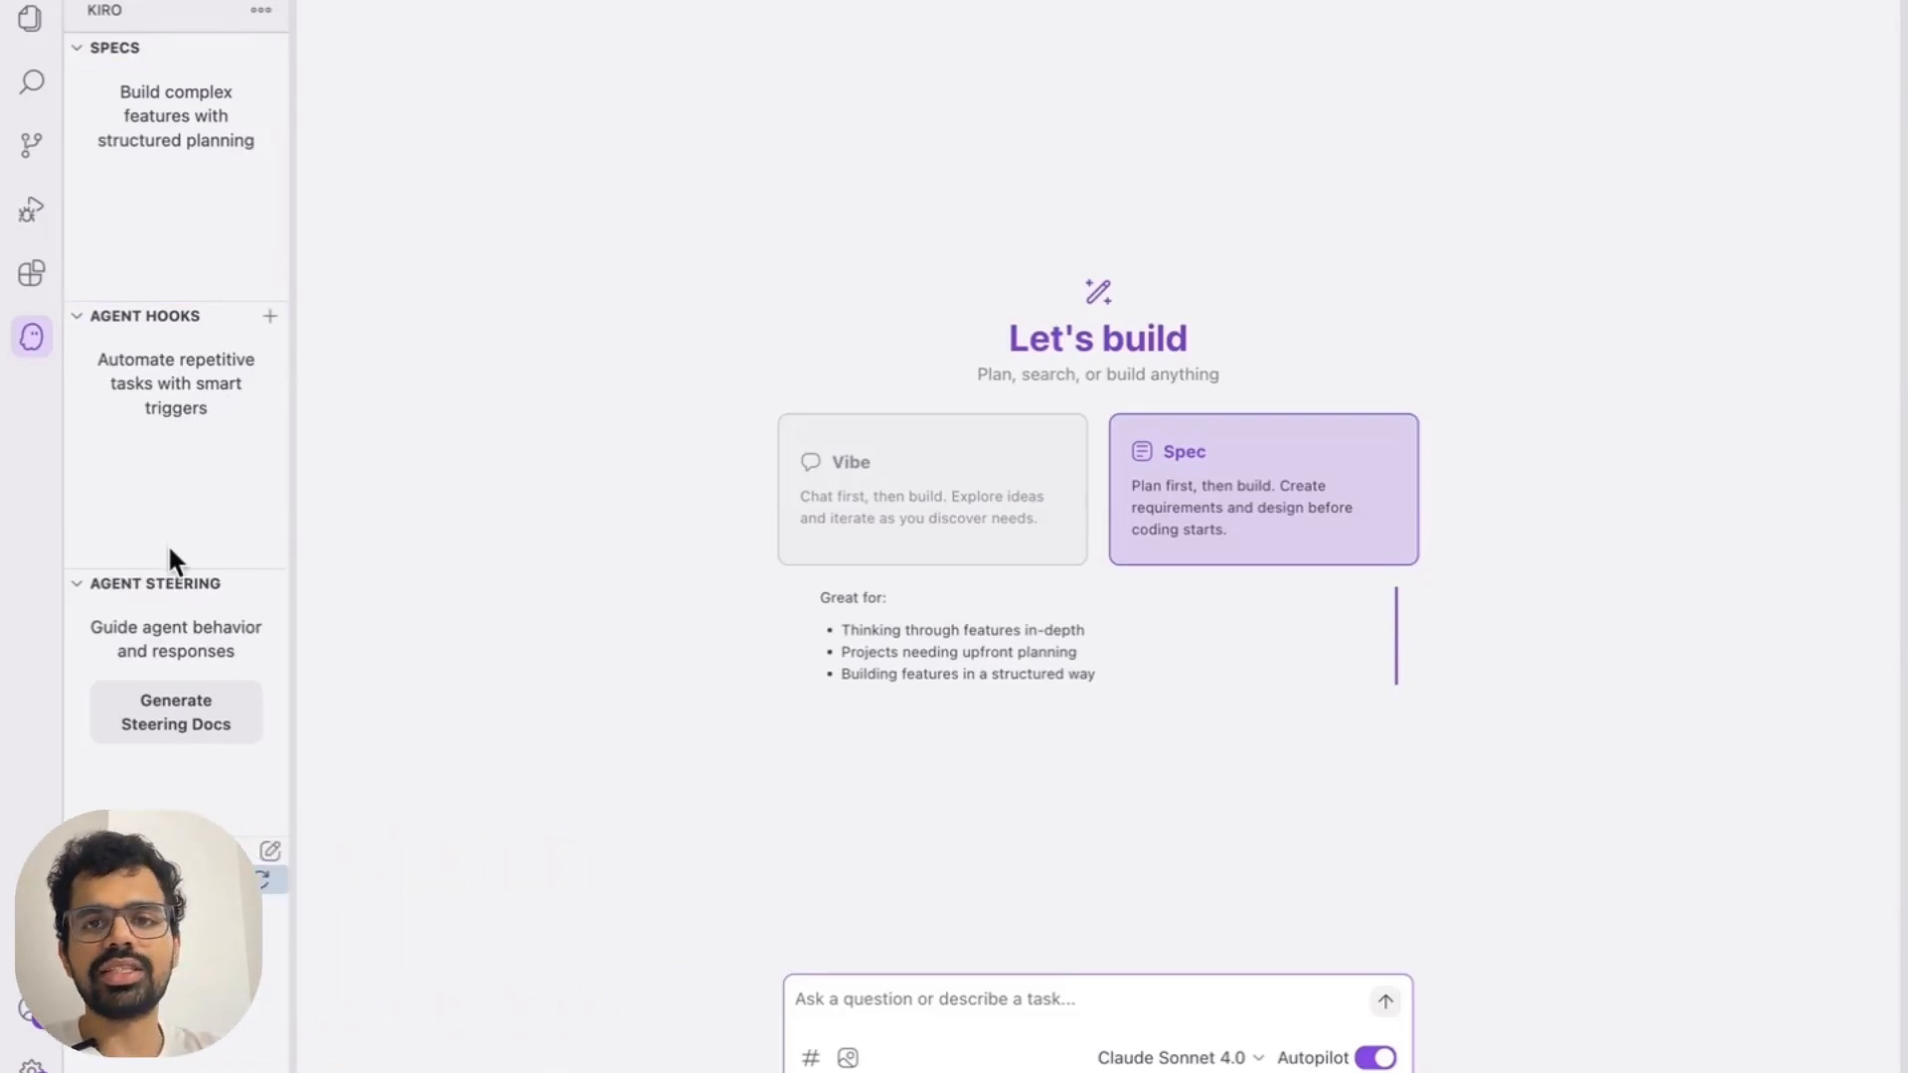
mouse_move(407, 495)
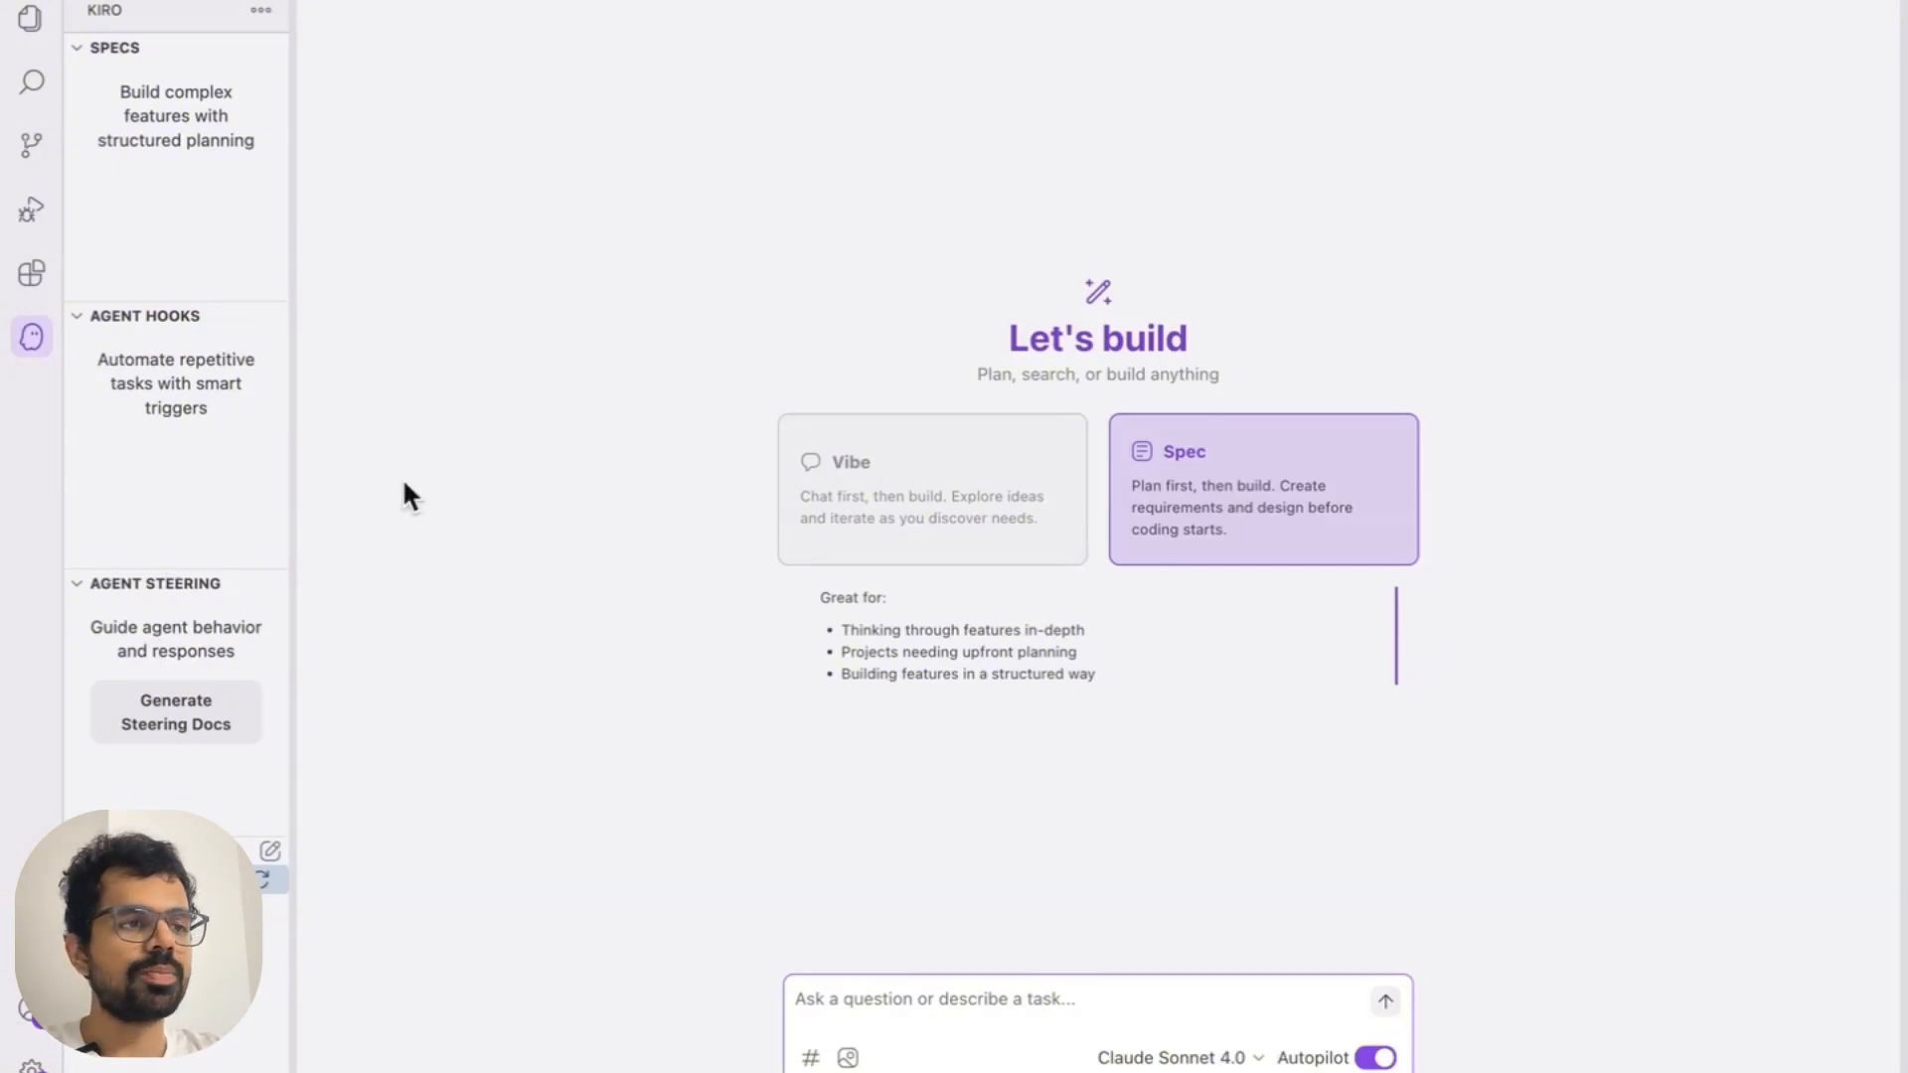
mouse_move(727, 612)
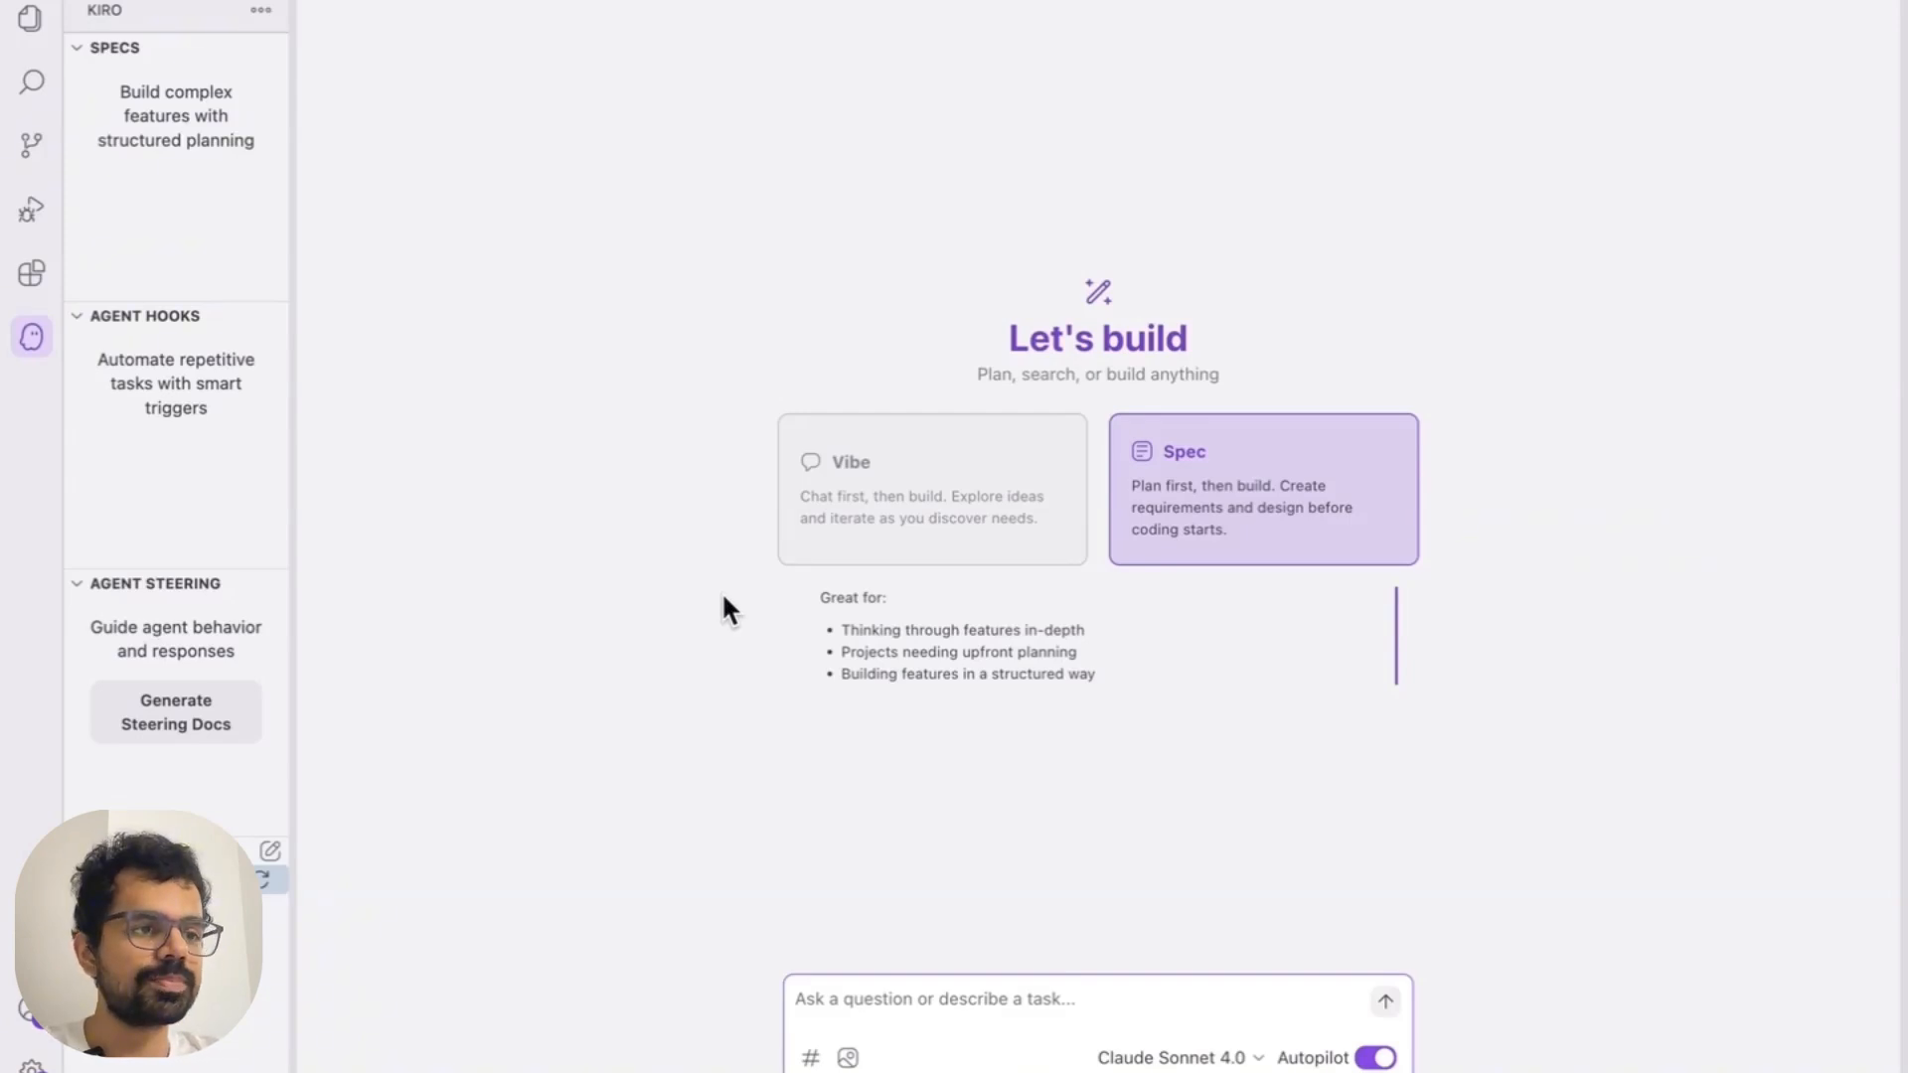
mouse_move(1273, 328)
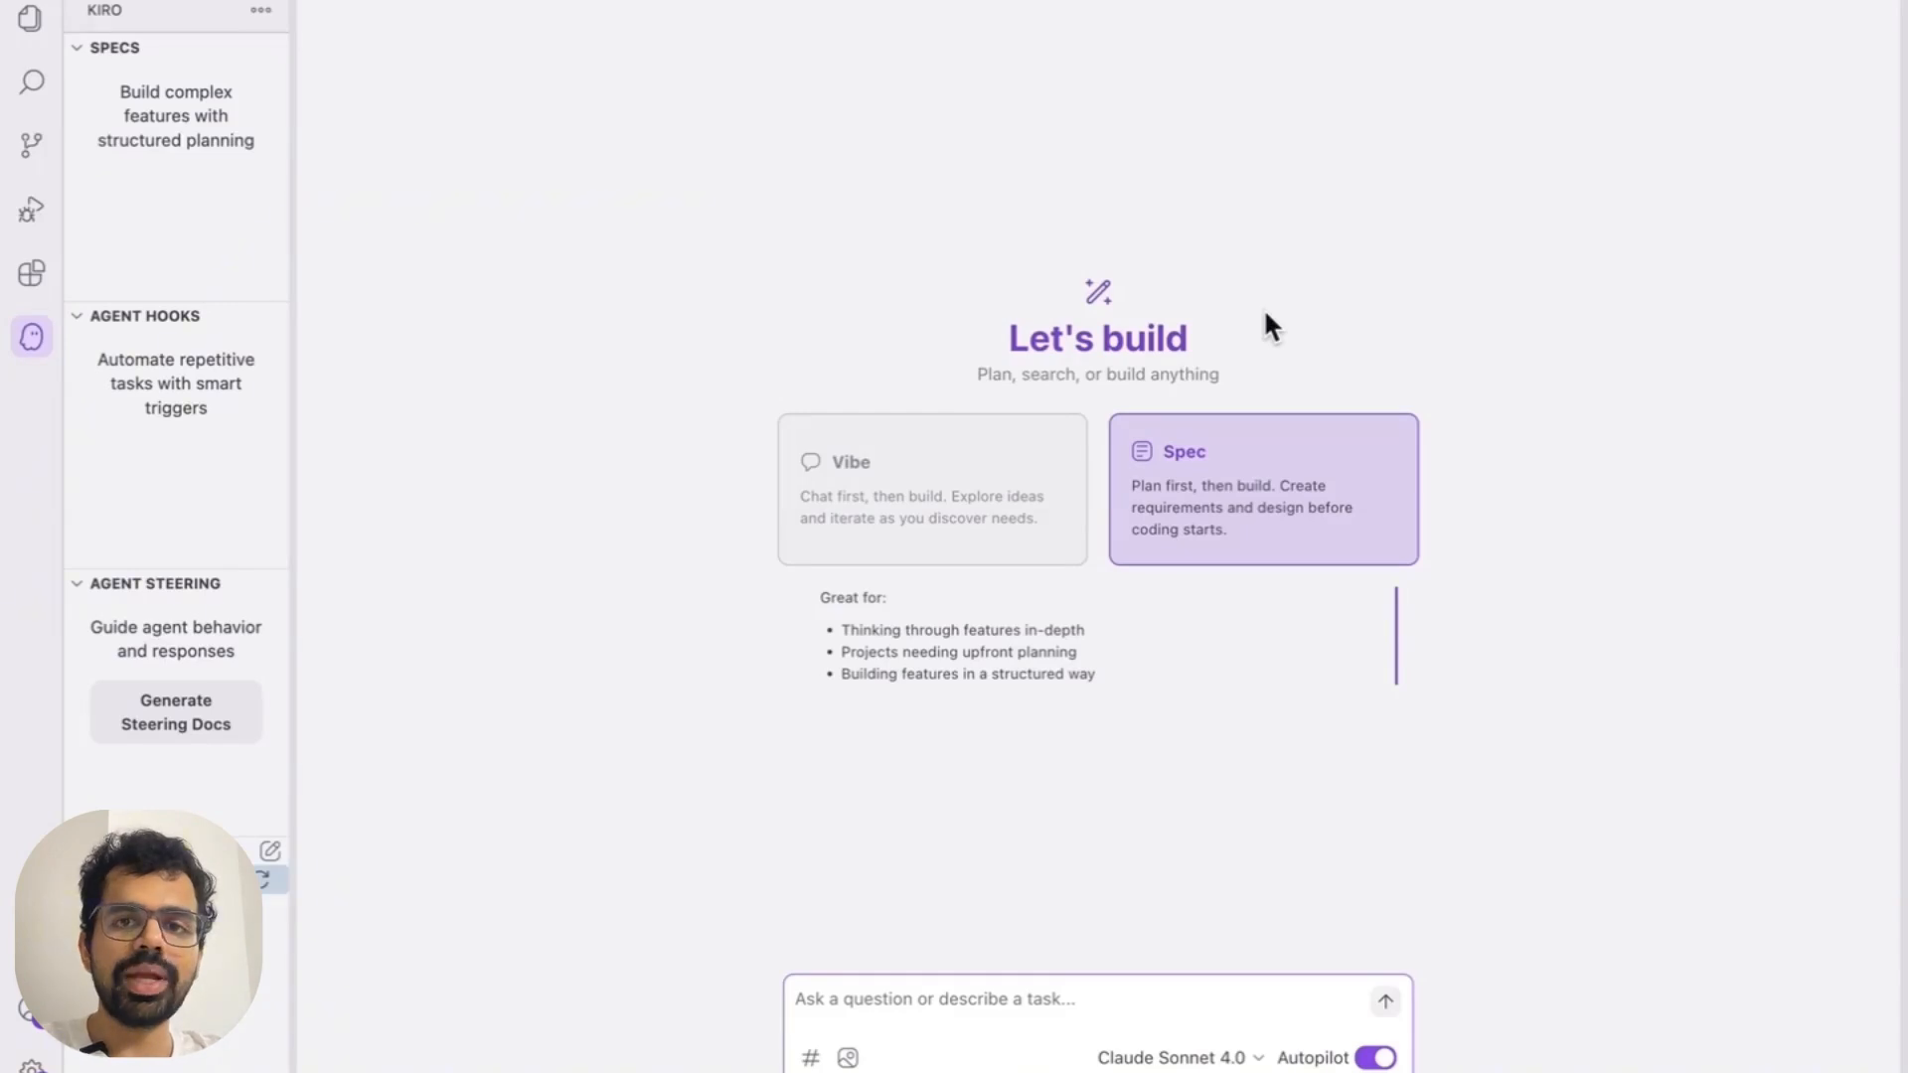
mouse_move(1241, 626)
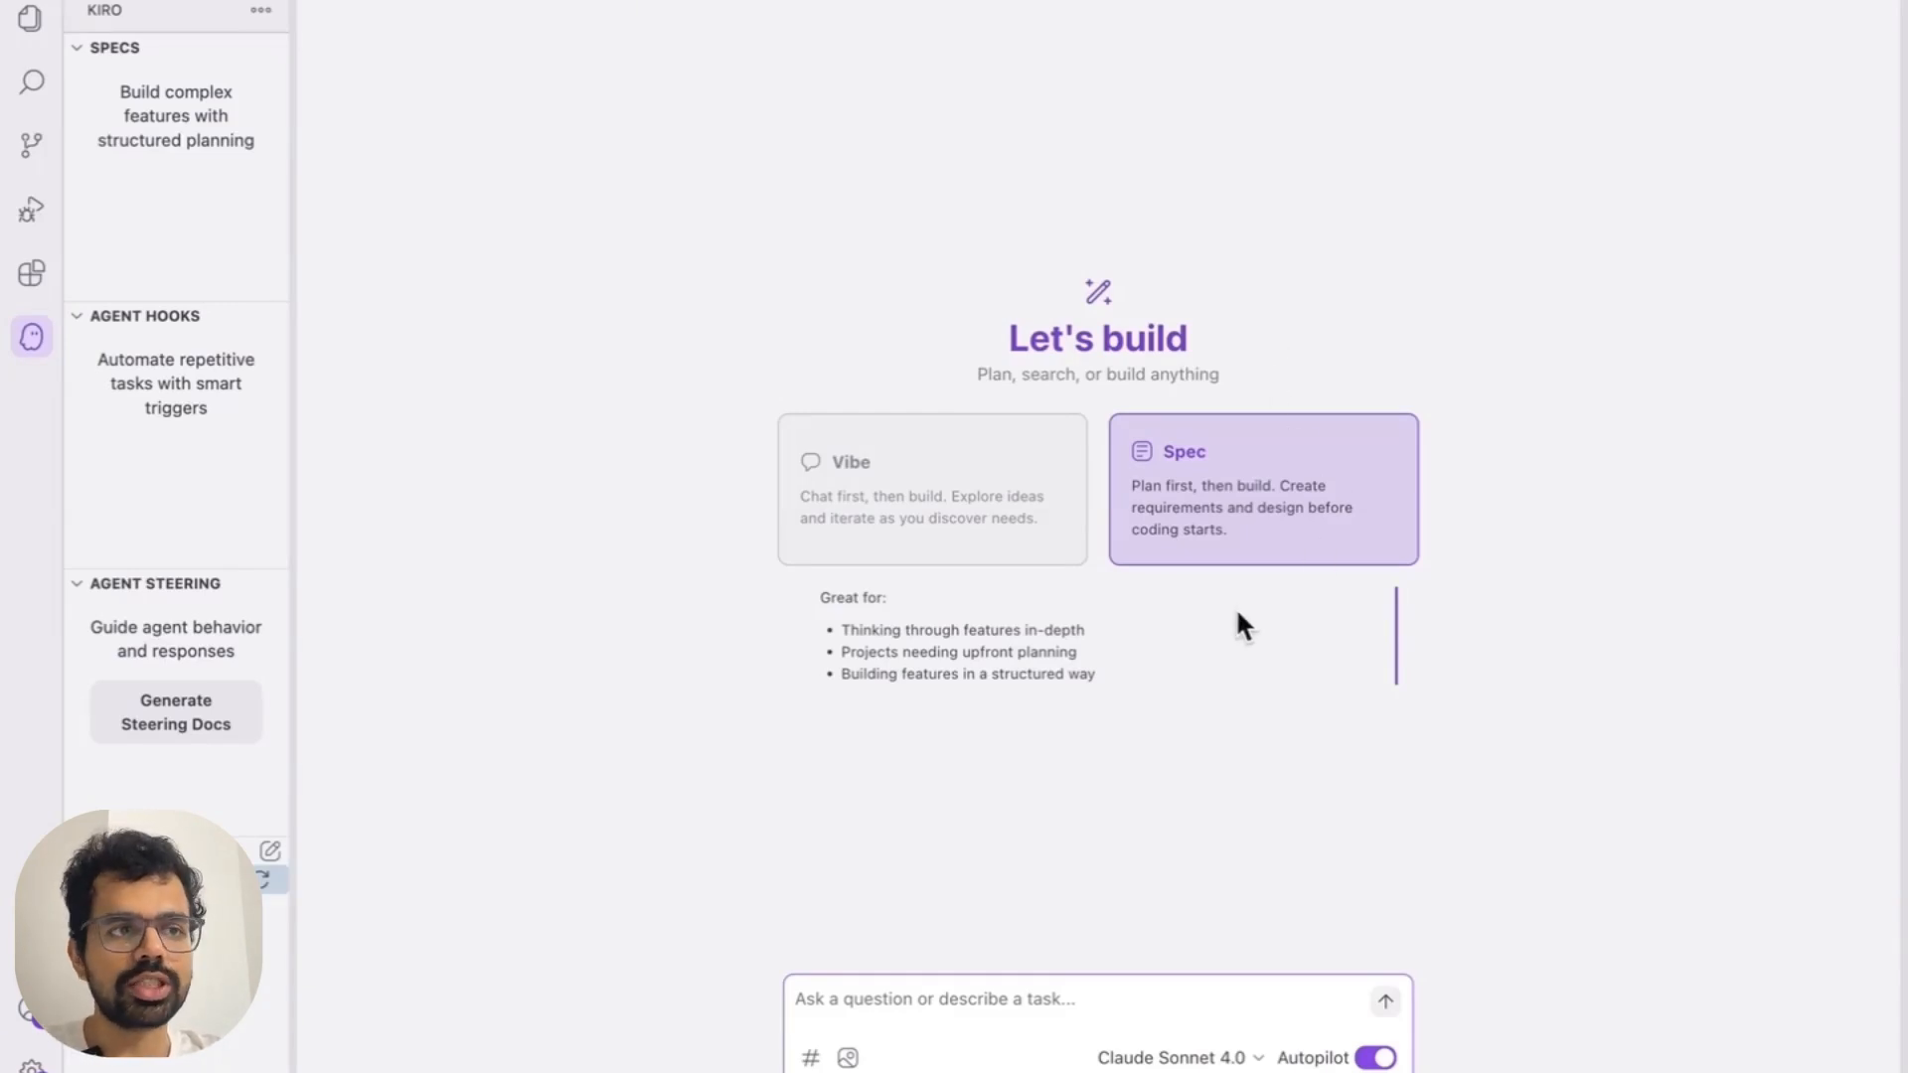
click(931, 489)
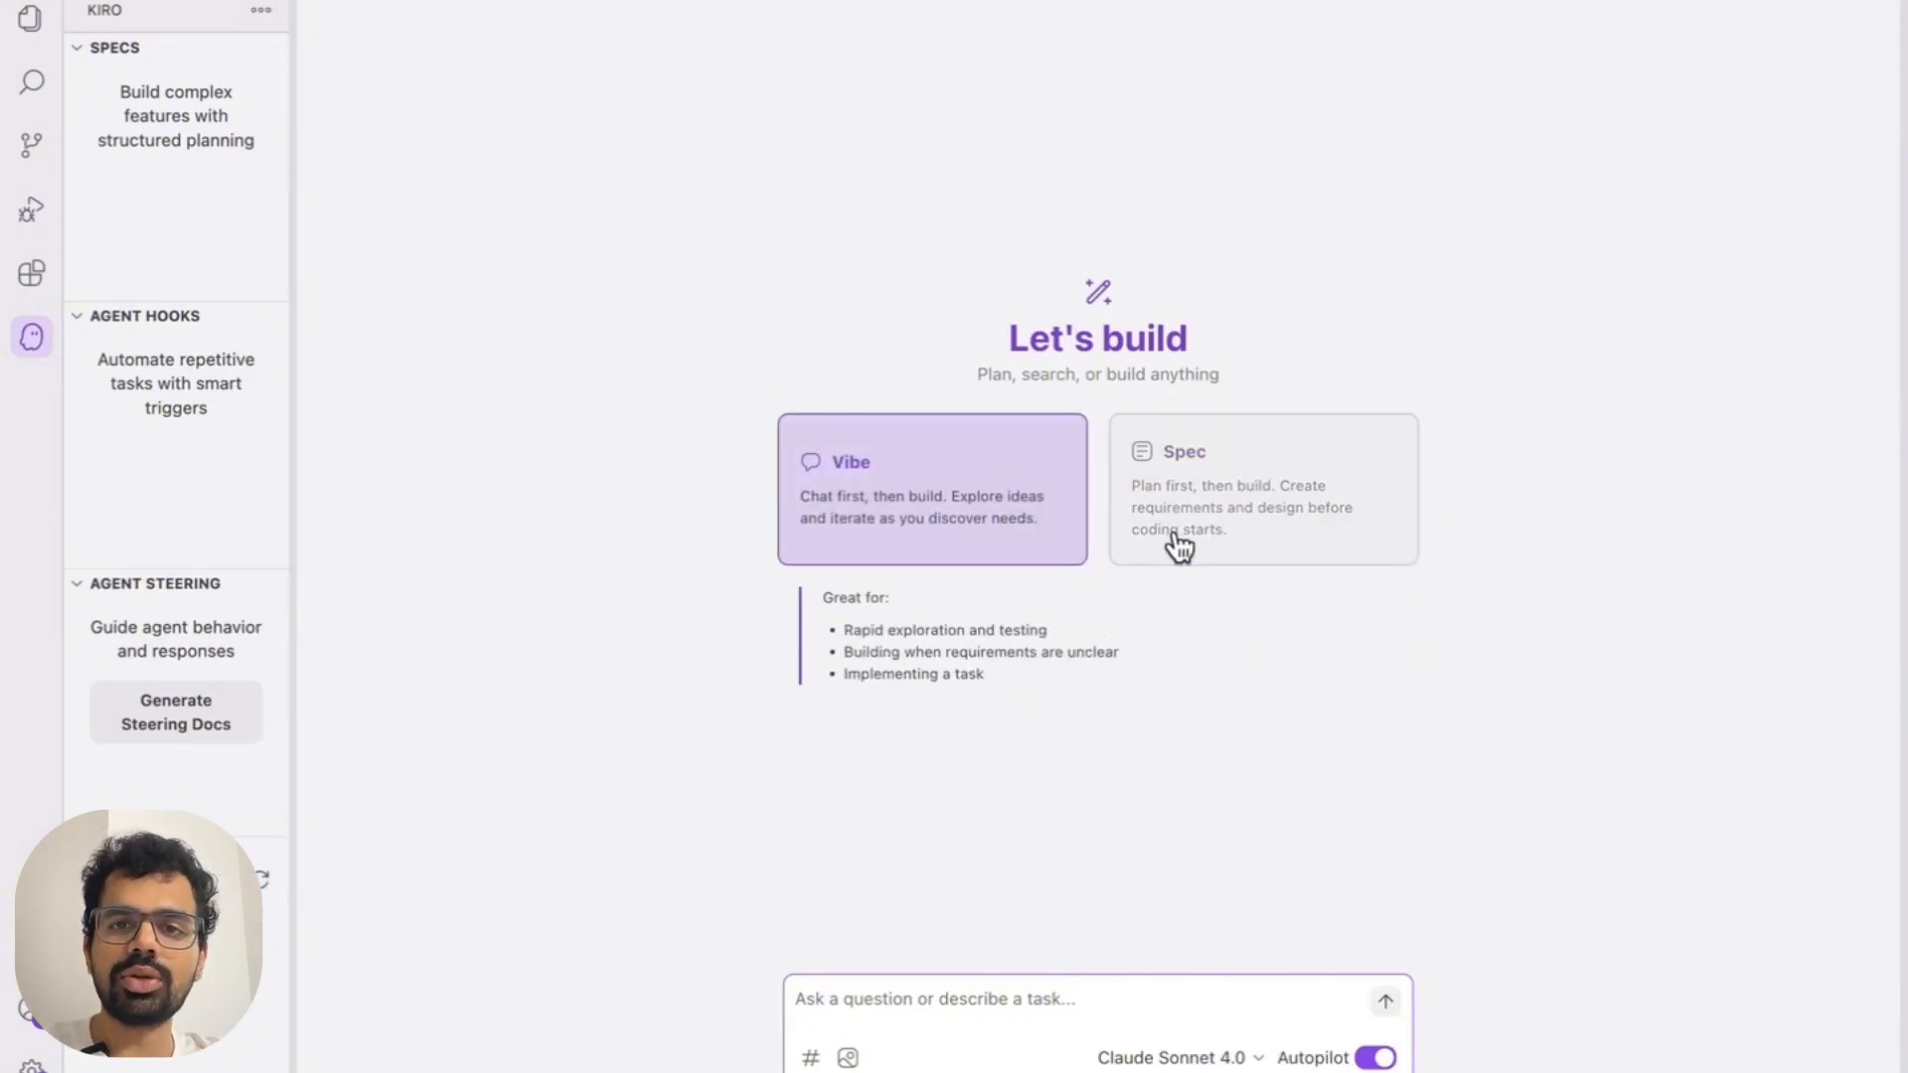
Select Spec mode on the Let's build screen and focus the prompt box
click(1263, 489)
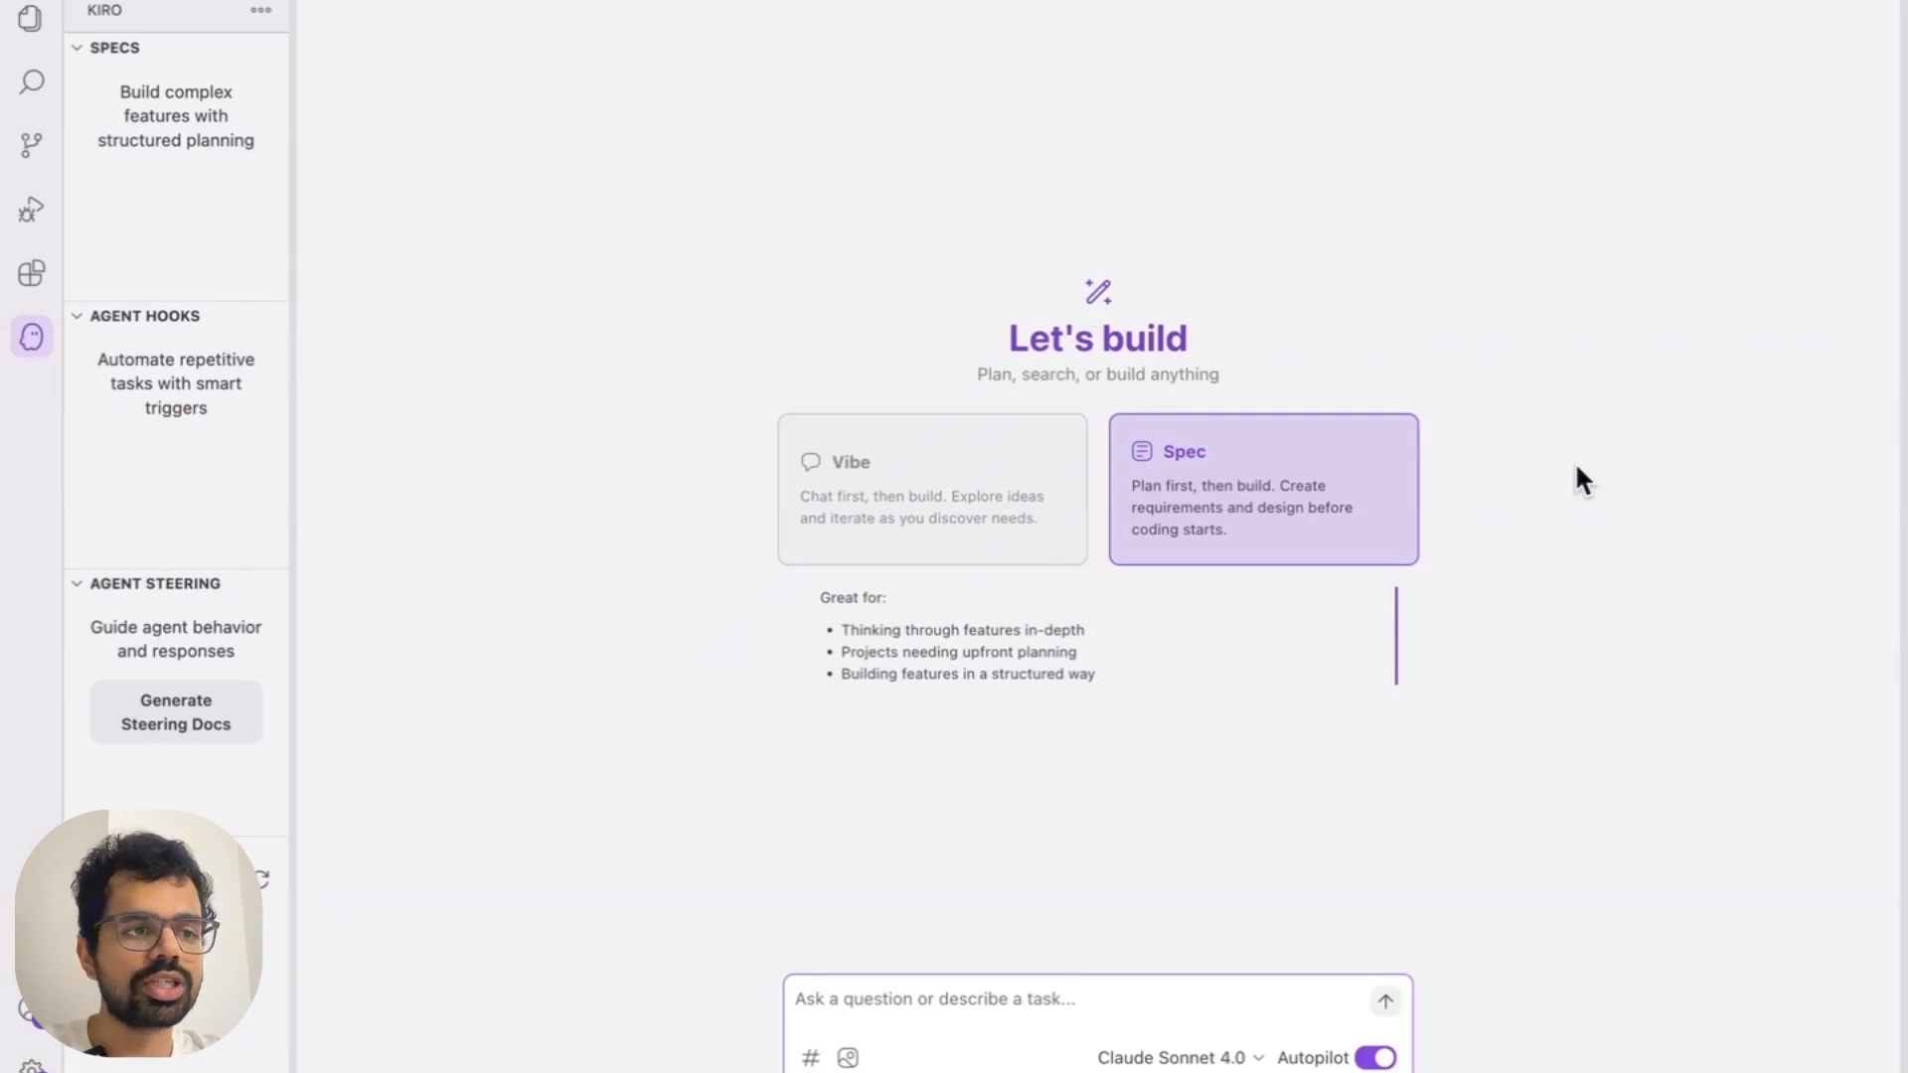
click(996, 998)
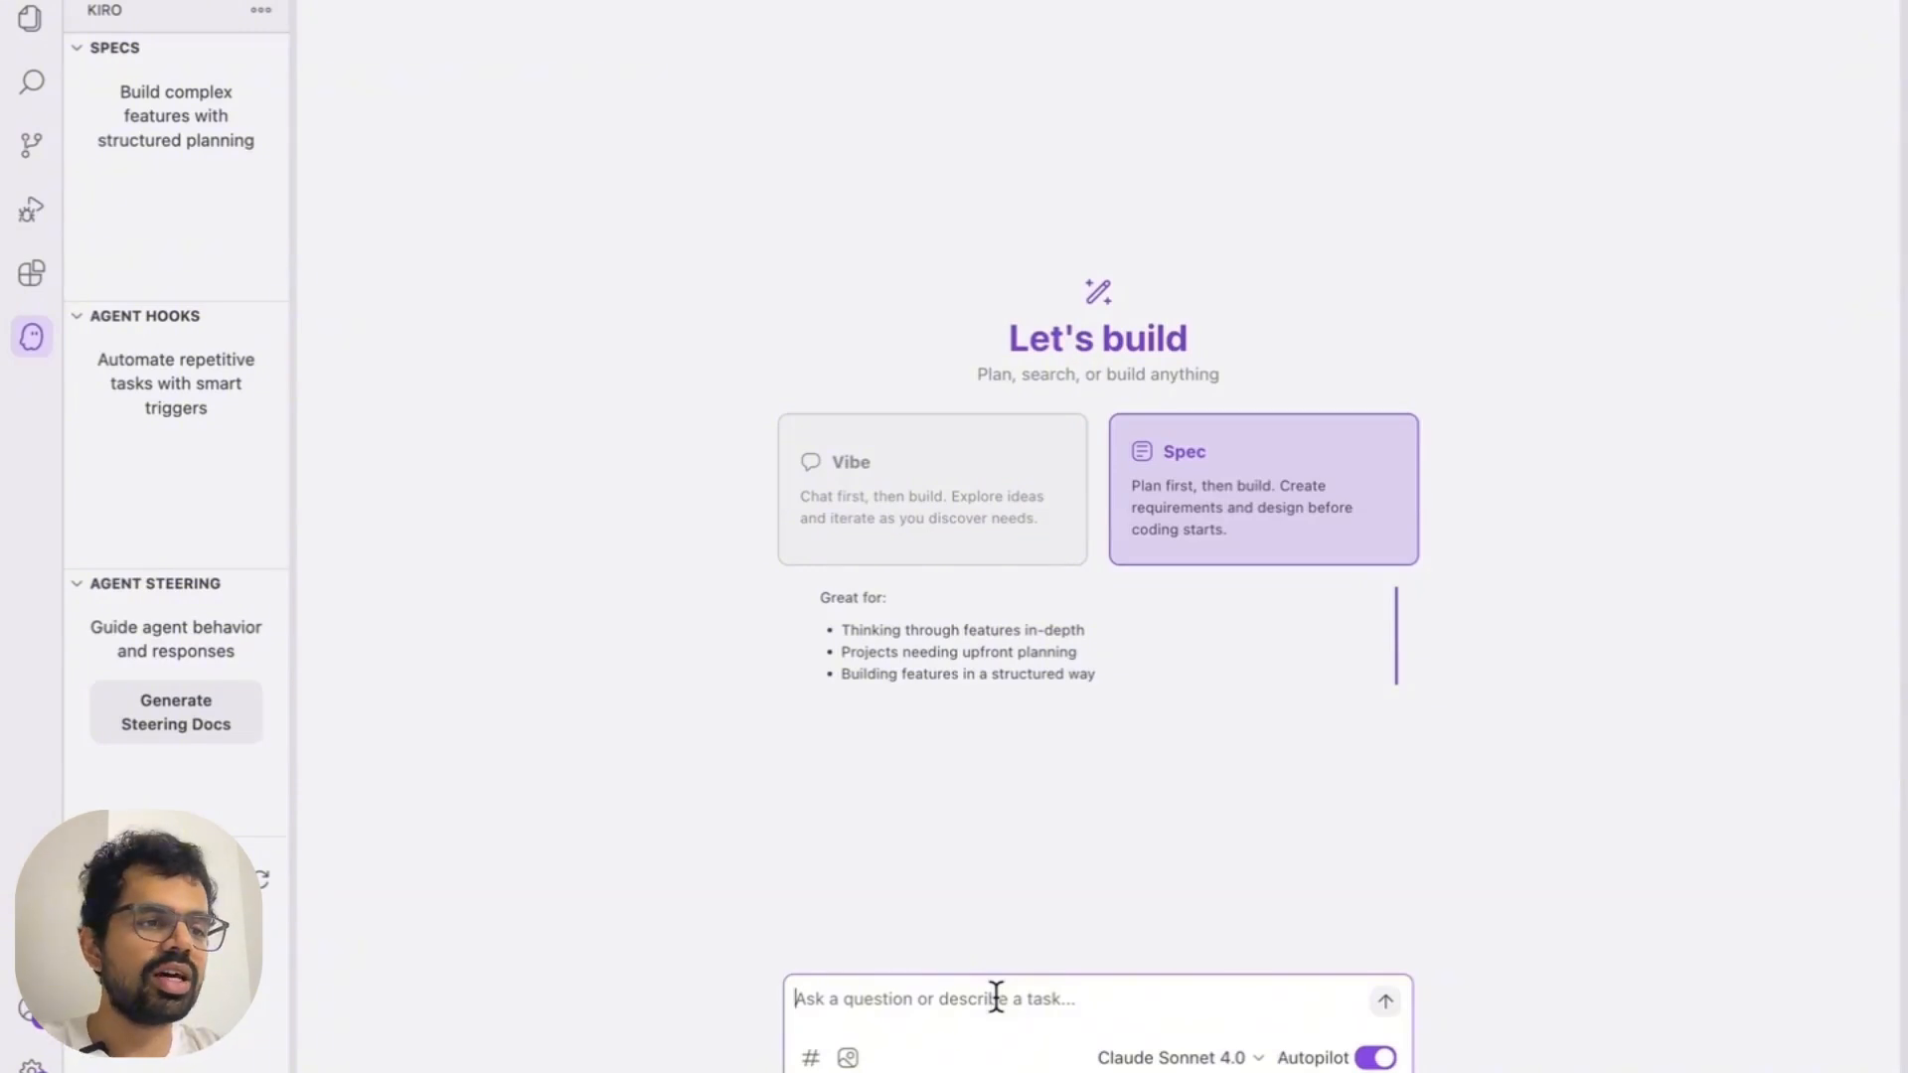
Send a request to create a Next.js project that builds out the Flappy Bird game
text(i want to)
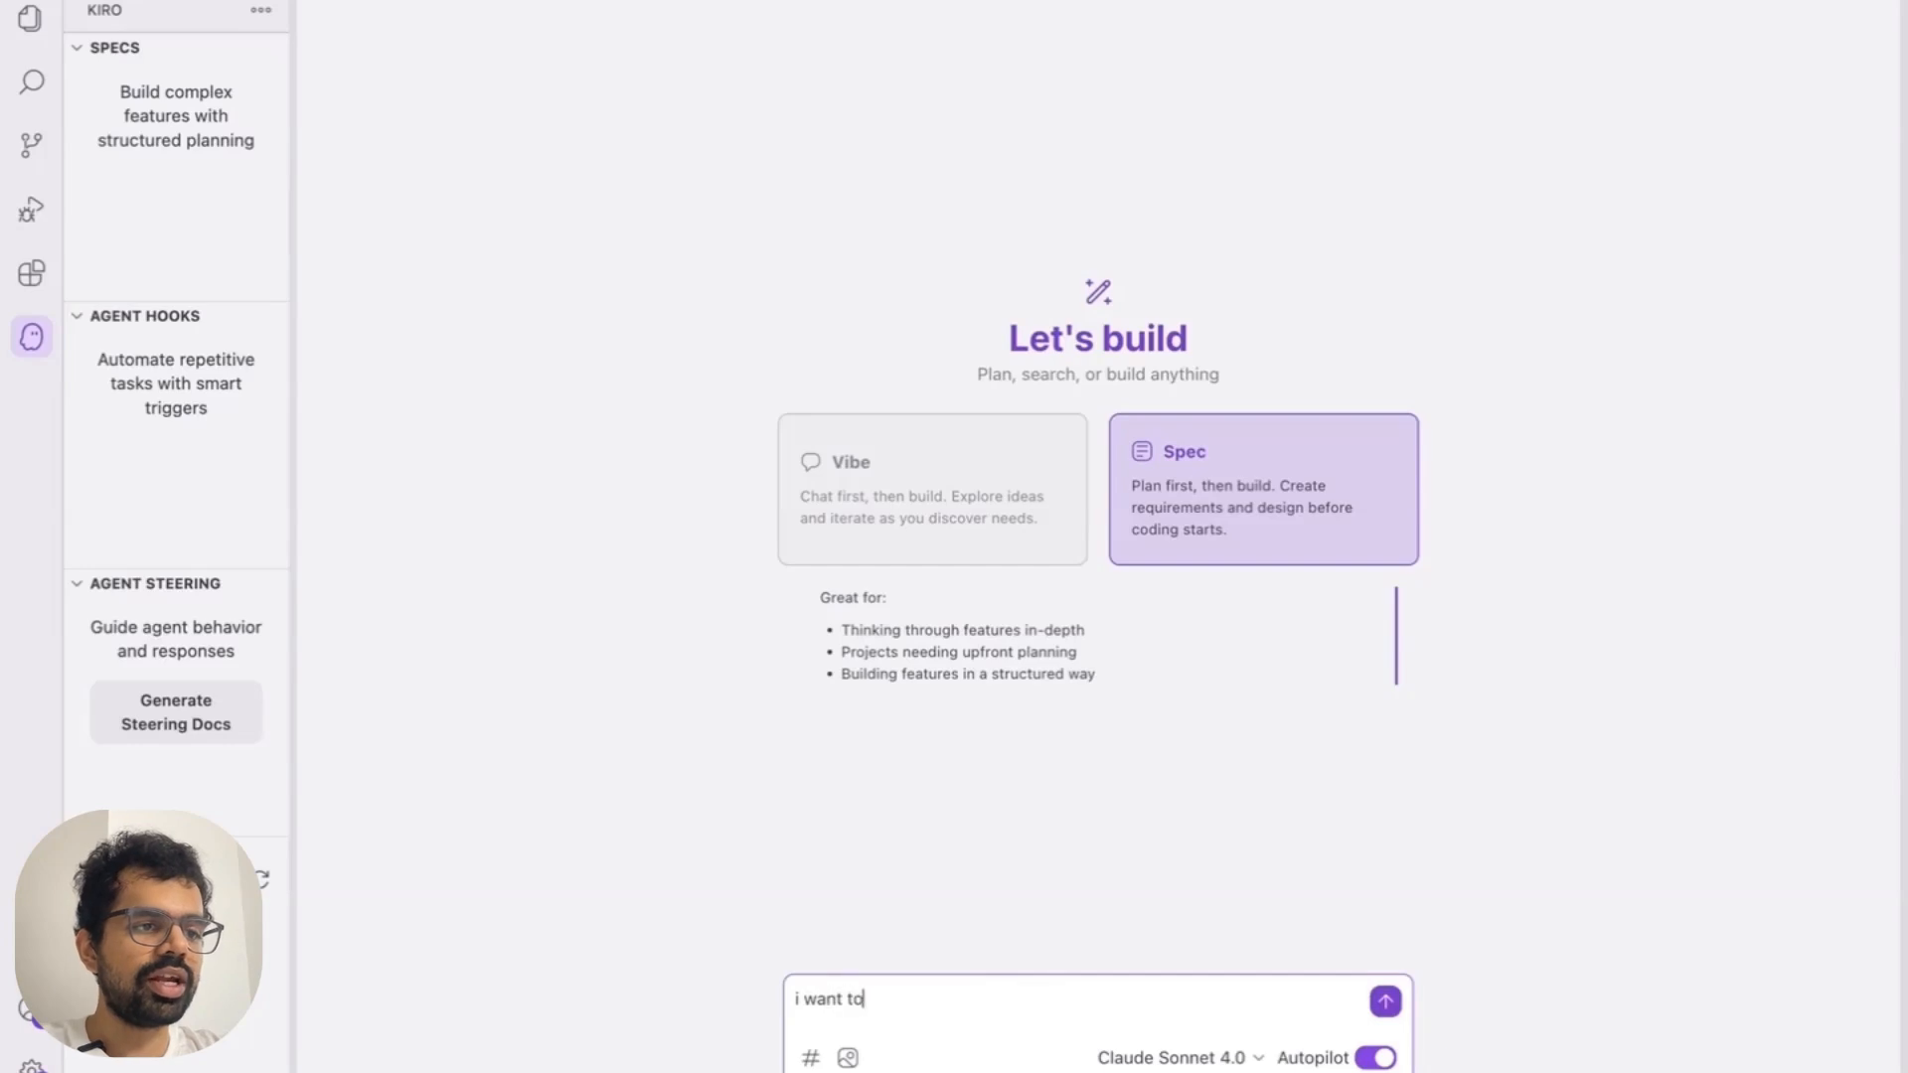
text(create a nextjs project)
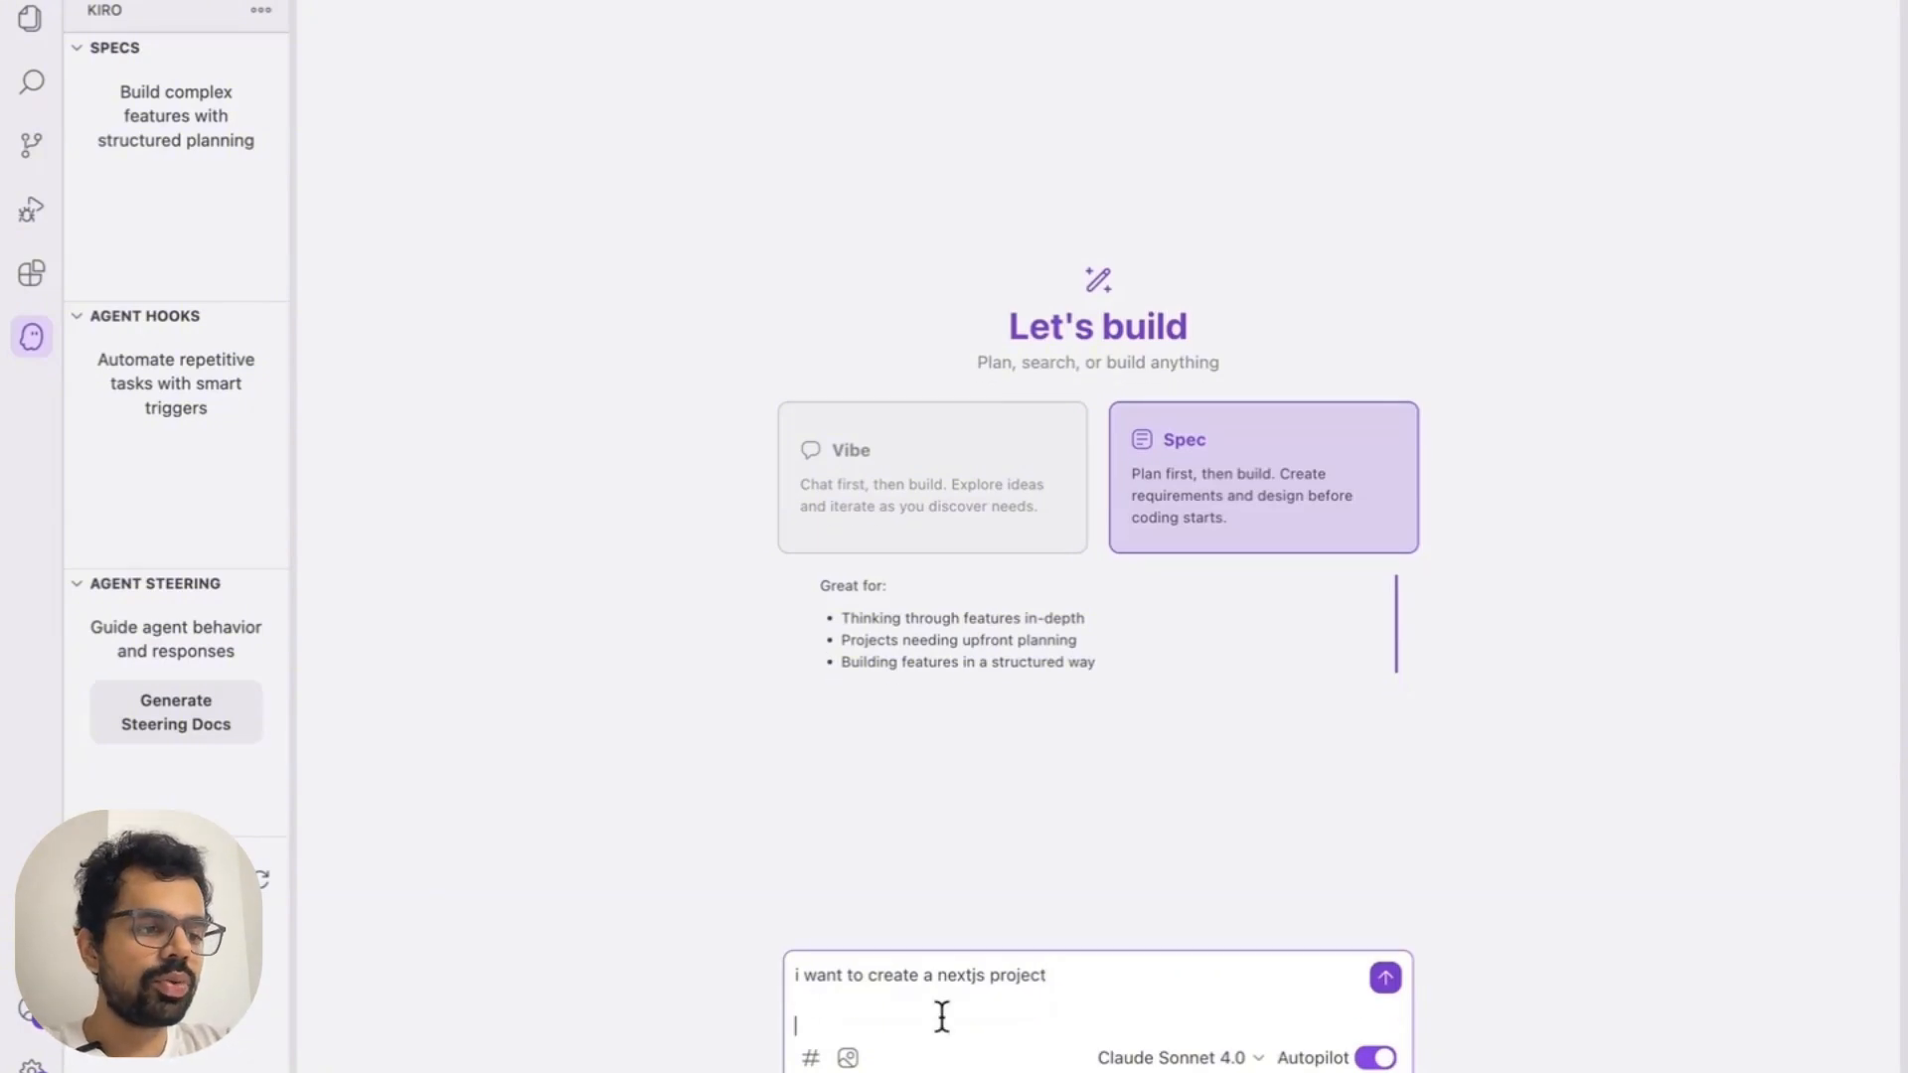
text(we want to)
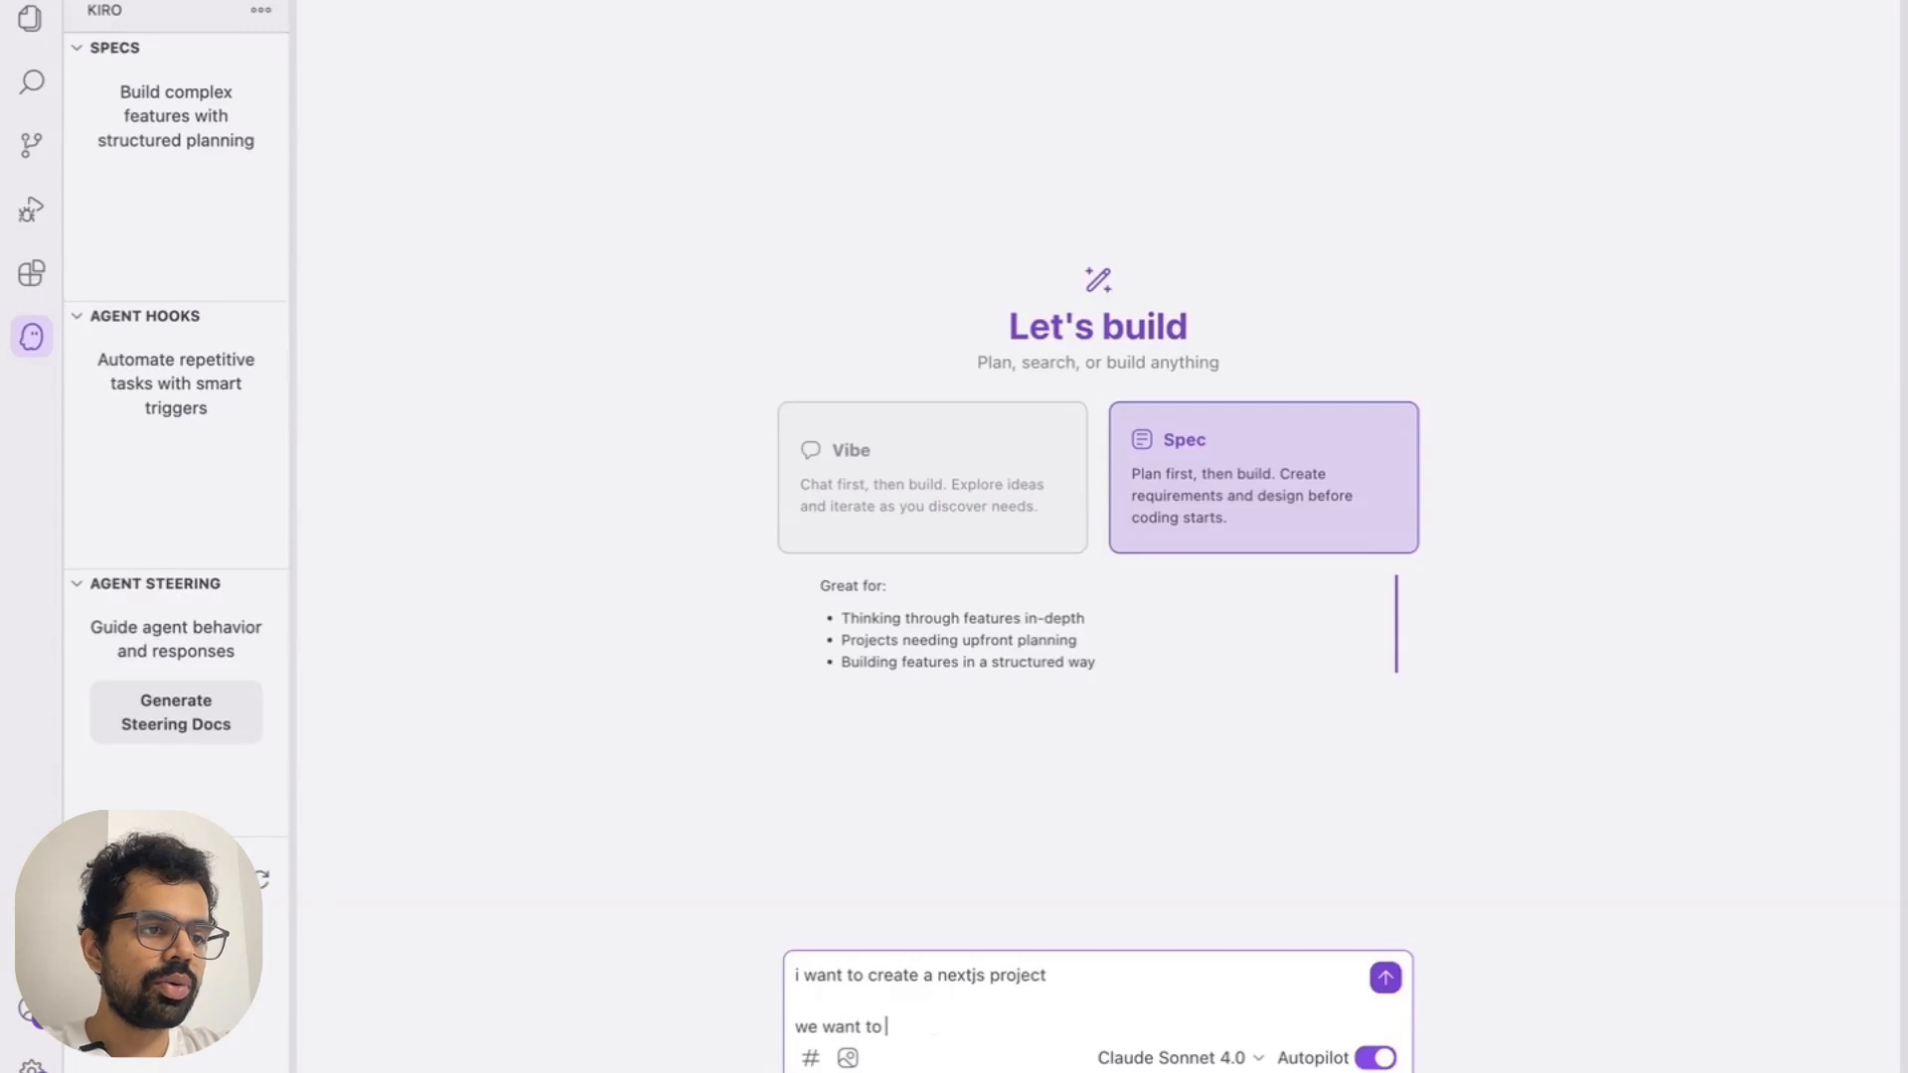
text(build out the flappy)
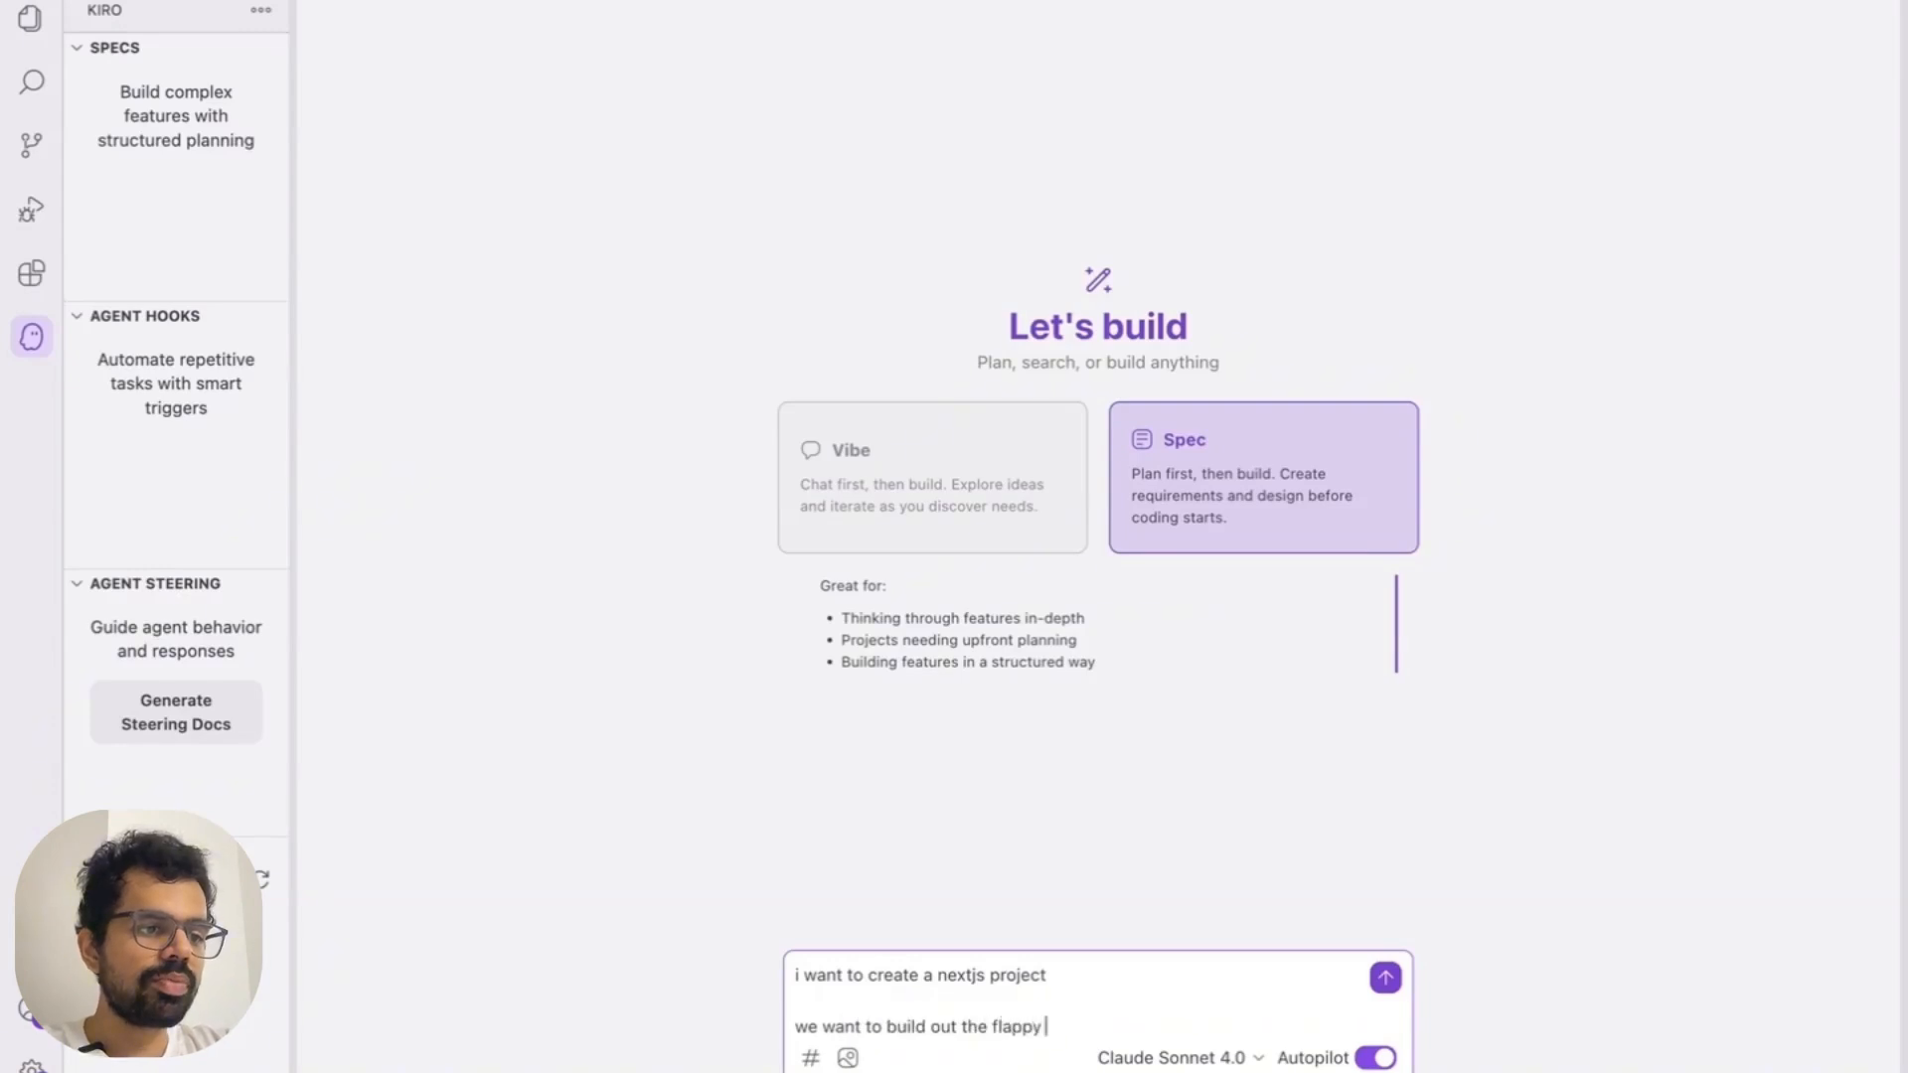
text(birds game, the)
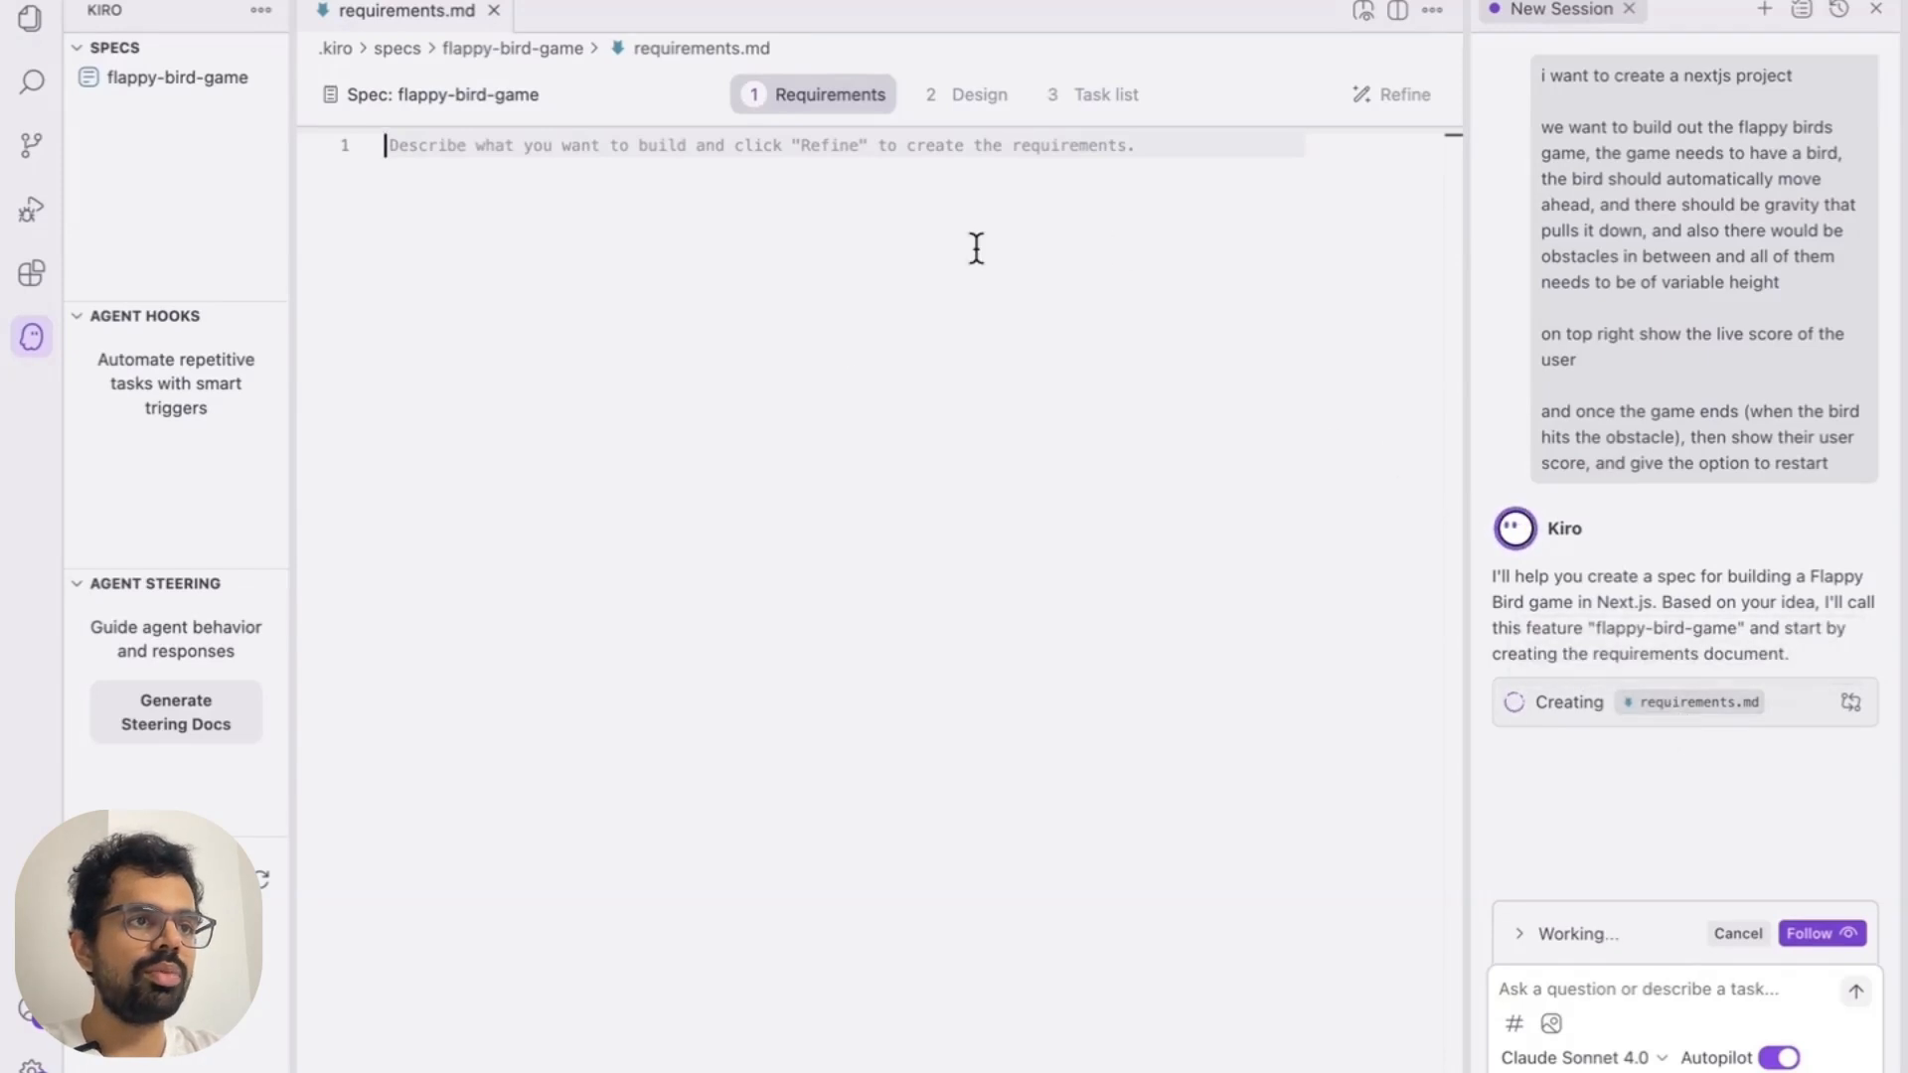
mouse_move(815, 110)
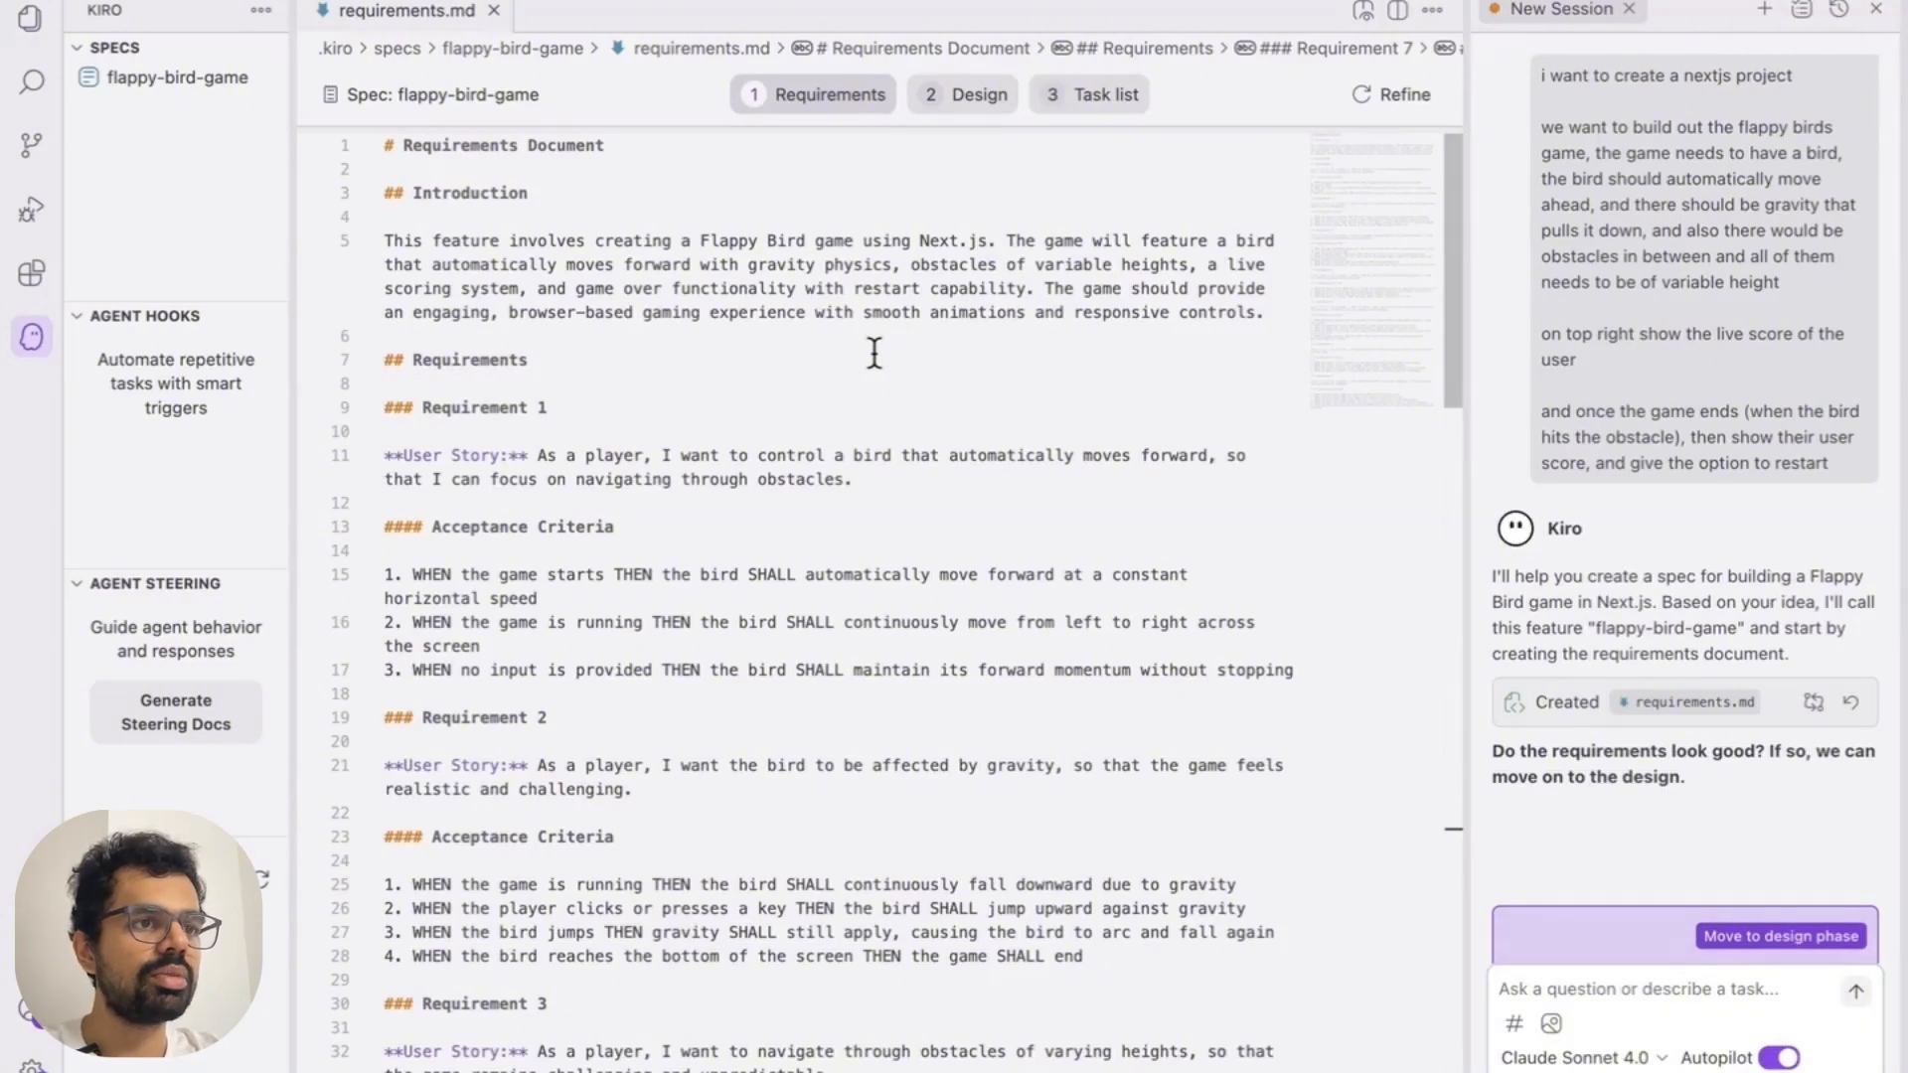
Scroll through the generated flappy-bird-game requirements document
scroll(down, 3)
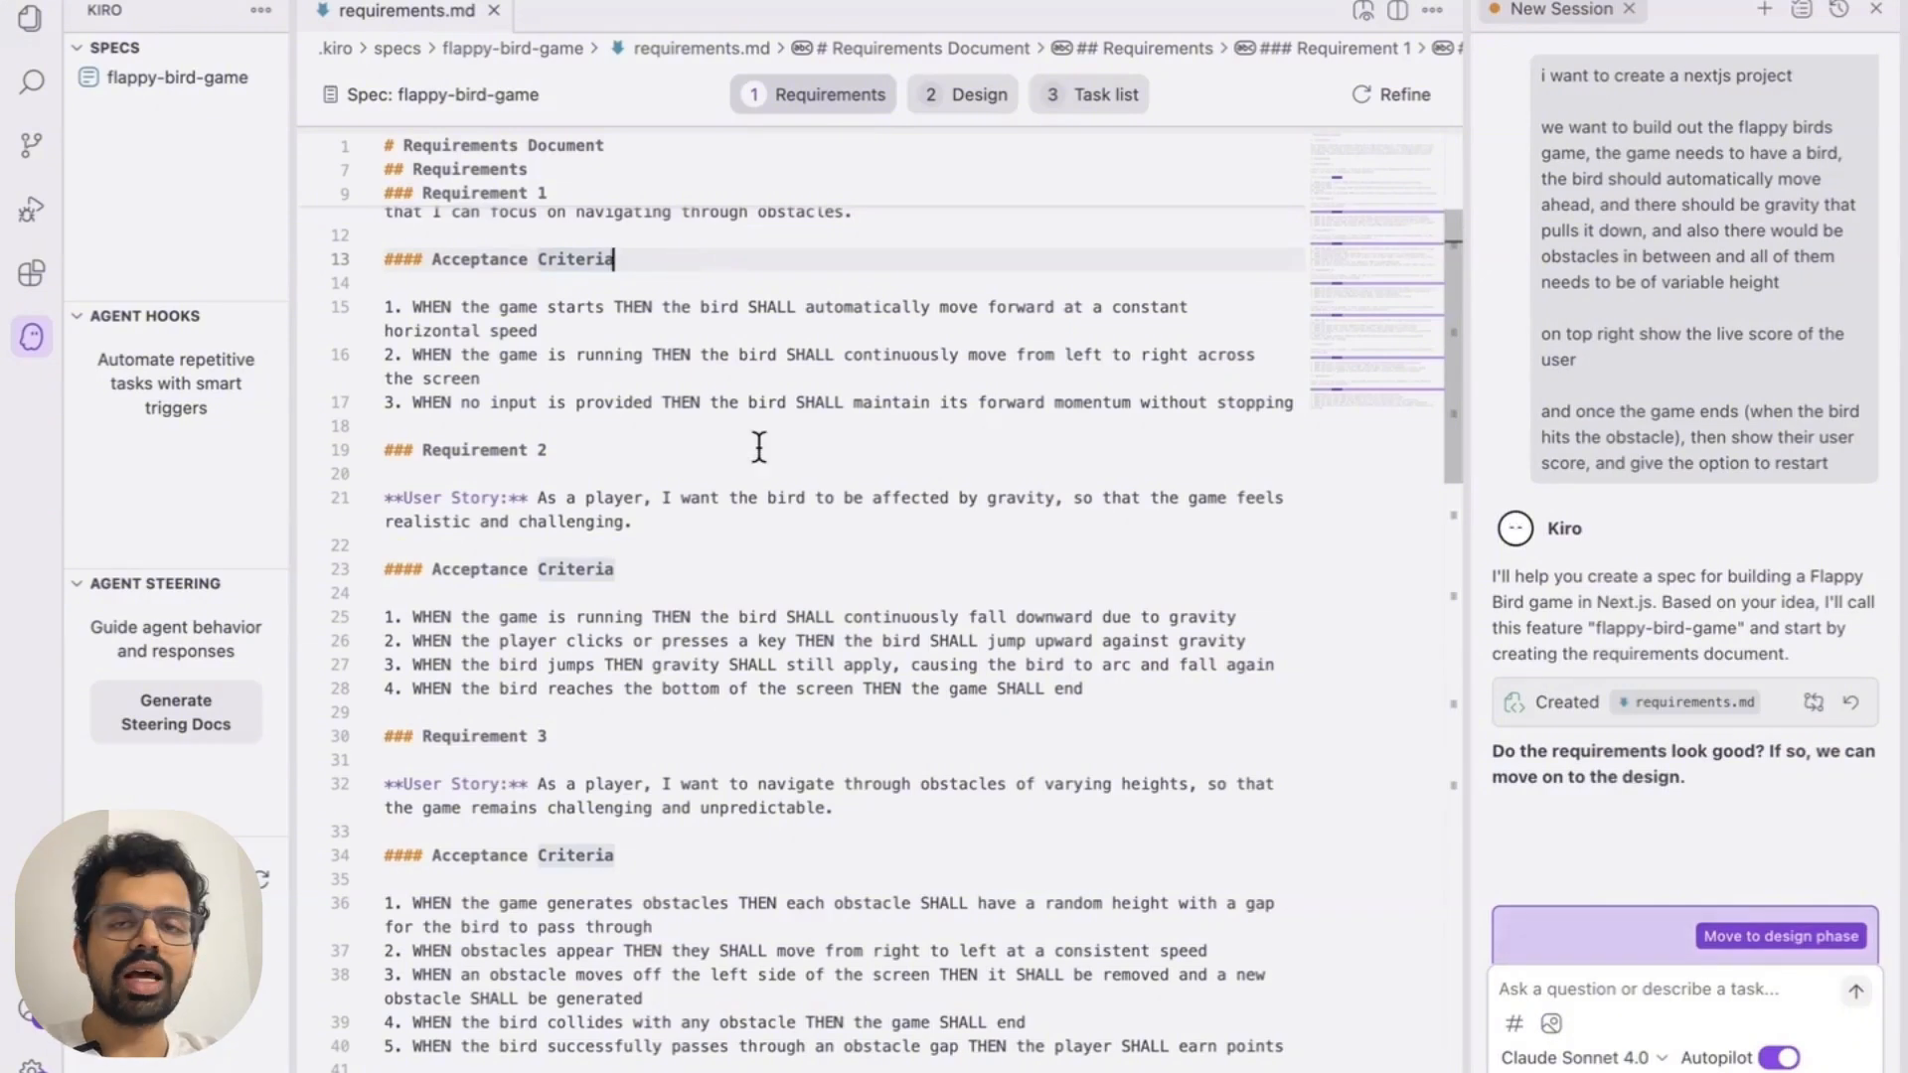
mouse_move(821, 523)
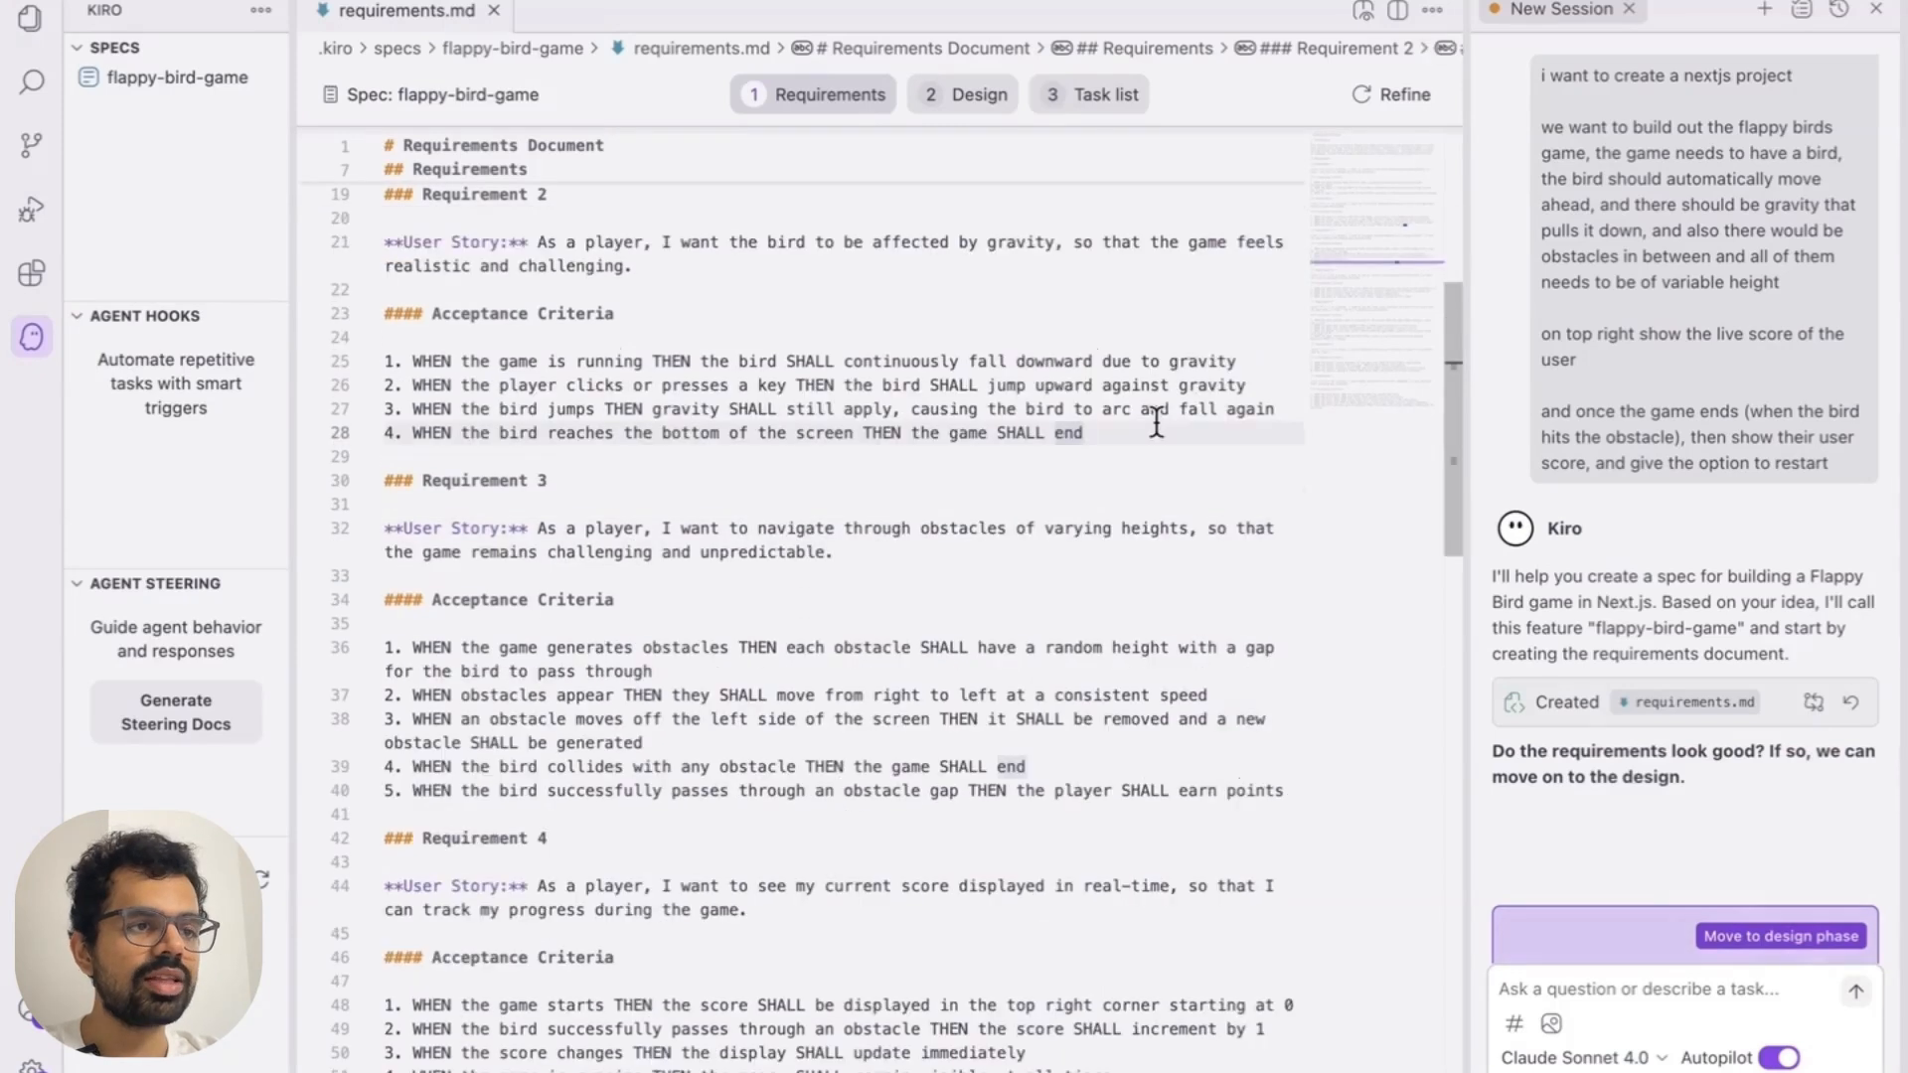
mouse_move(1125, 433)
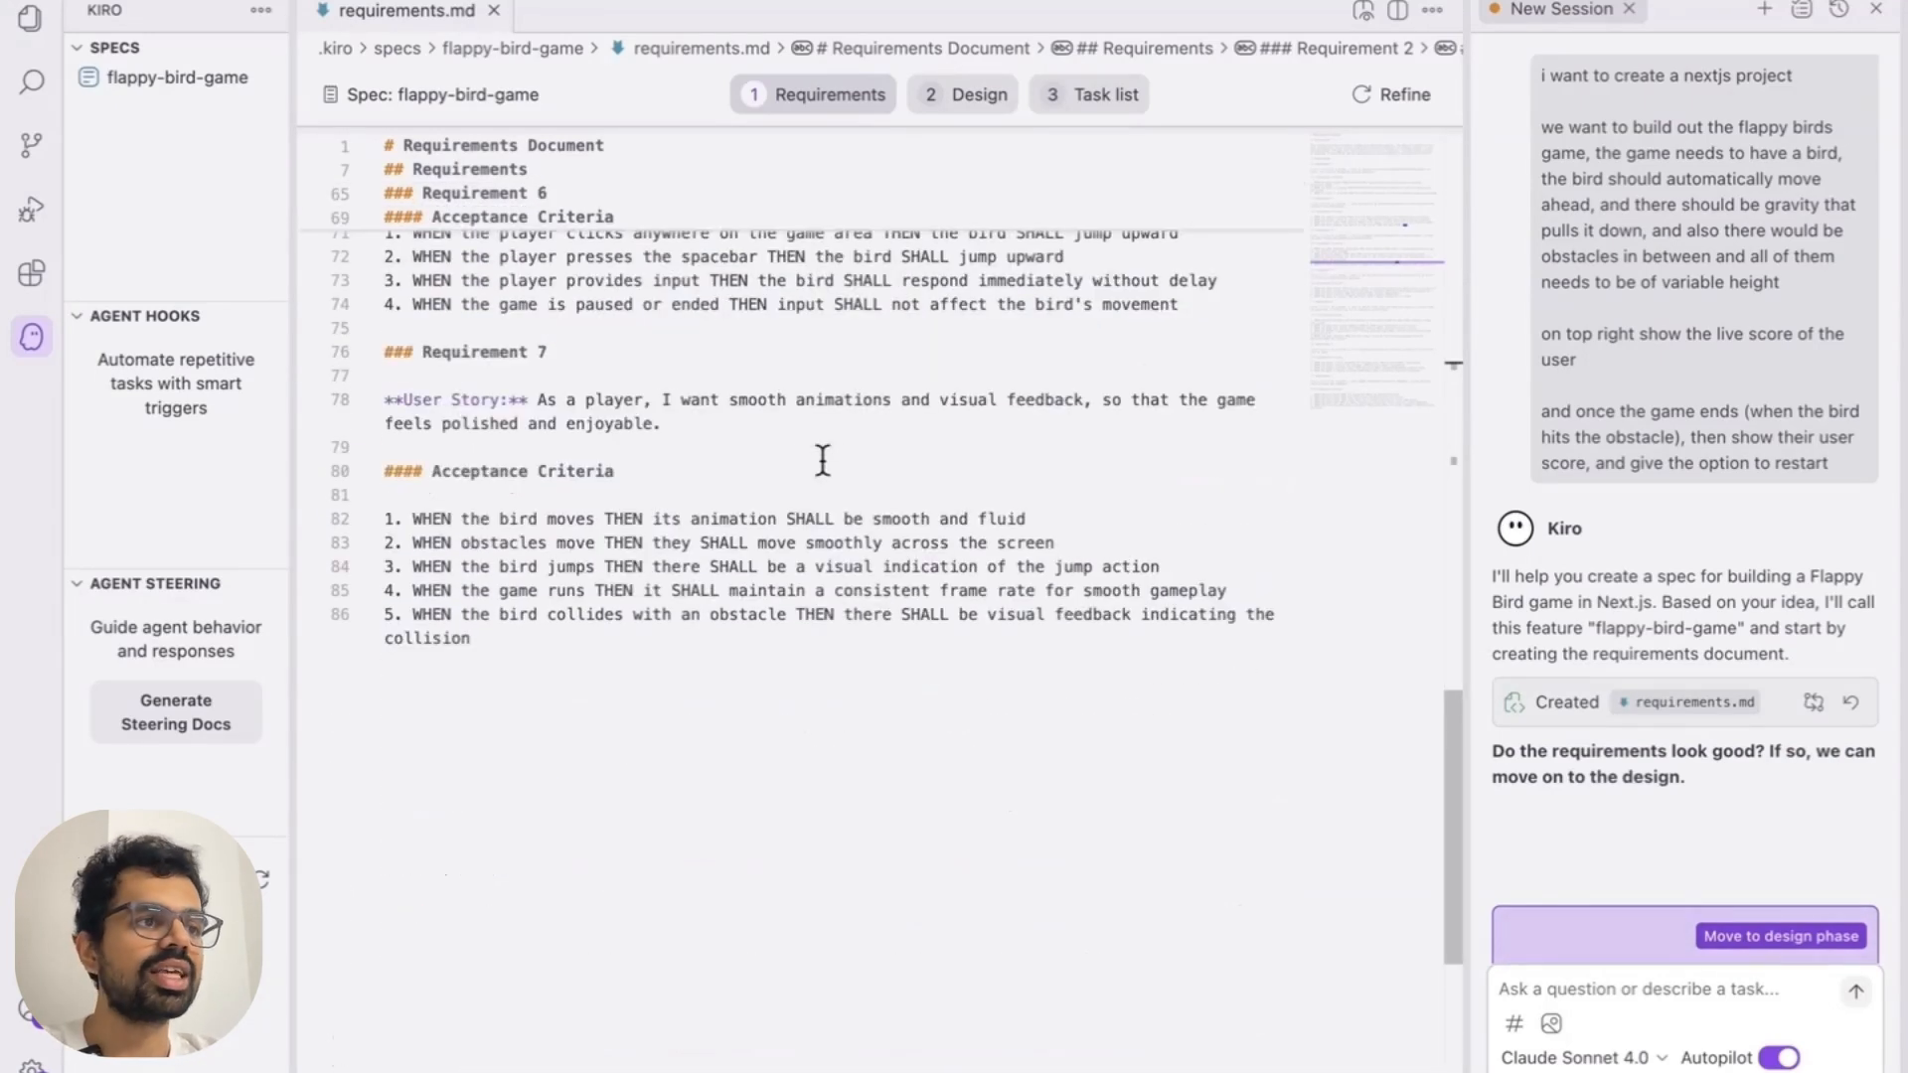
mouse_move(1080, 539)
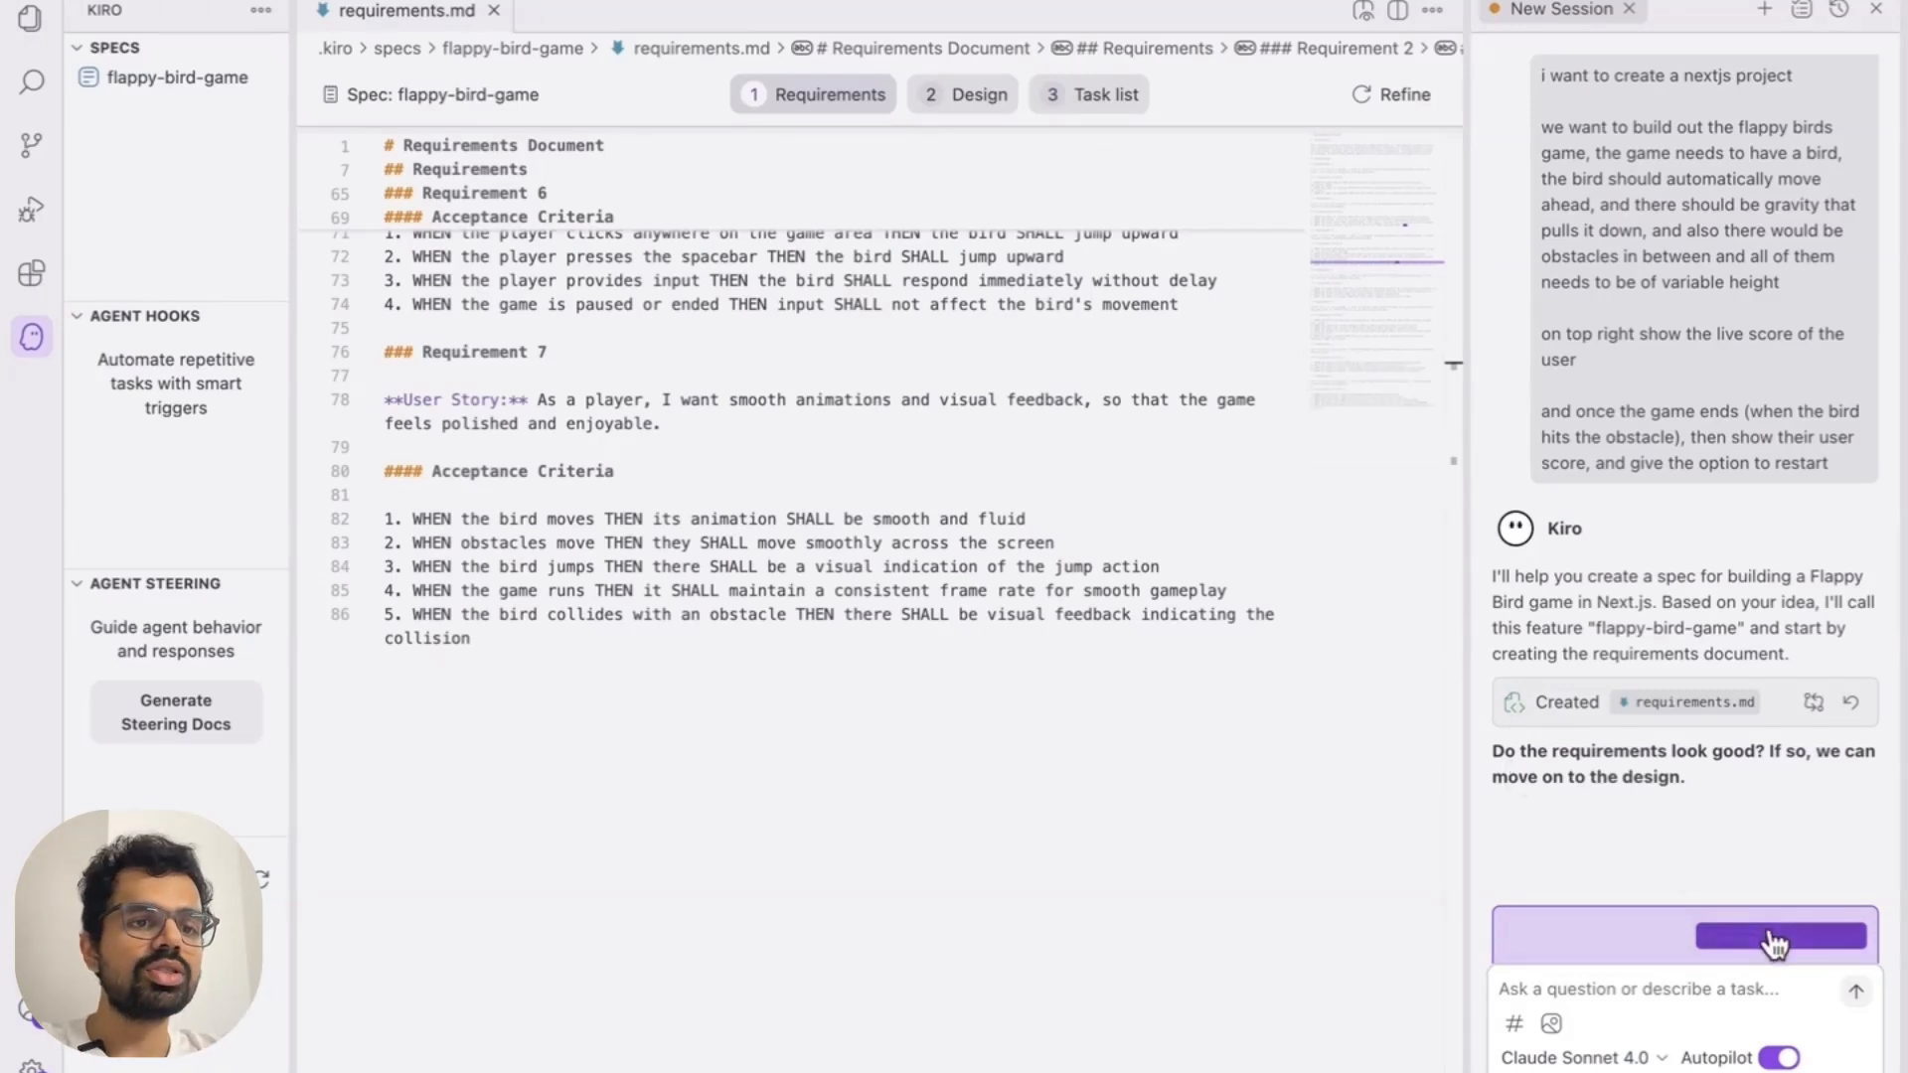
Approve the requirements to move to the design phase and begin reading design.md
click(1781, 937)
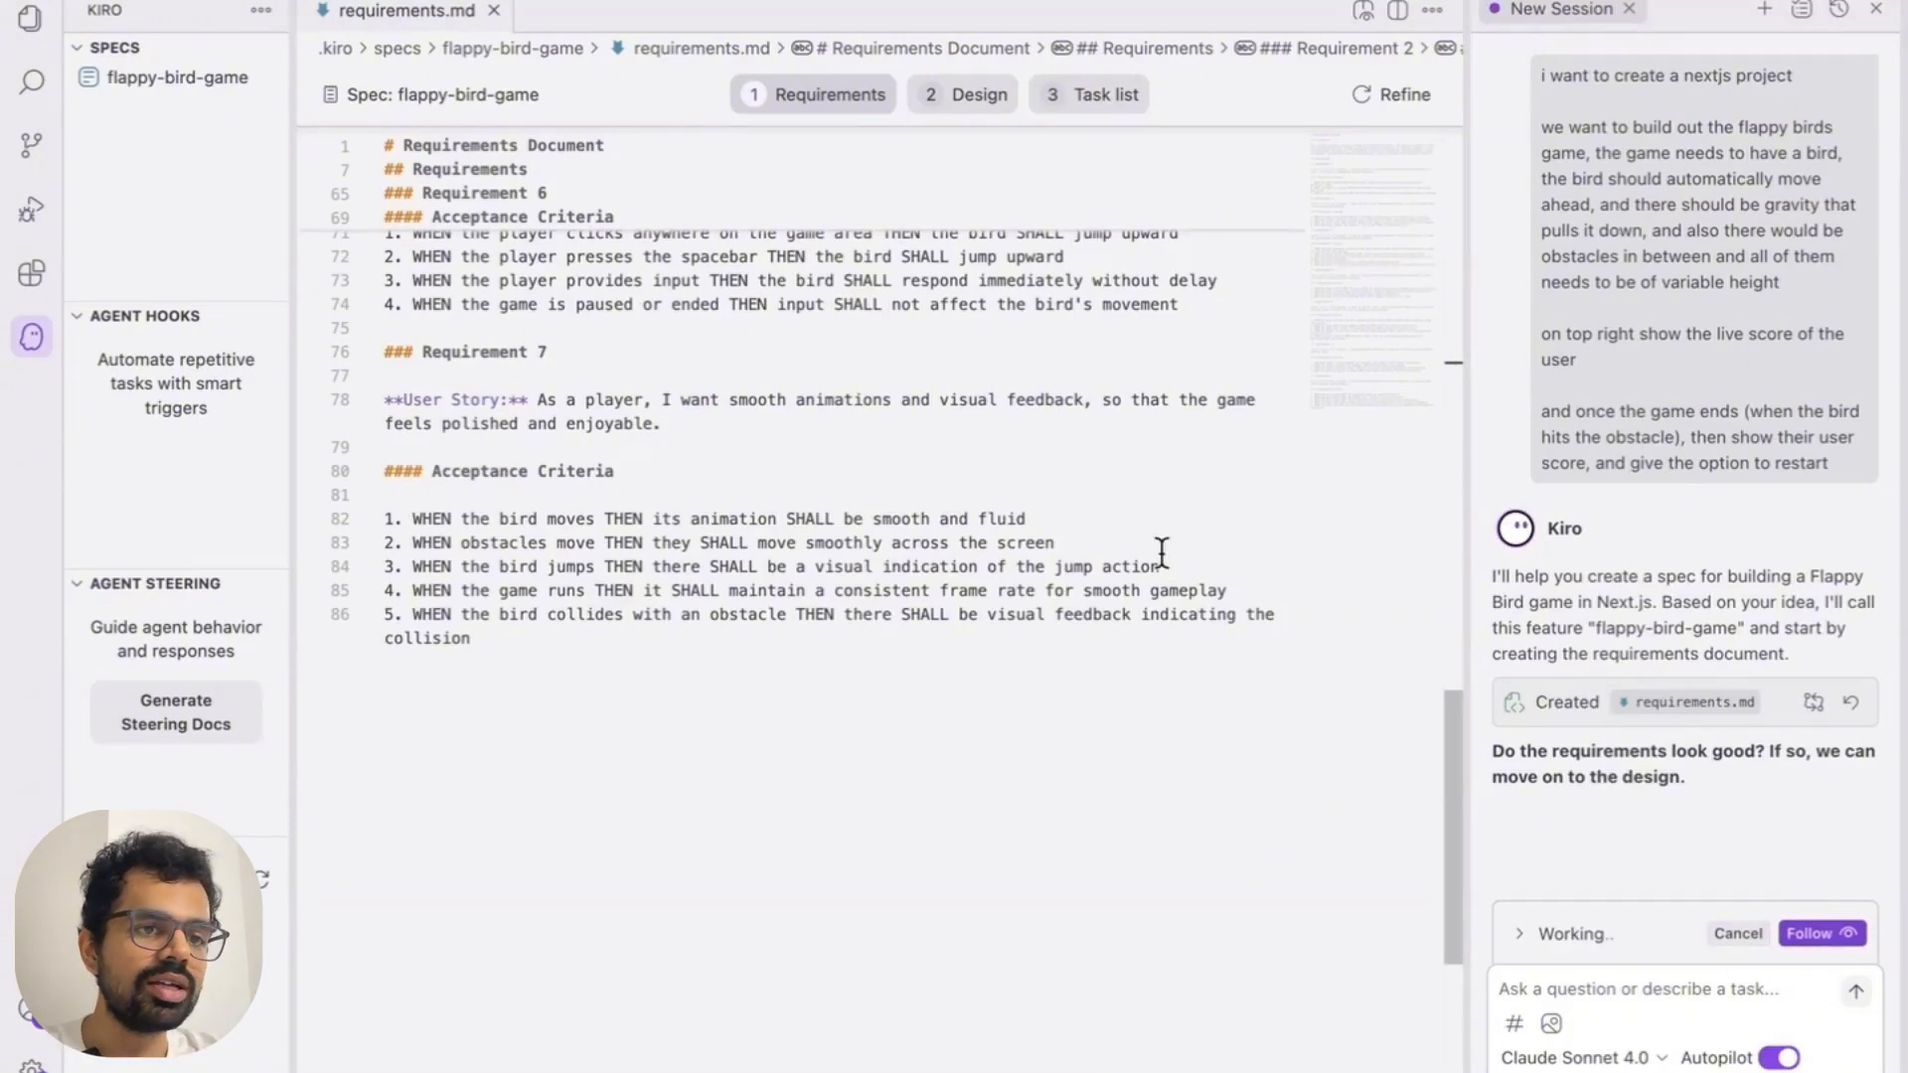
click(974, 93)
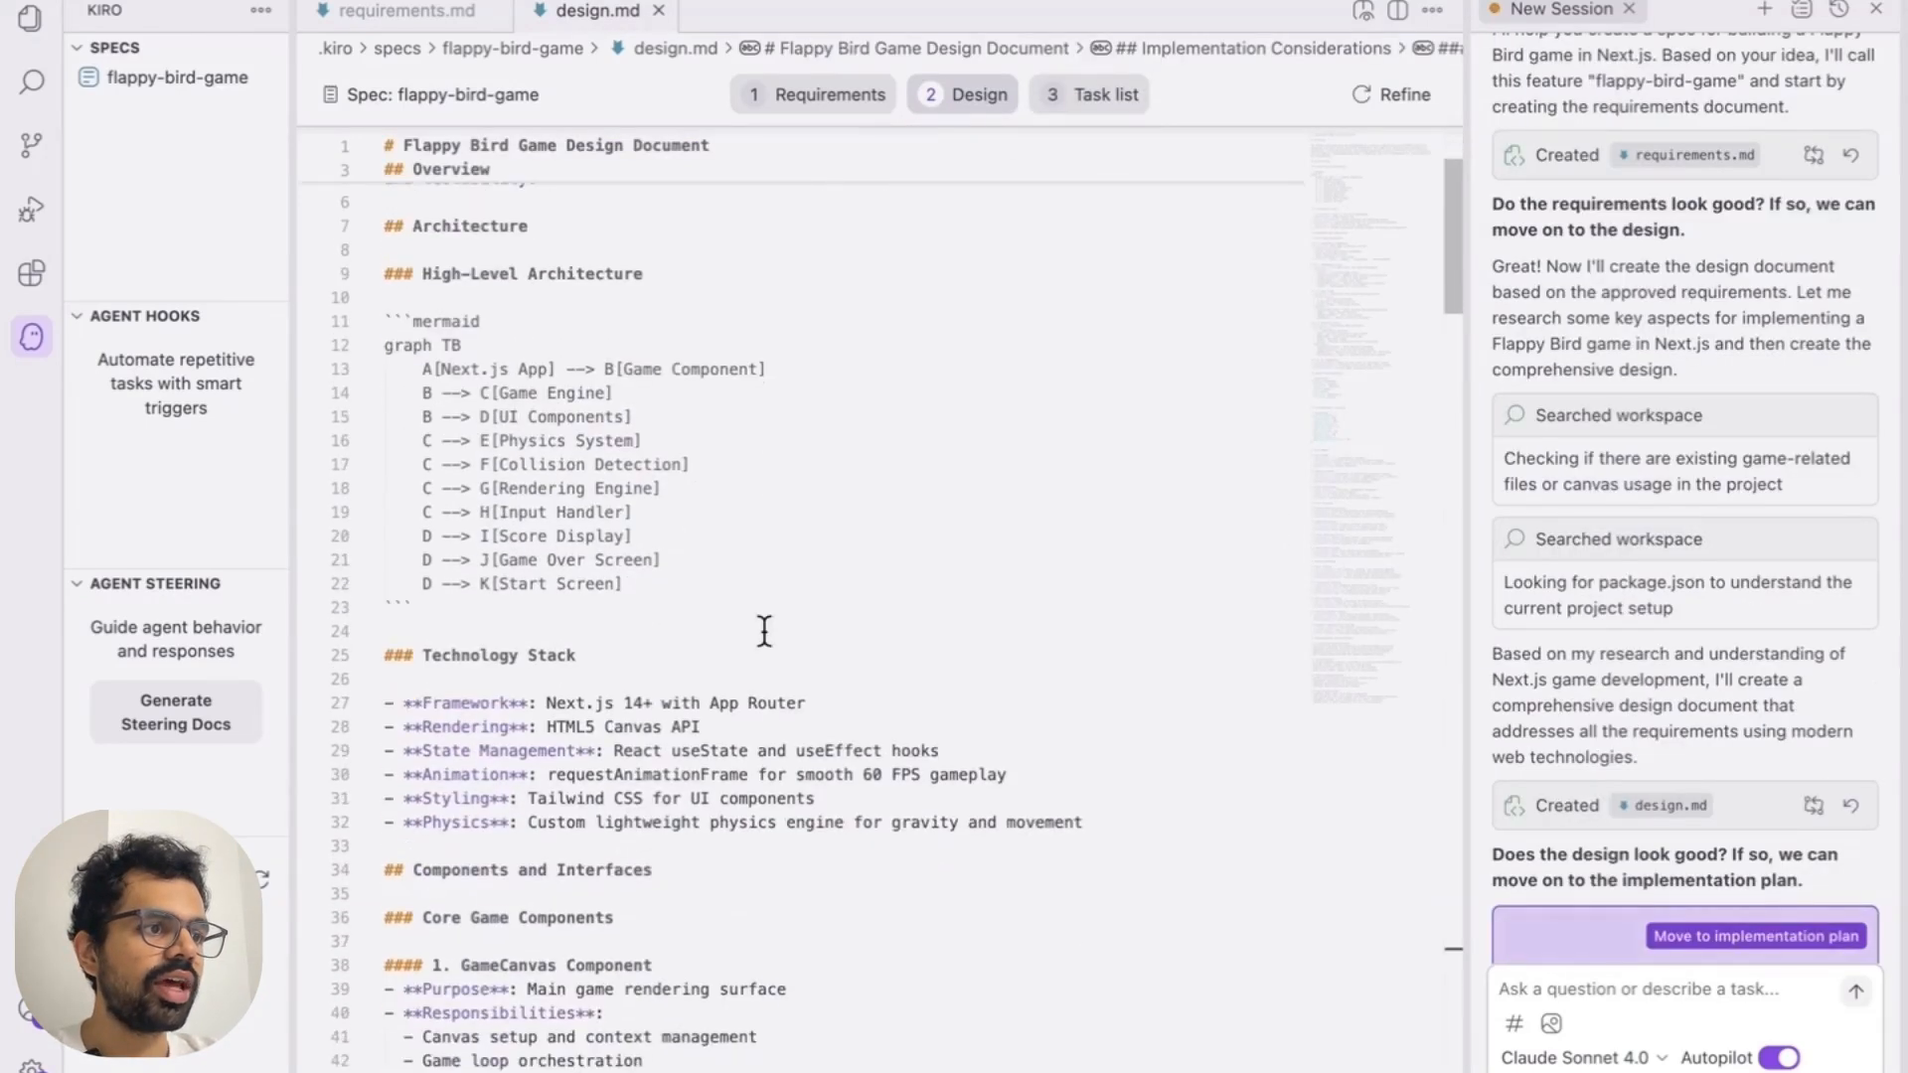
scroll(down, 3)
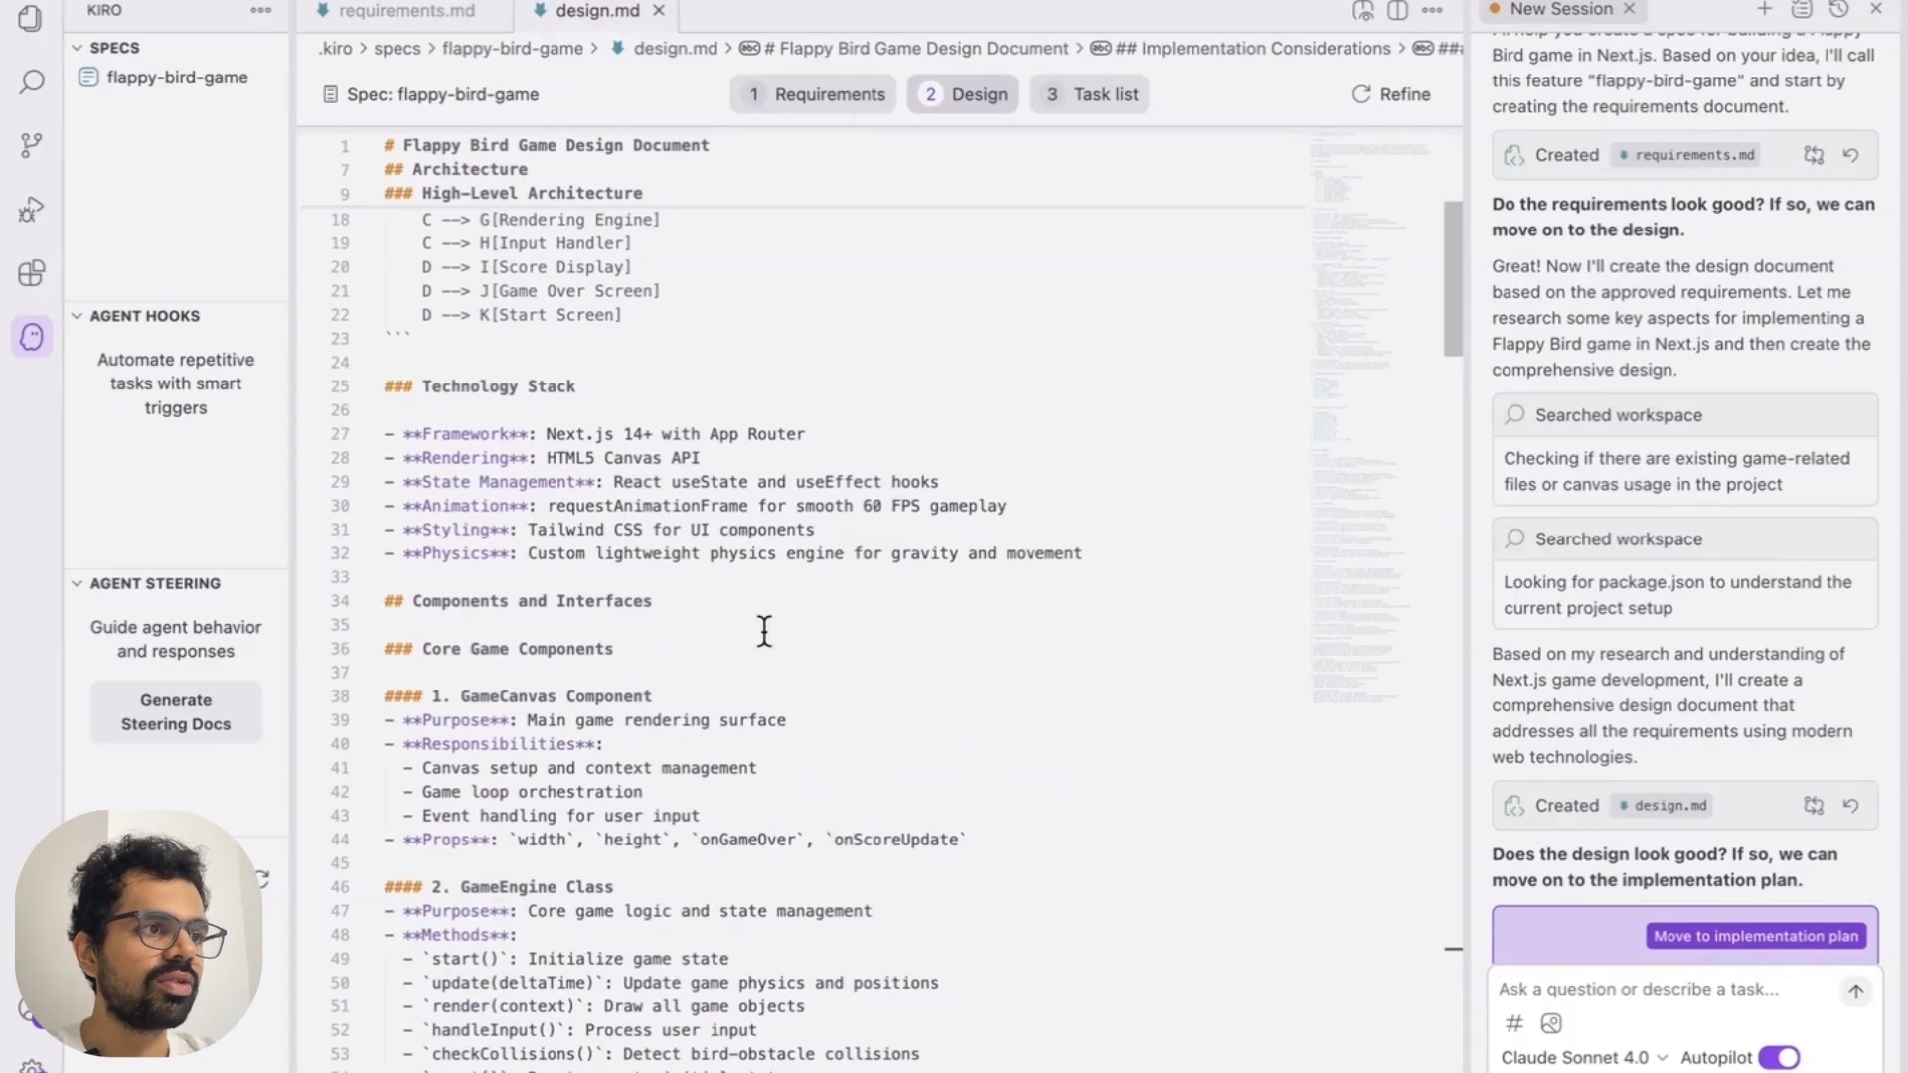
scroll(down, 3)
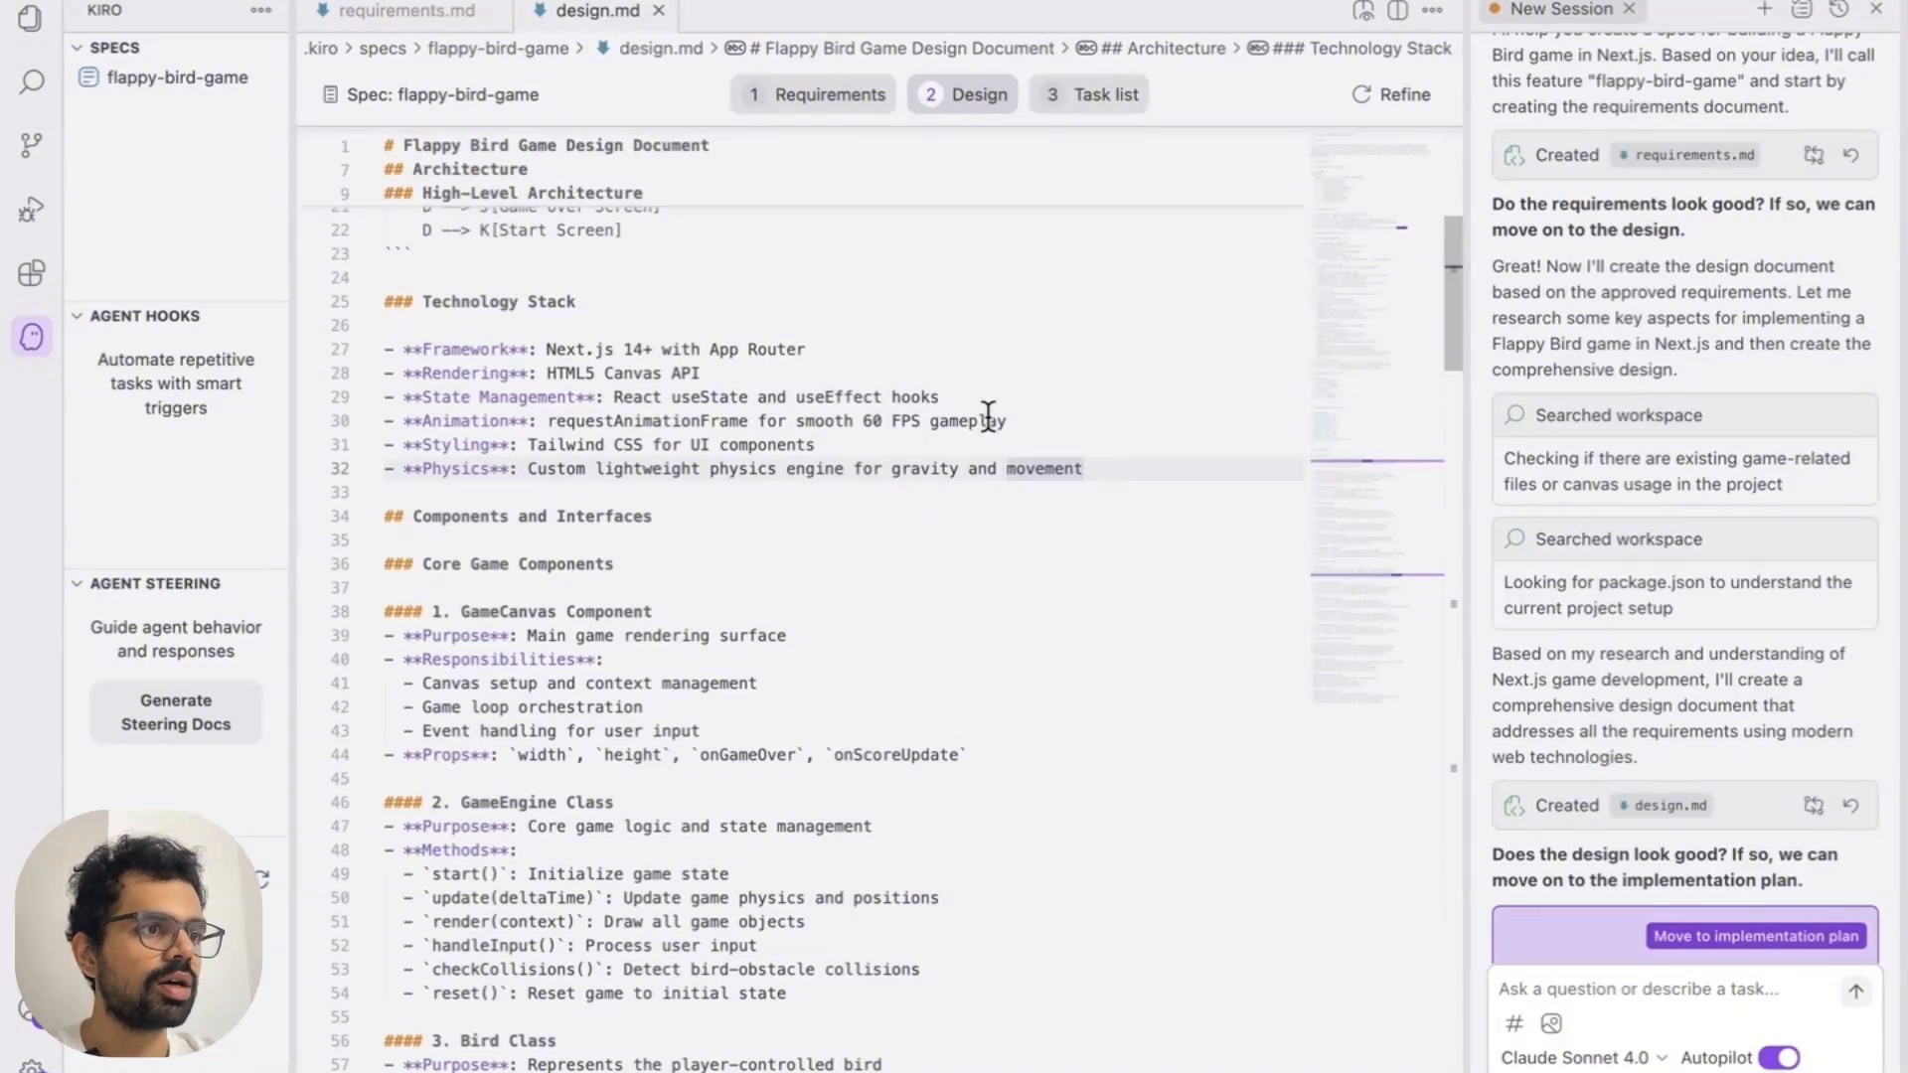
Review the rest of the design document through testing and implementation considerations
click(940, 398)
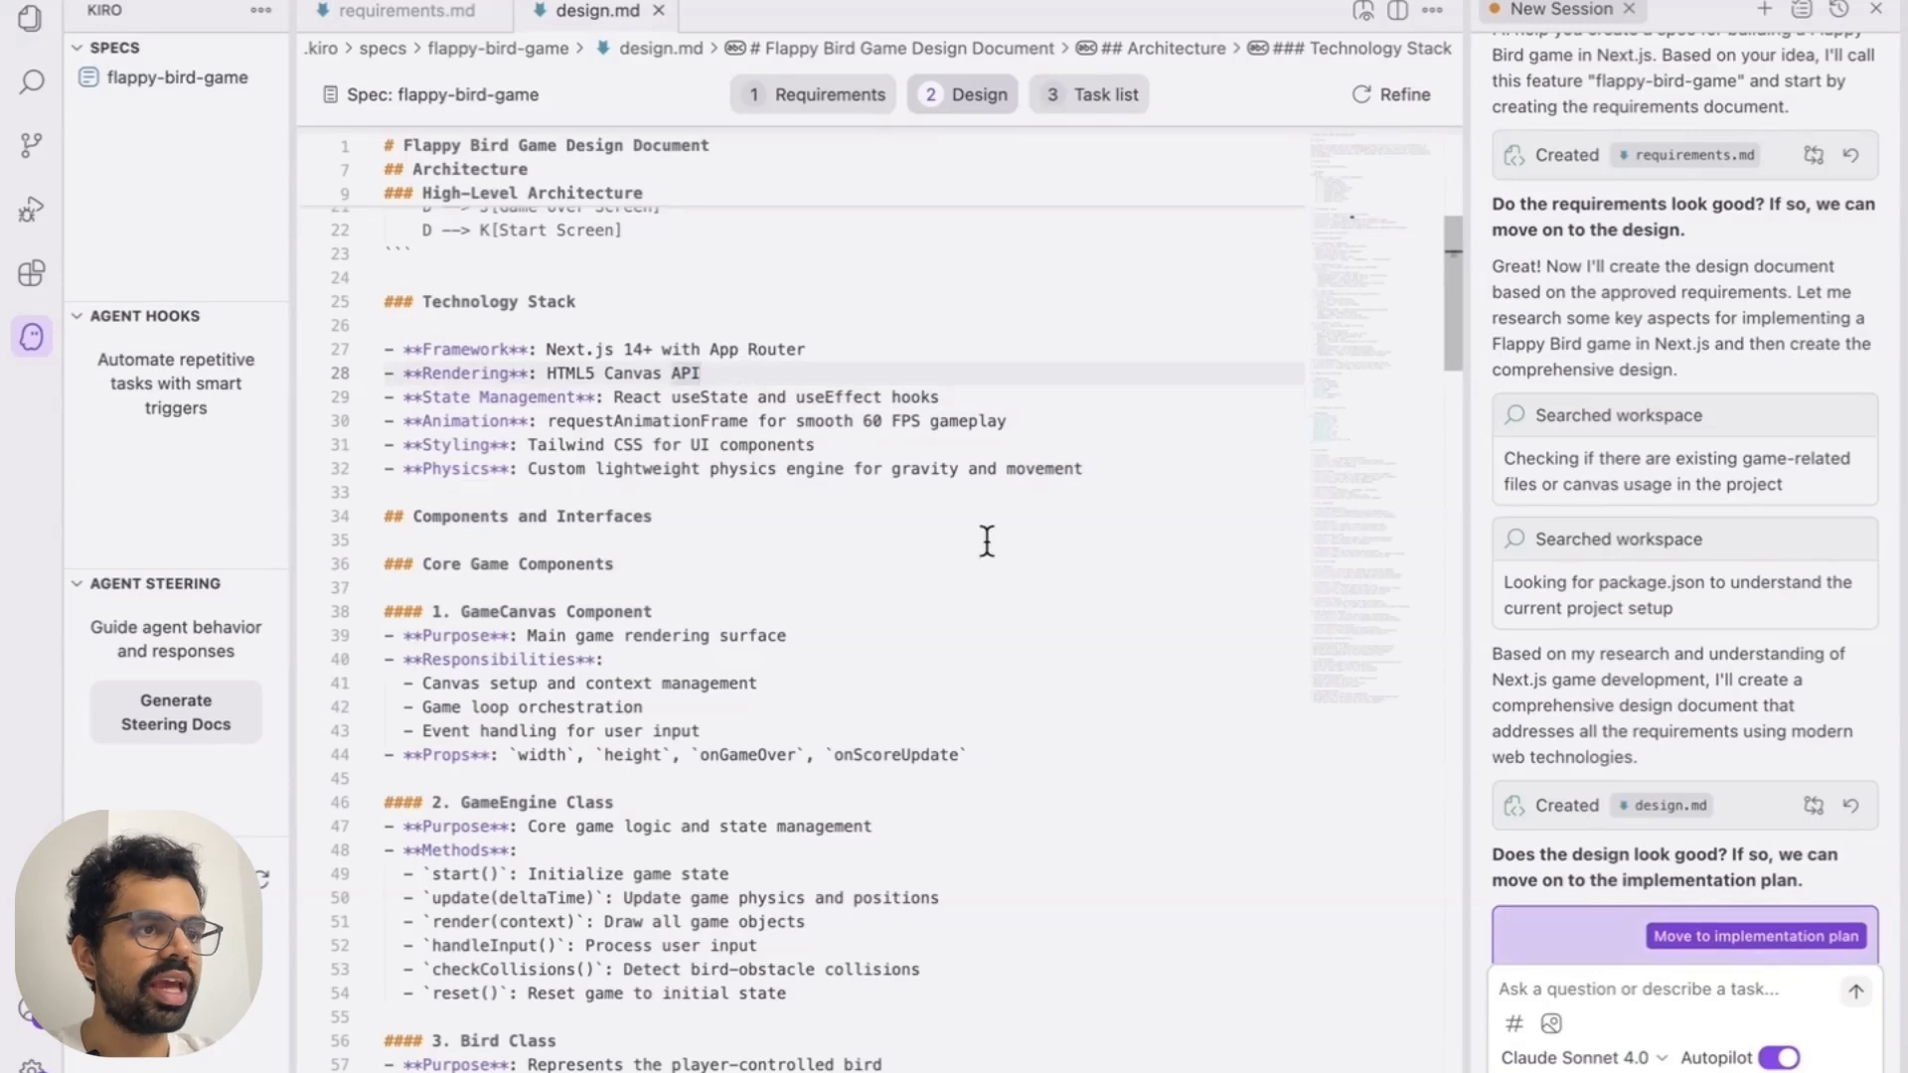
scroll(down, 3)
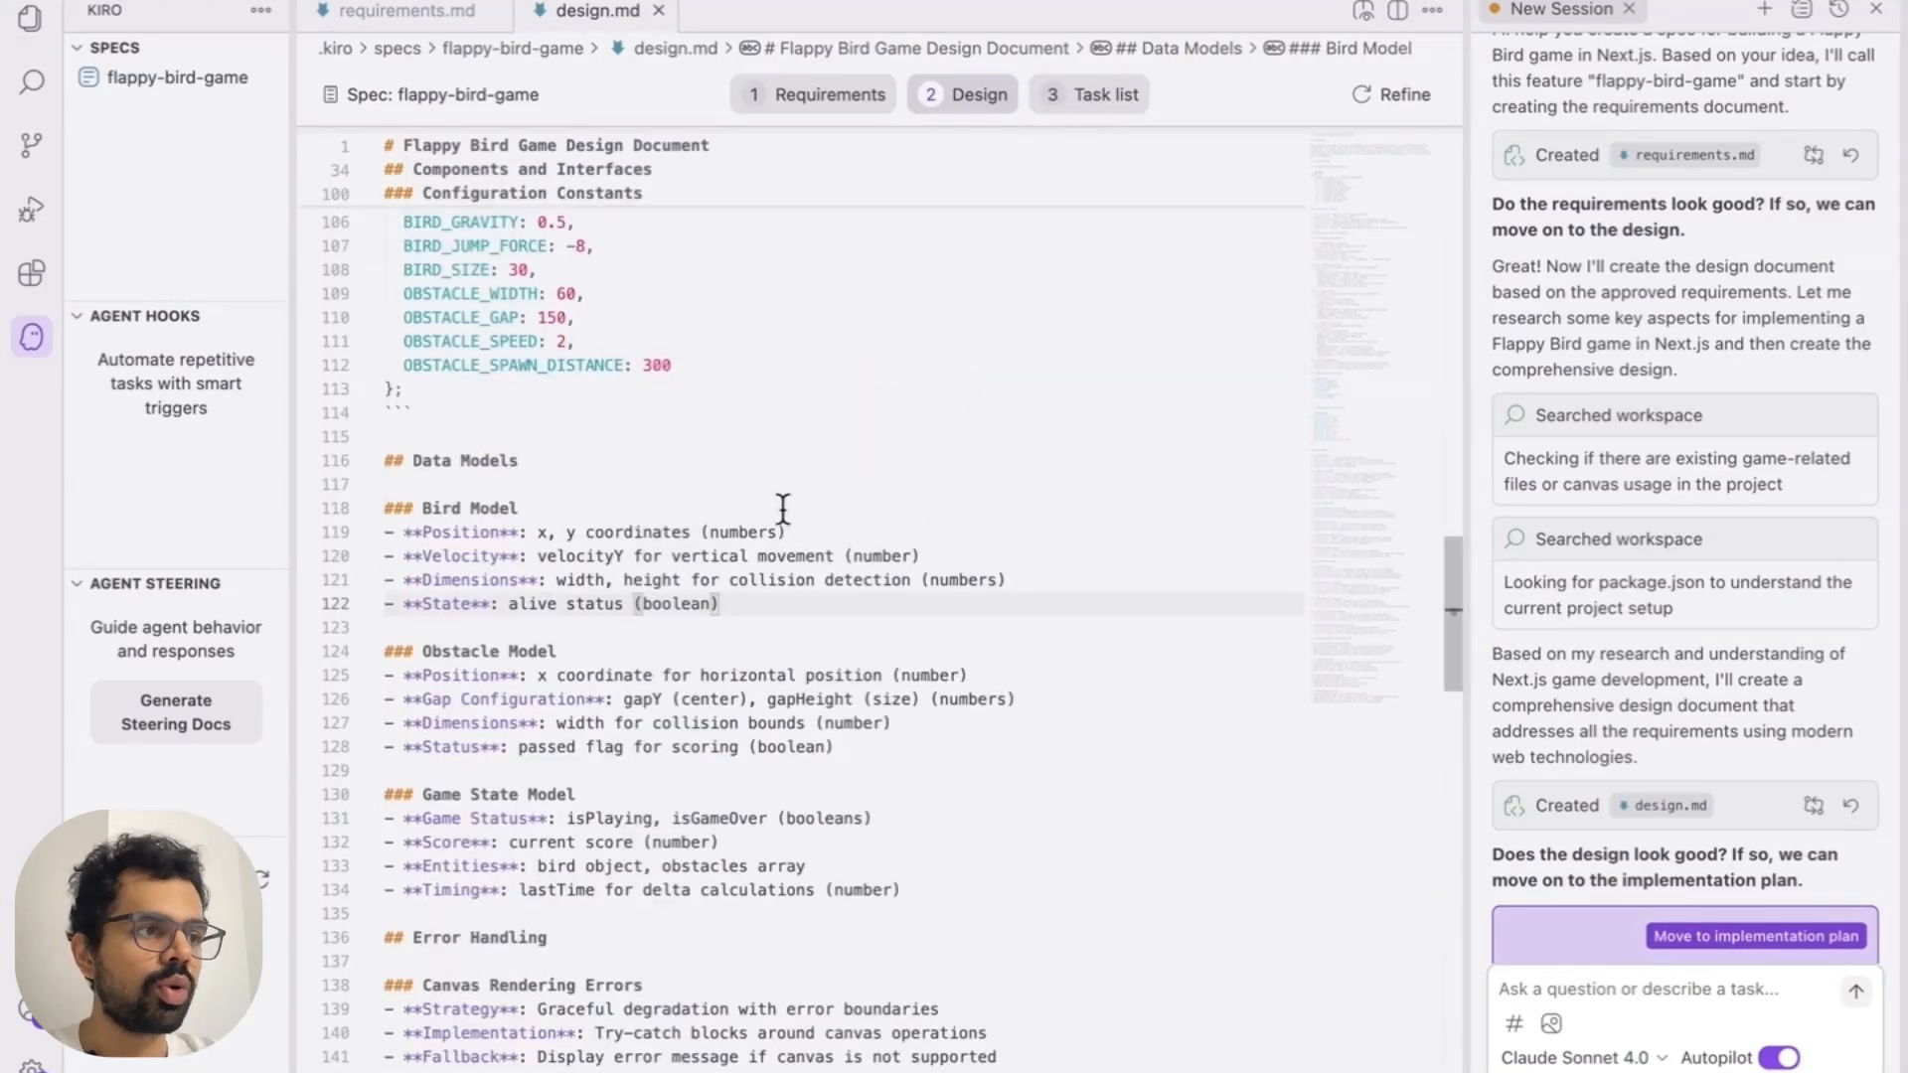
mouse_move(768, 597)
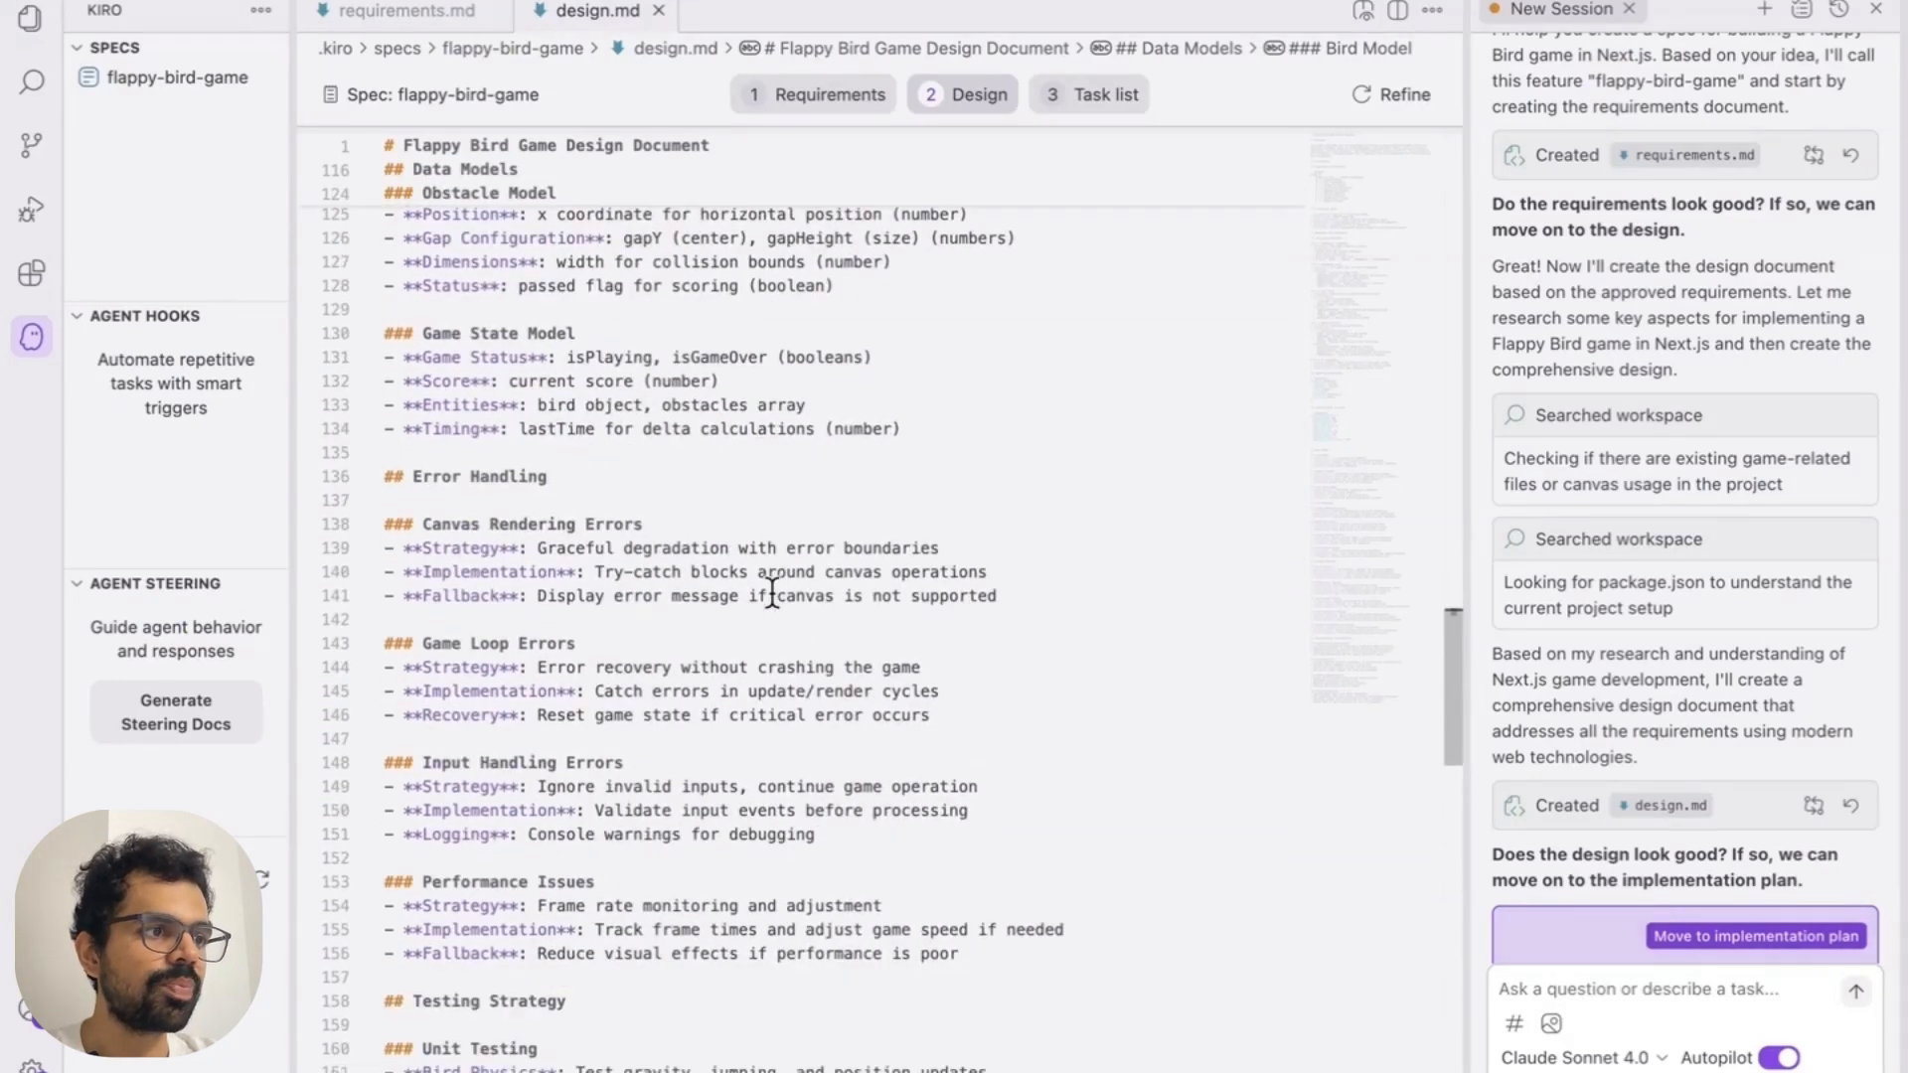
scroll(down, 3)
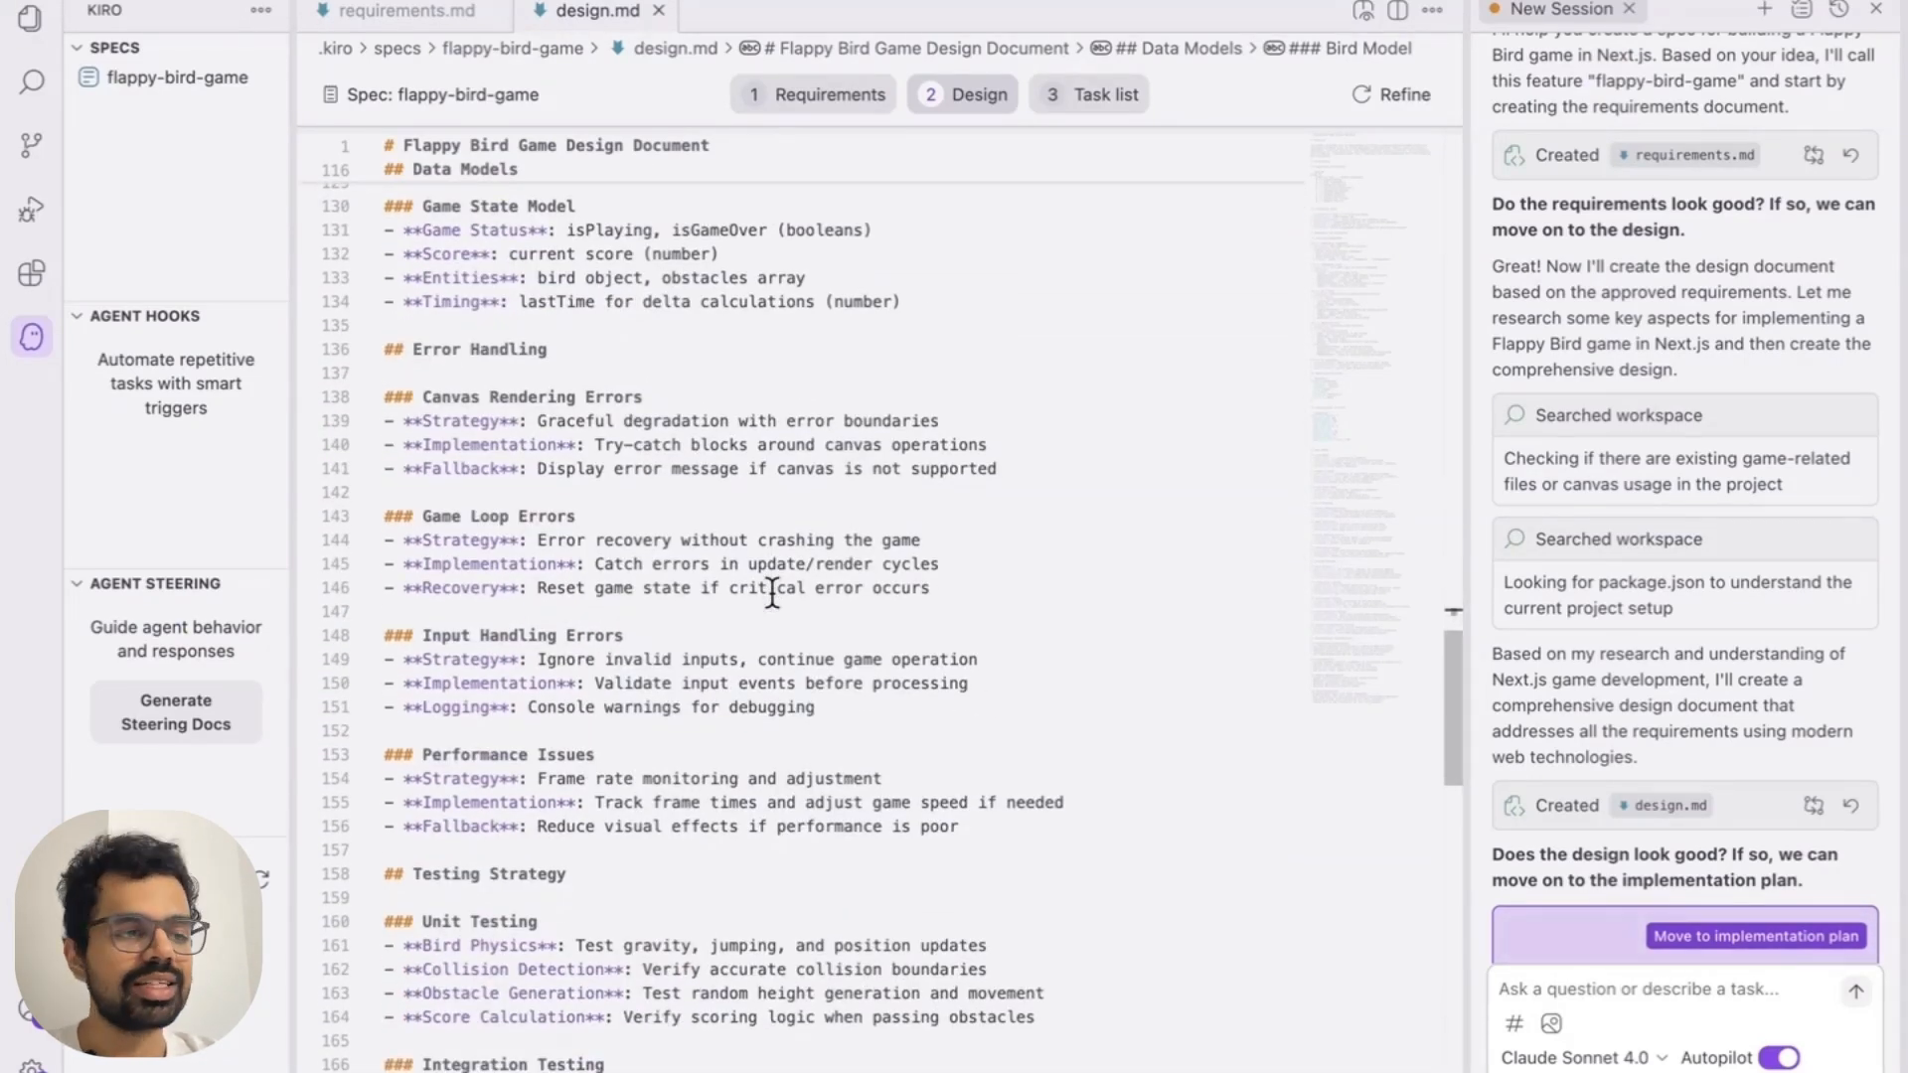
scroll(down, 3)
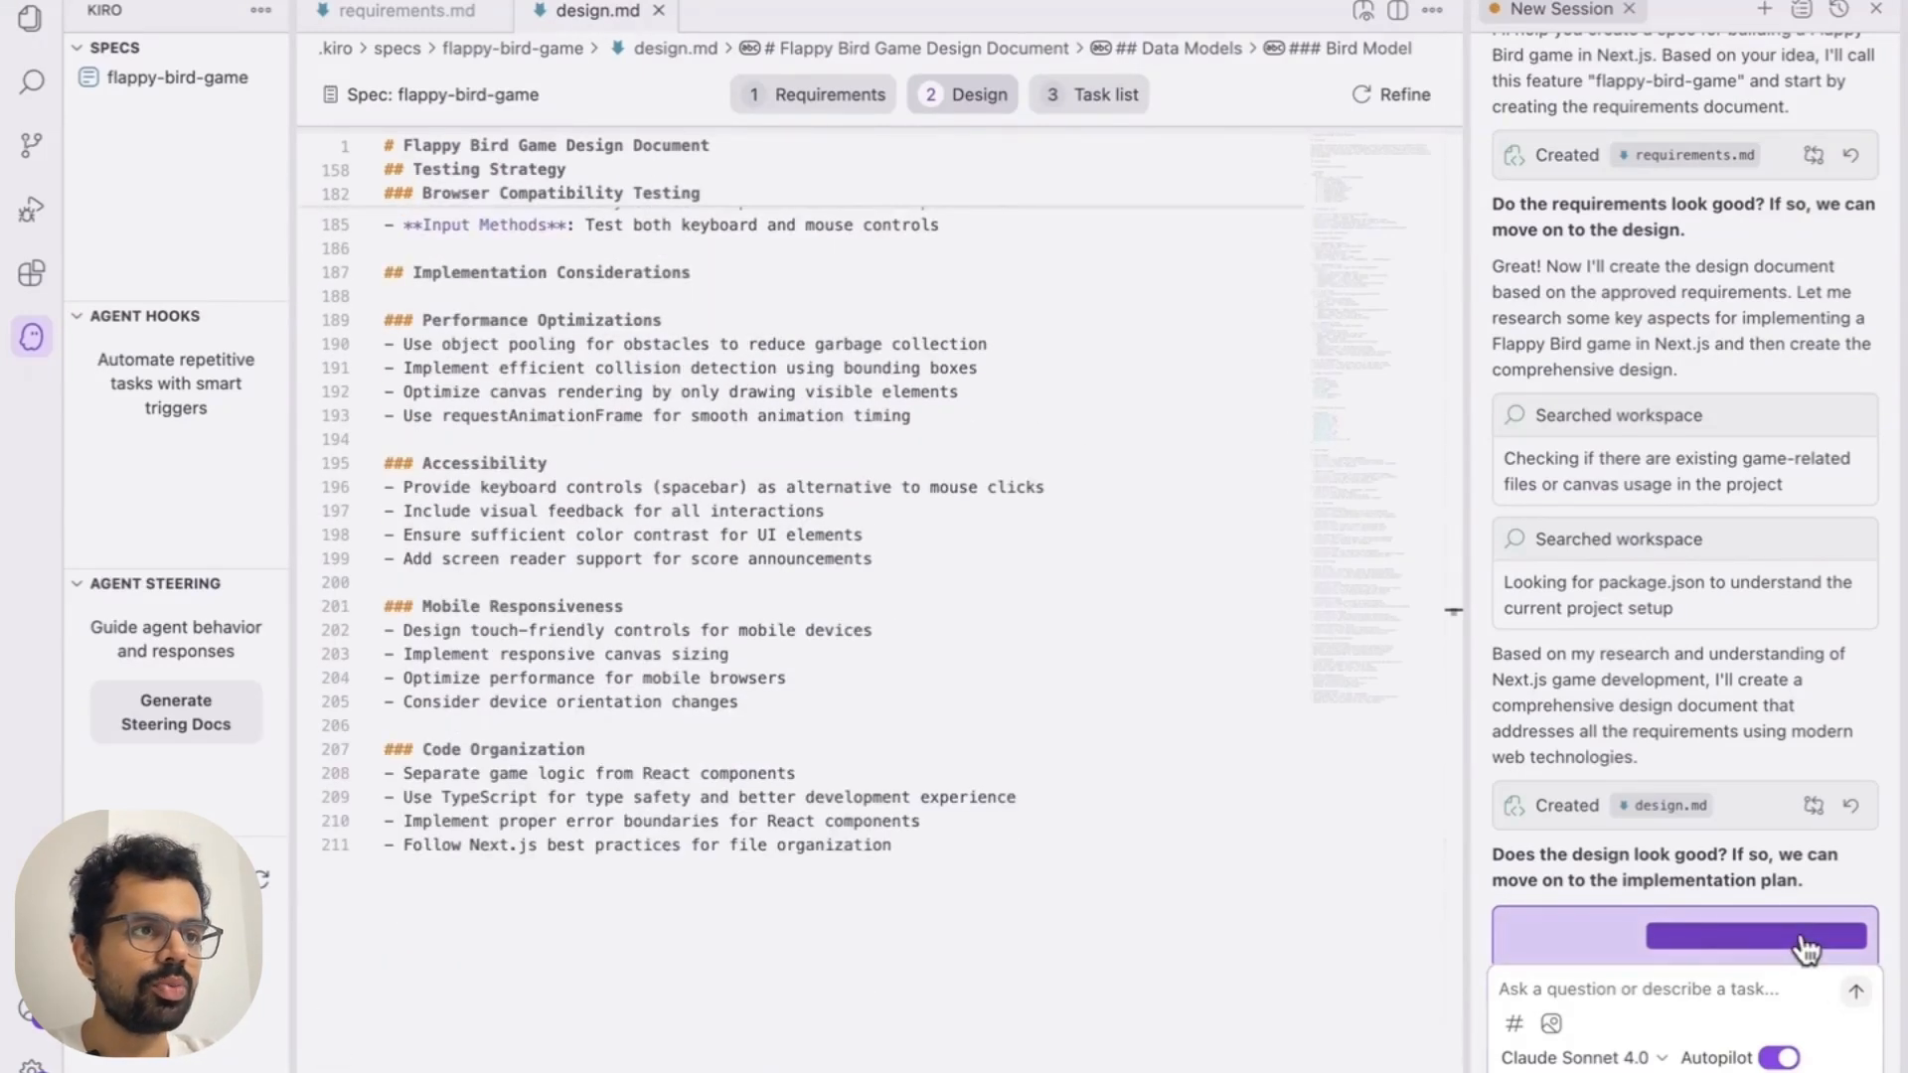
Approve the design to generate the implementation plan and scroll through tasks.md
click(1684, 934)
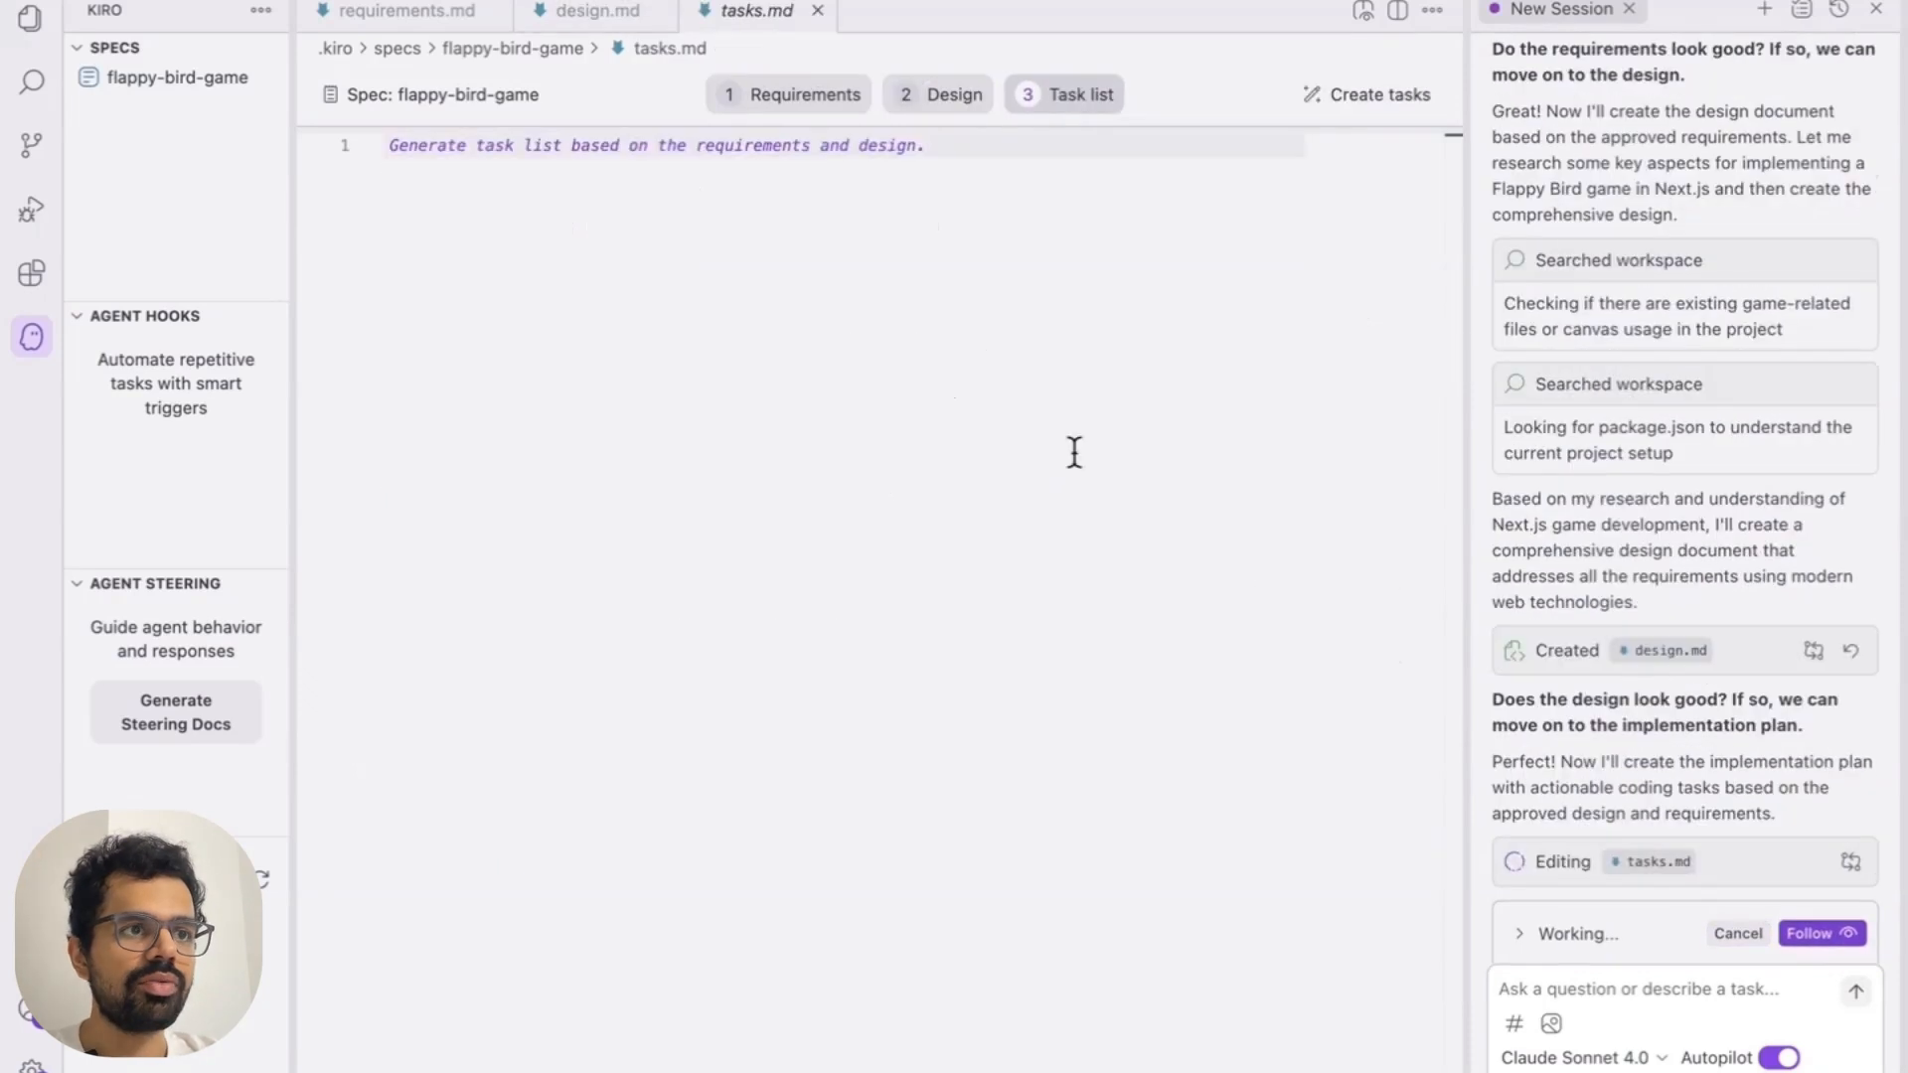
mouse_move(1646, 906)
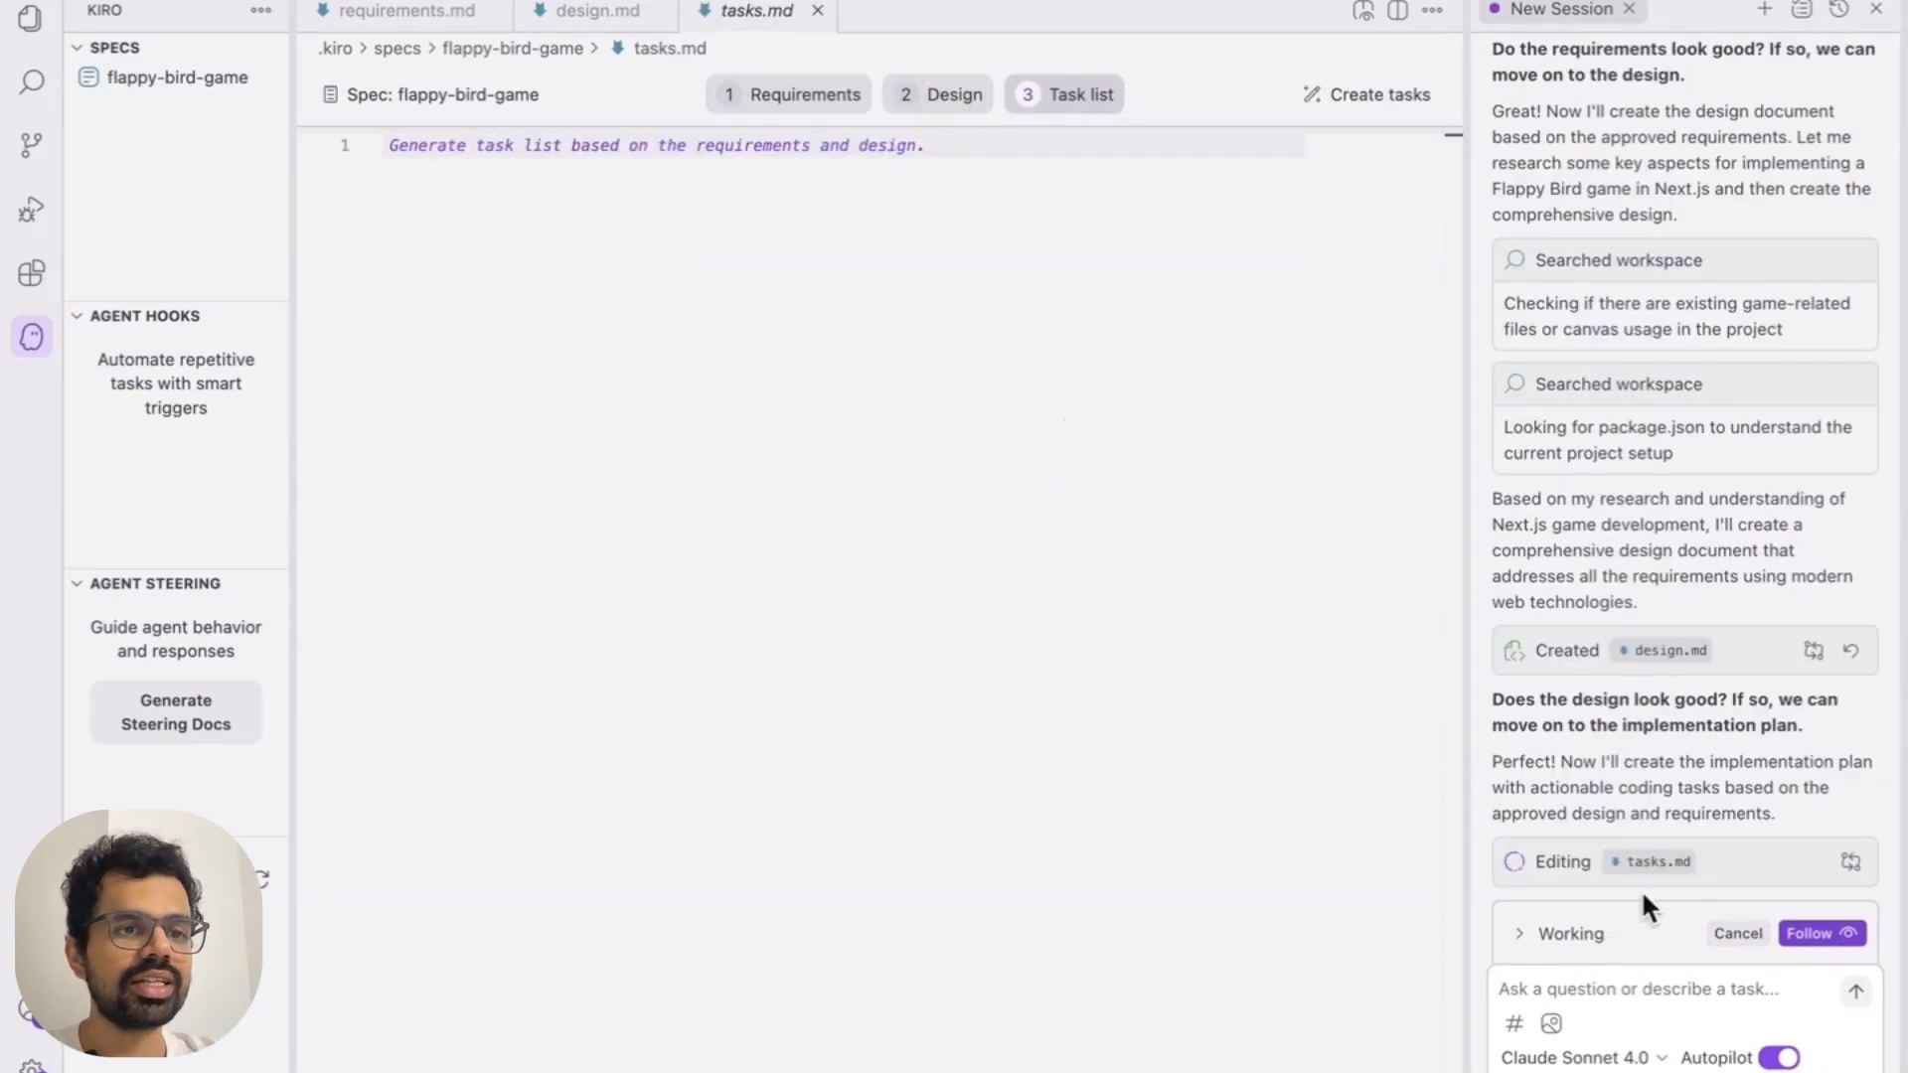
mouse_move(1657, 861)
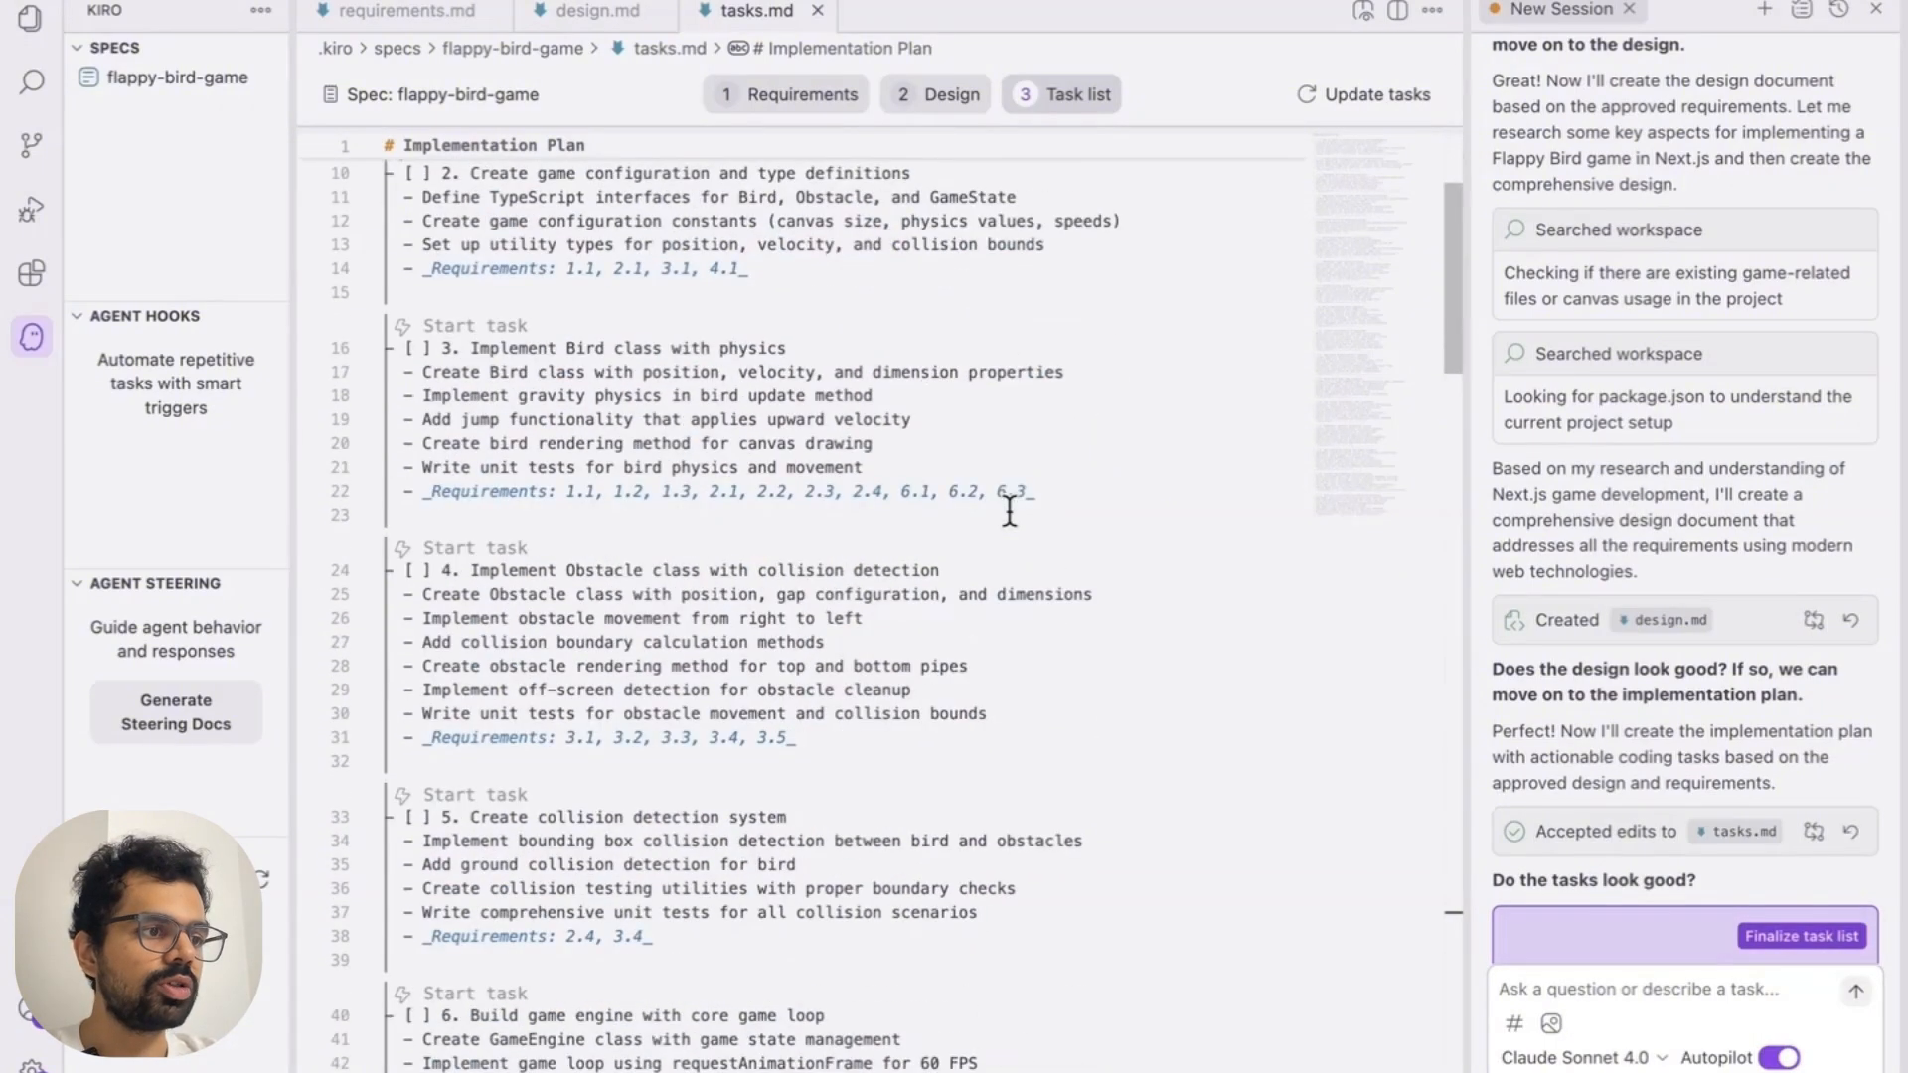
scroll(down, 3)
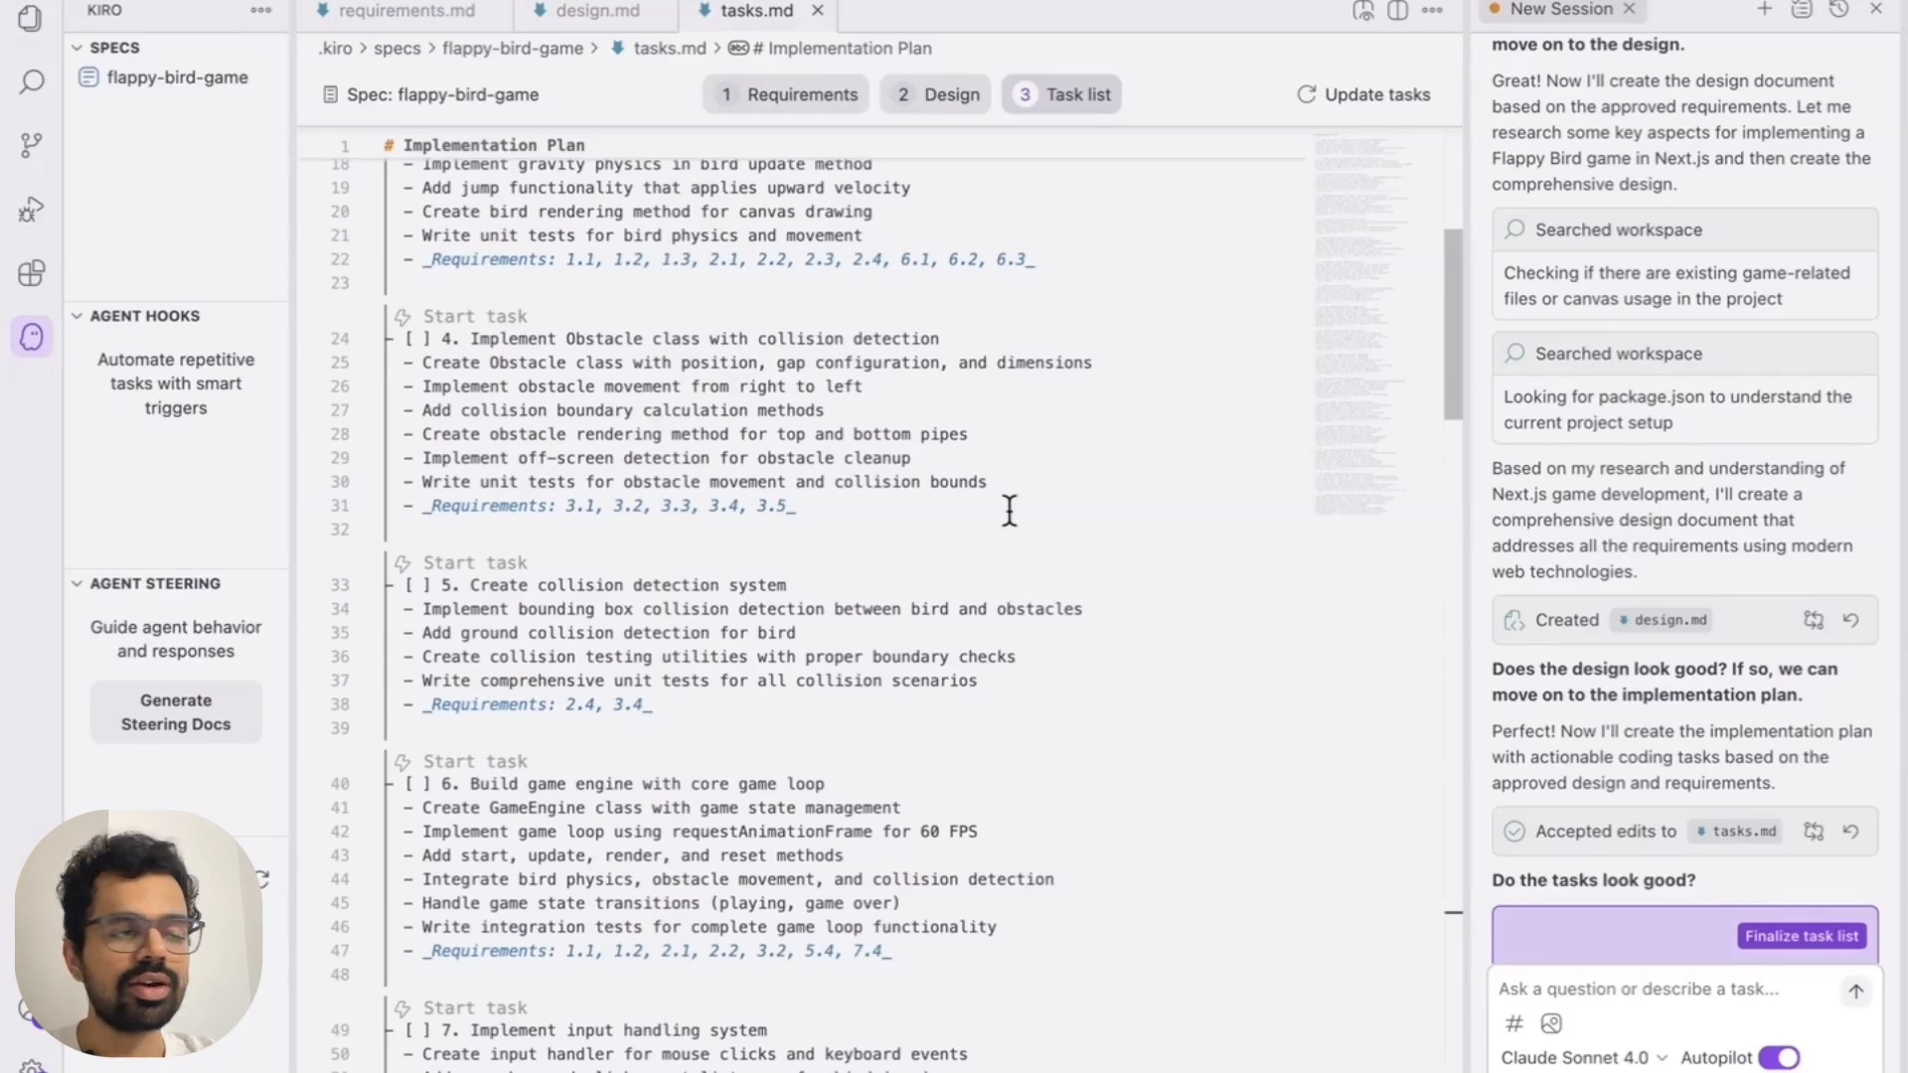
scroll(down, 3)
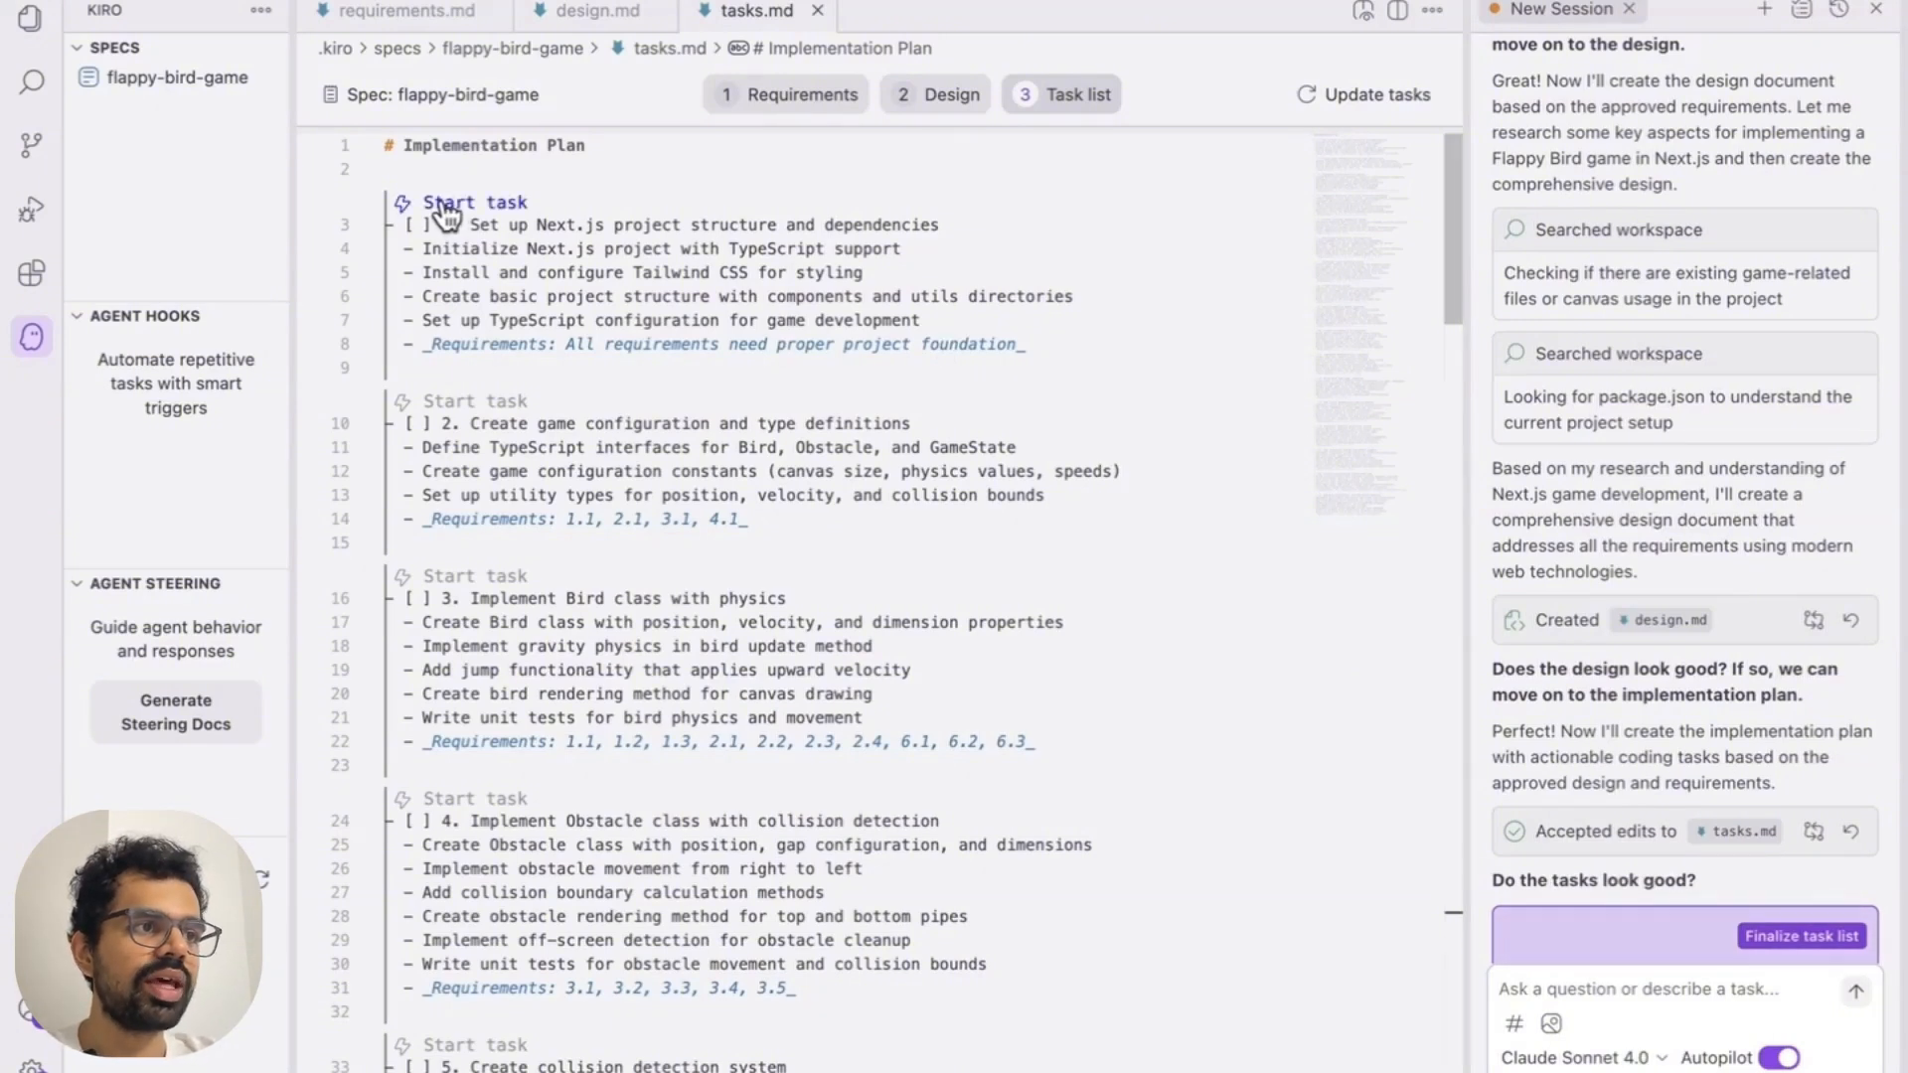
Start task 1, Next.js project setup, and switch to the spec-generation chat session
click(469, 203)
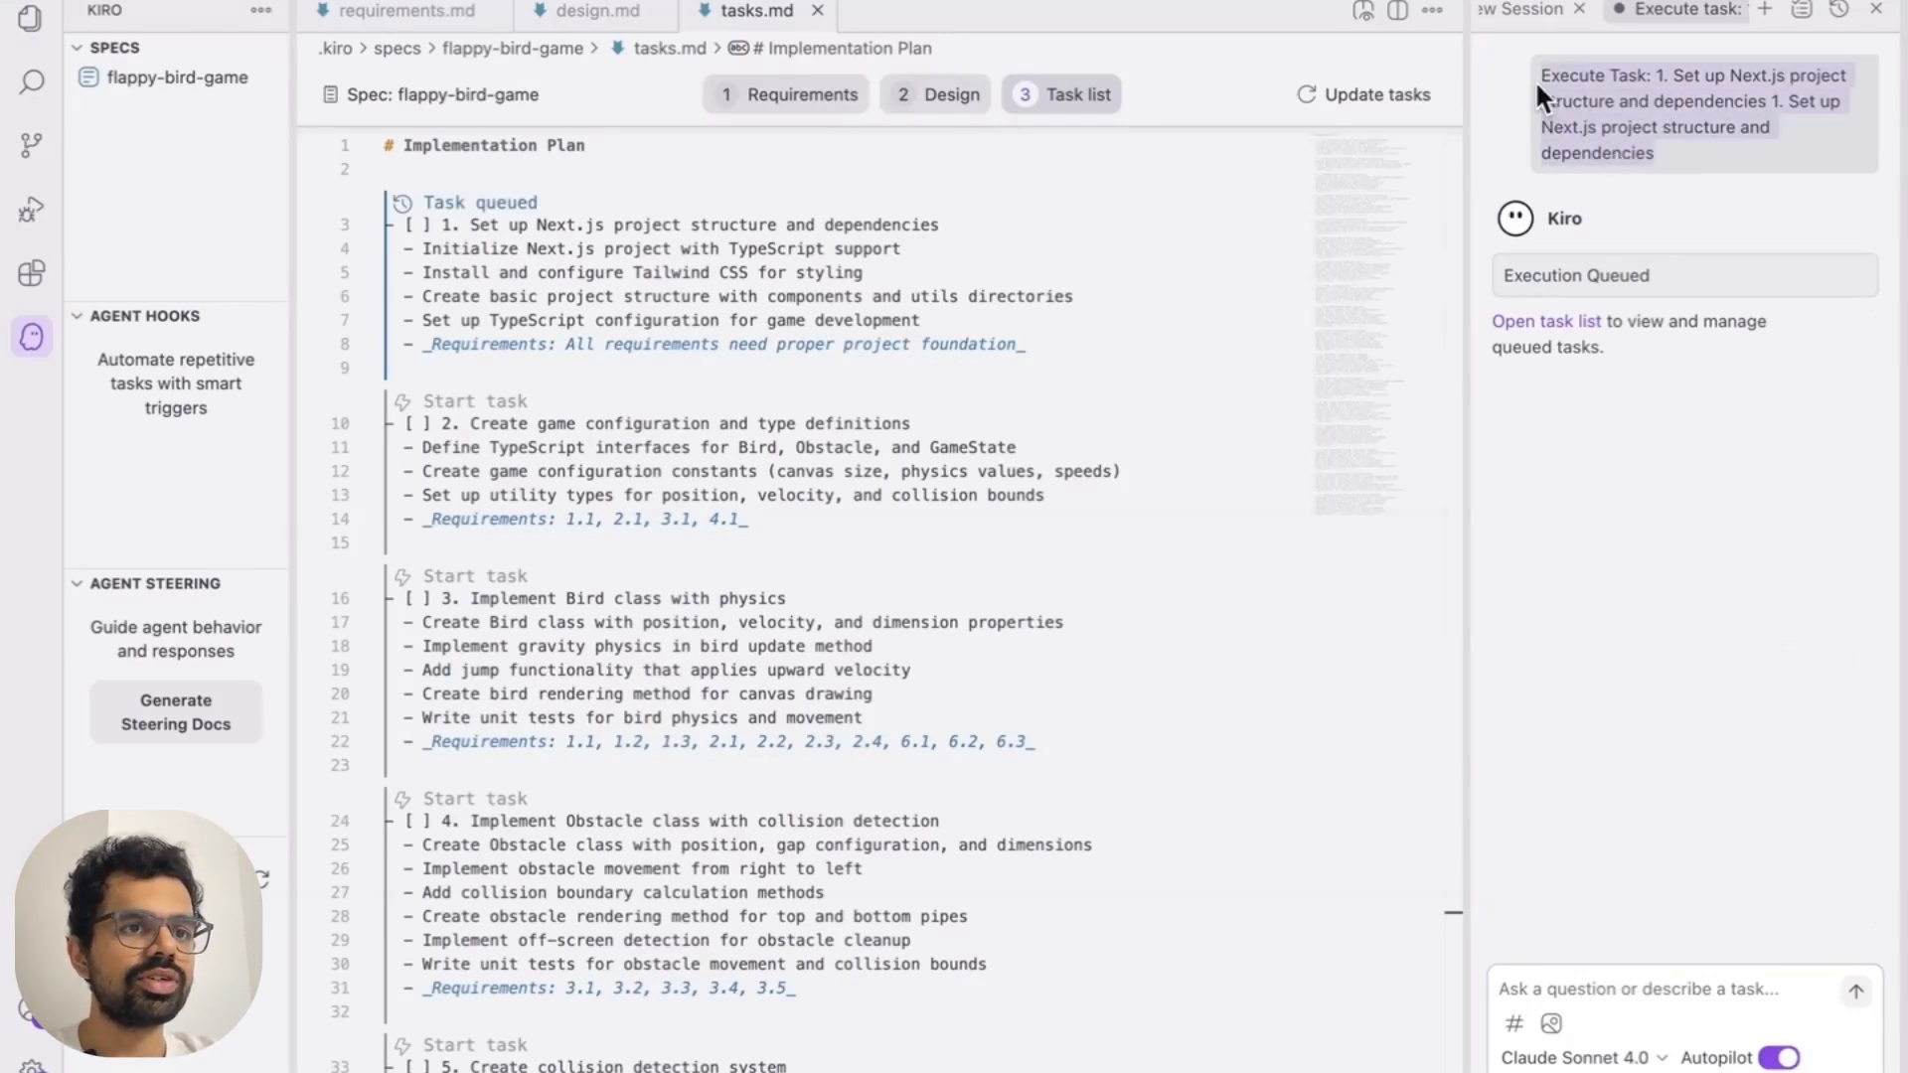
mouse_move(1547, 334)
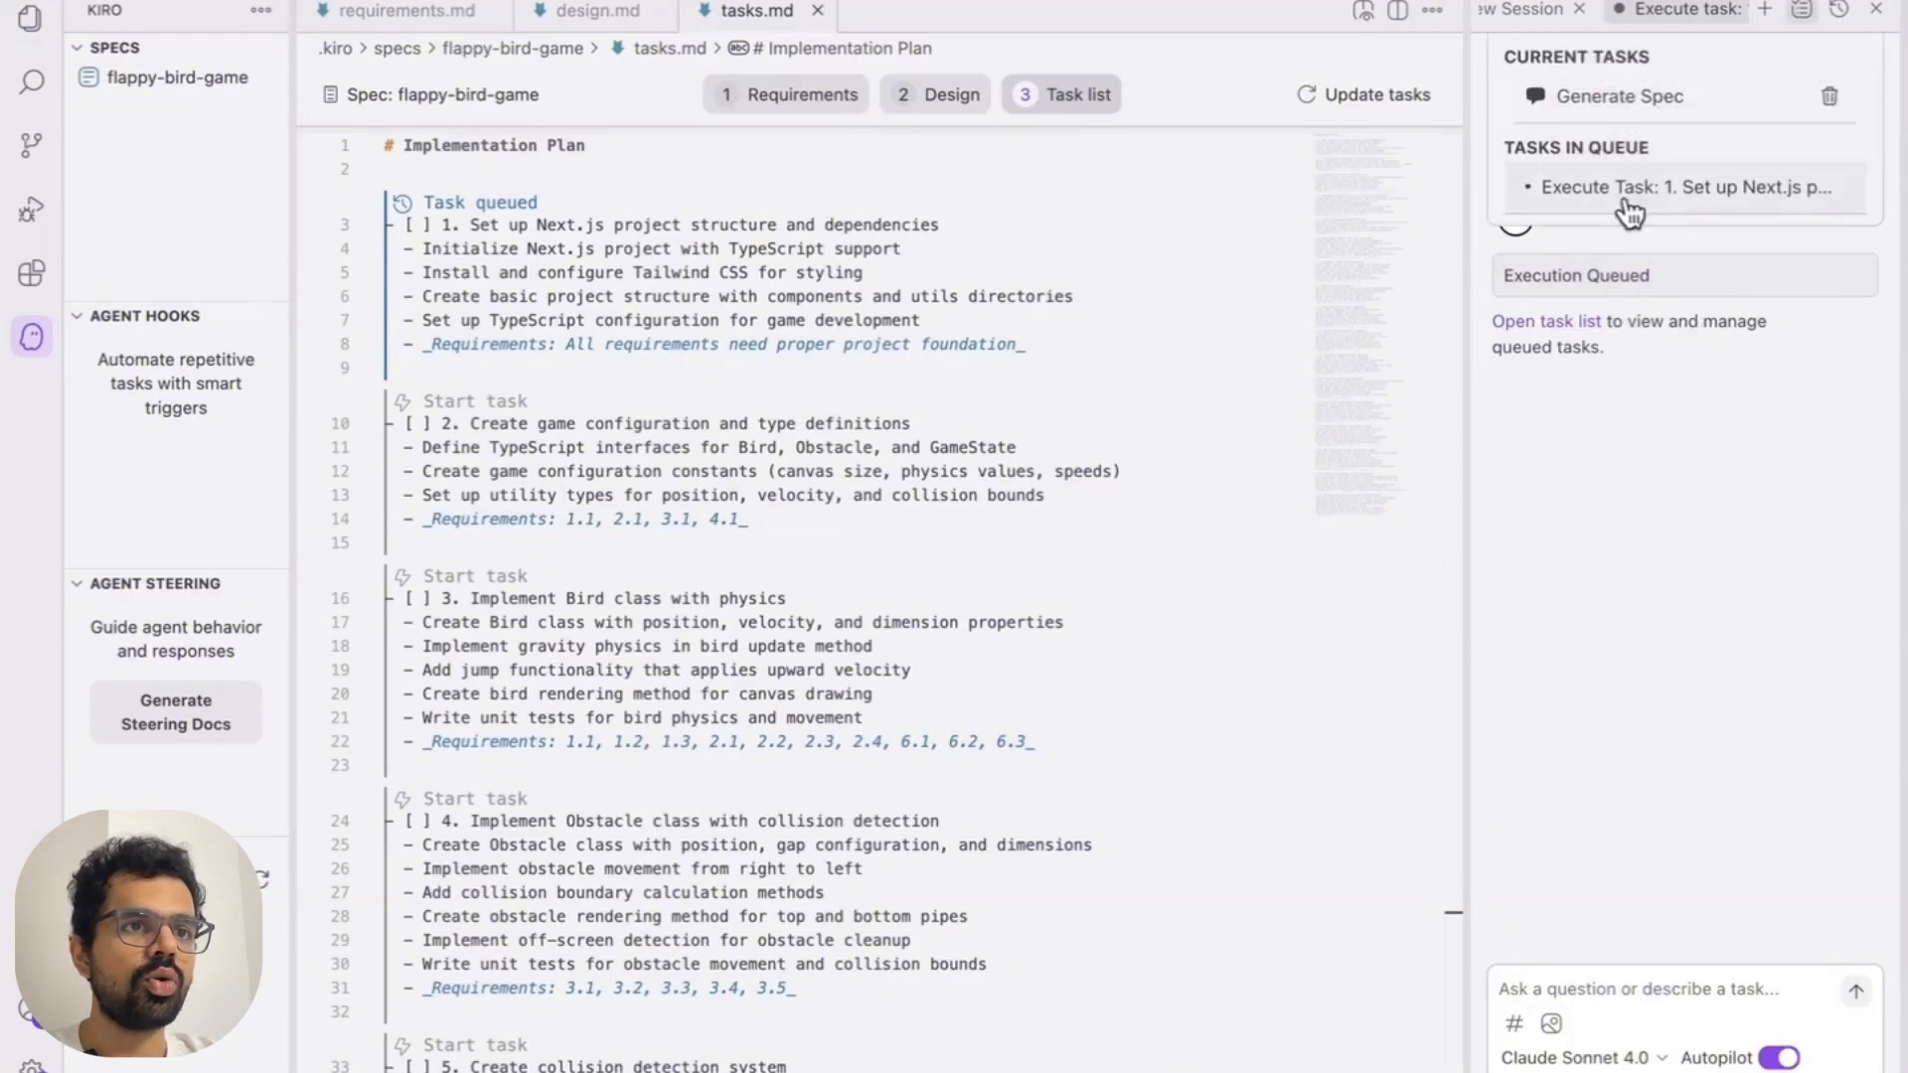
mouse_move(1619, 95)
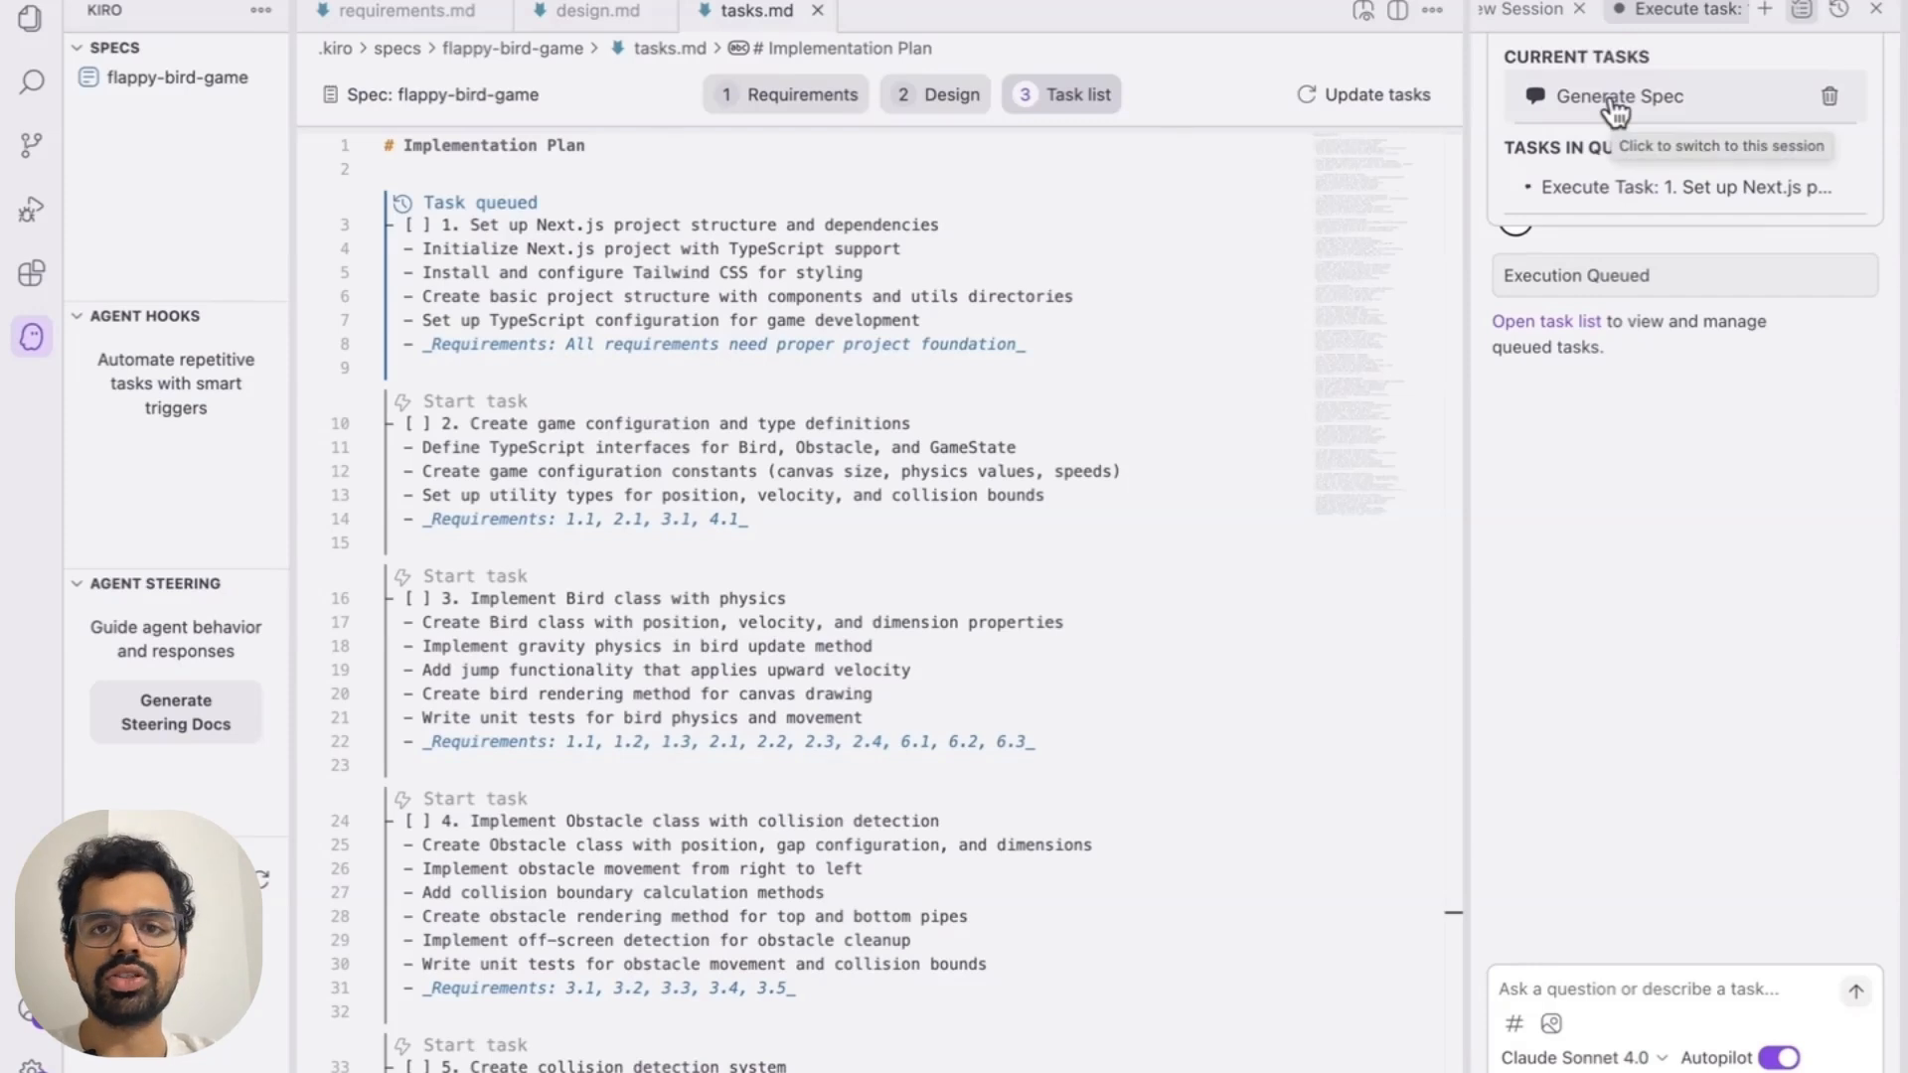
click(1618, 95)
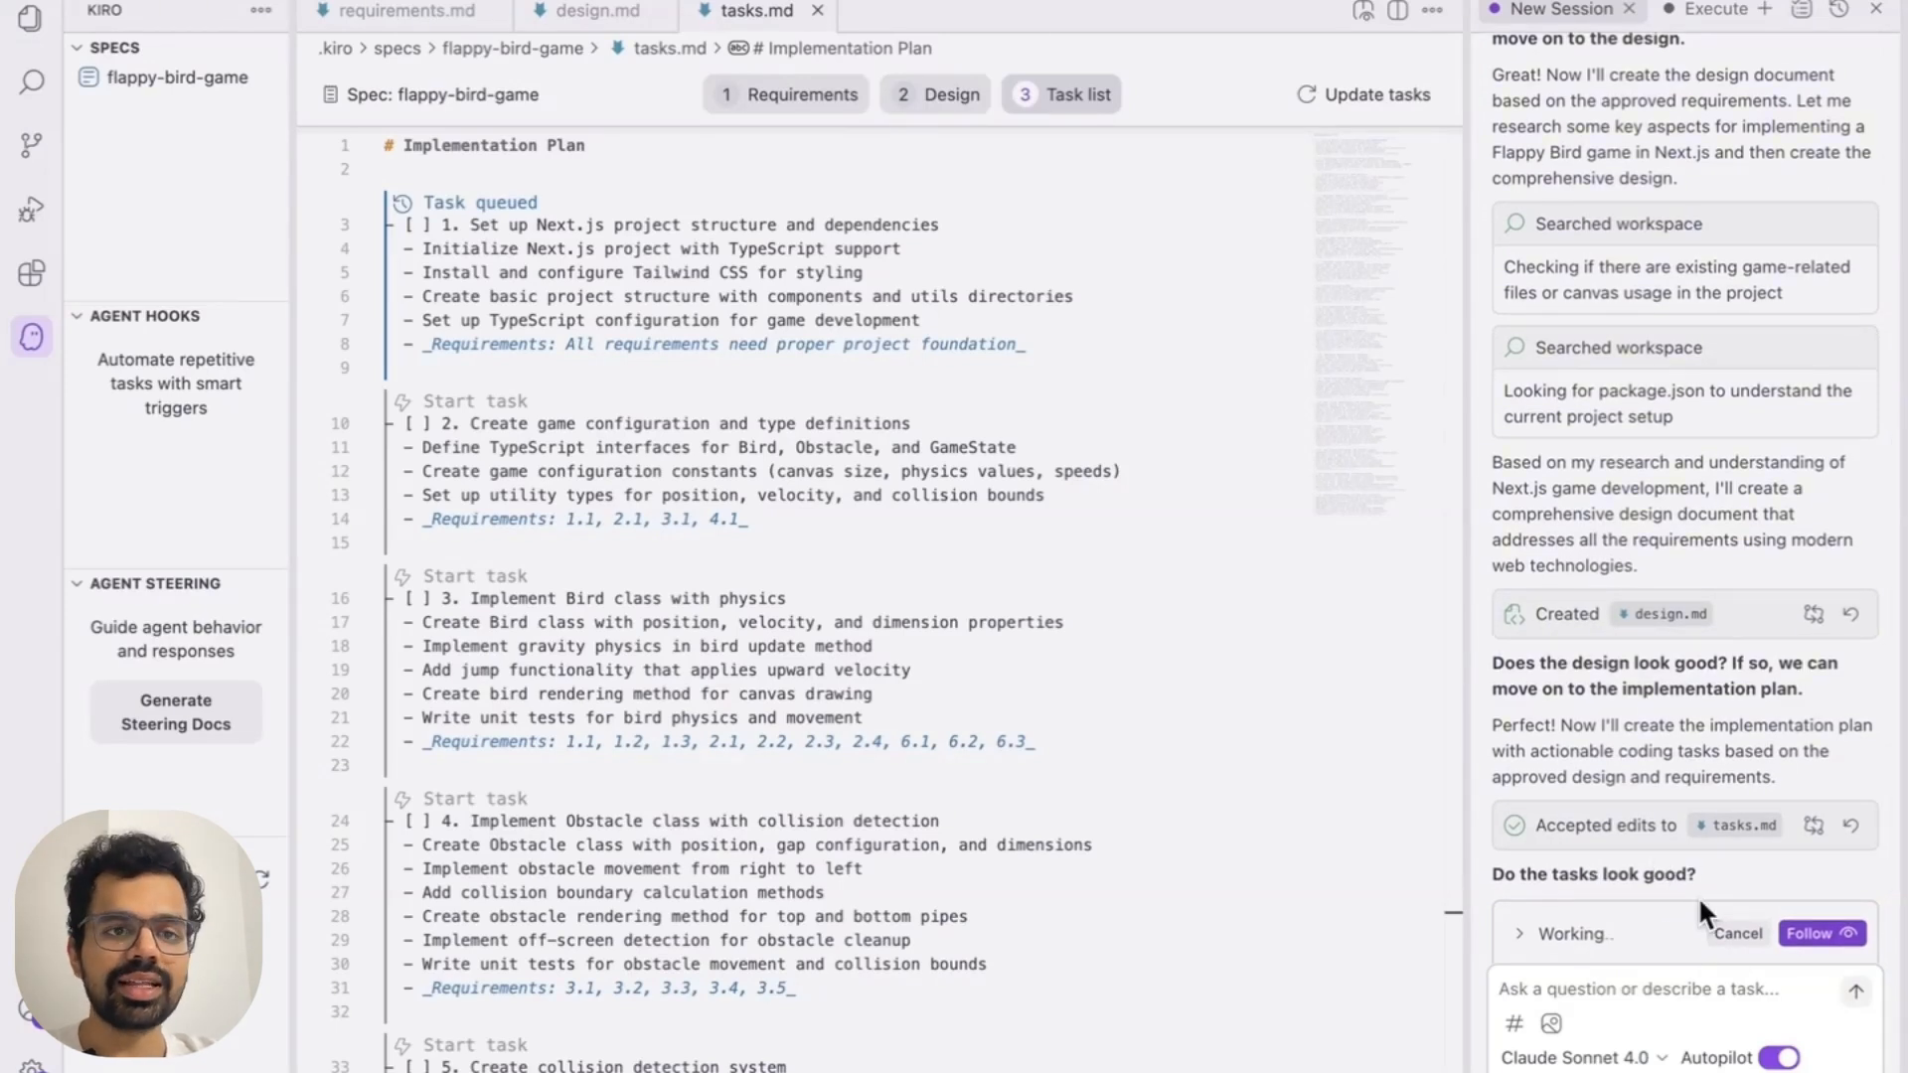
mouse_move(1650, 900)
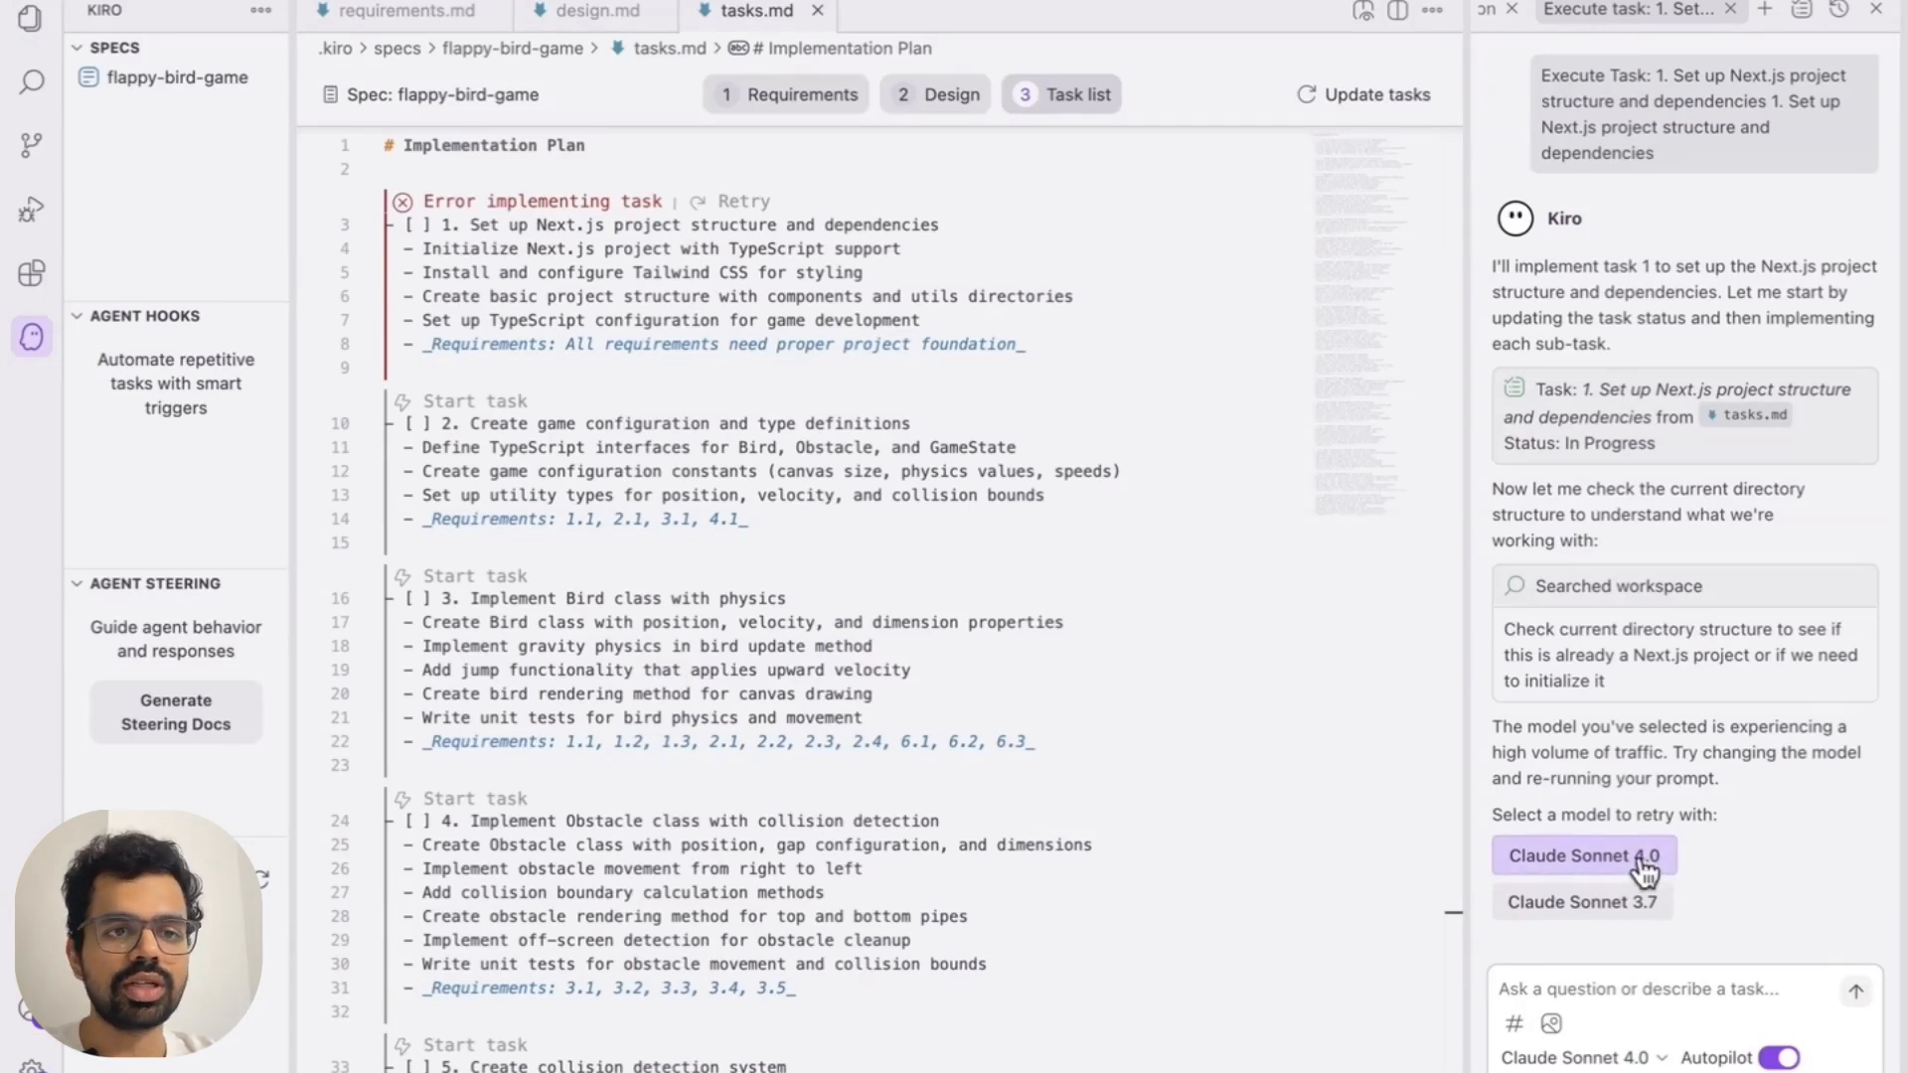
Retry task 1 with Claude Sonnet 4.0 and trust its npx create-next-app command
click(1583, 855)
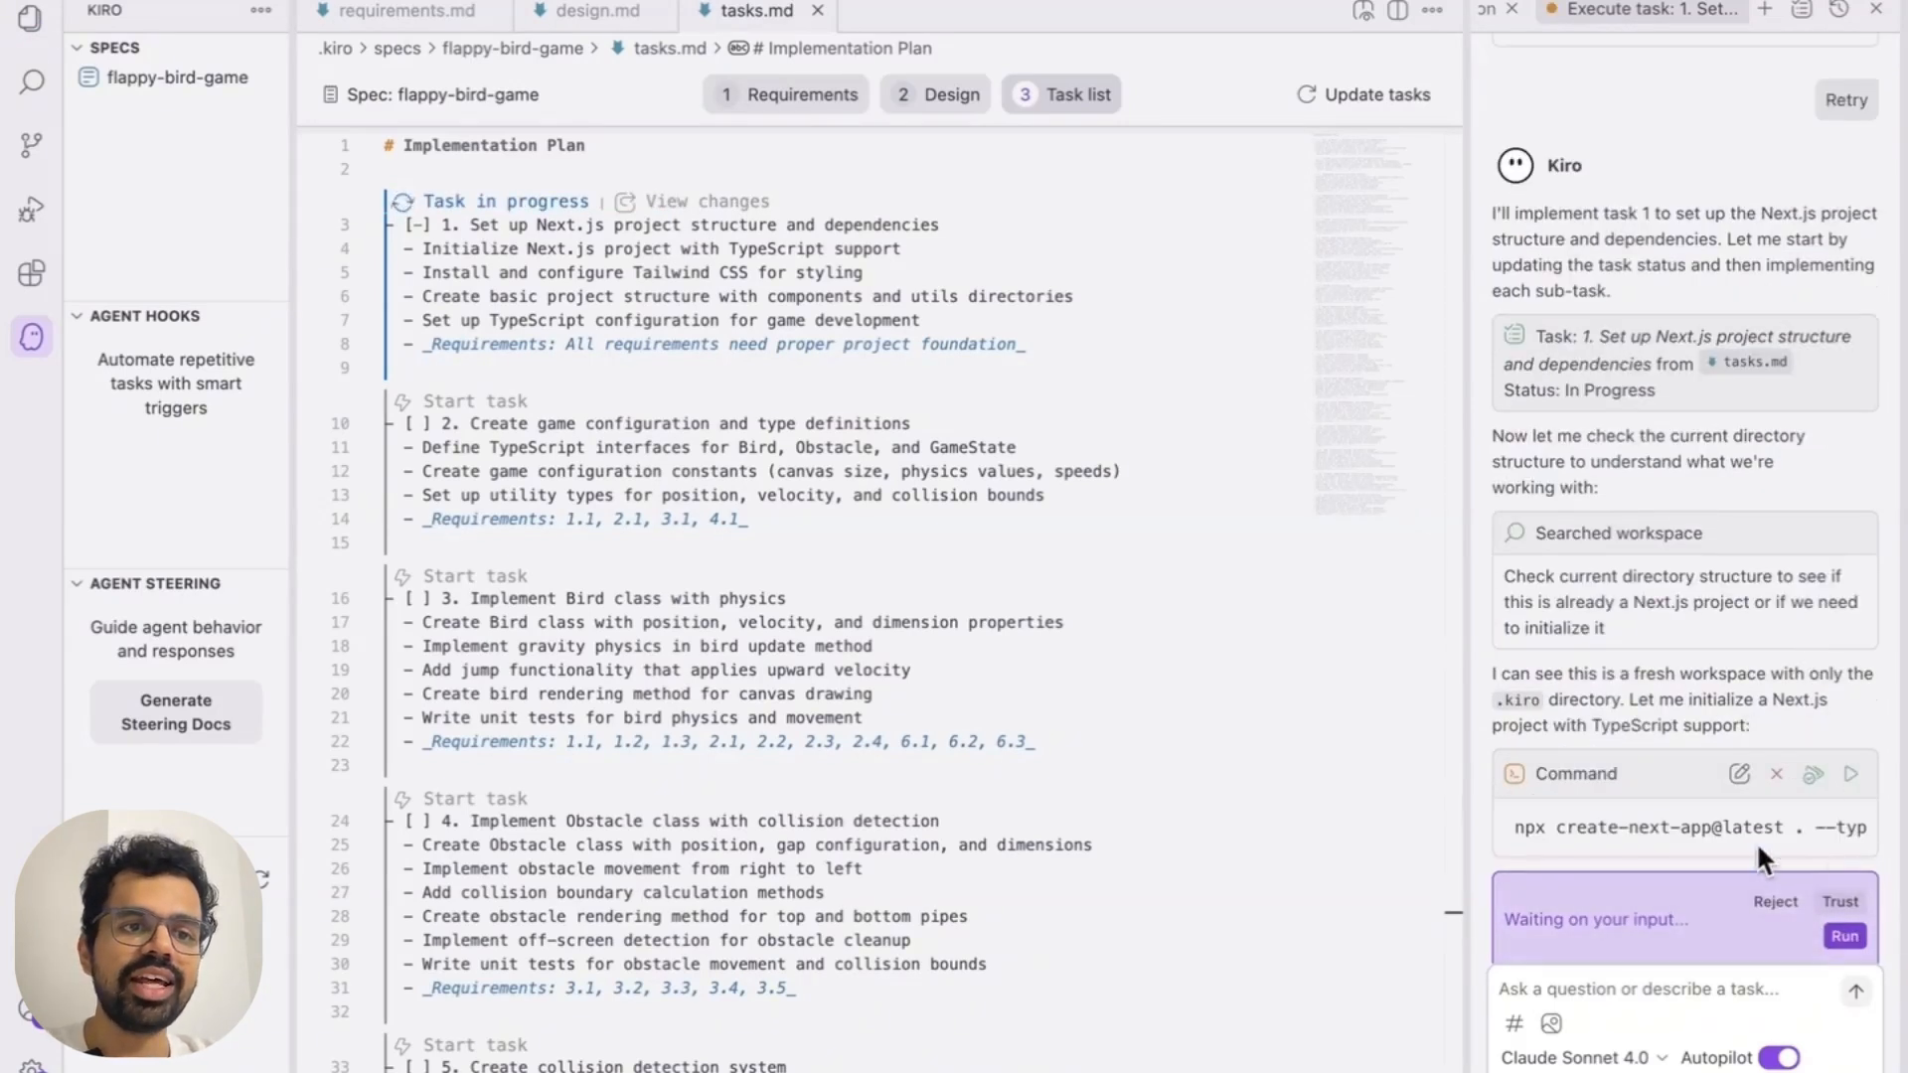
mouse_move(1805, 779)
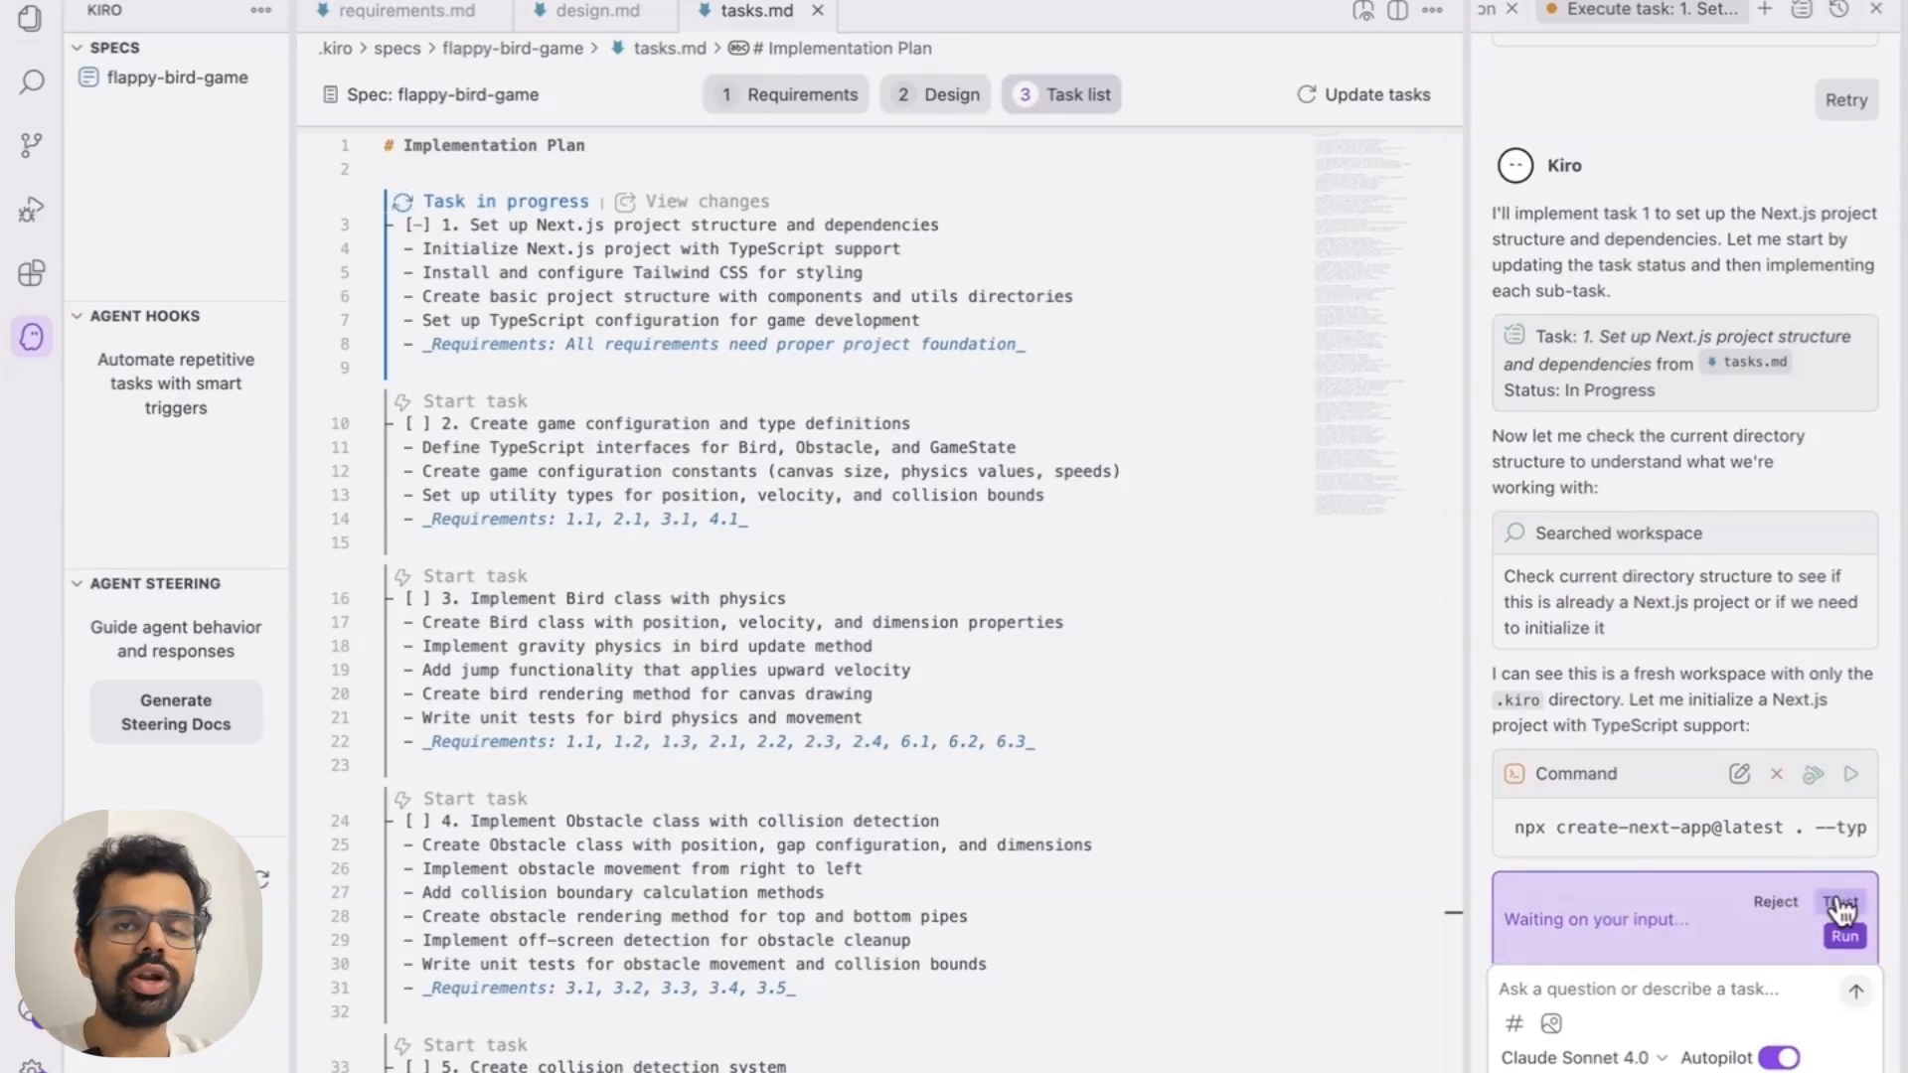
click(1845, 902)
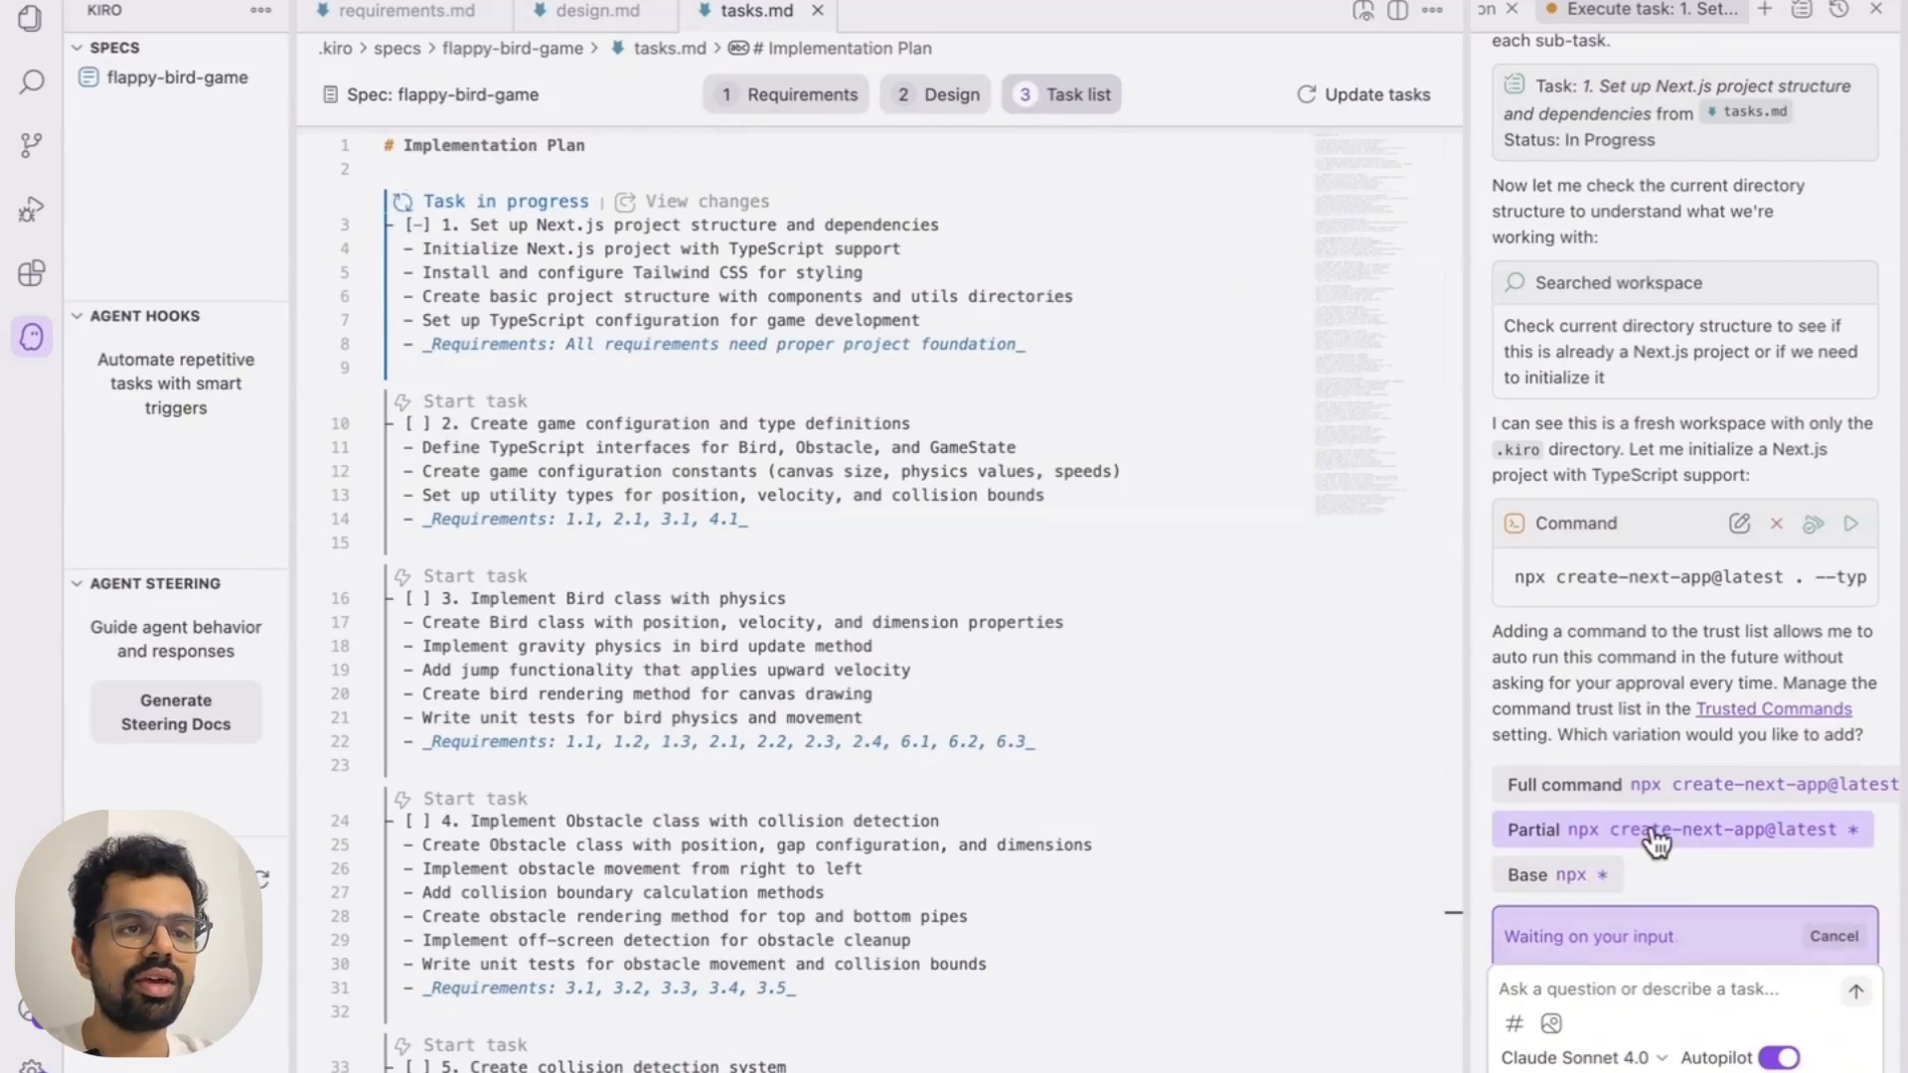
Grant partial trust to 'npx create-next-app@latest *' so the project command runs
click(1682, 828)
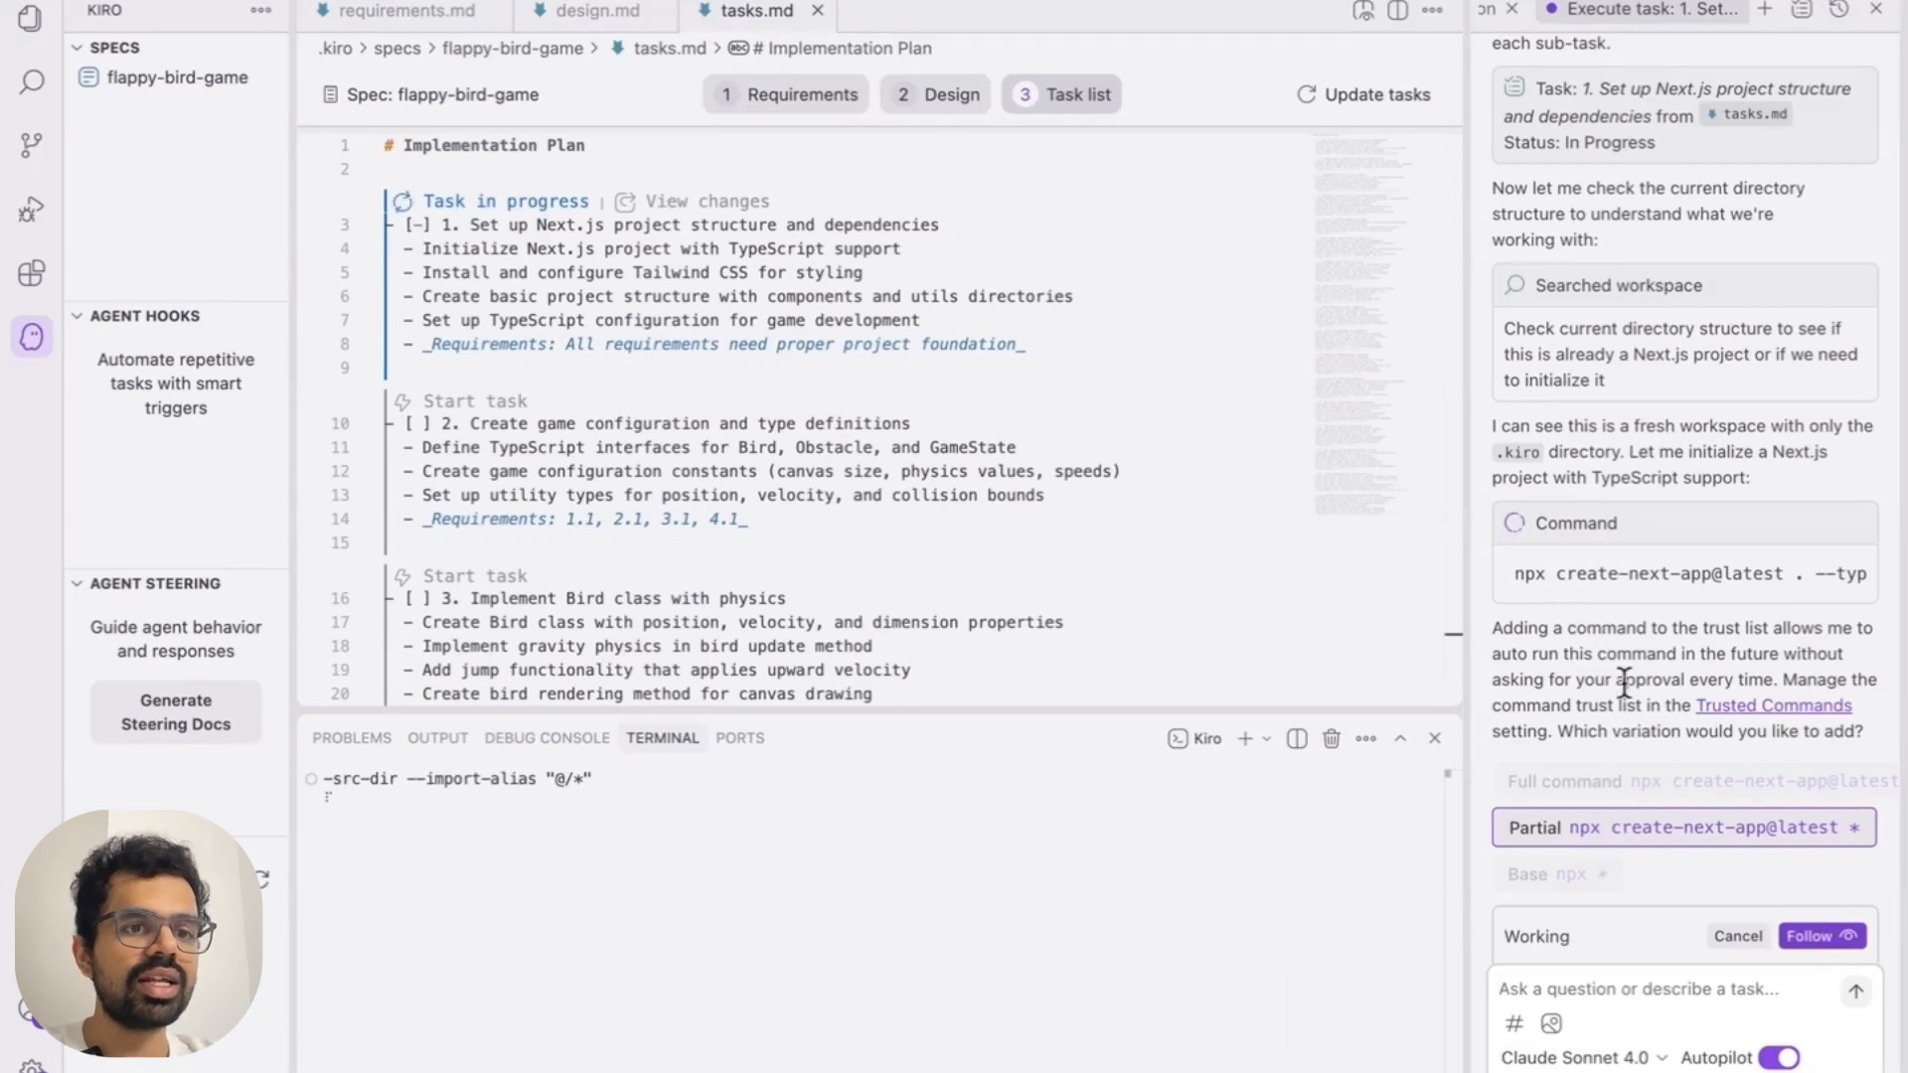
mouse_move(1753, 836)
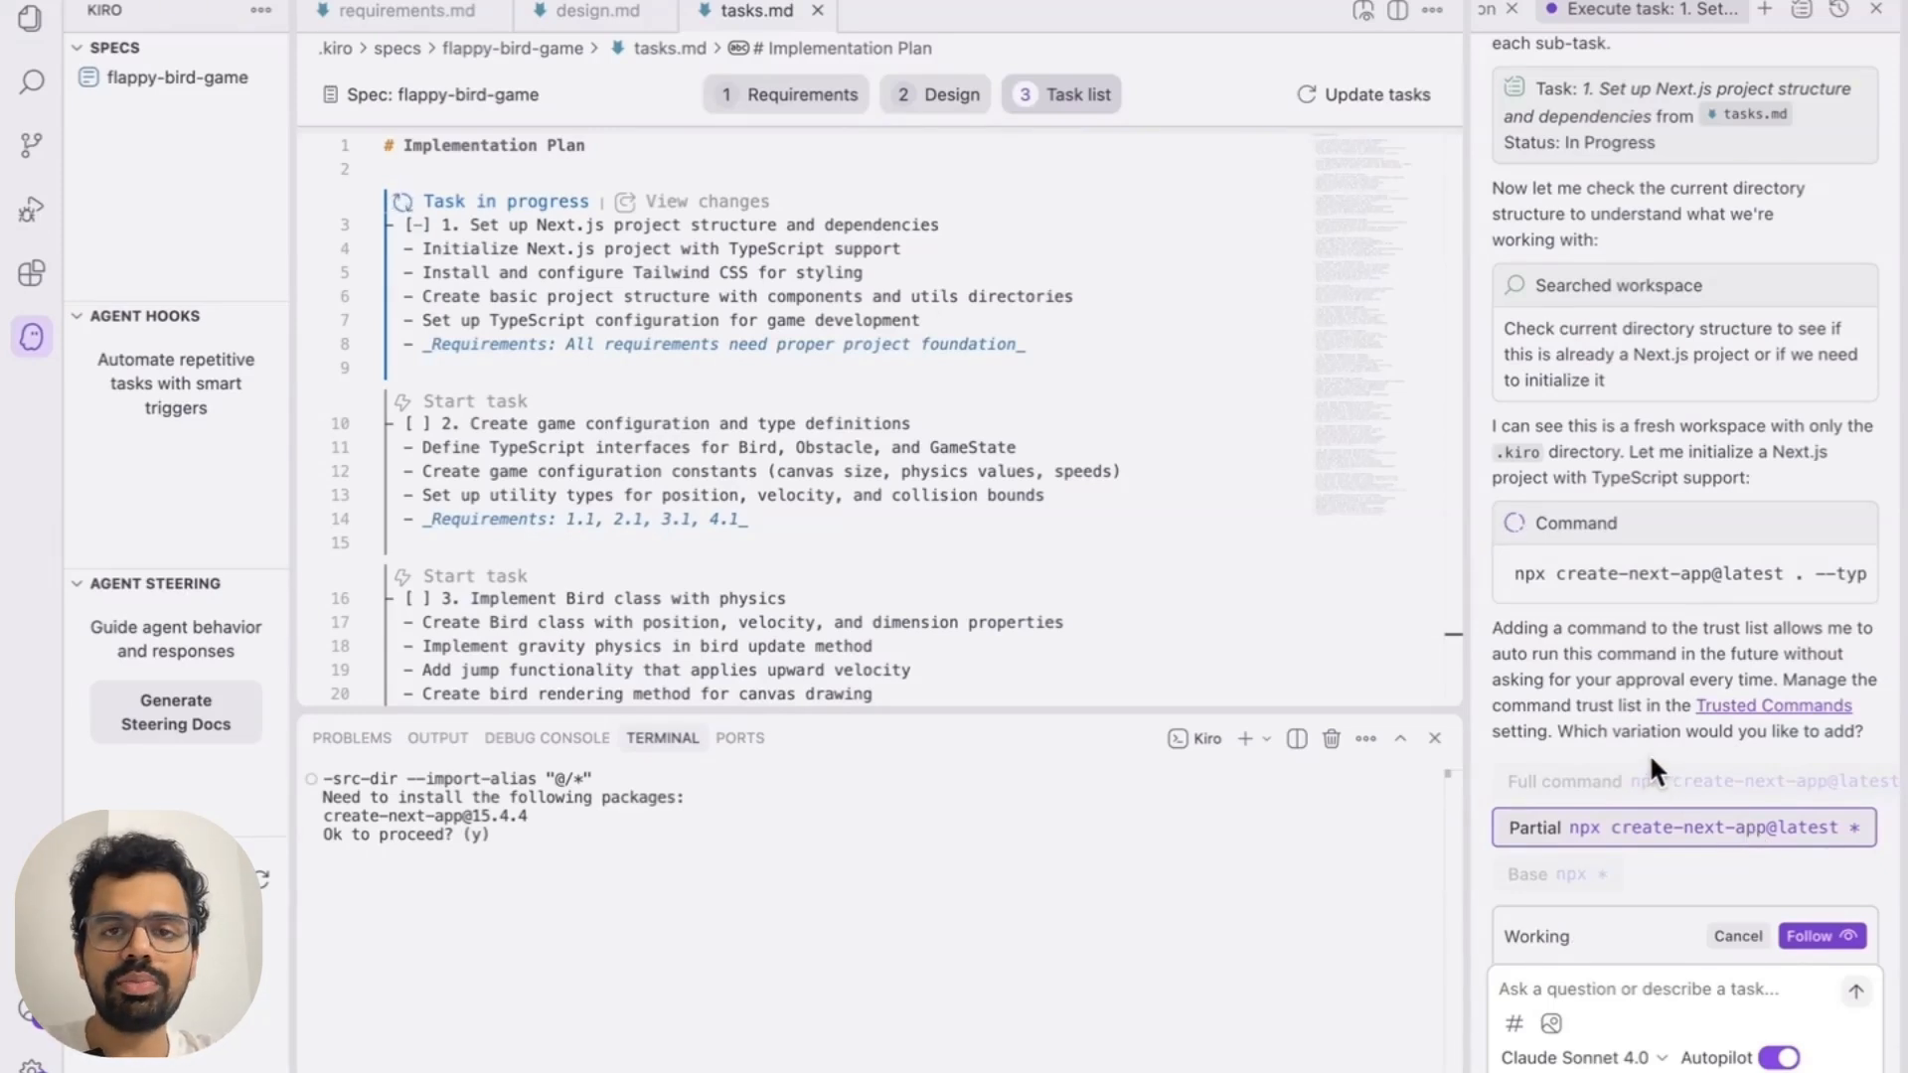
mouse_move(1720, 861)
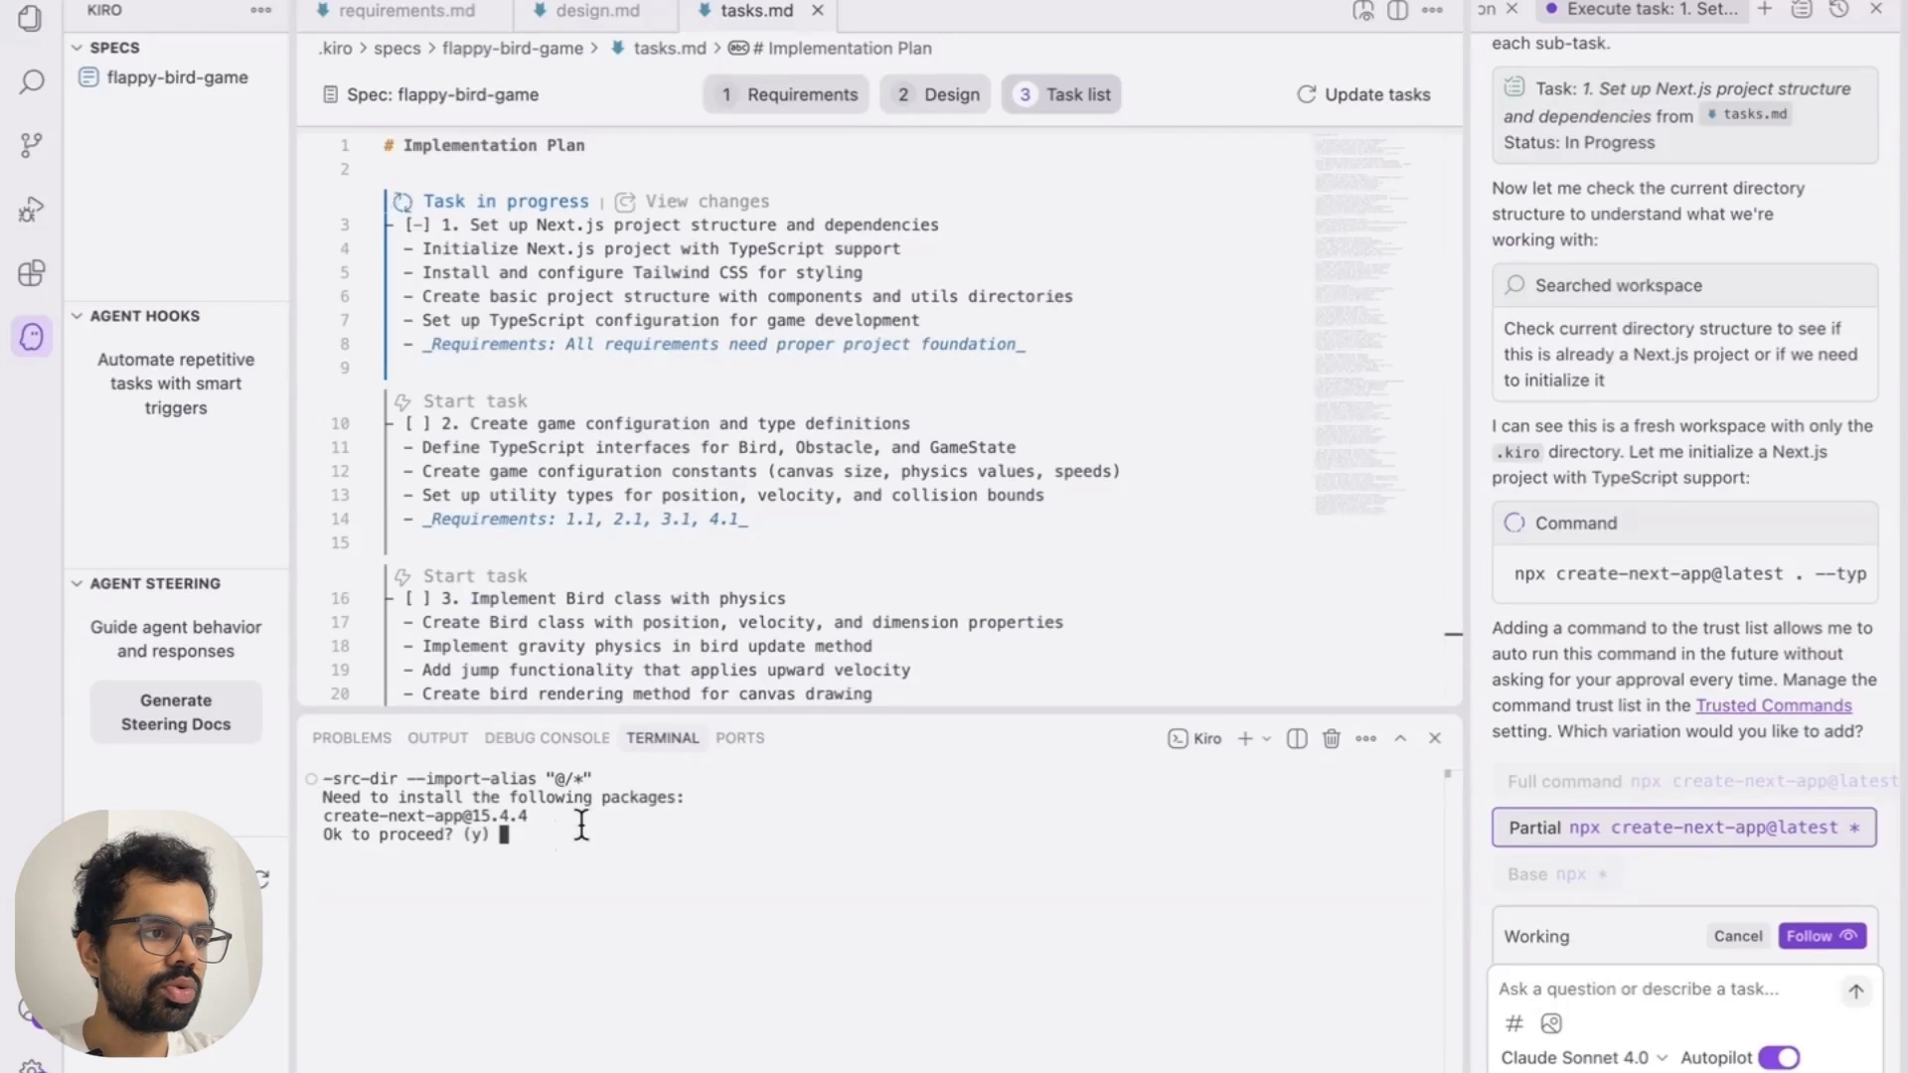
text(y)
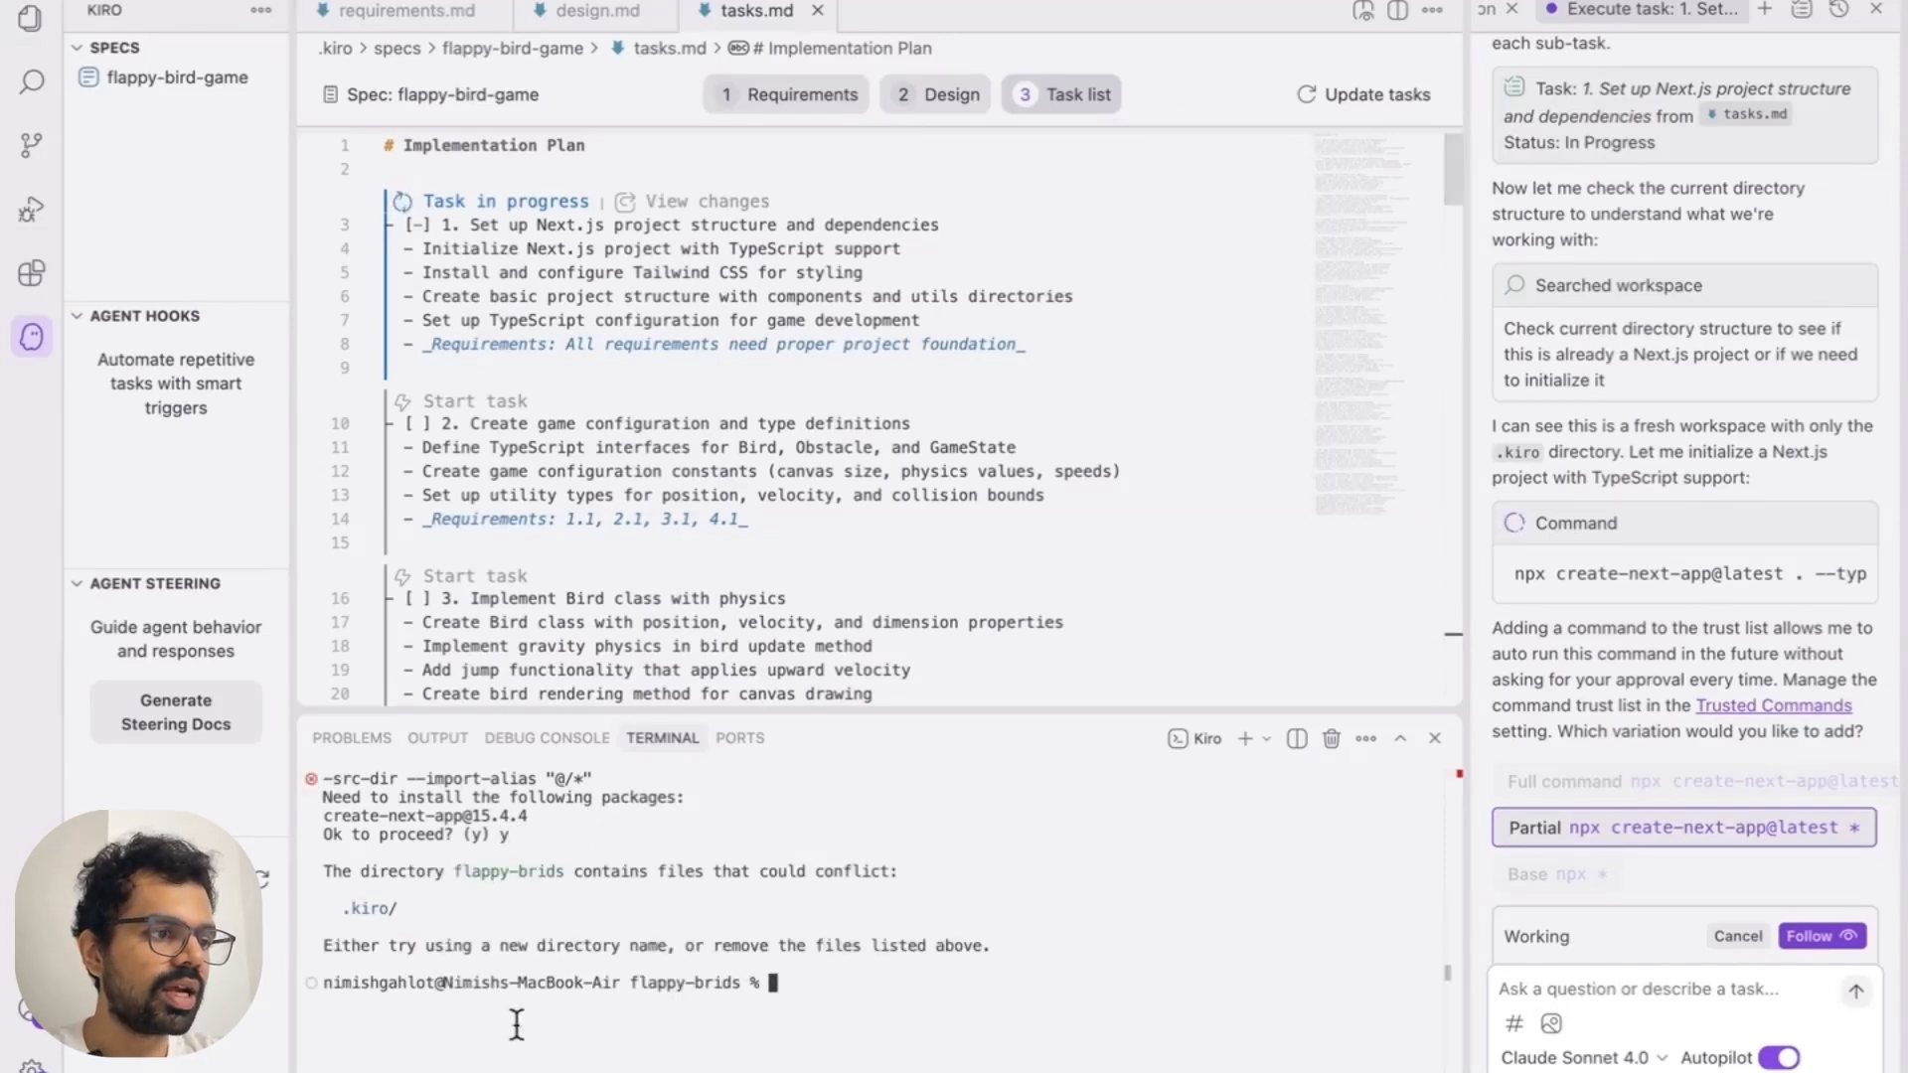
scroll(down, 3)
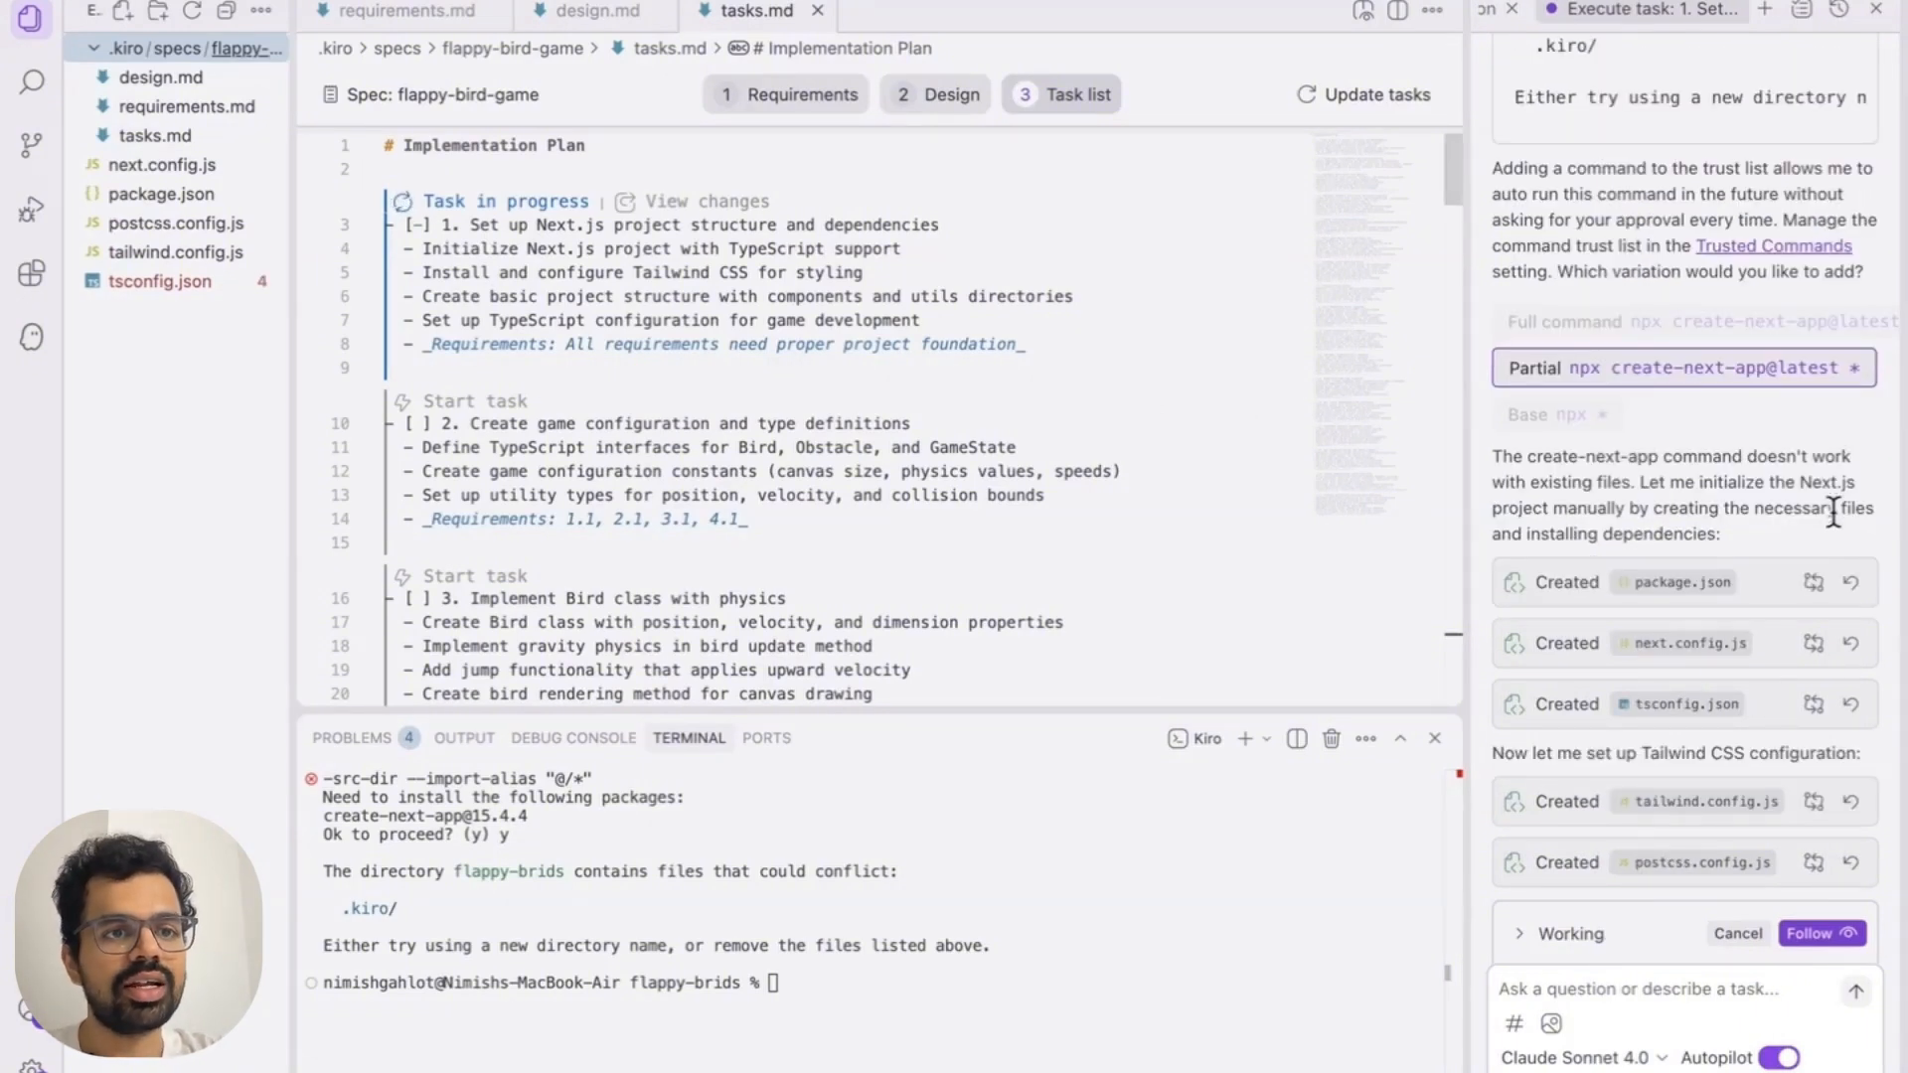
scroll(down, 3)
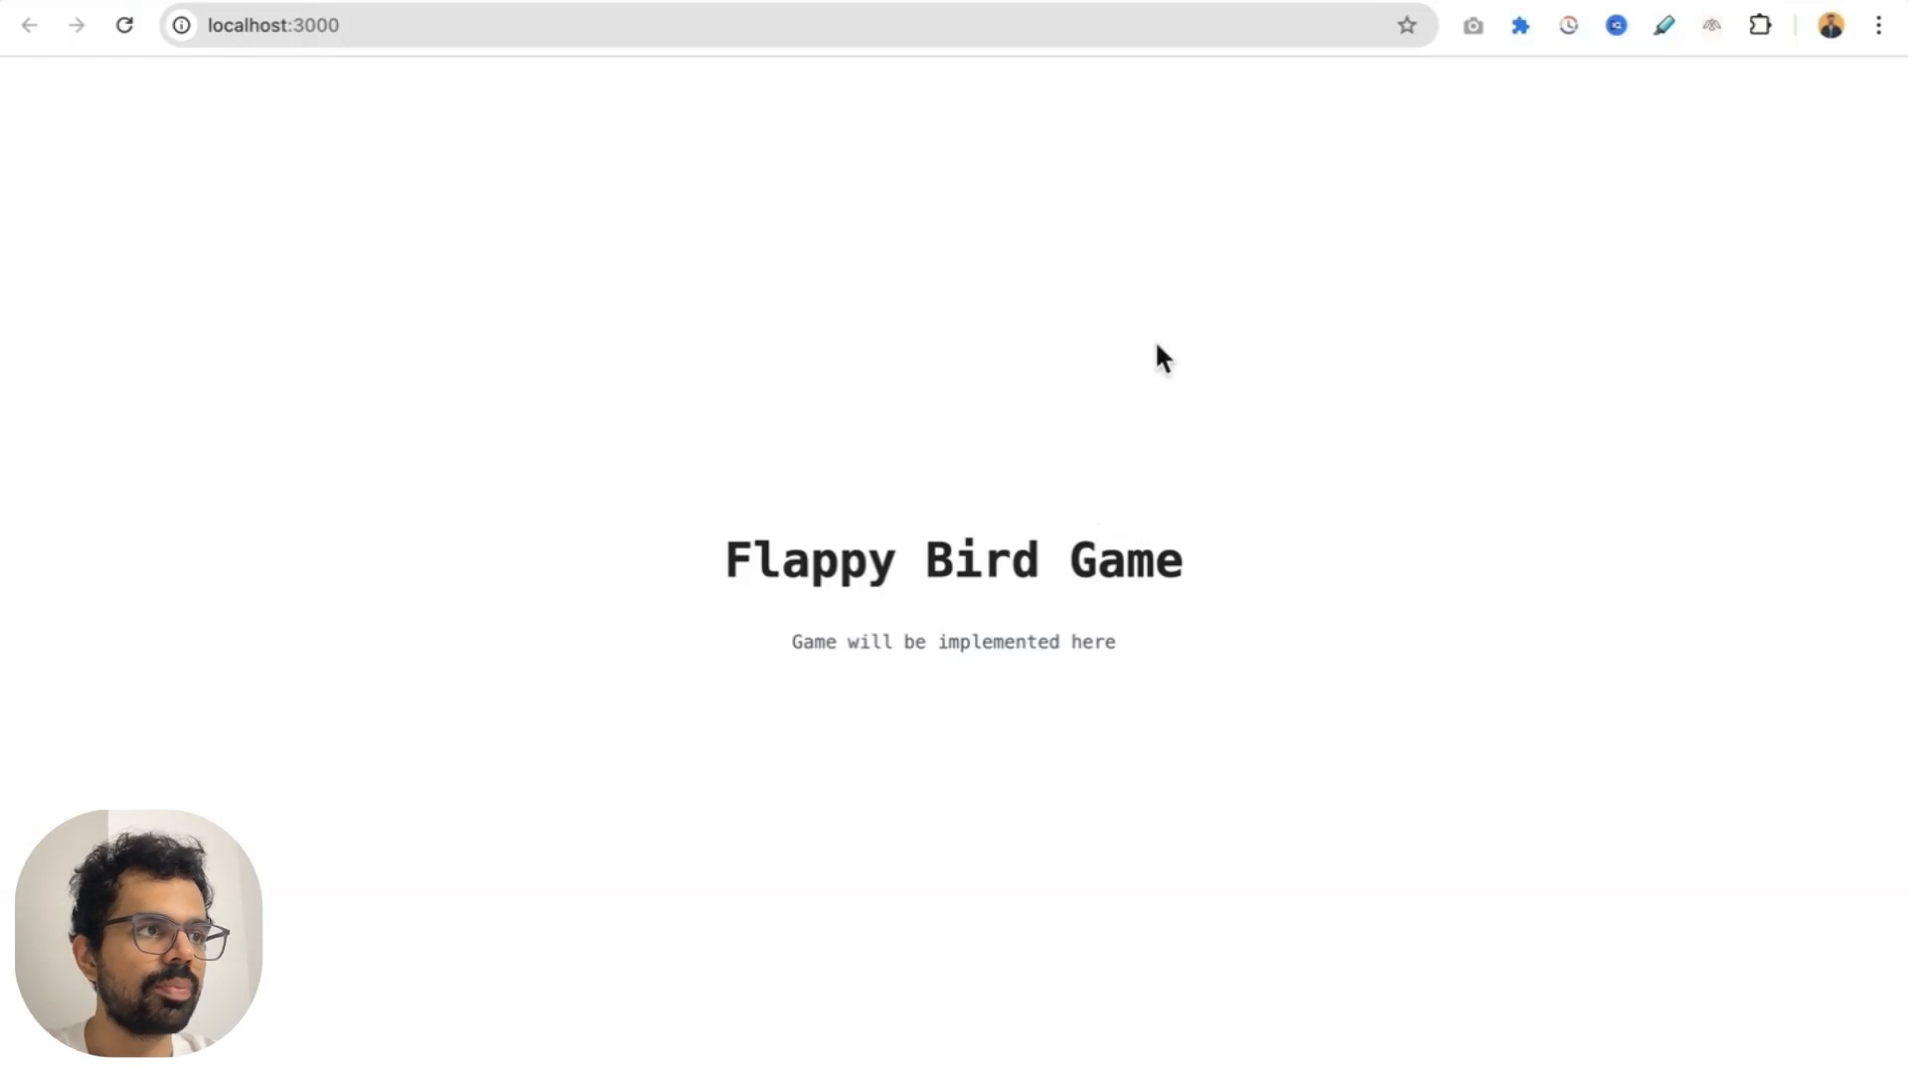
mouse_move(1145, 670)
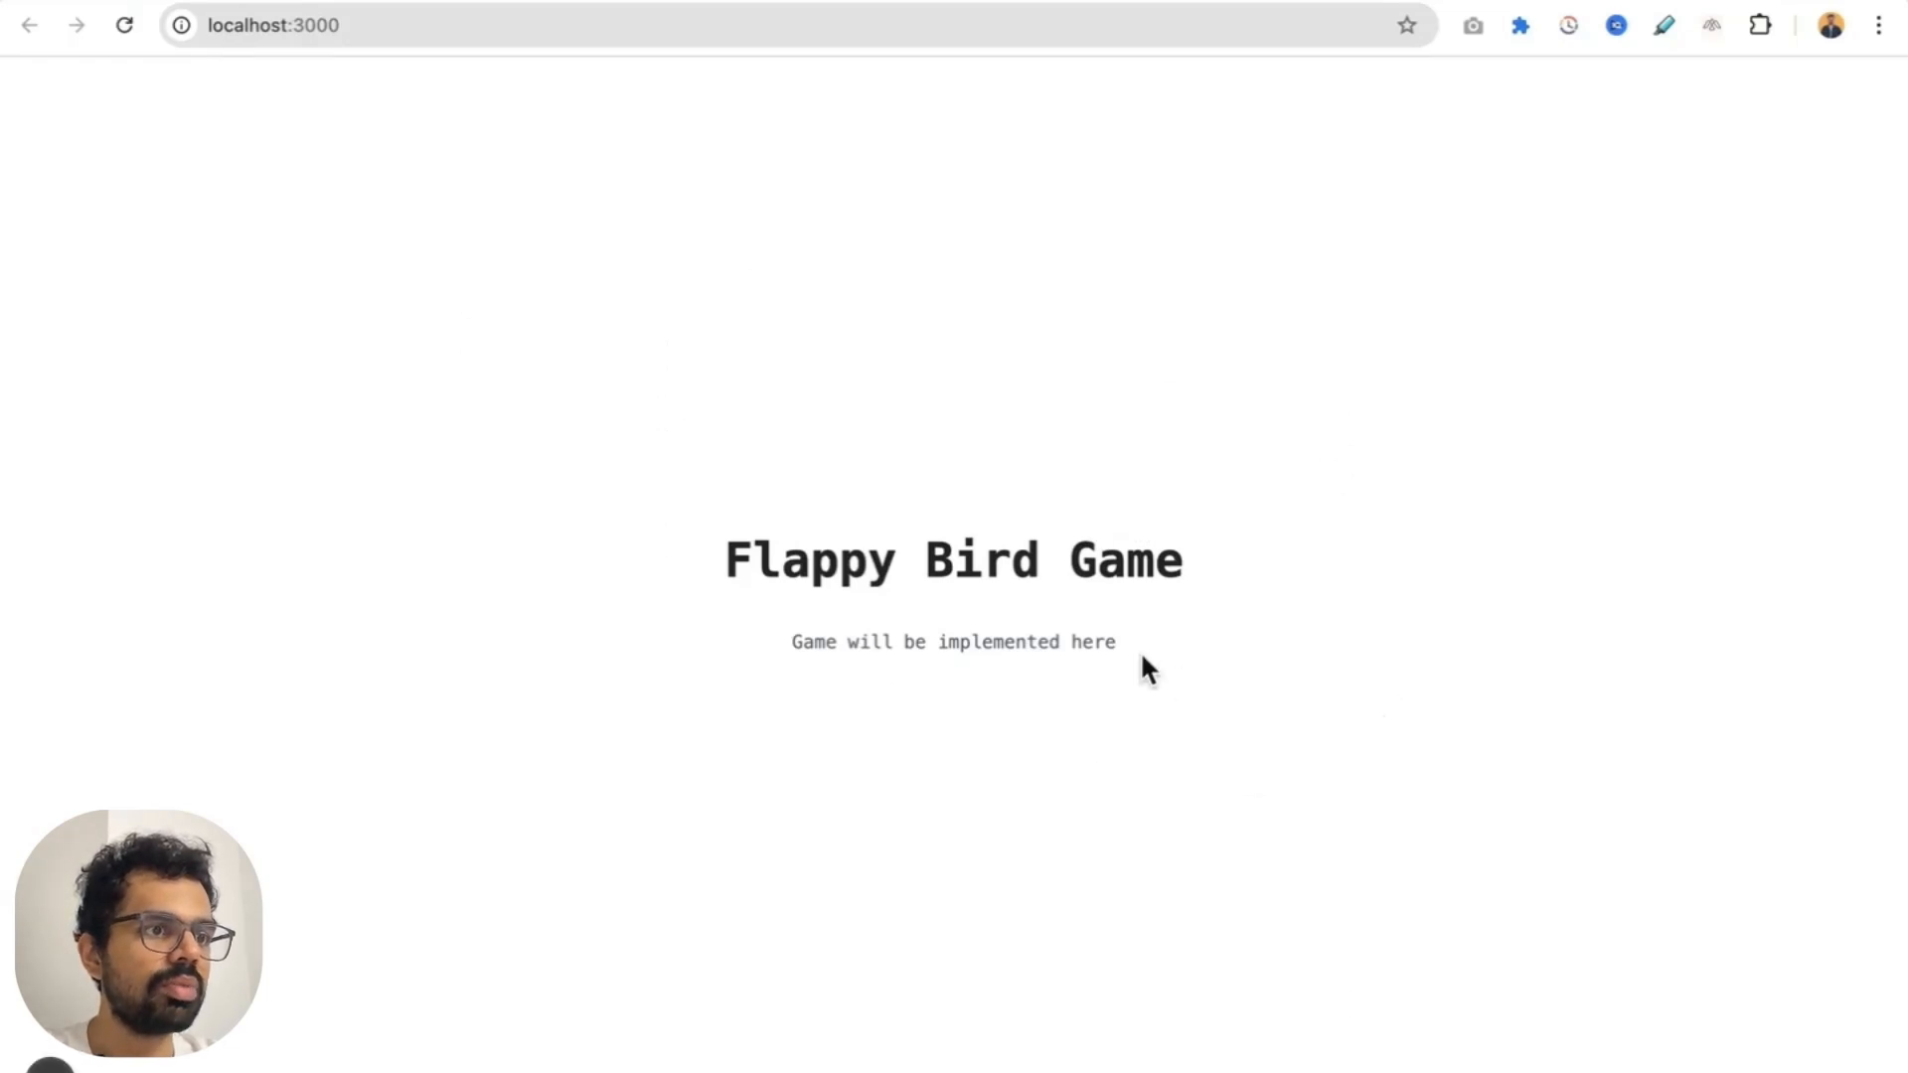
mouse_move(1801, 608)
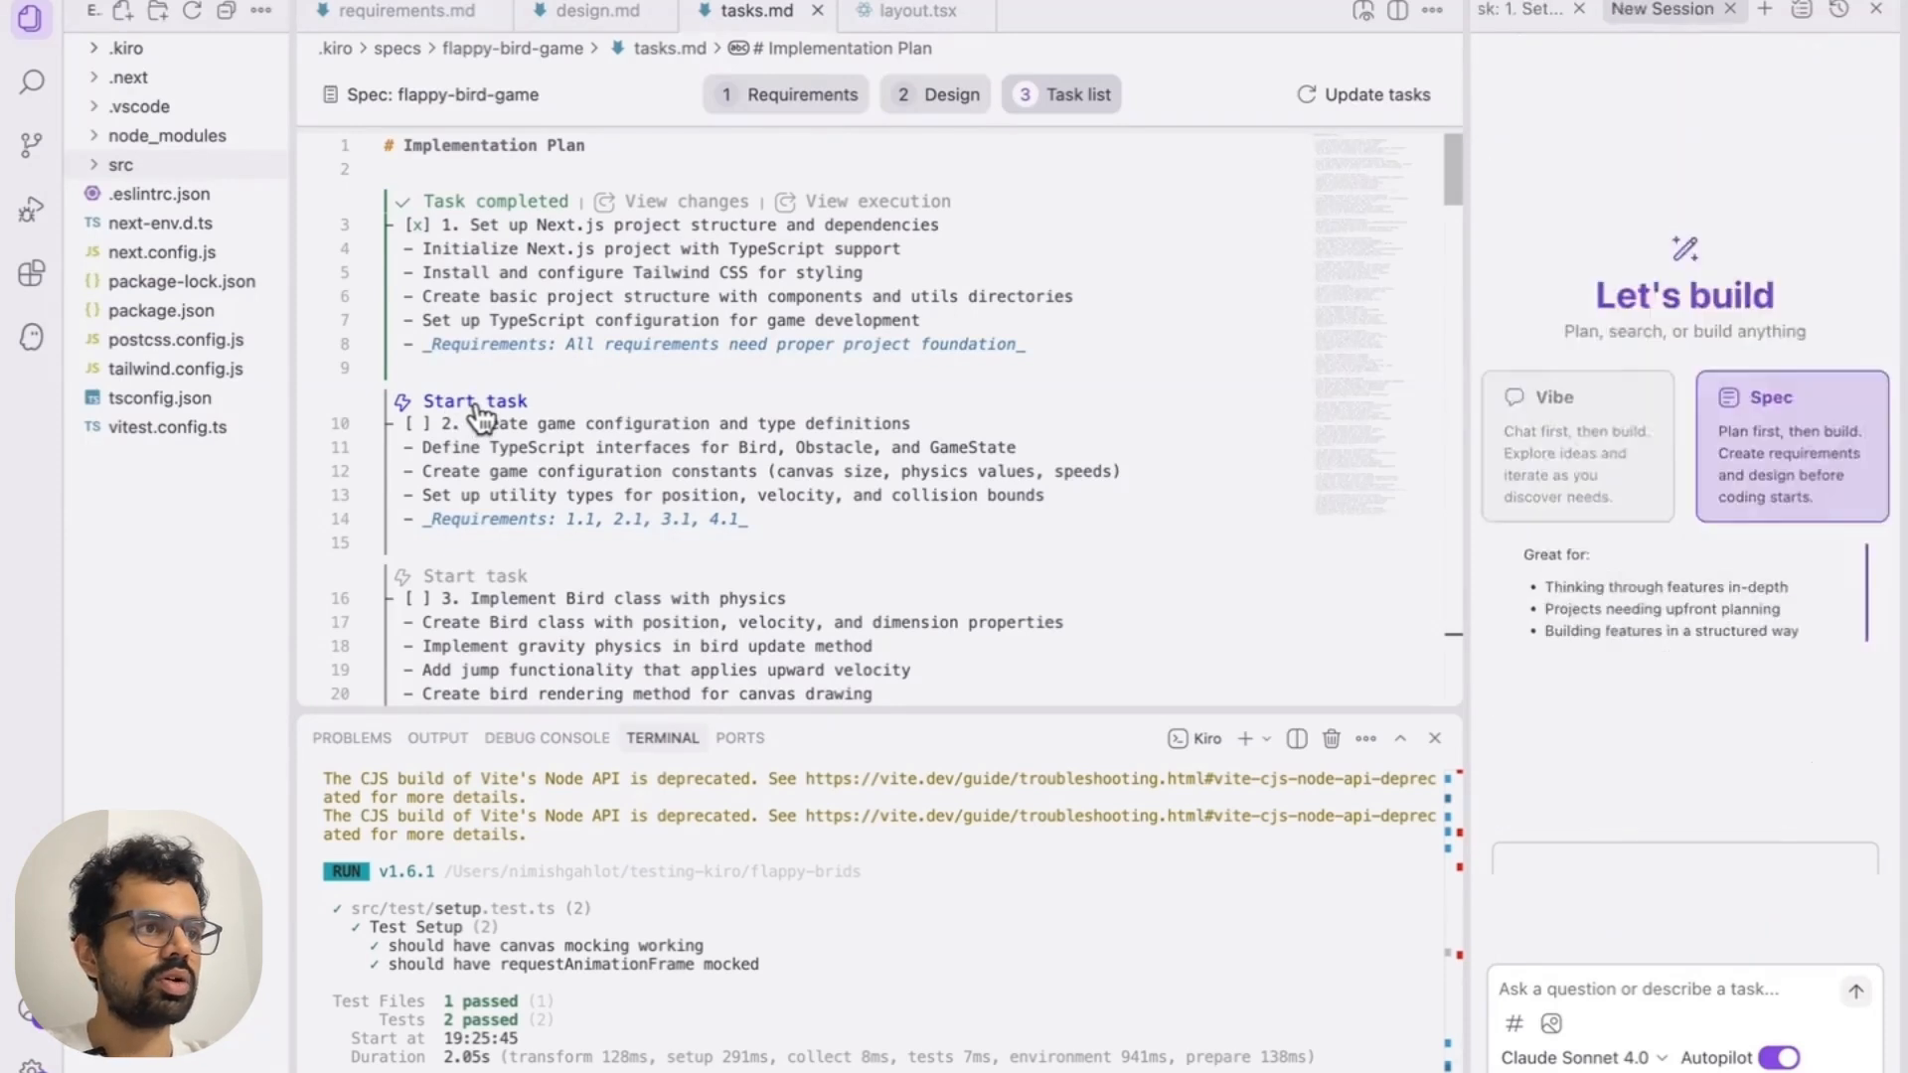
Start task 2 (game configuration and types) and let Kiro continue into the Bird class task
click(475, 401)
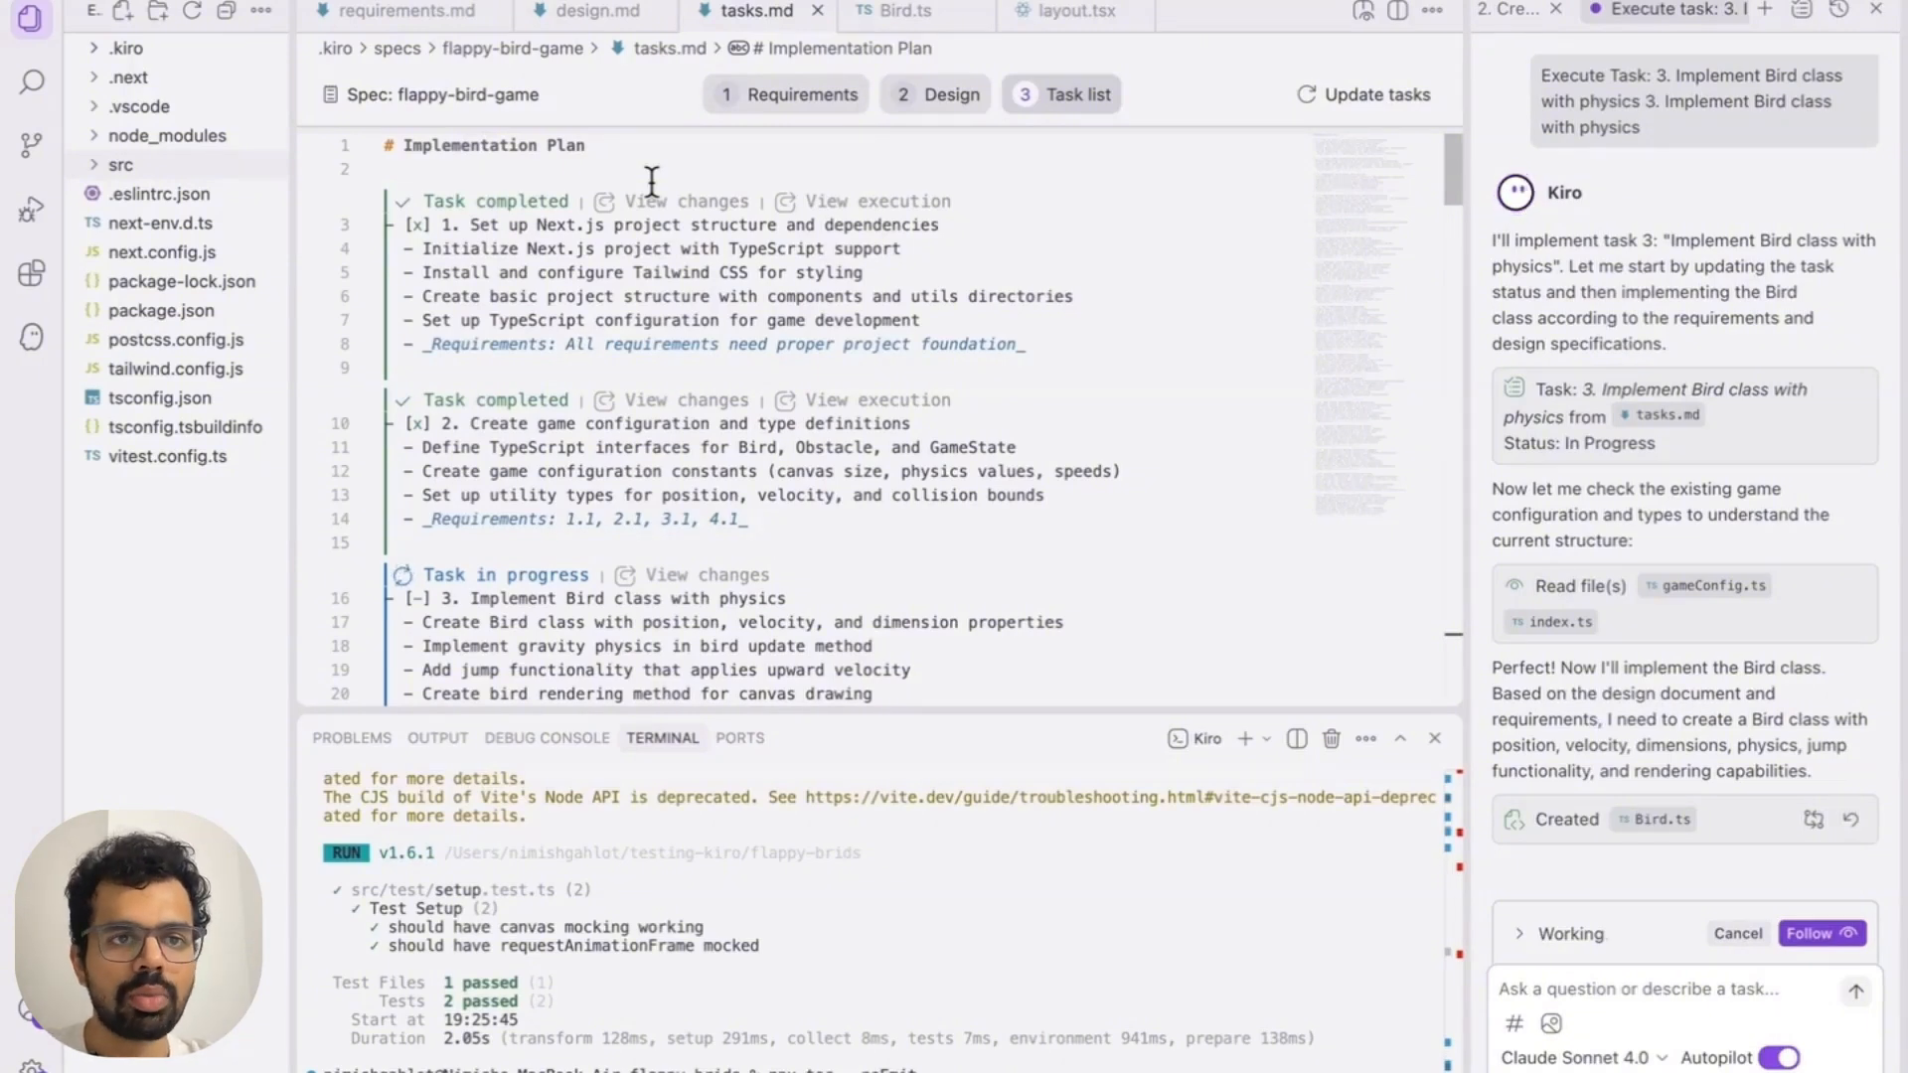
scroll(down, 3)
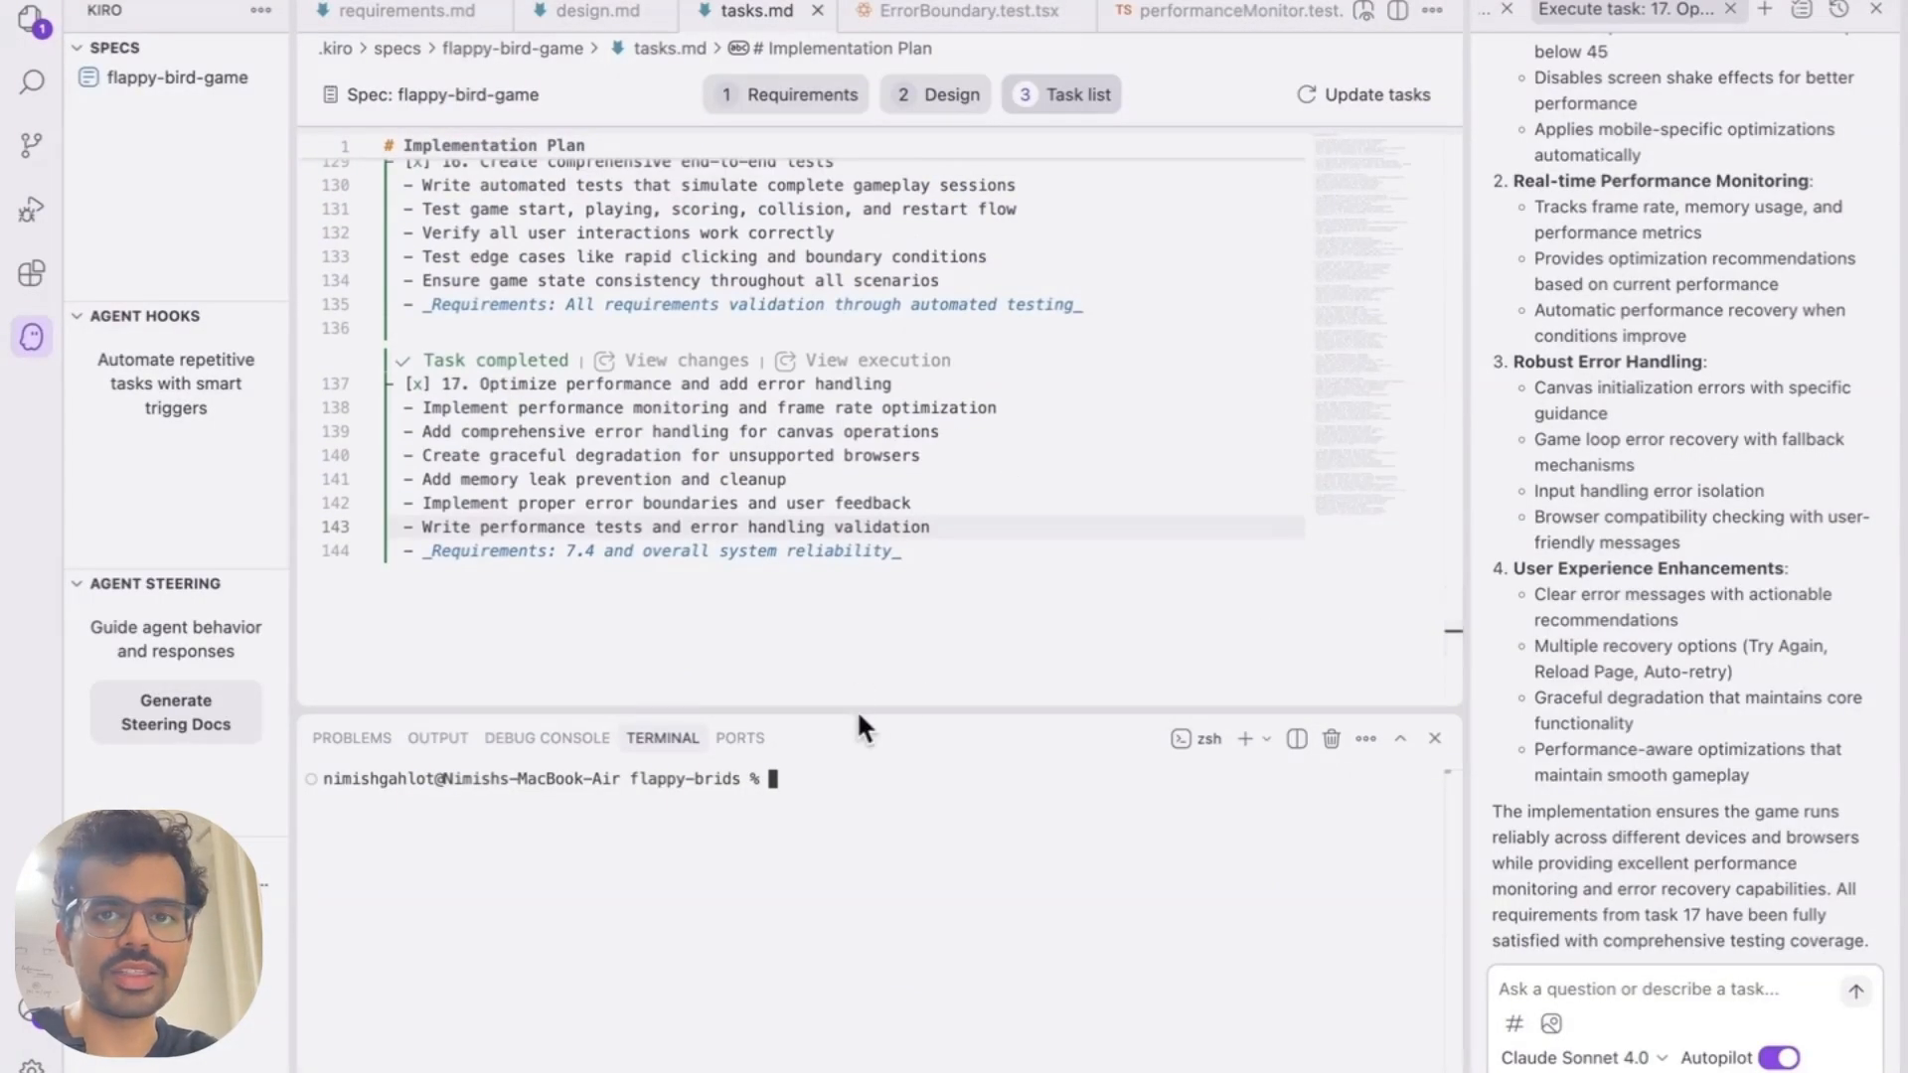
Launch the Next.js dev server with npm run dev in the terminal
text(npm)
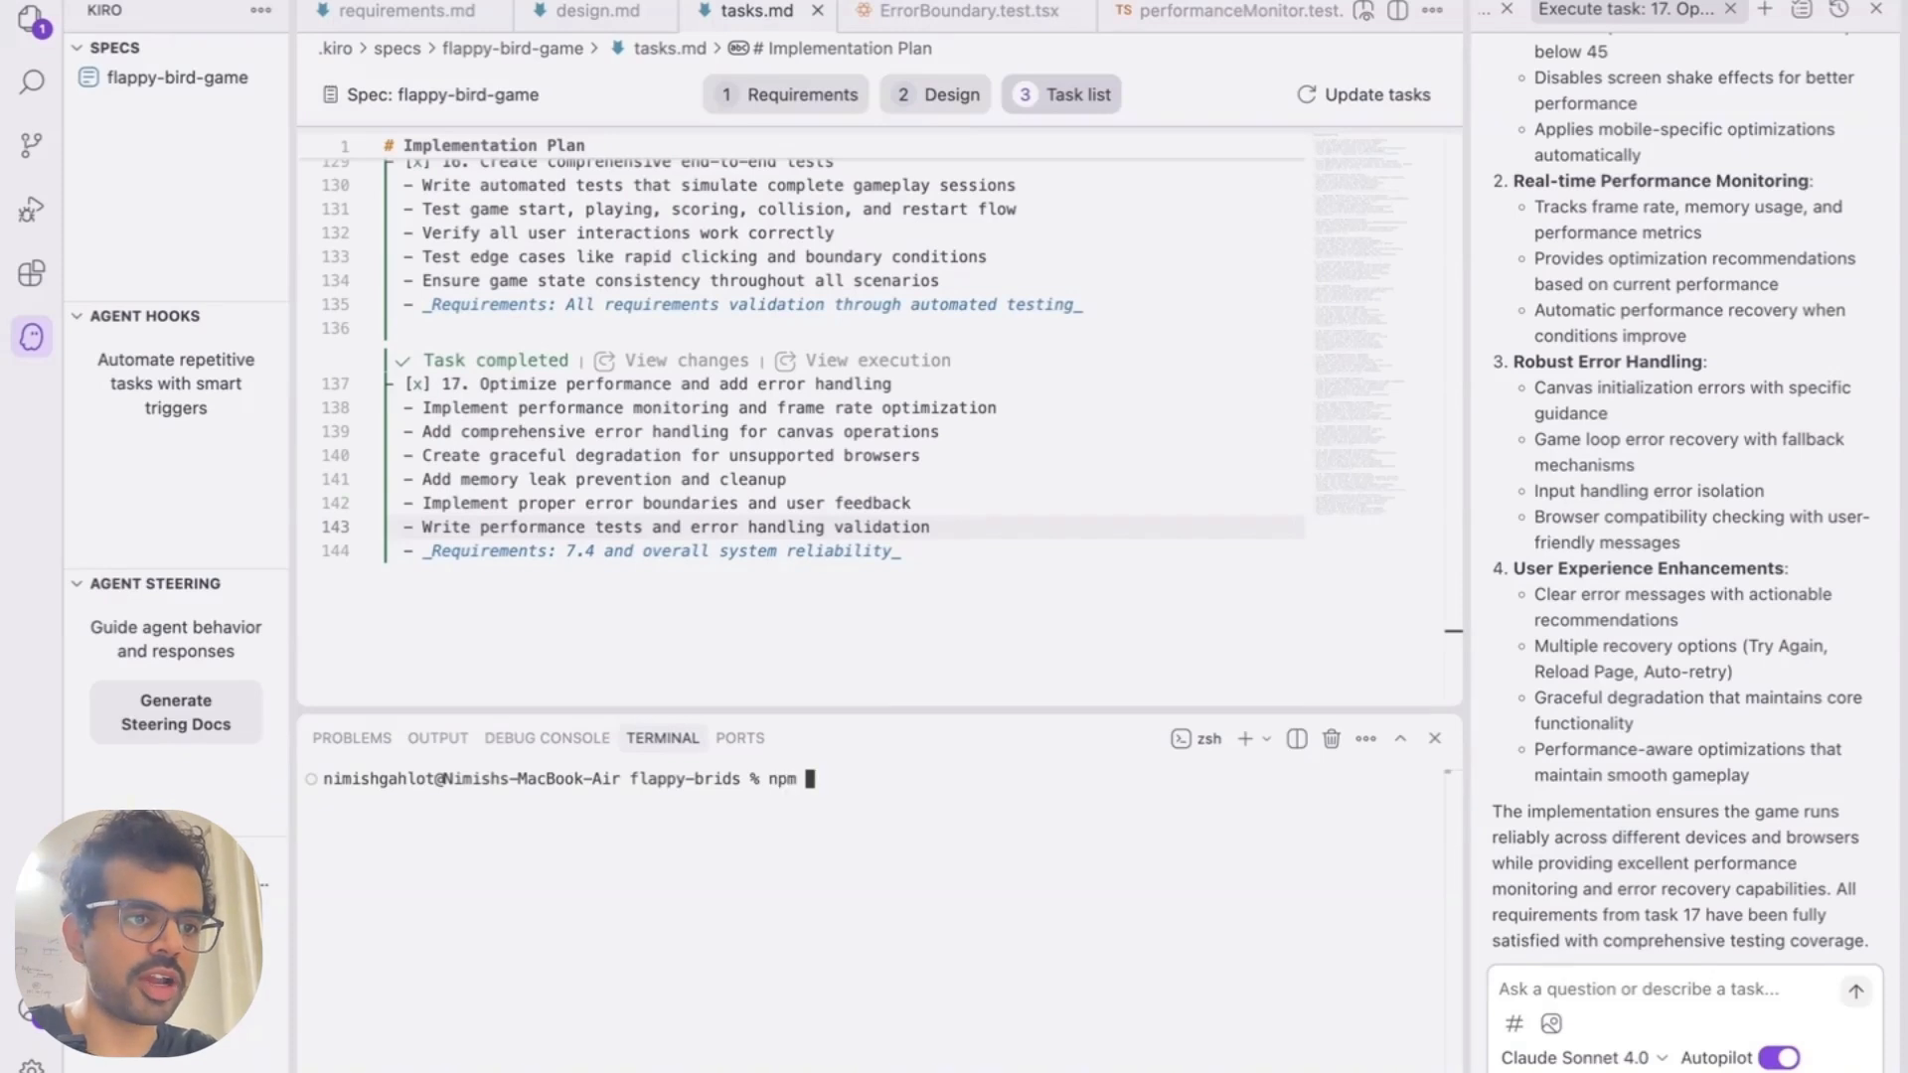
text(run)
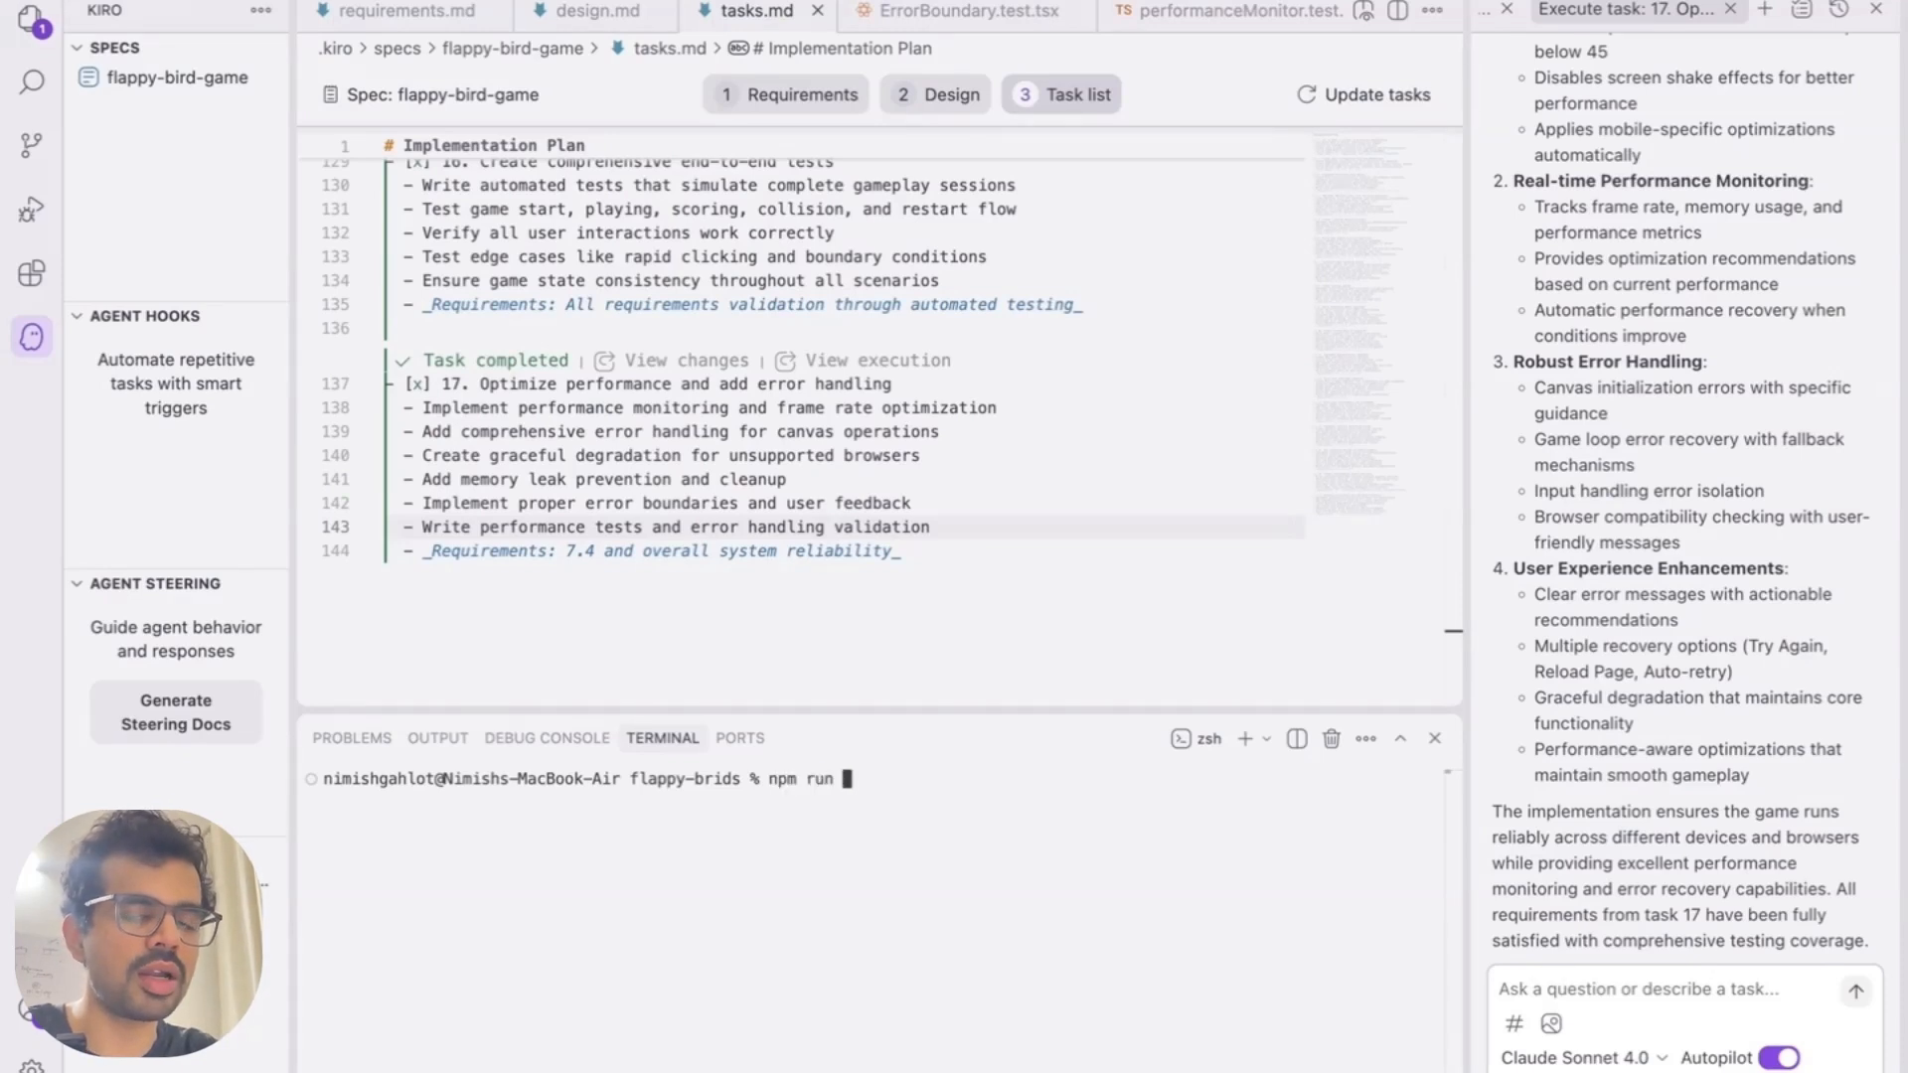
text(dev)
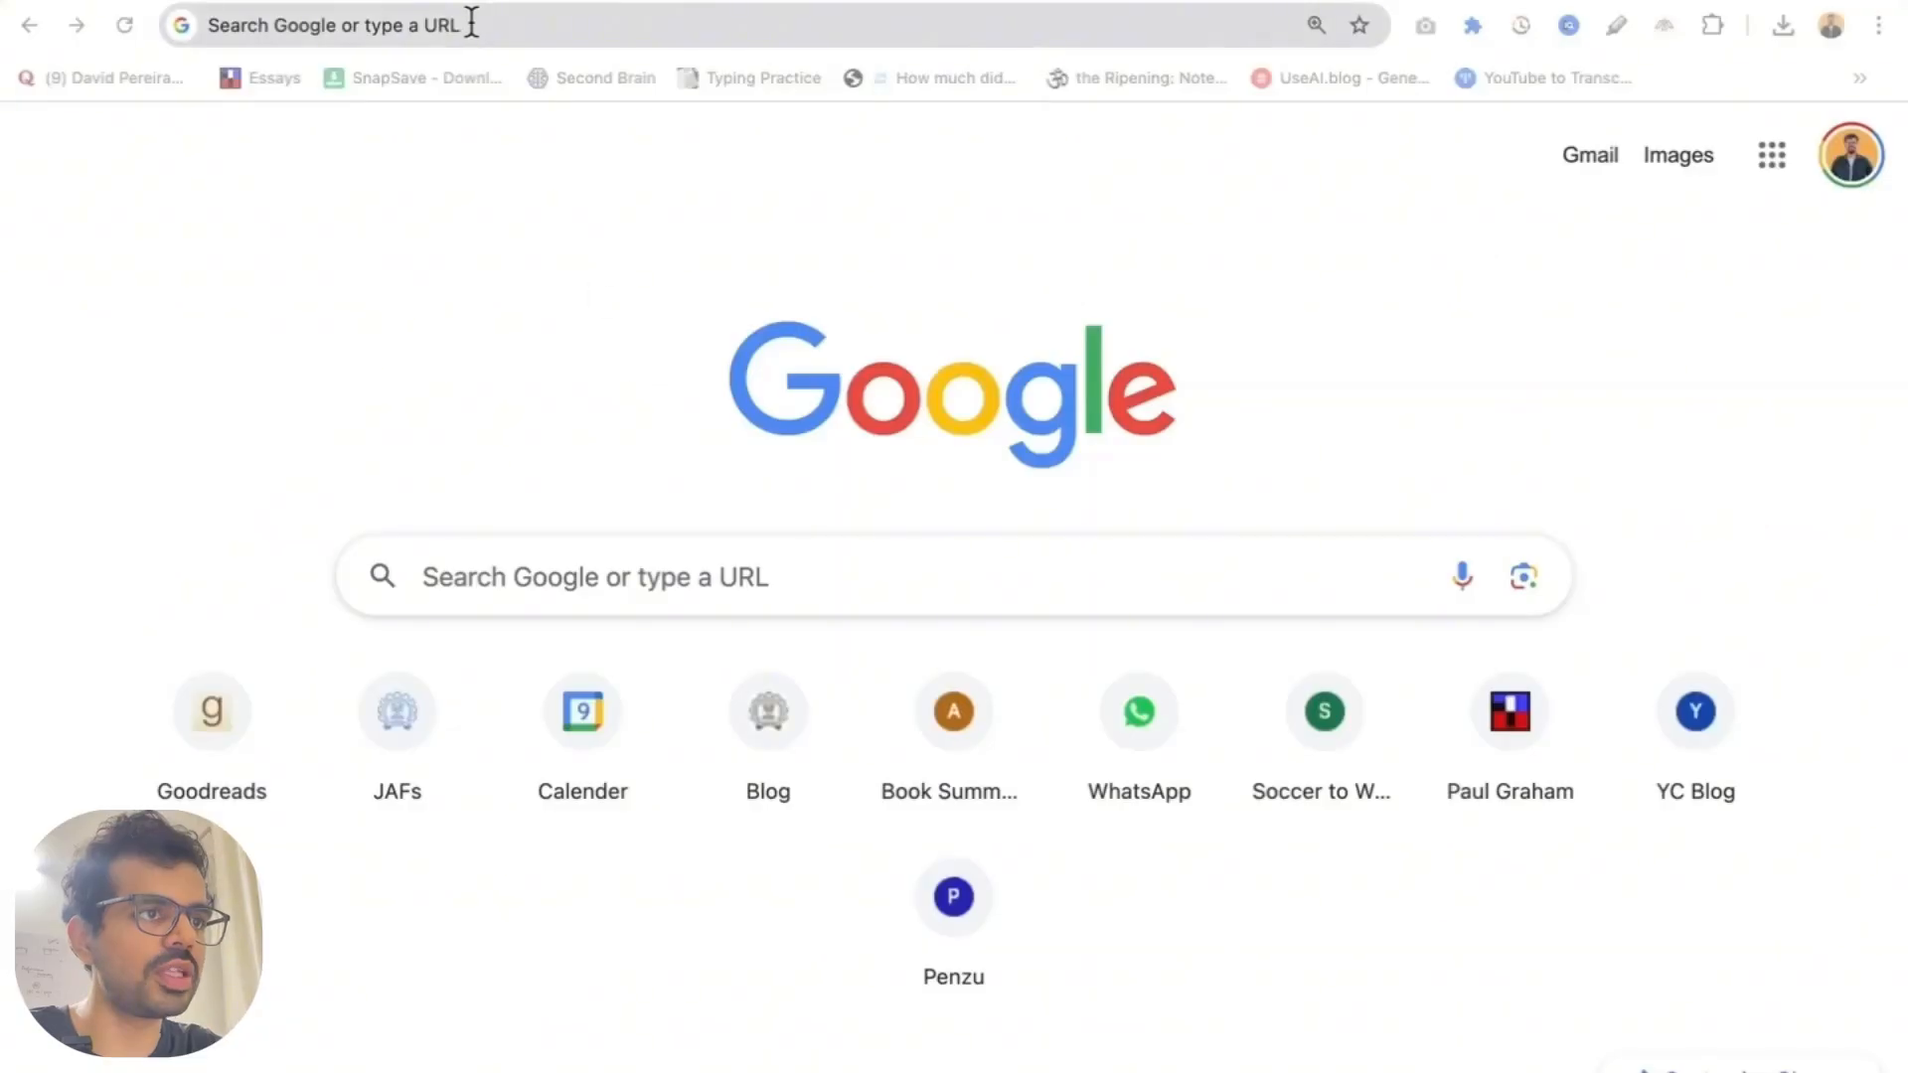
text(http://localhost:3000)
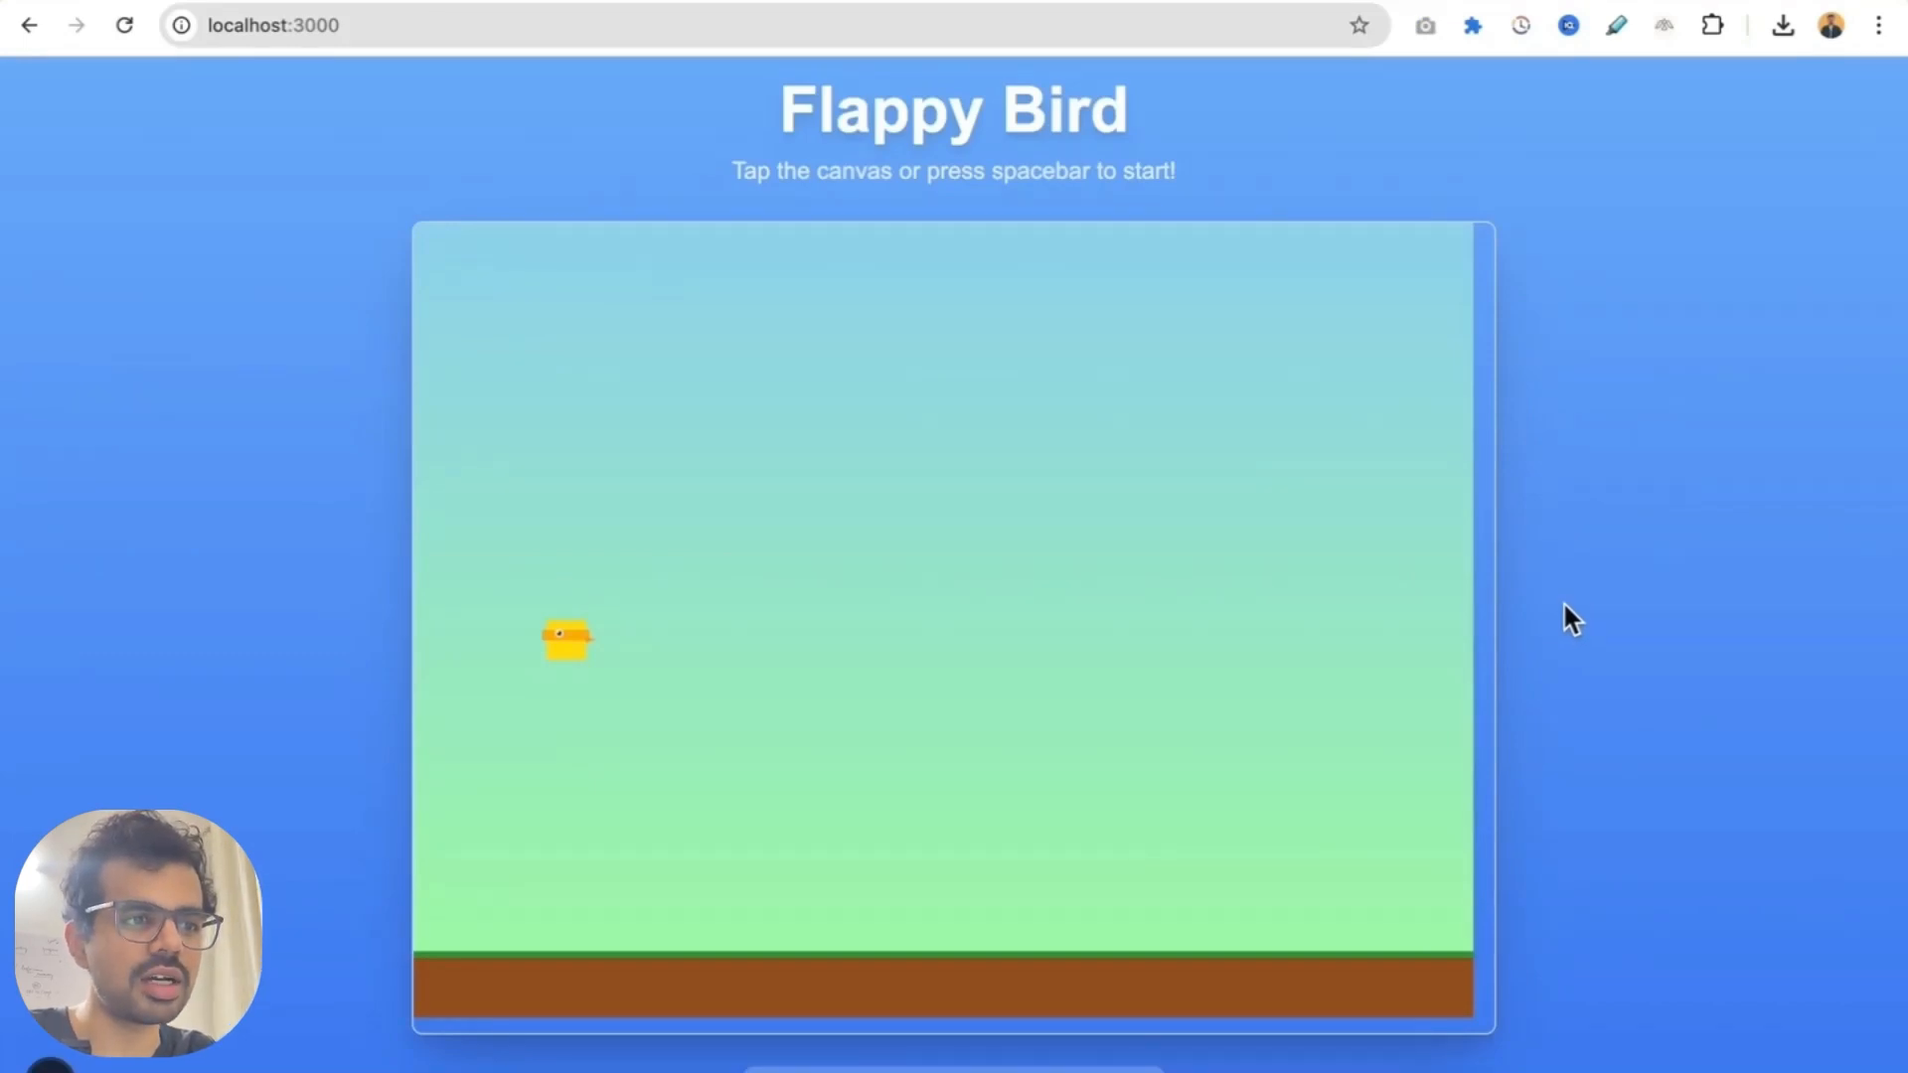
scroll(down, 3)
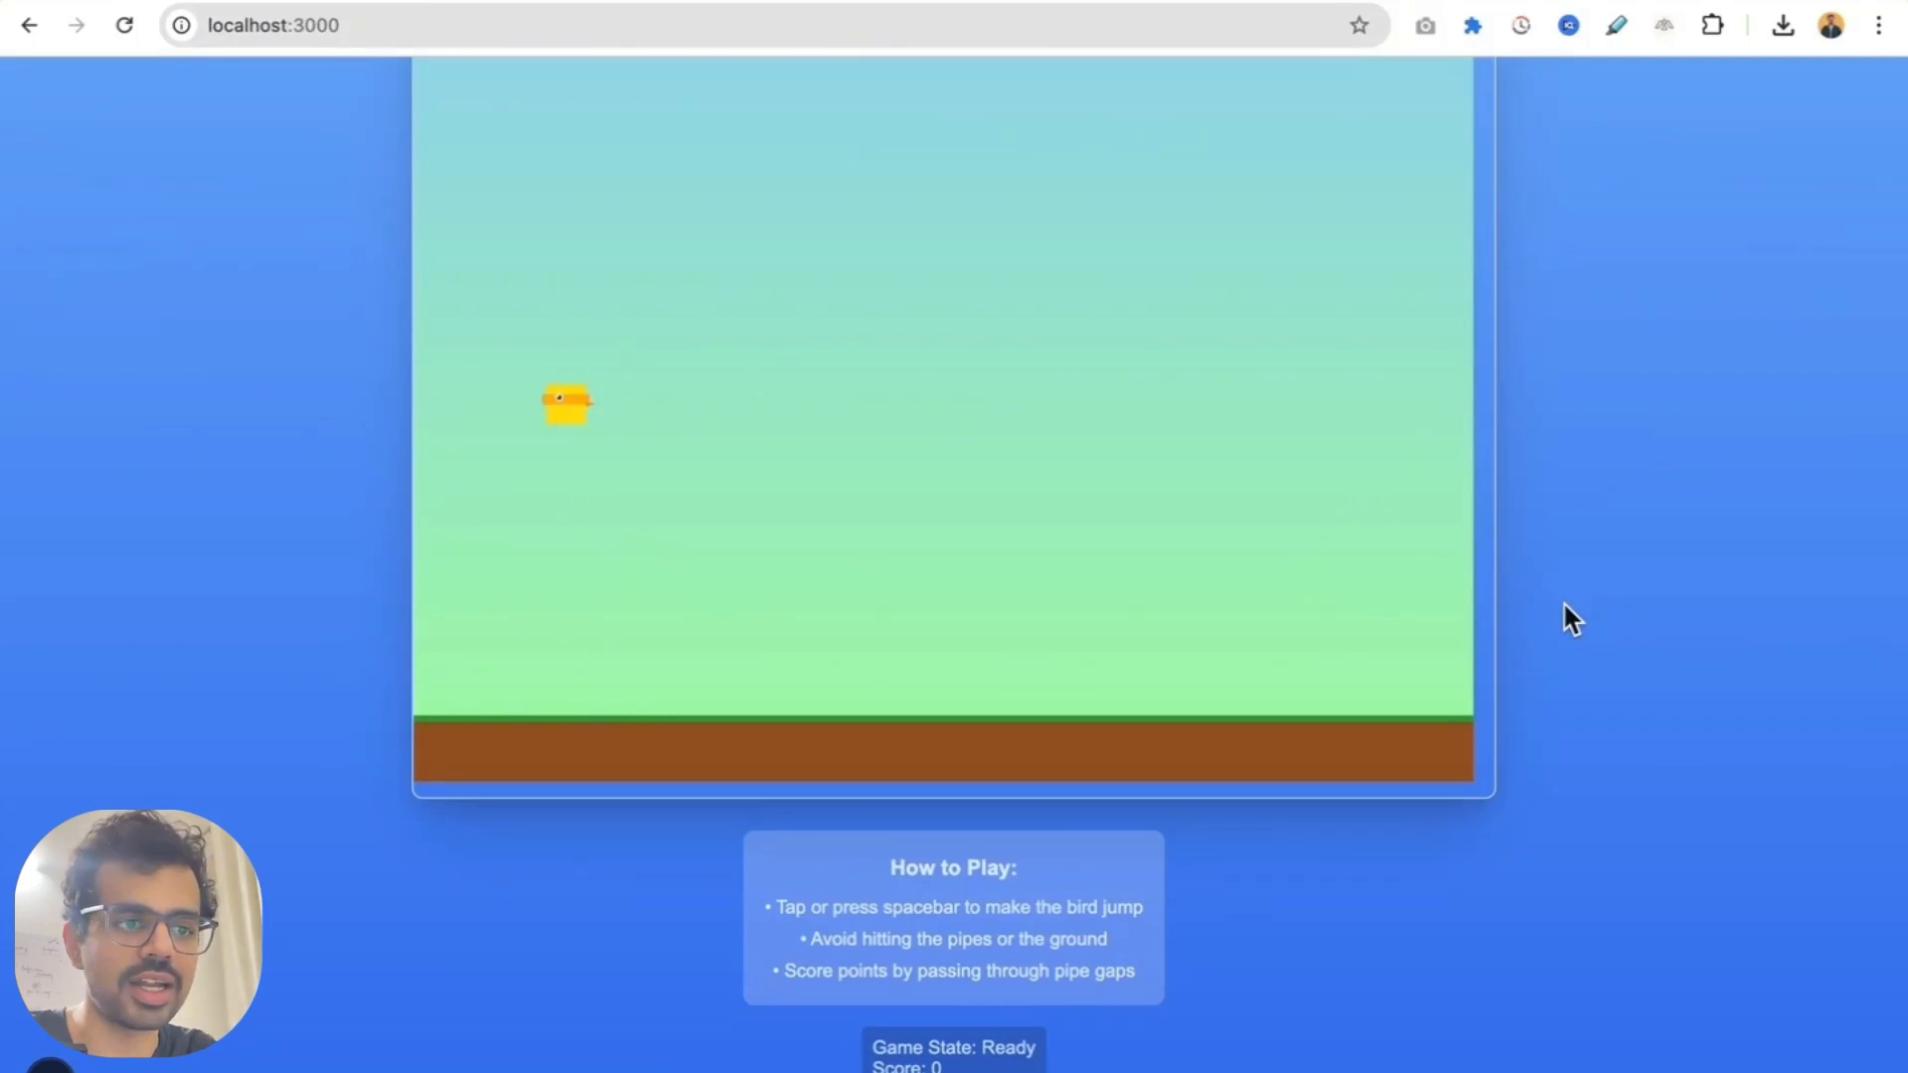
mouse_move(888, 942)
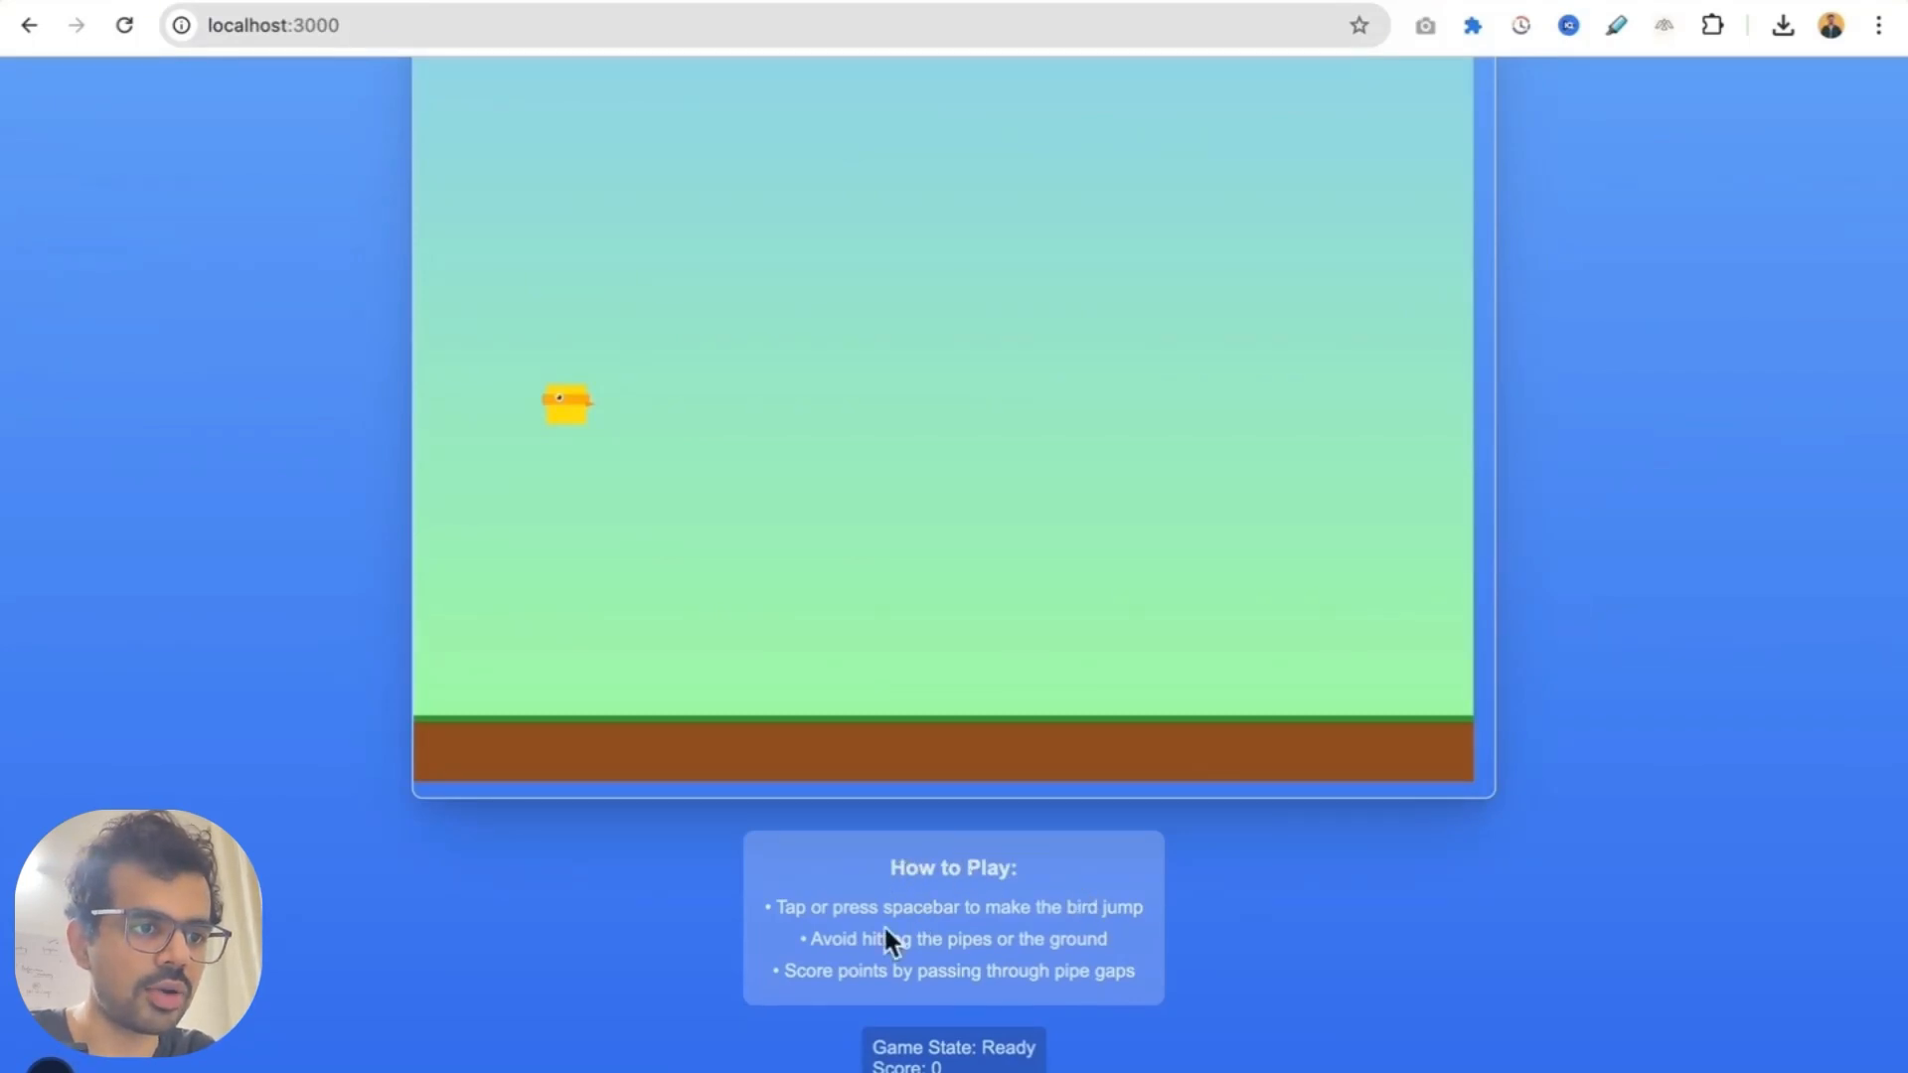
mouse_move(995, 942)
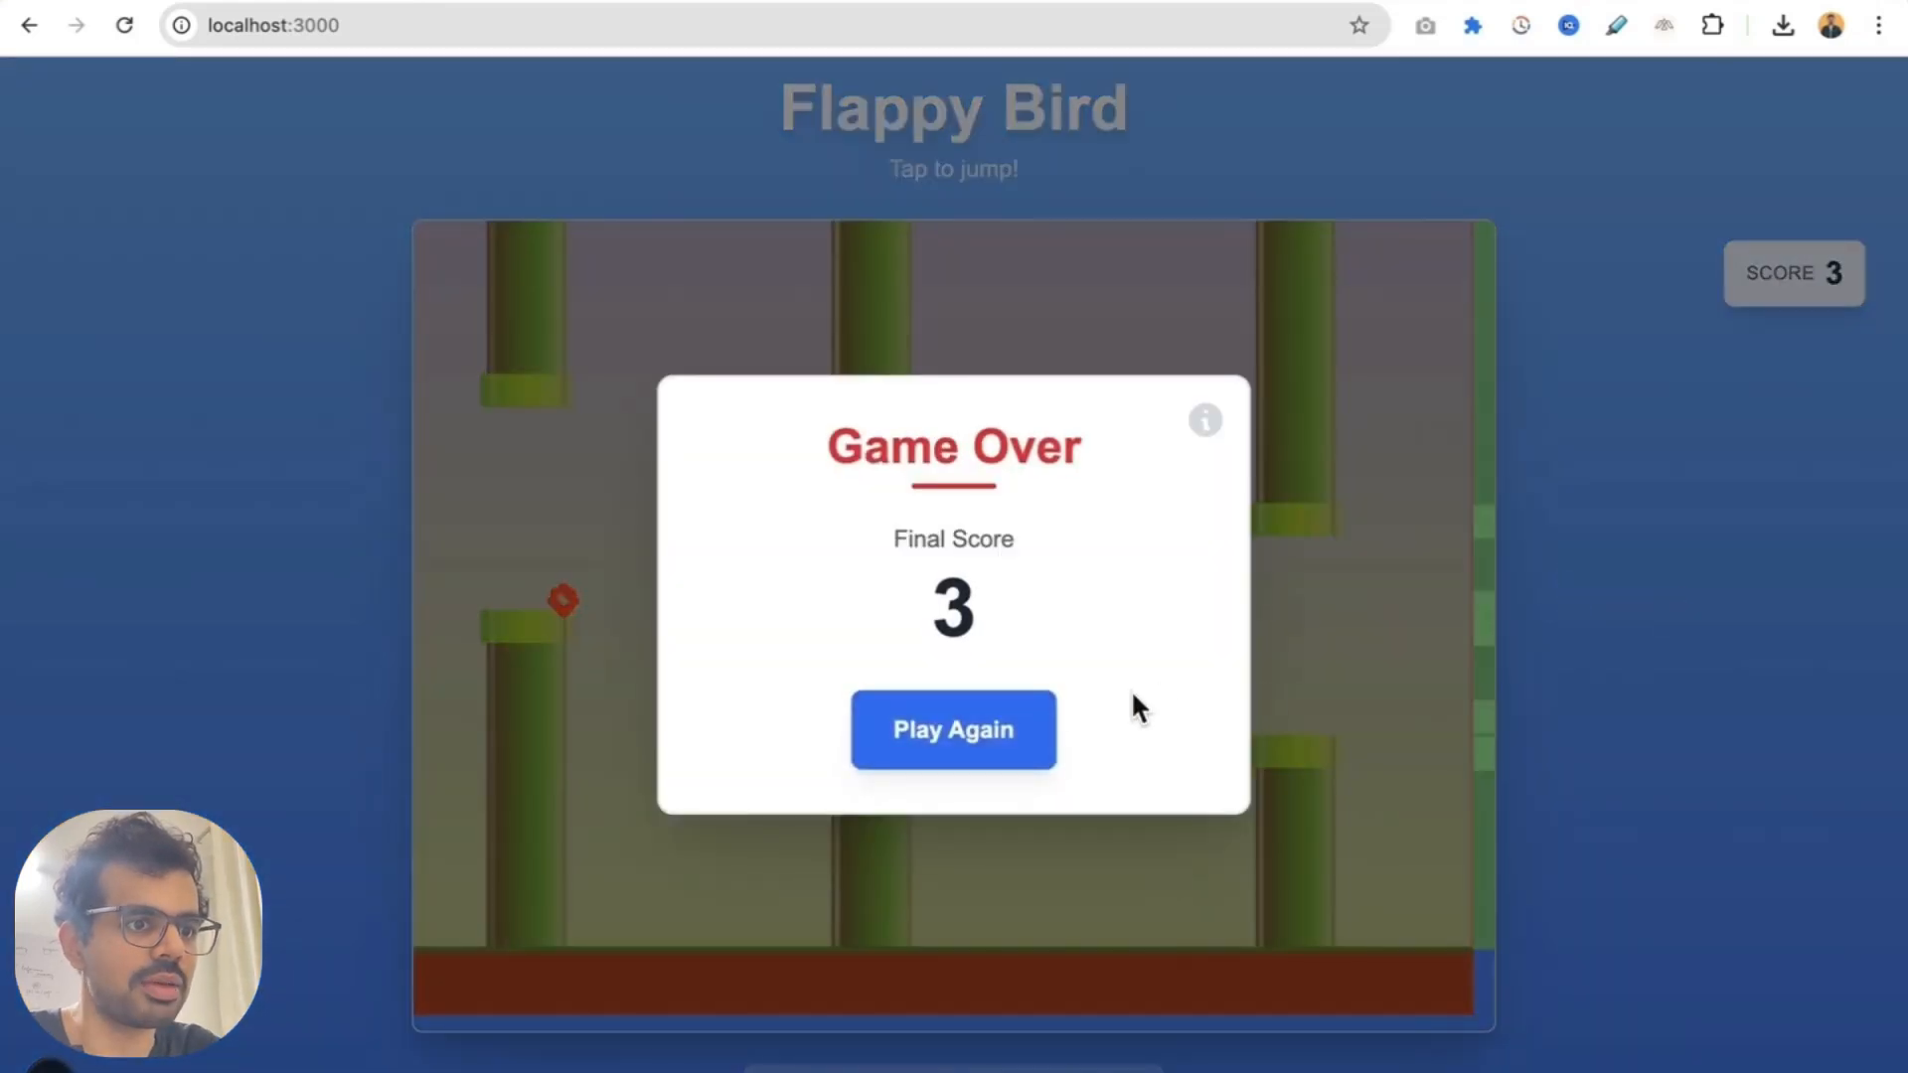
After Game Over at score 3, choose Play Again and start a new round
click(953, 729)
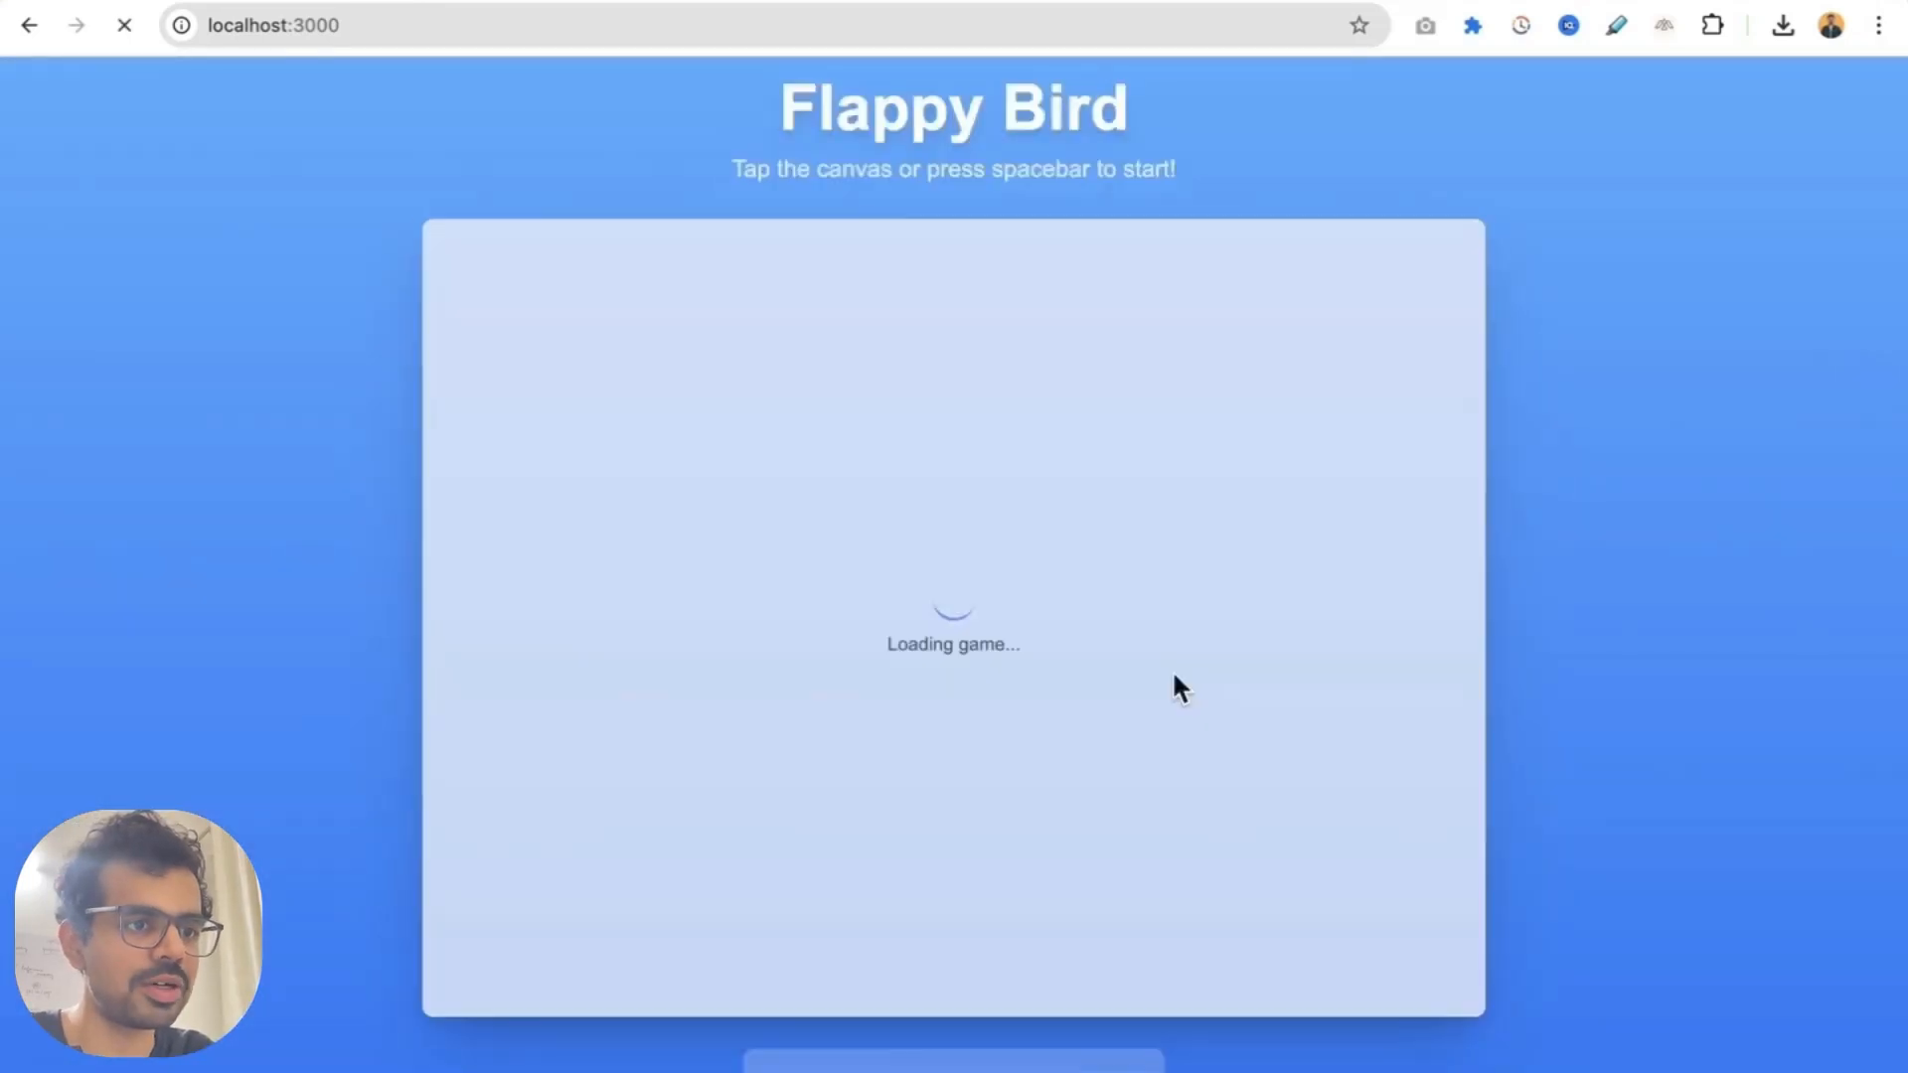
click(1087, 701)
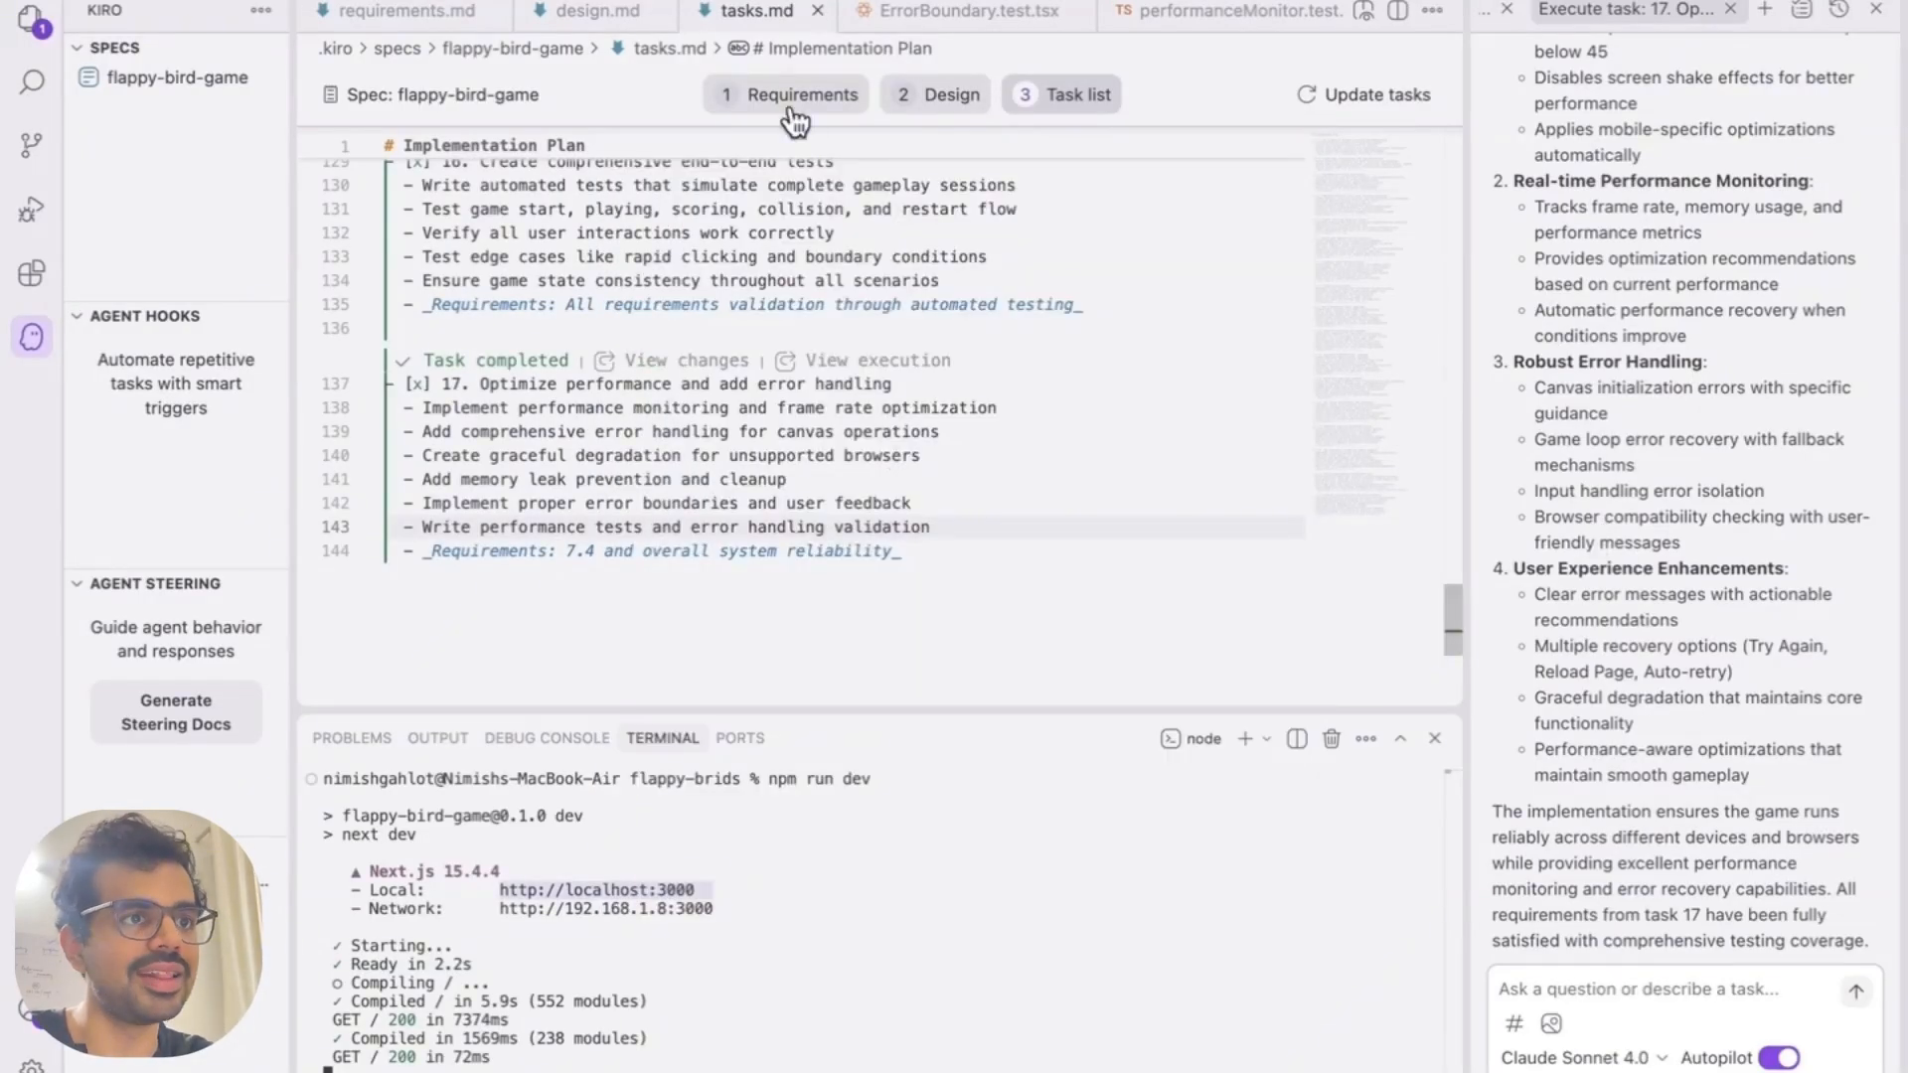
click(799, 94)
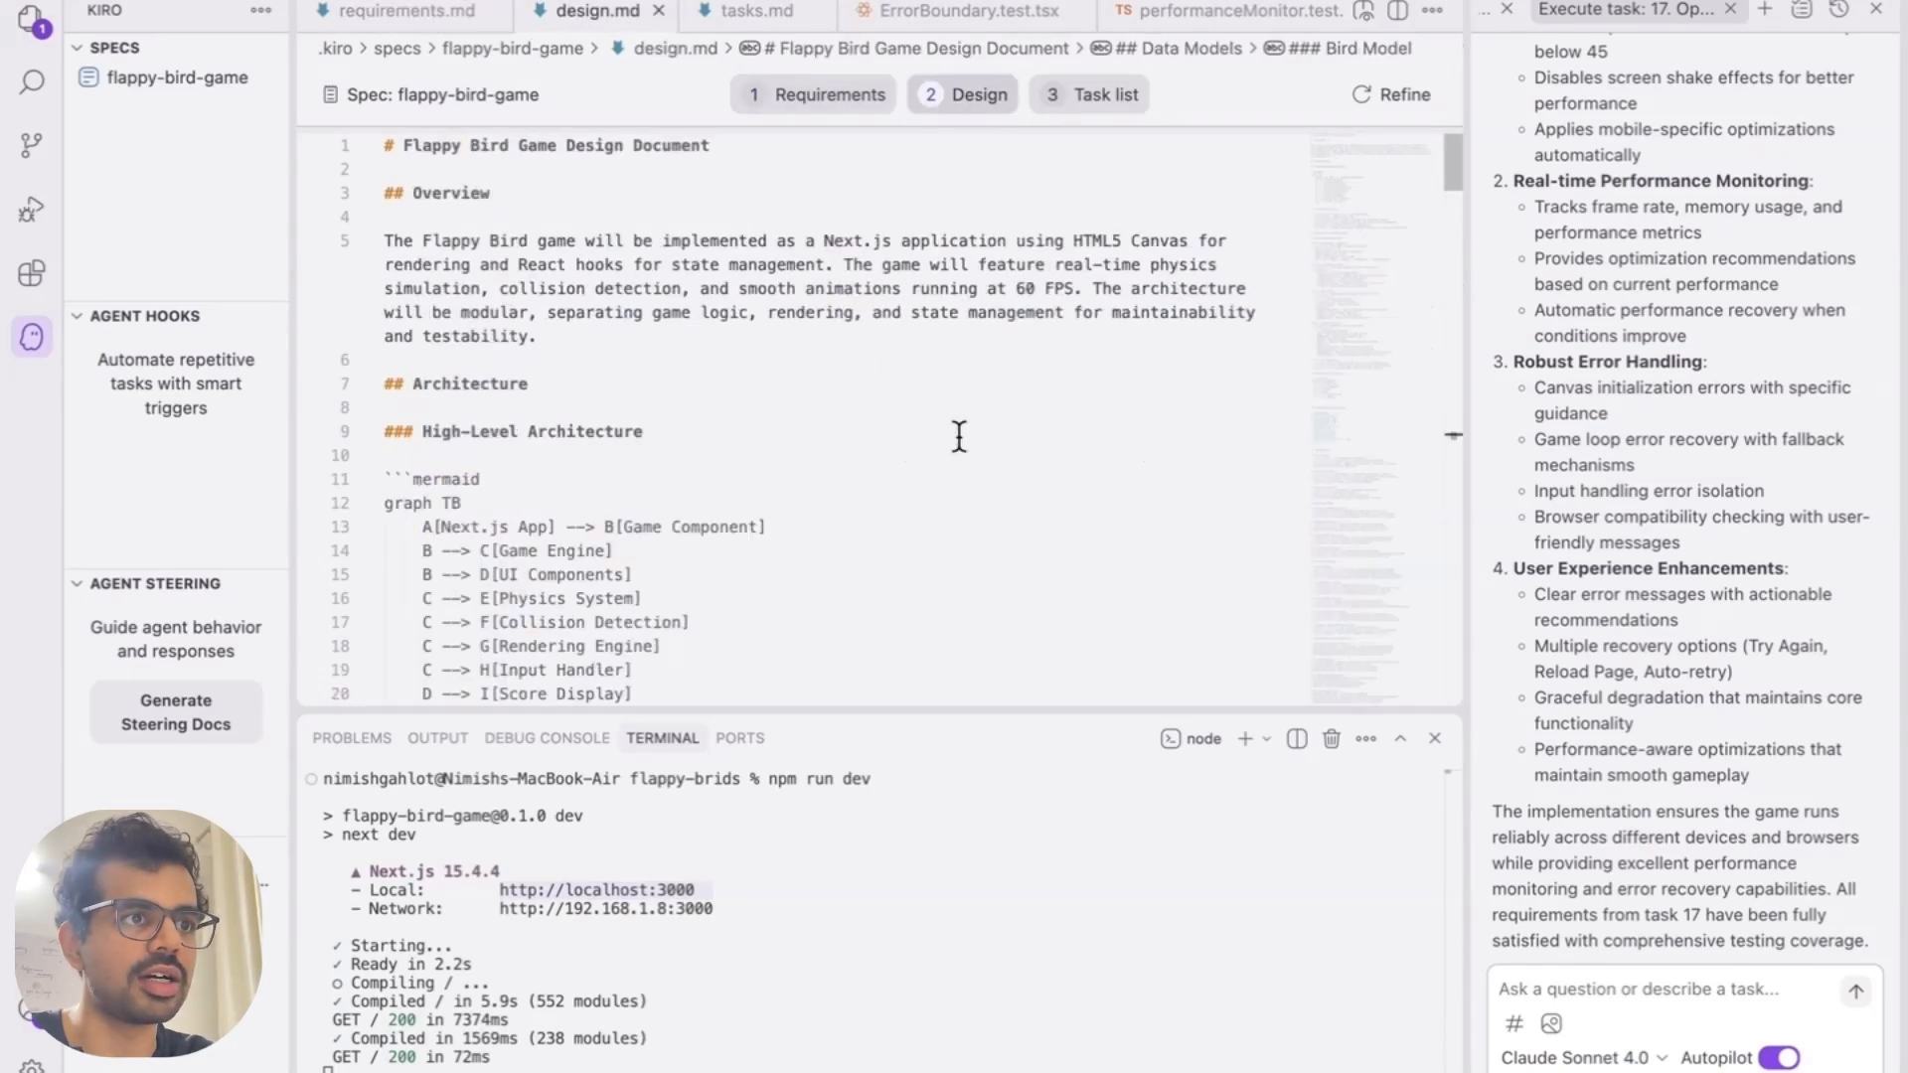
scroll(down, 3)
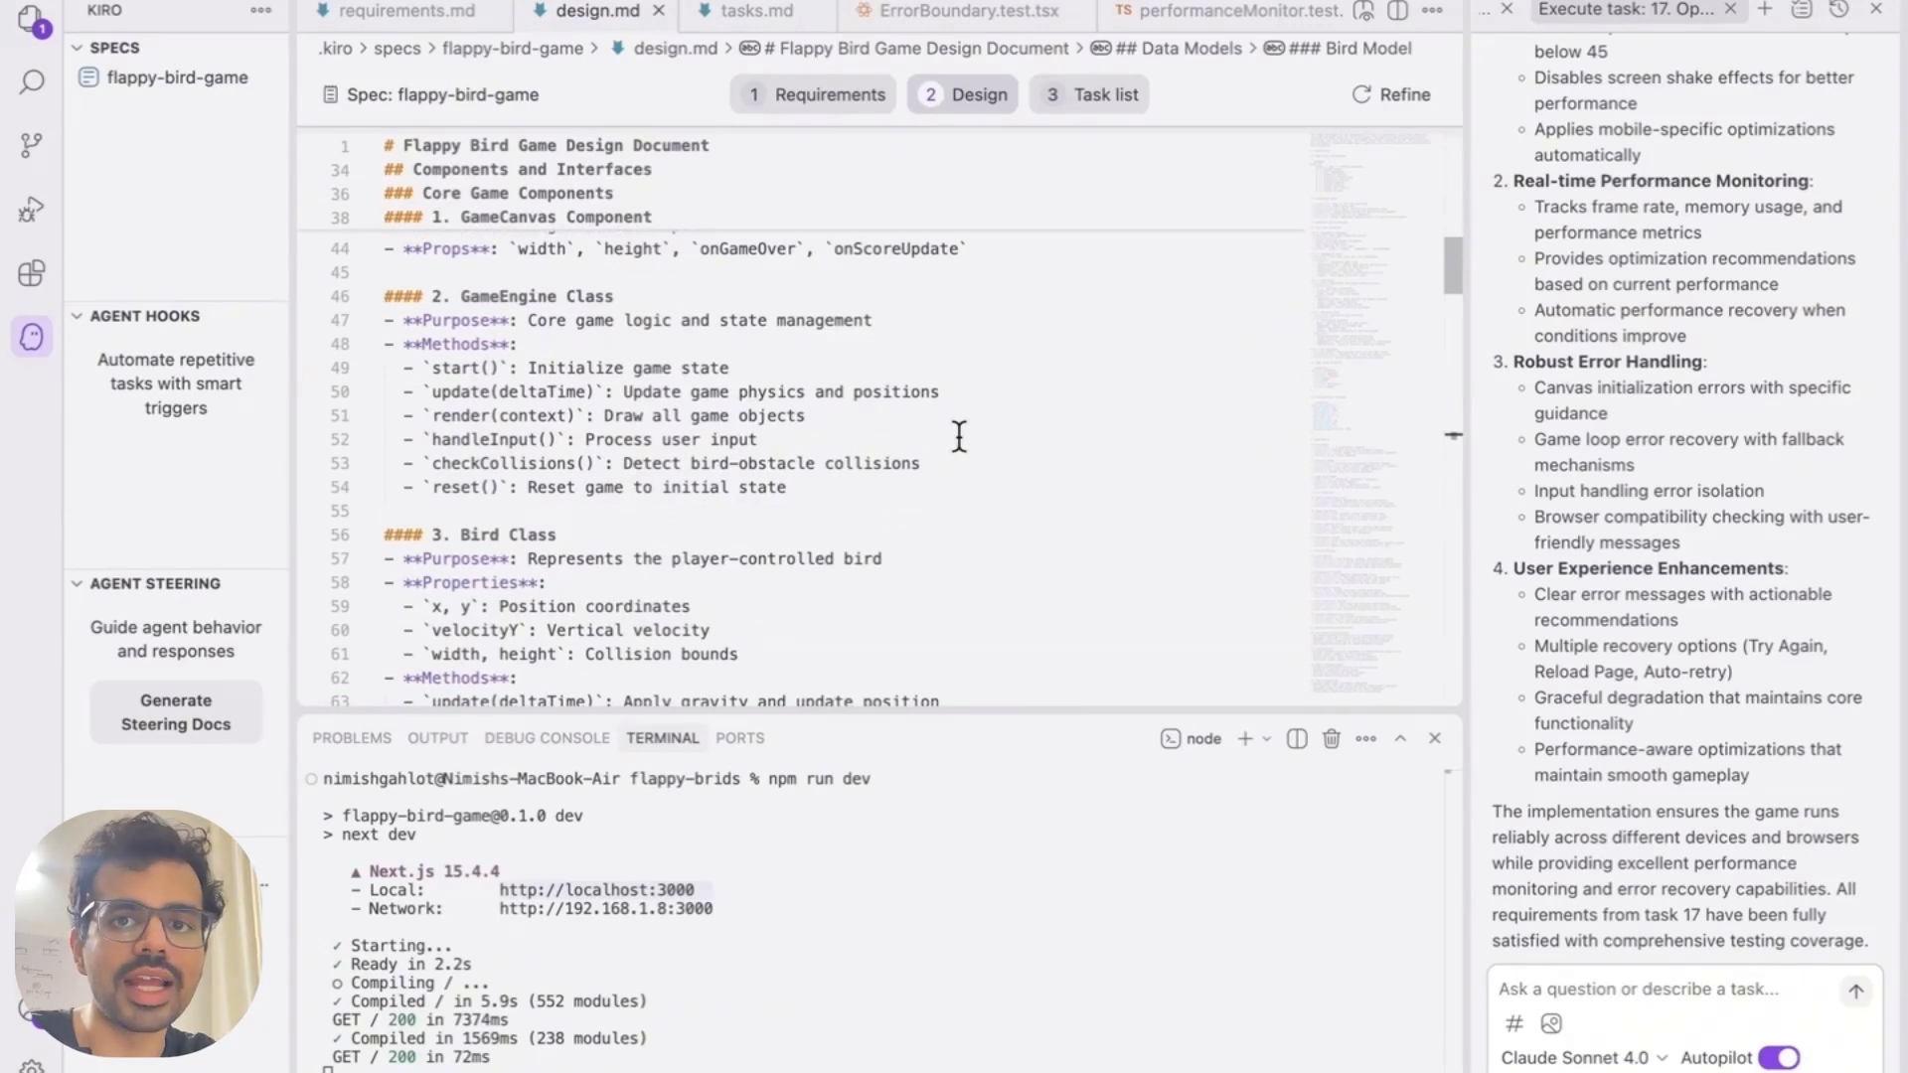
click(755, 11)
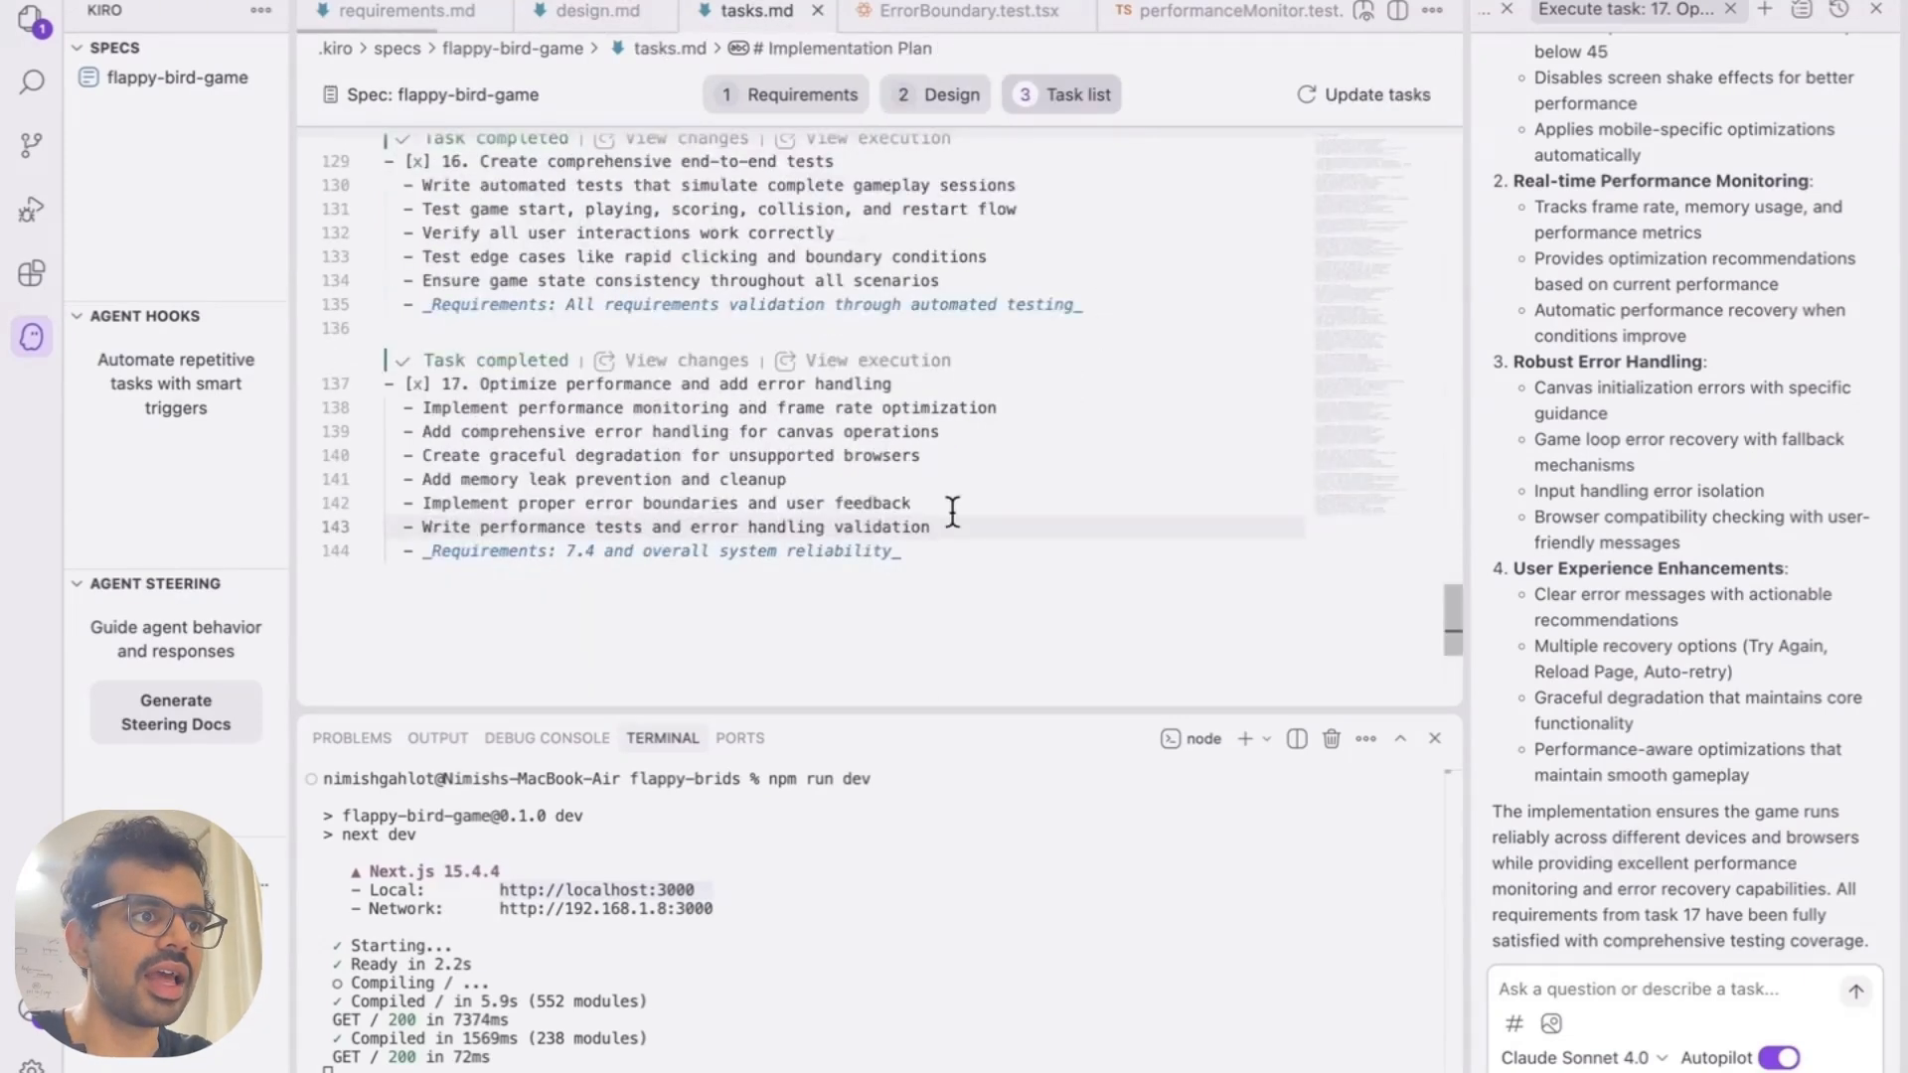